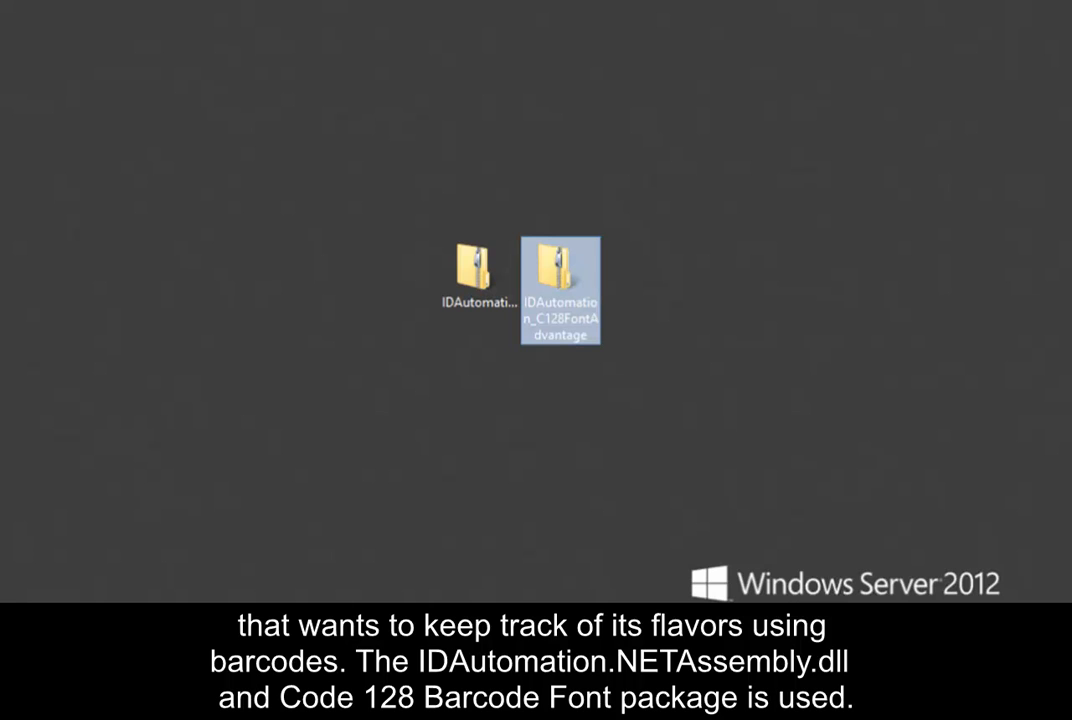
mouse_move(596, 216)
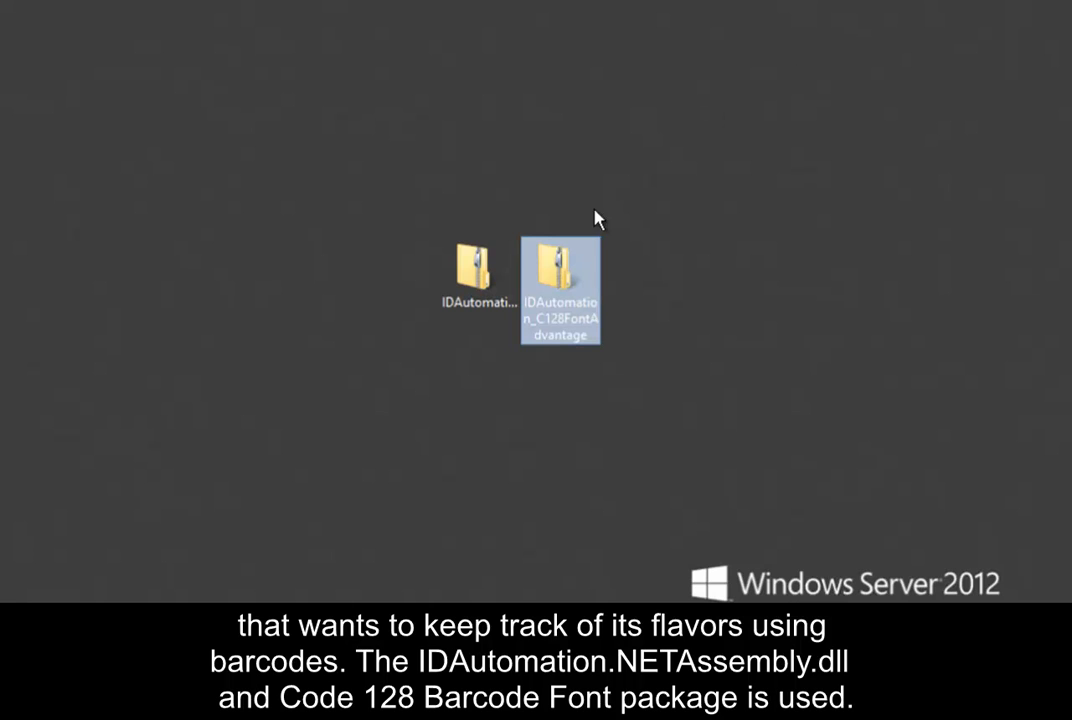
mouse_move(556, 280)
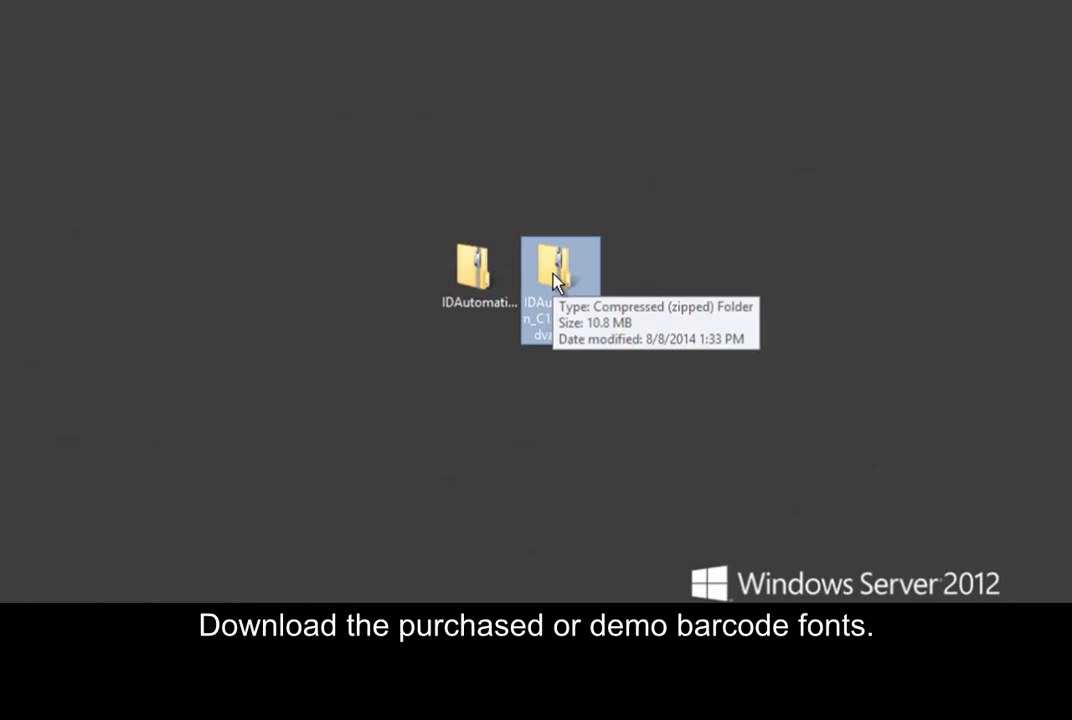
Extract the IDAutomation_C128FontAdvantage zip to its default Desktop folder via Extract All
right_click(560, 270)
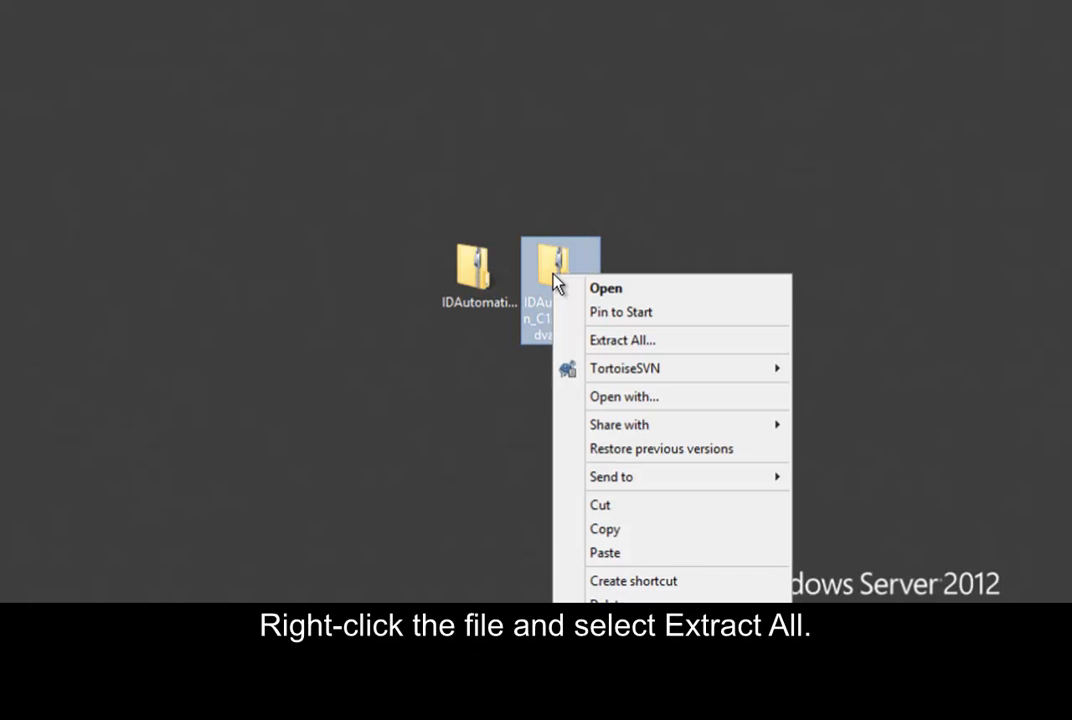
click(622, 340)
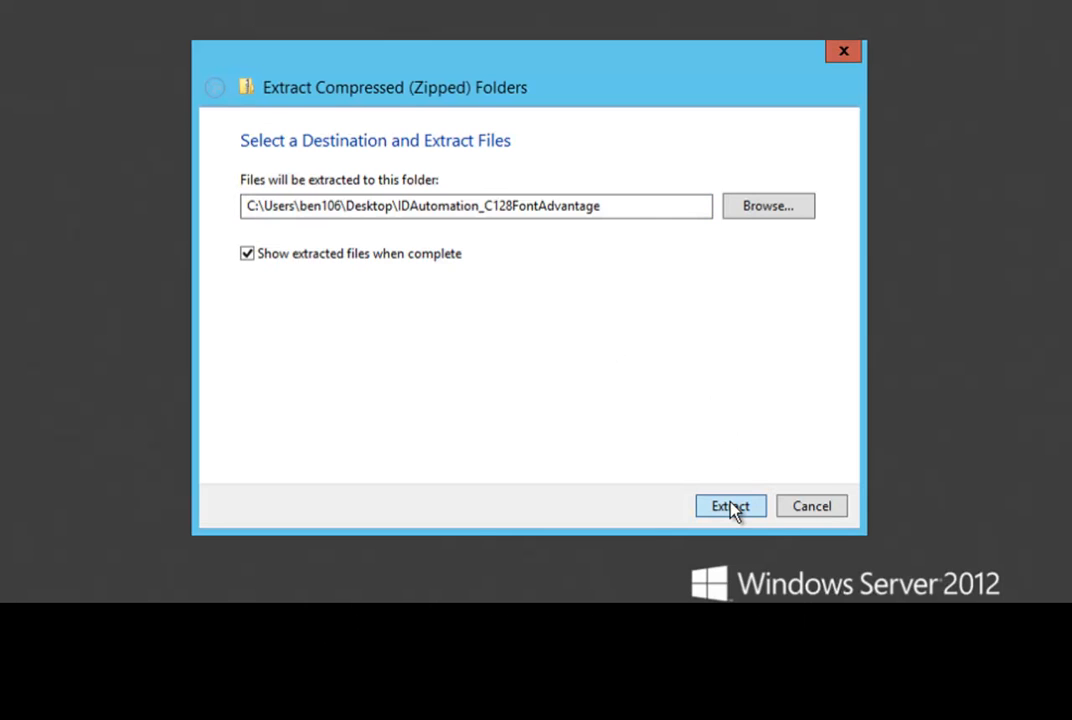
click(730, 504)
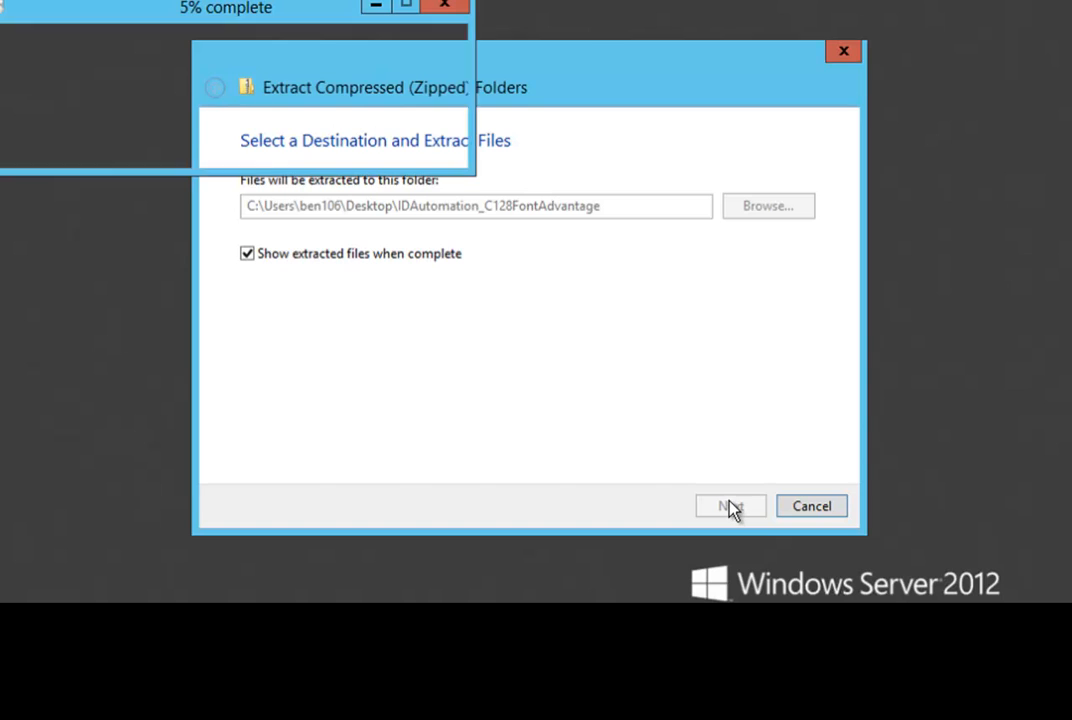
click(730, 506)
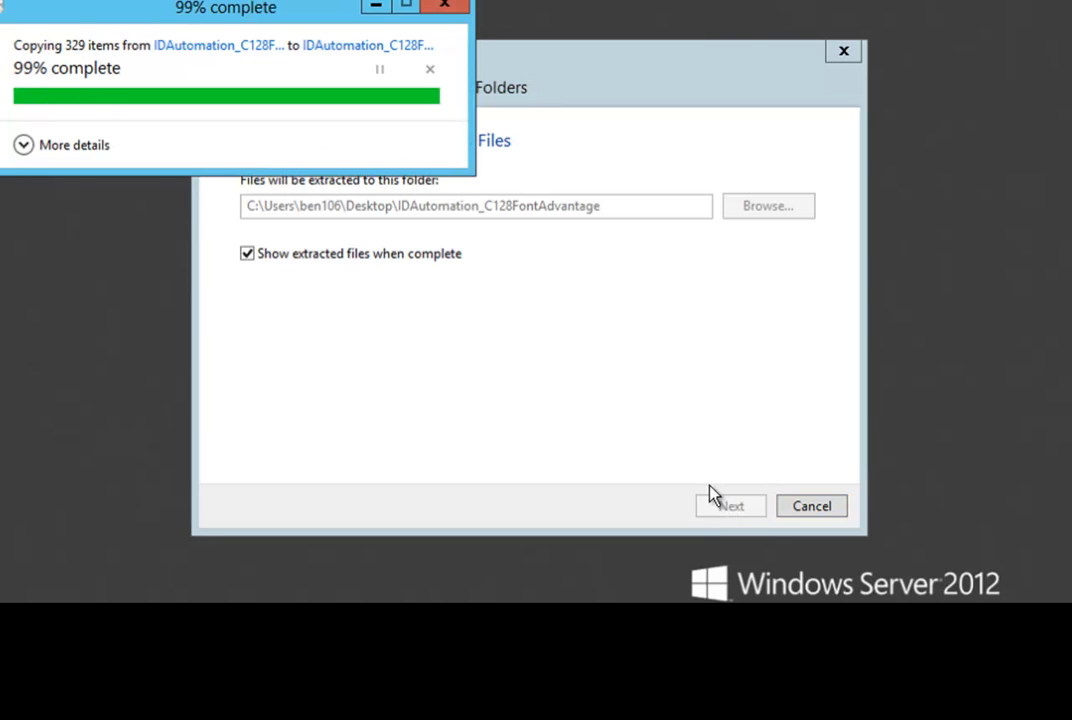
click(730, 504)
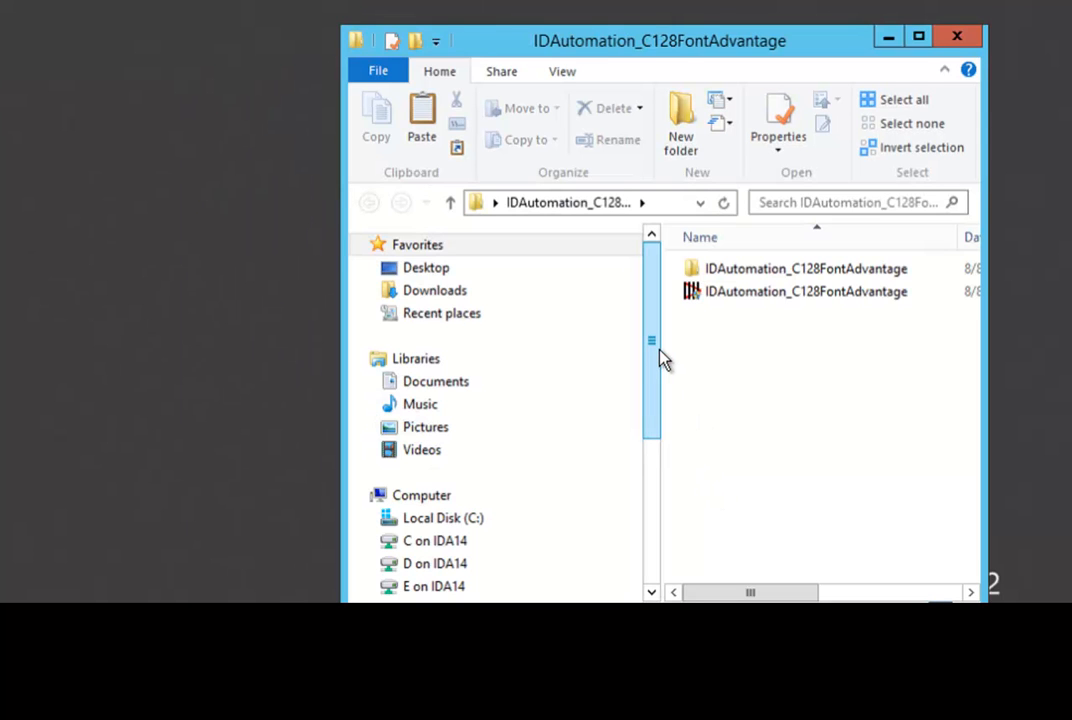
mouse_move(740, 300)
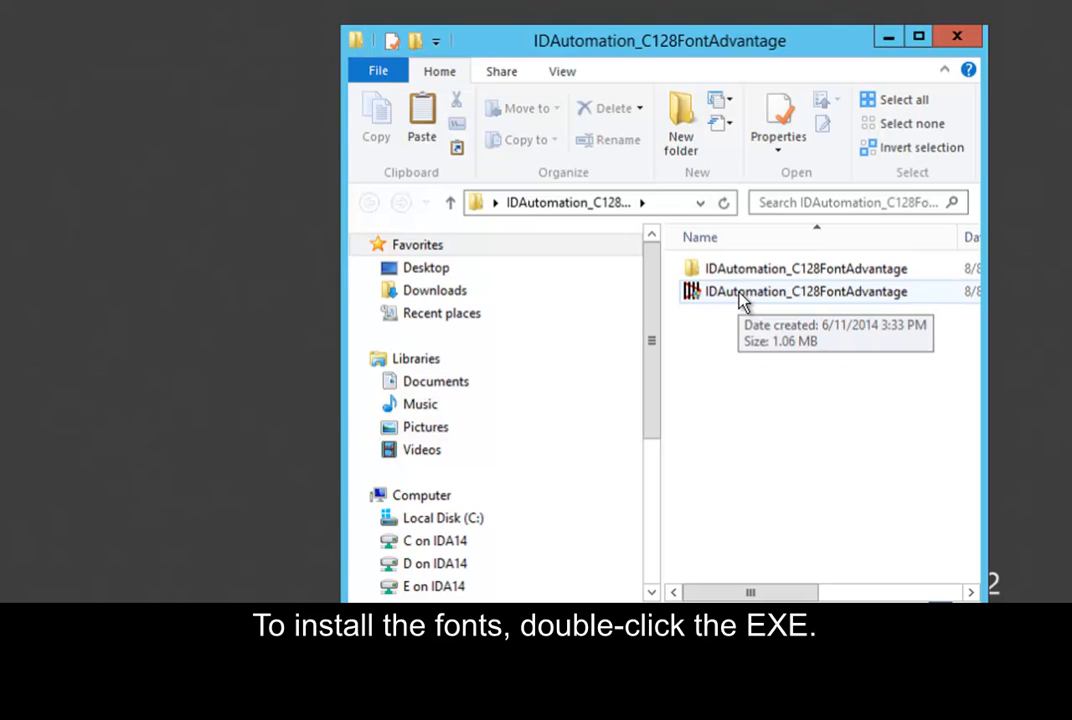
Launch the Code 128 font installer EXE, allow UAC, and accept the license agreement
double_click(806, 292)
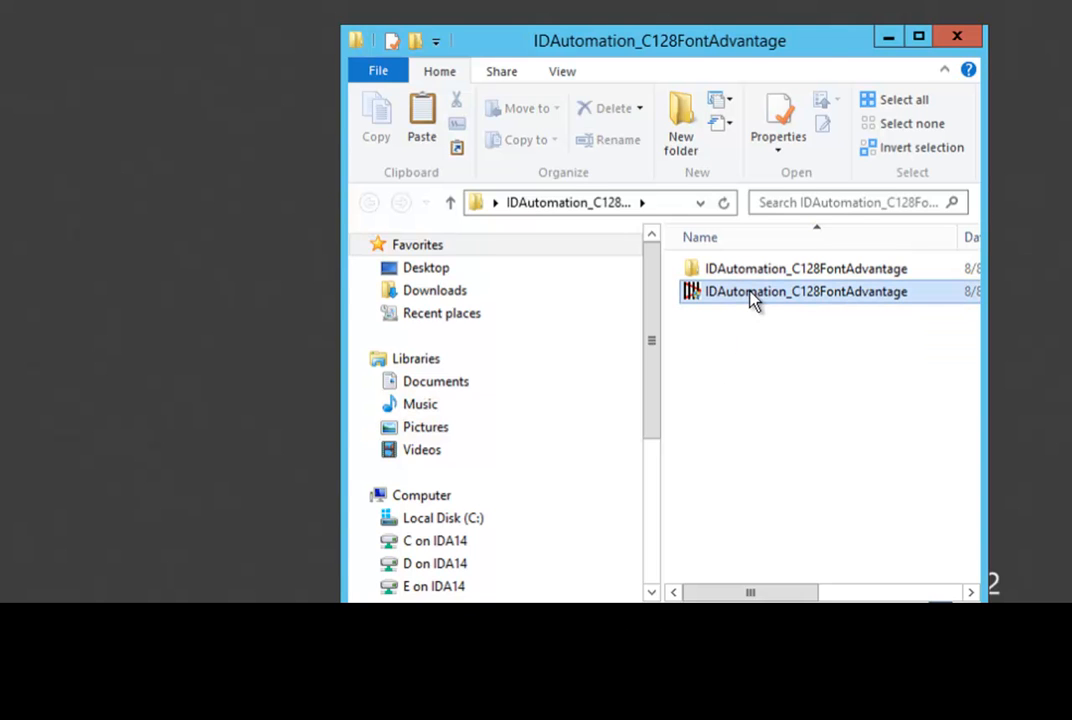
double_click(804, 292)
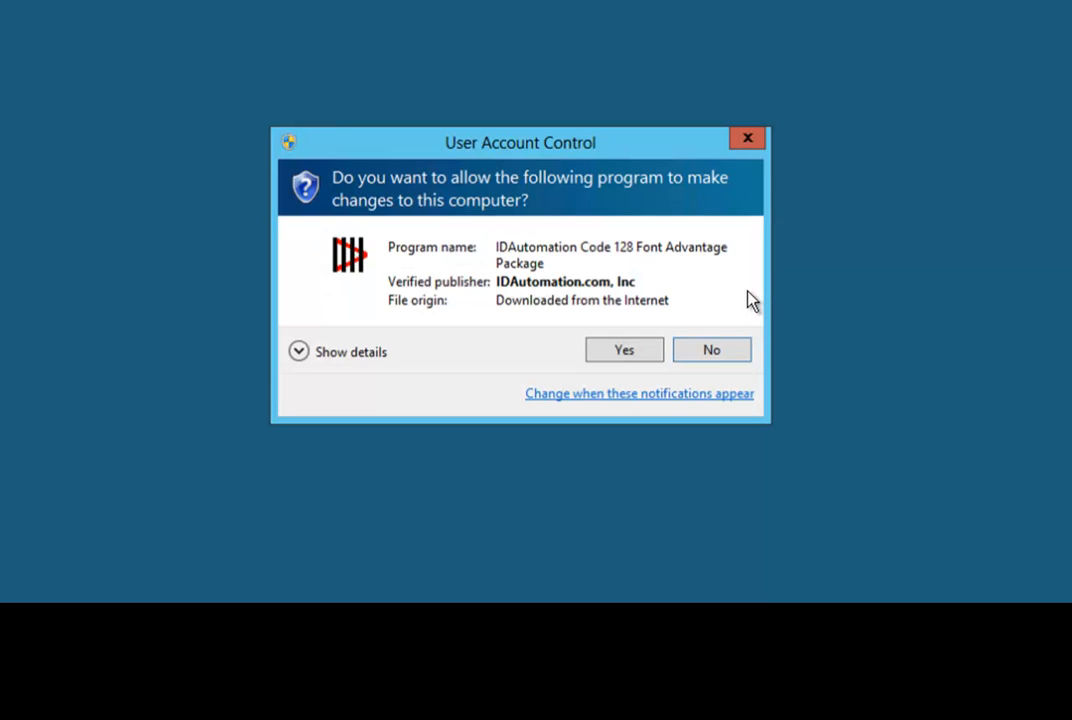
mouse_move(624, 350)
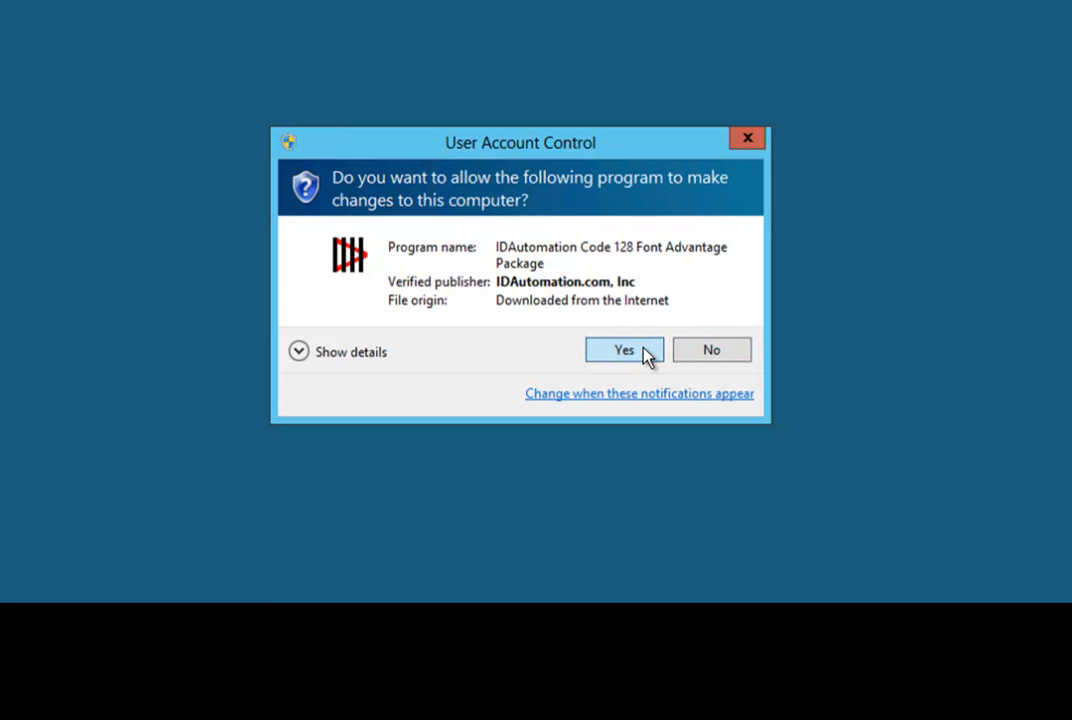
click(624, 350)
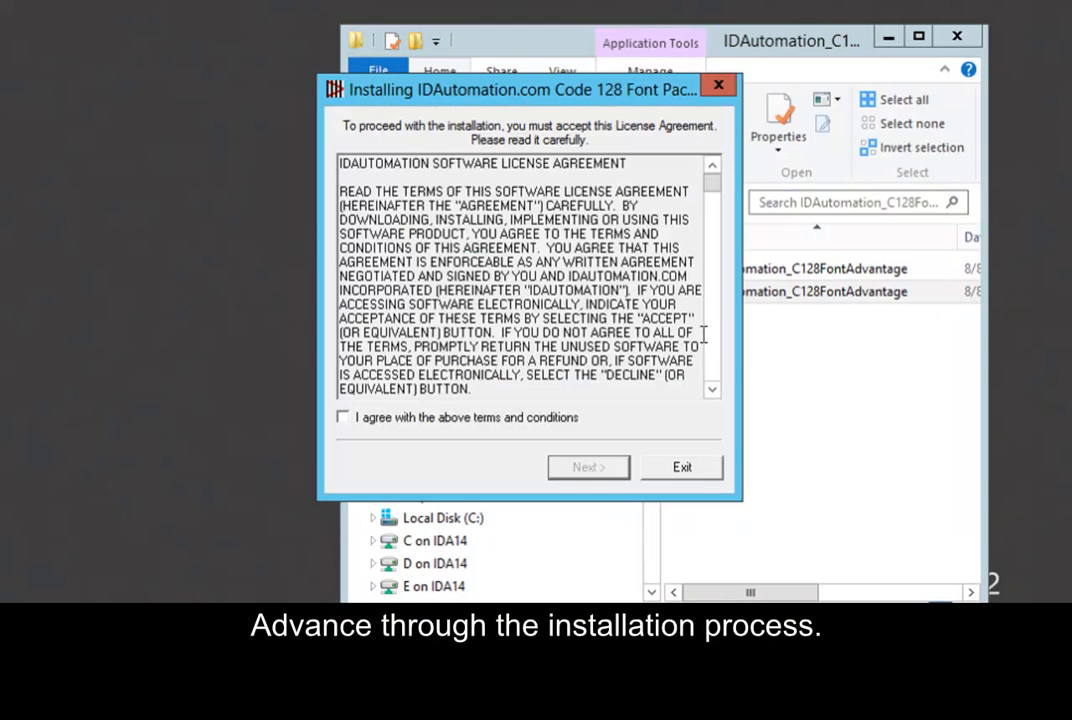
click(342, 418)
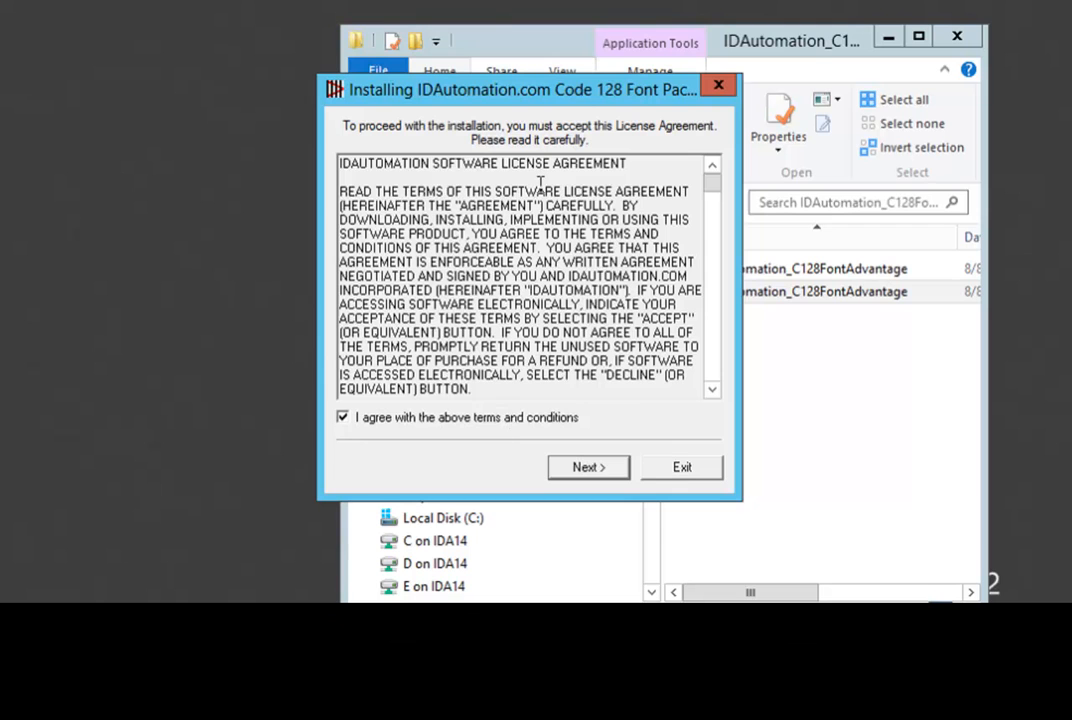
mouse_move(600, 472)
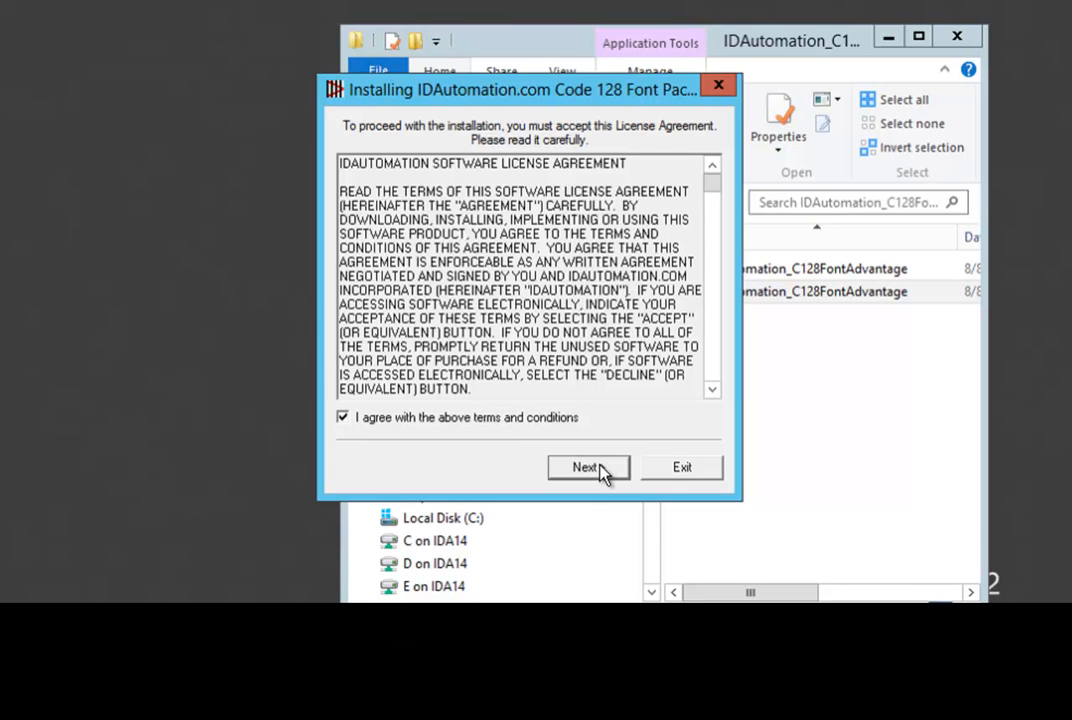
click(588, 468)
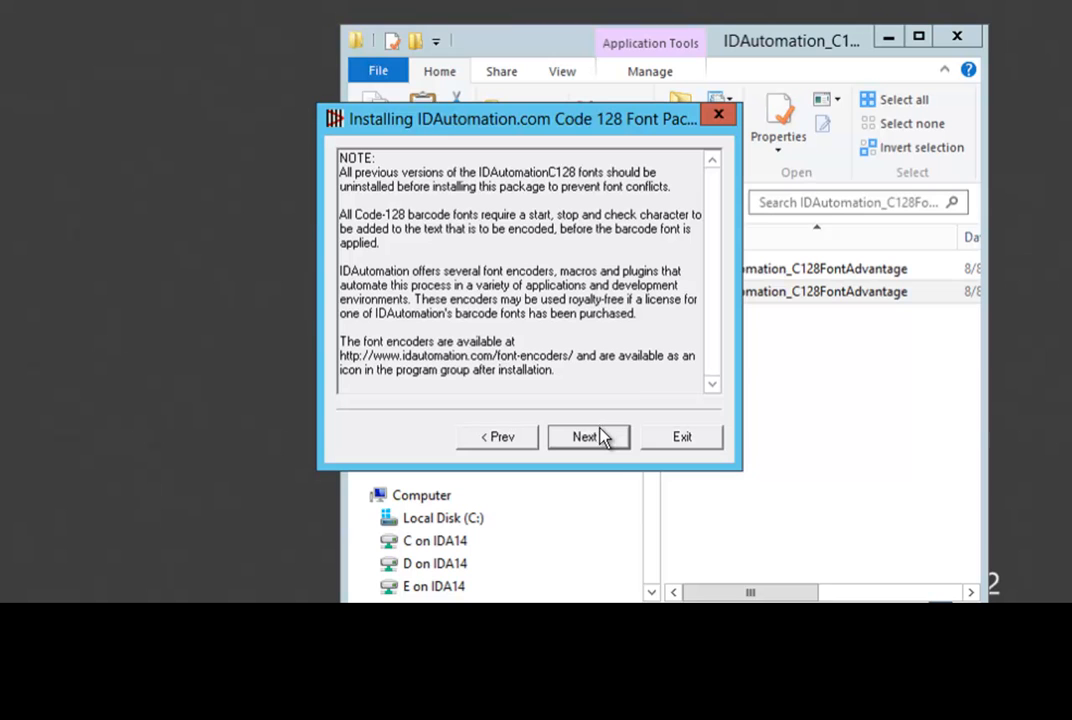
Finish the font installation, acknowledge success, and close the font package Explorer windows
click(588, 436)
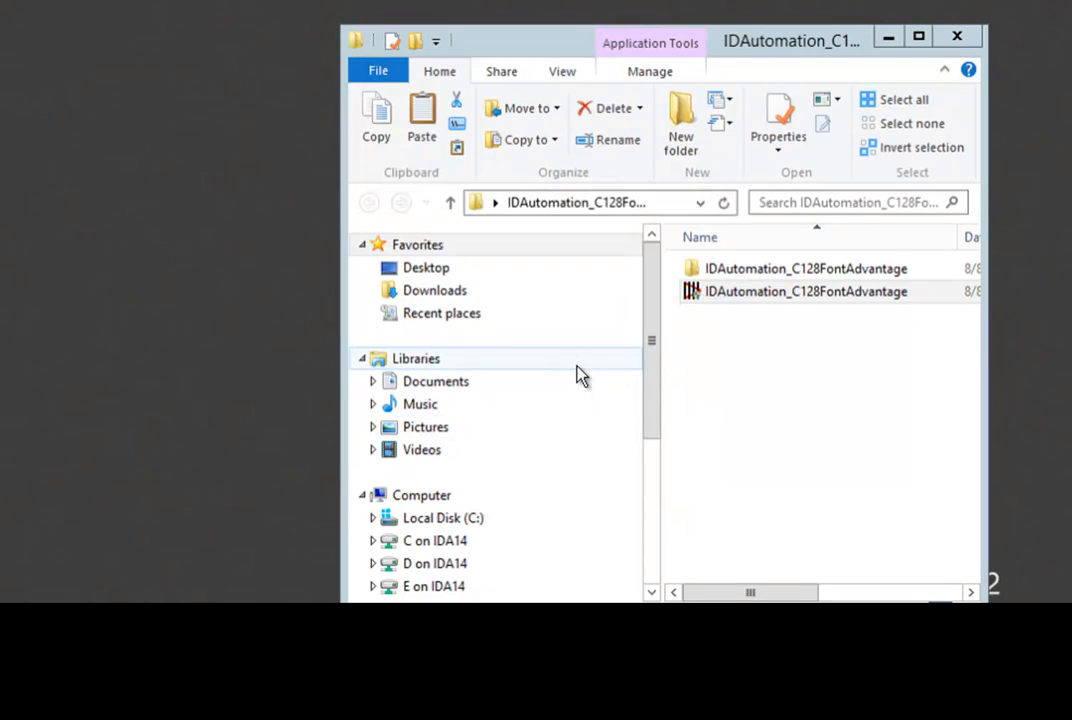
double_click(804, 292)
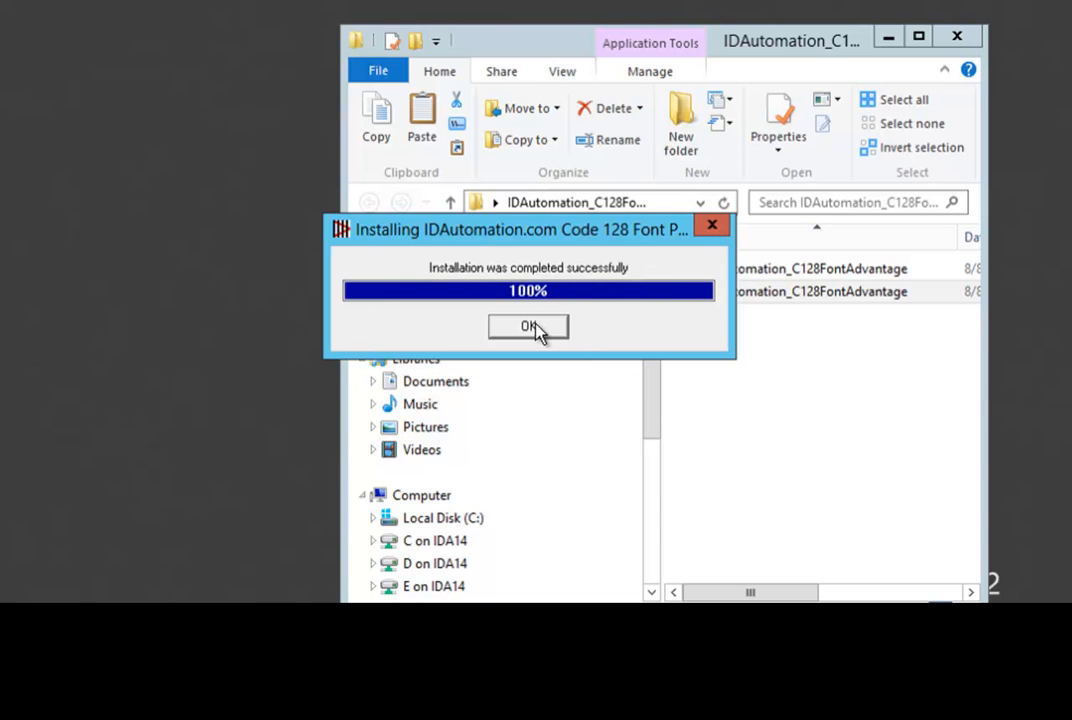
click(528, 328)
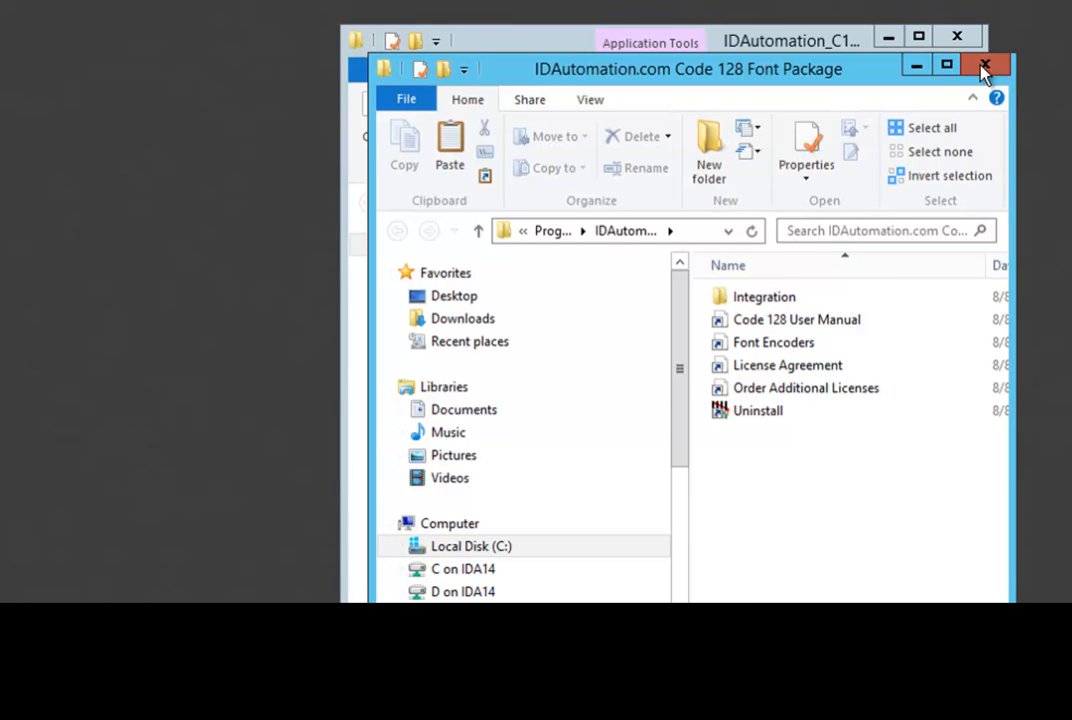
click(984, 64)
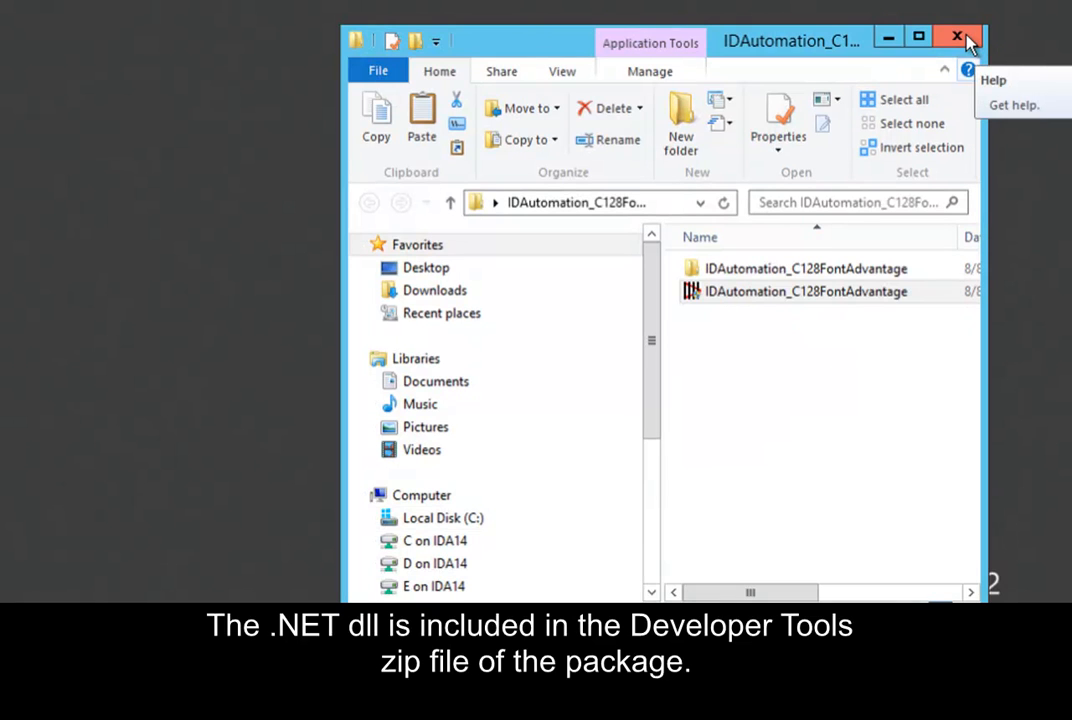
click(956, 36)
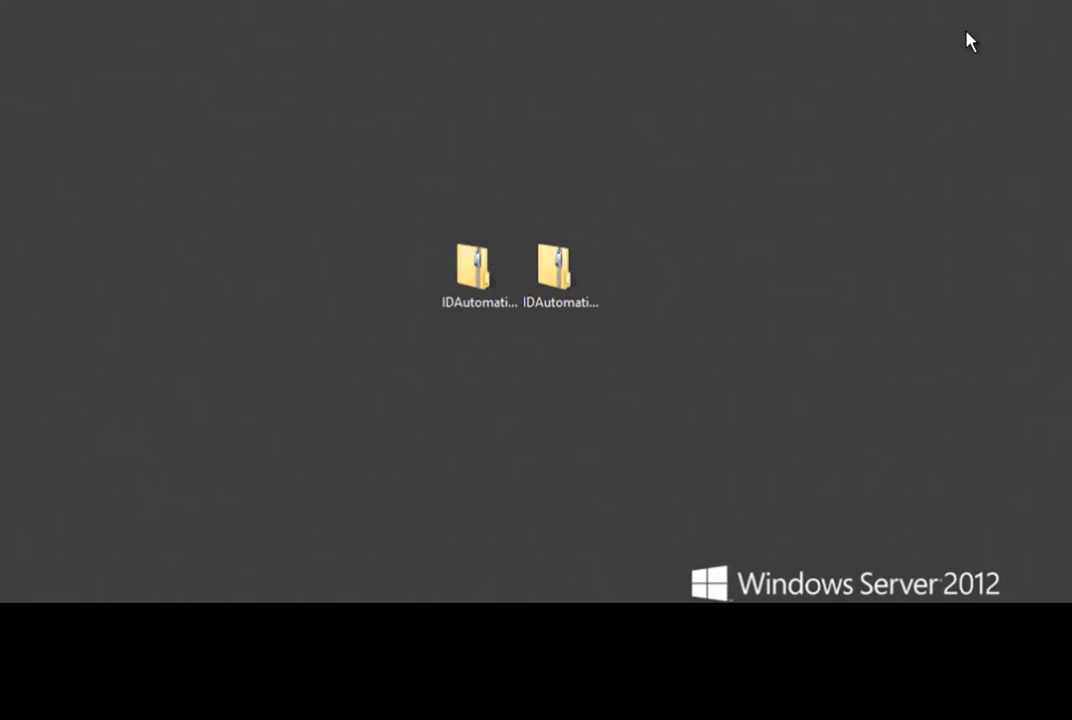
mouse_move(916, 152)
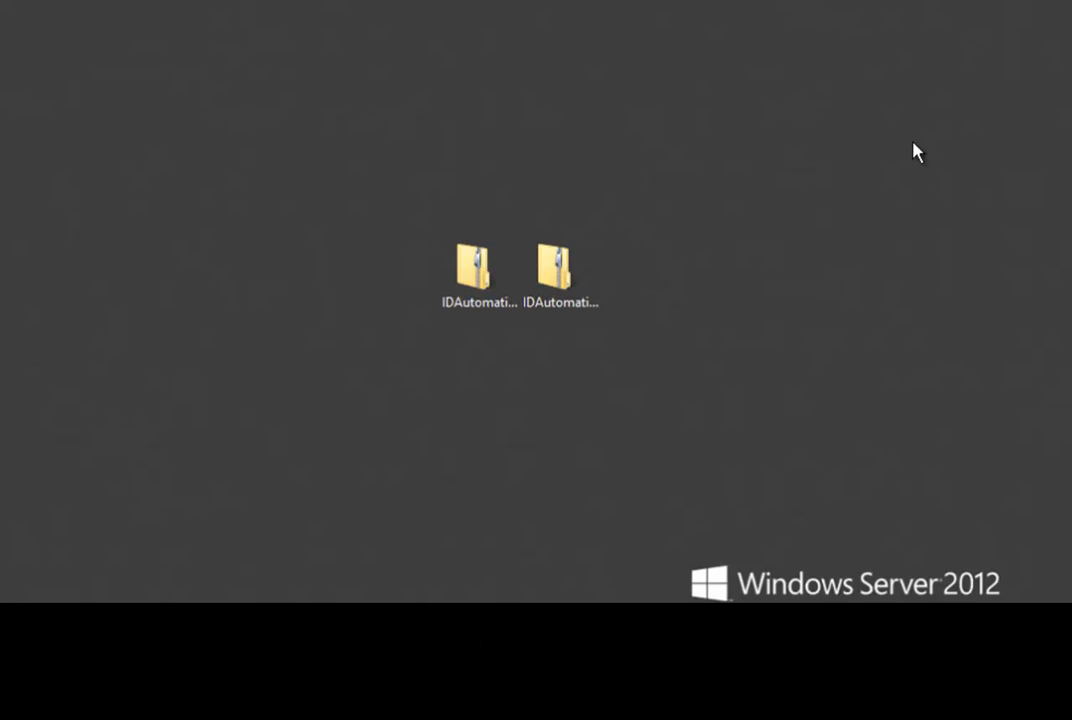
Extract the IDAutomation-Linear-Font-Encoder-Developer-Tools zip to its default Desktop folder
click(478, 268)
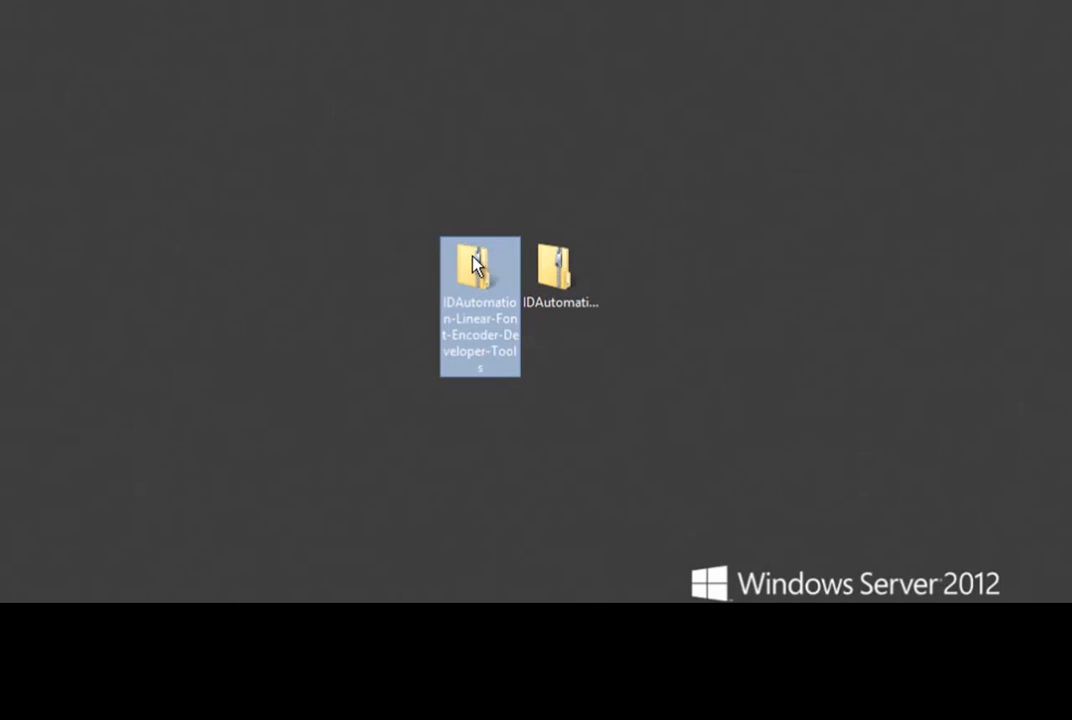
mouse_move(448, 348)
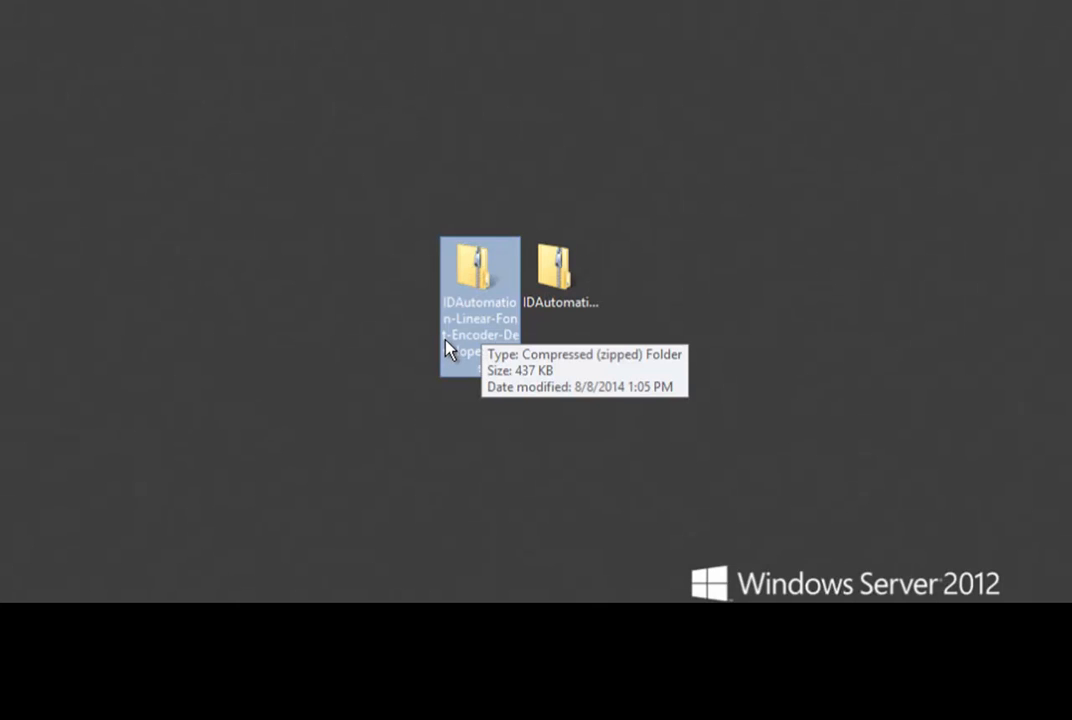
mouse_move(764, 284)
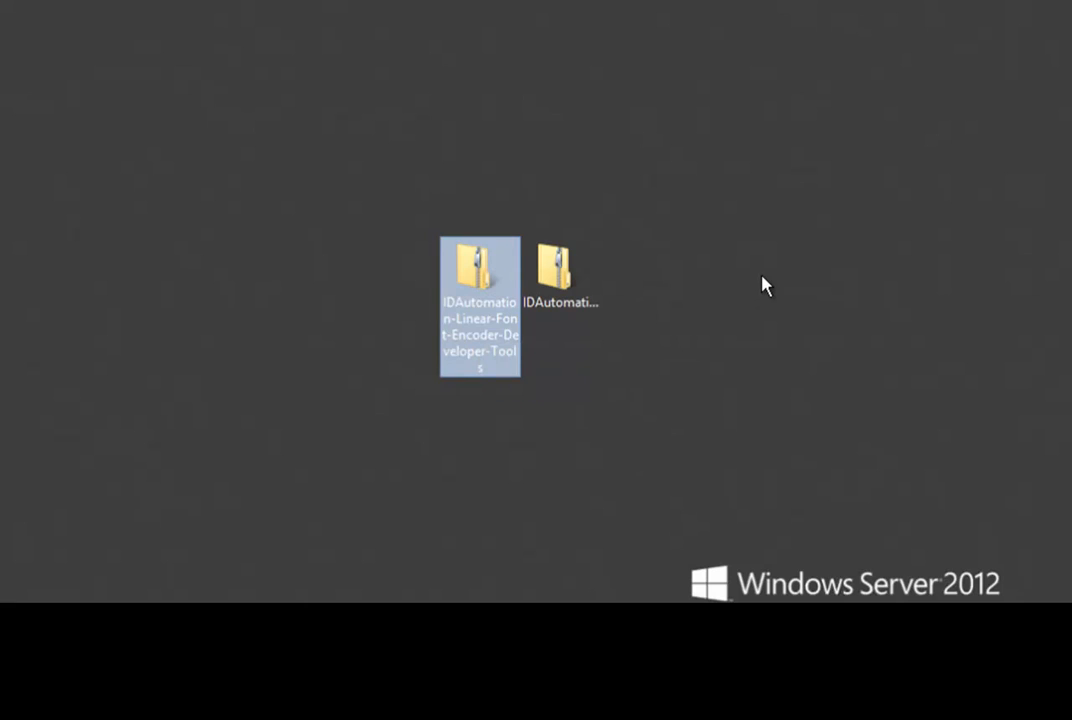
mouse_move(448, 264)
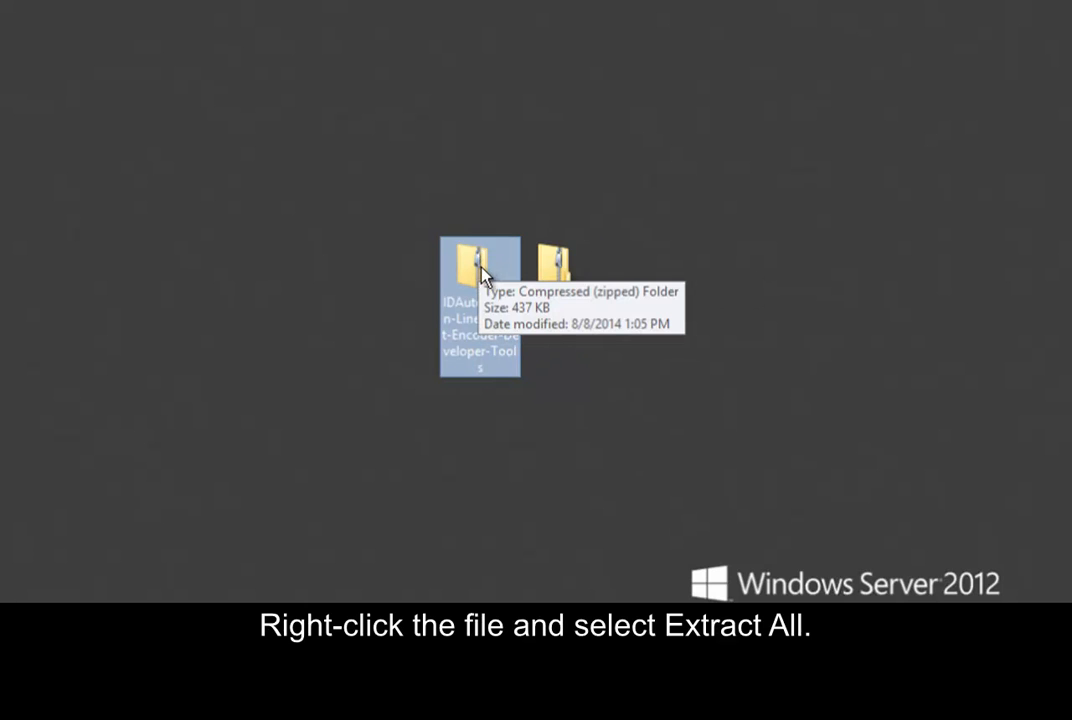
right_click(478, 270)
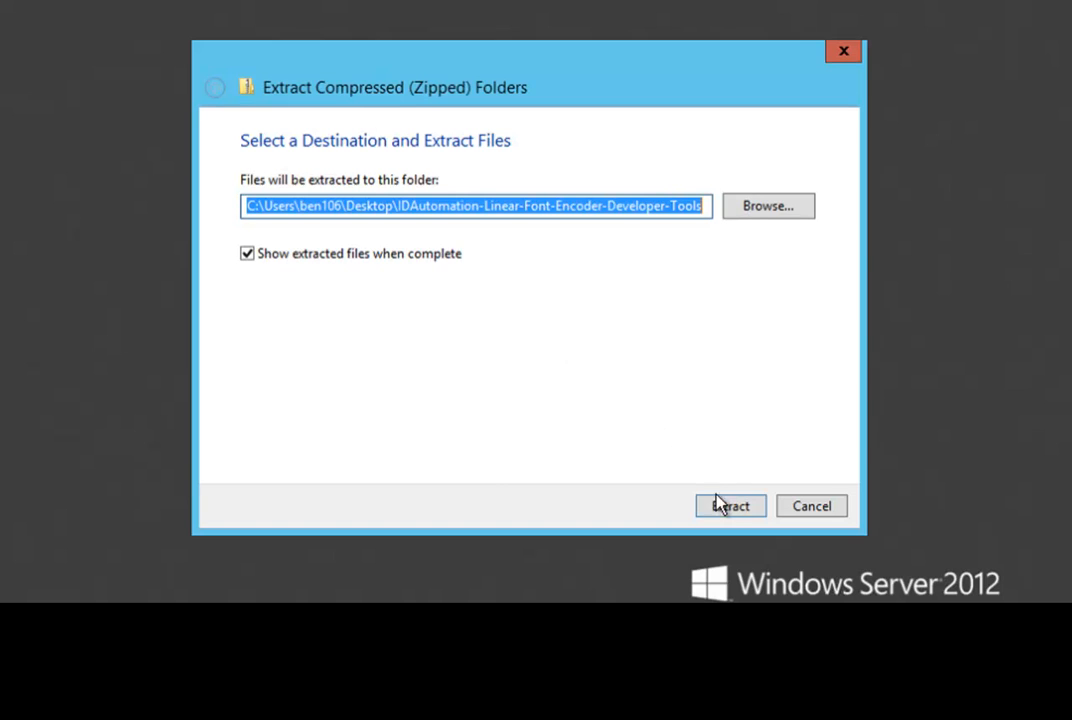
click(730, 504)
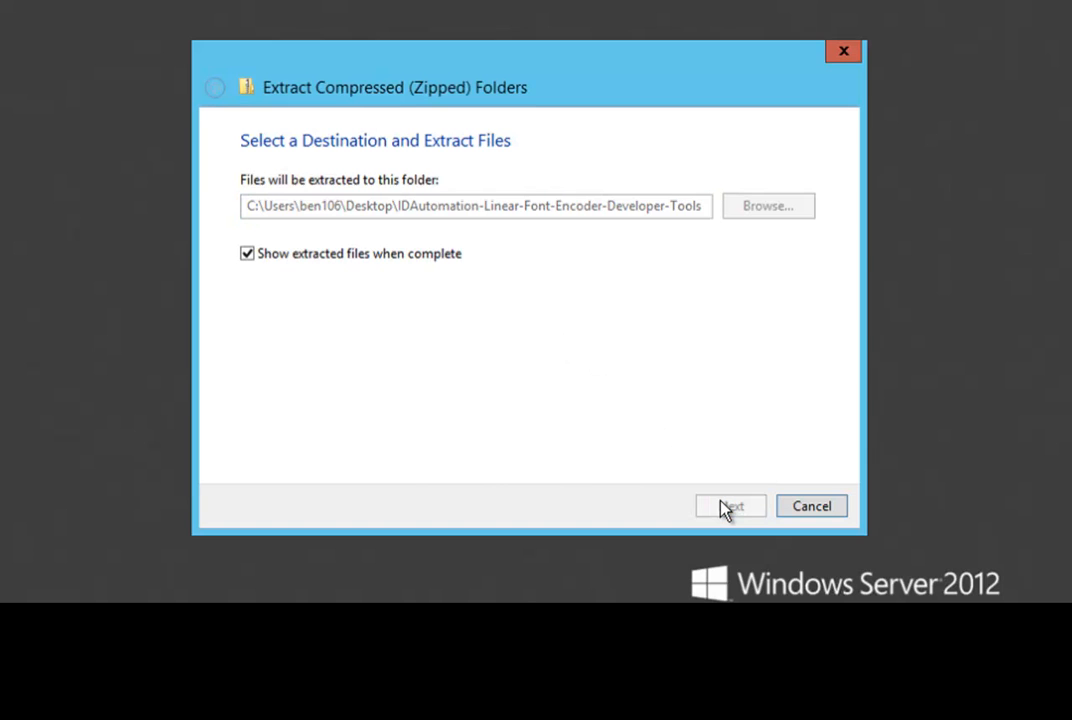
click(728, 504)
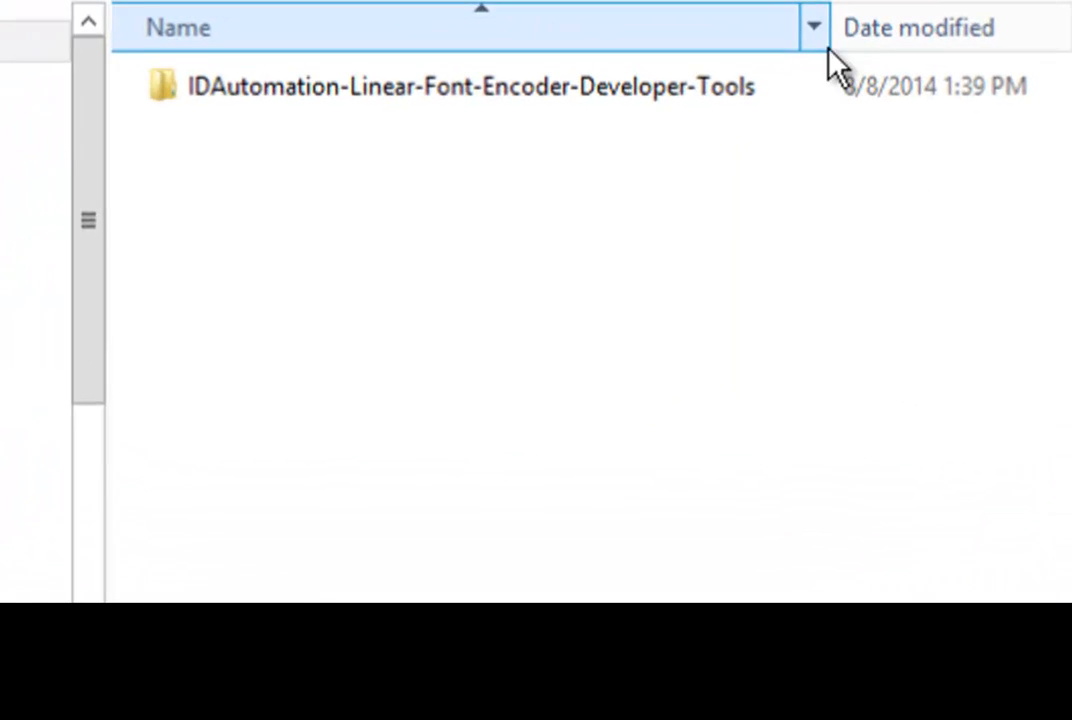
Navigate into the IDAutomation_NetAssembly folder and copy IDAutomation.NetAssembly.dll
double_click(470, 86)
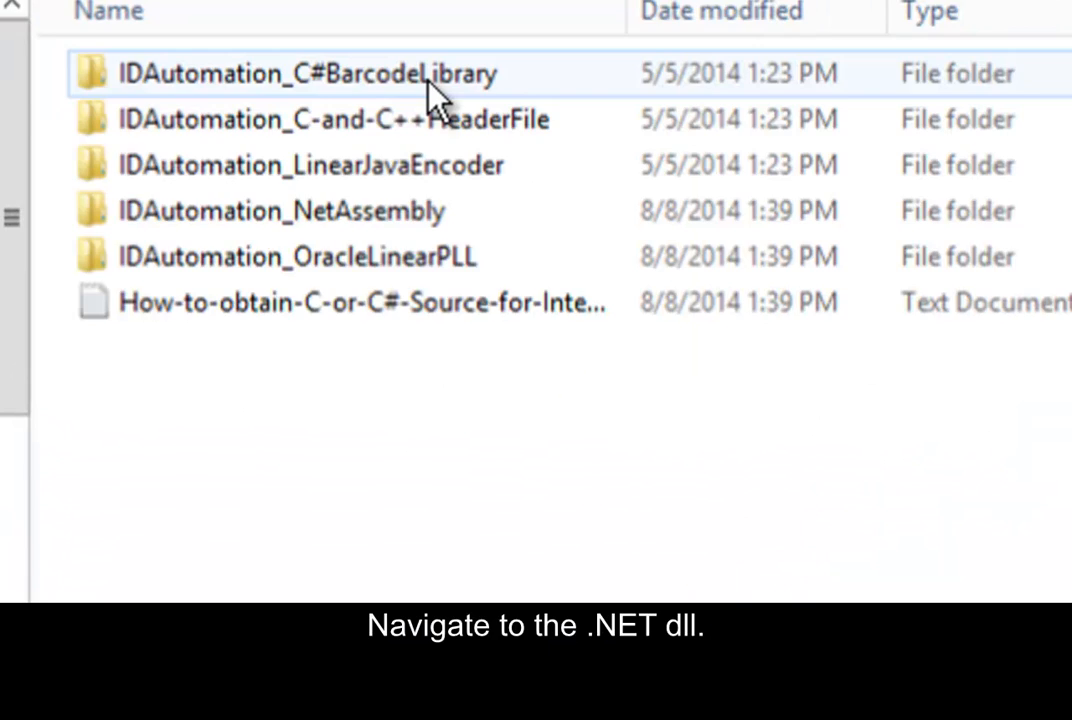
click(330, 120)
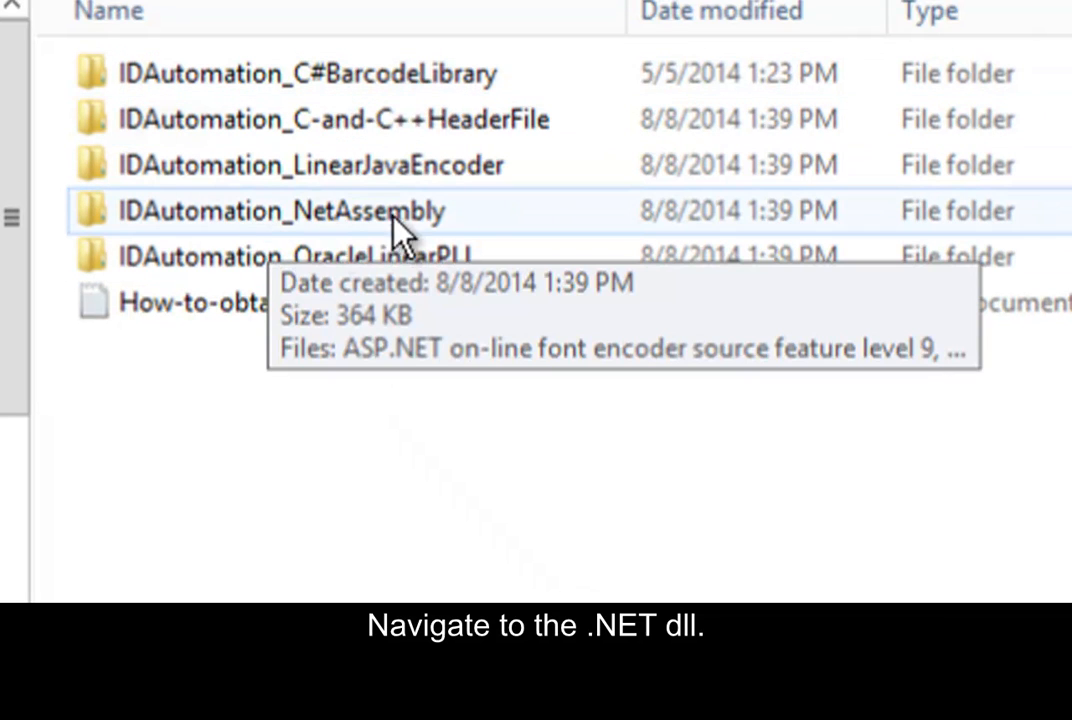
click(280, 212)
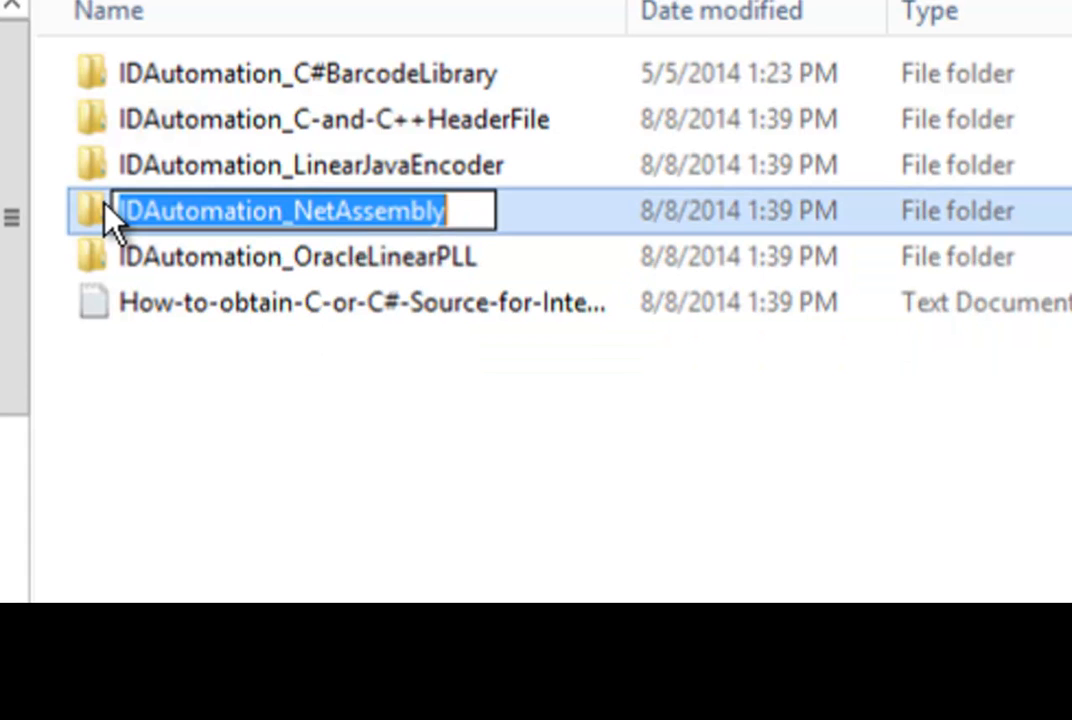
double_click(280, 210)
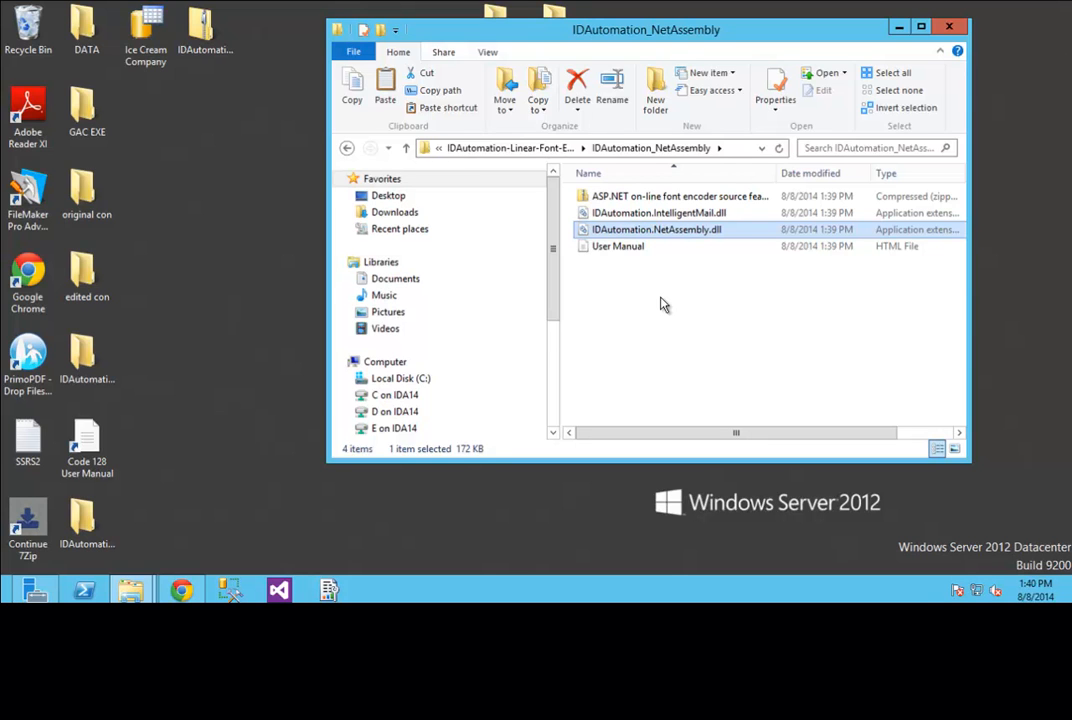
mouse_move(704, 260)
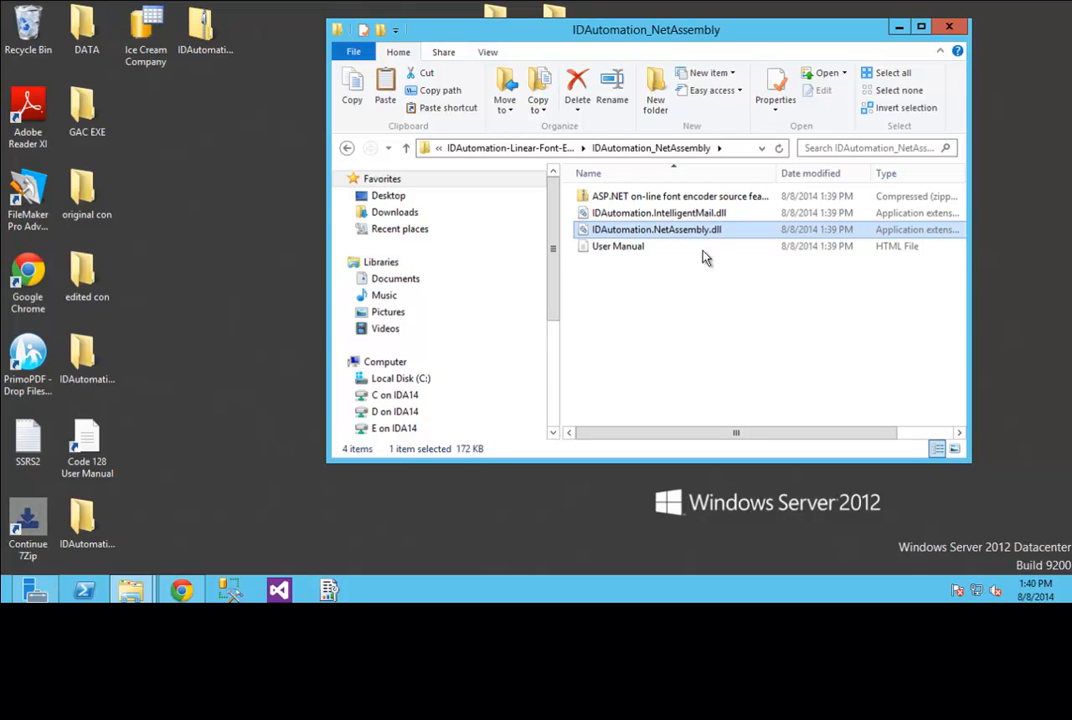
right_click(656, 228)
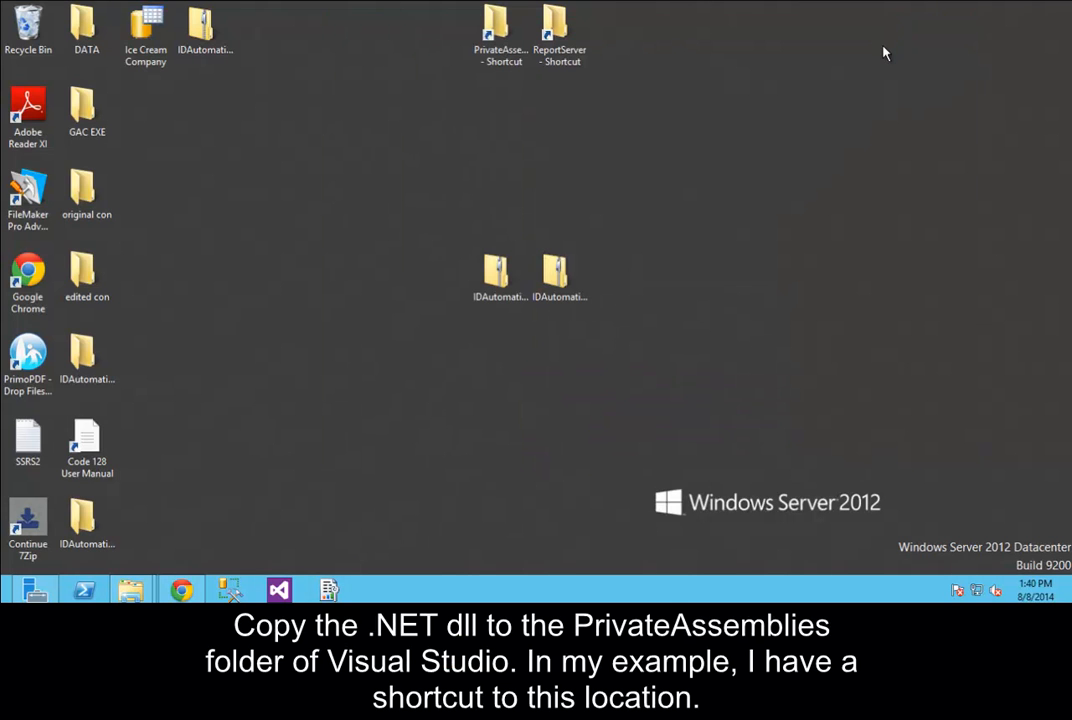
Paste IDAutomation.NetAssembly.dll into Visual Studio's PrivateAssemblies folder and close the window
click(500, 24)
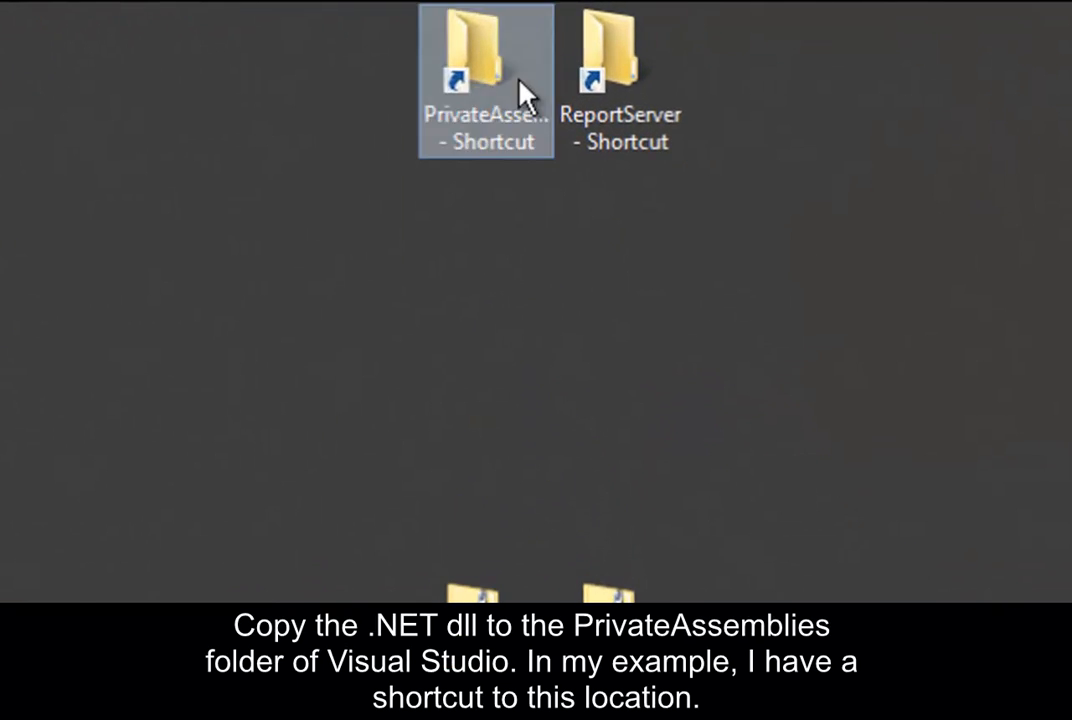
click(484, 50)
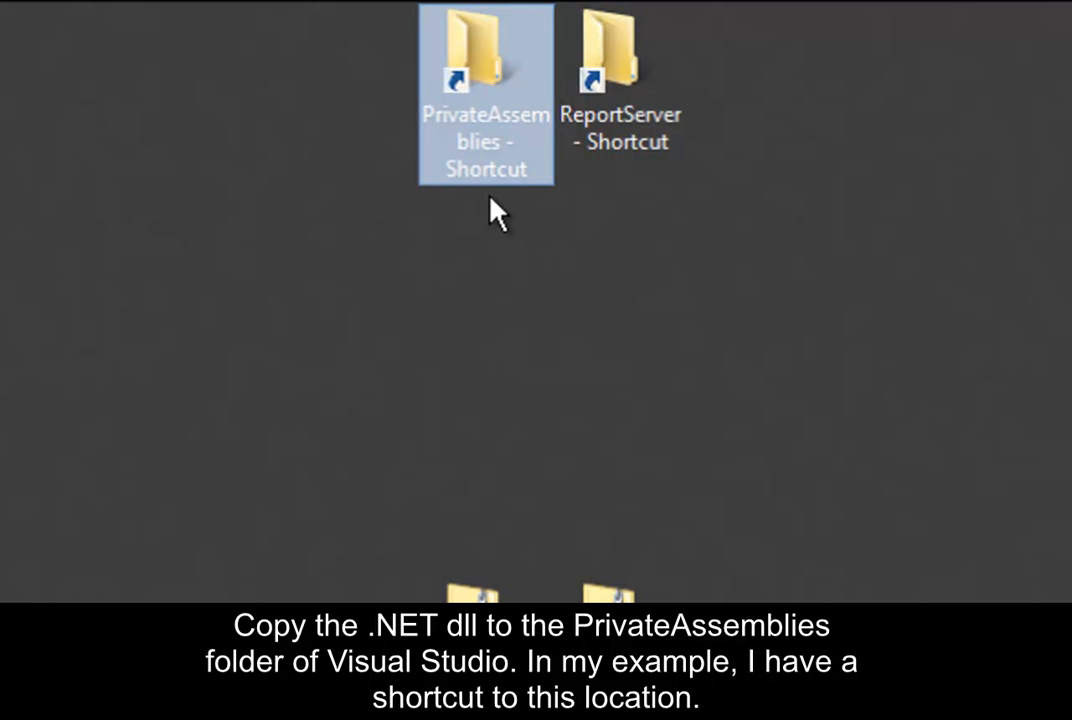
mouse_move(480, 64)
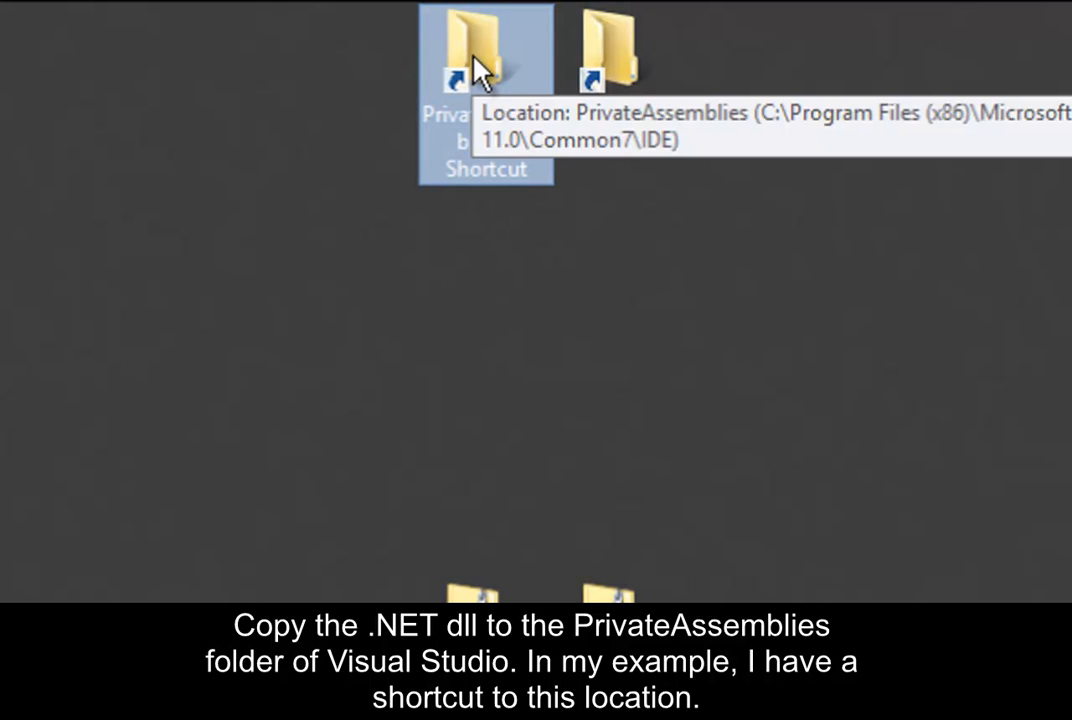
double_click(484, 44)
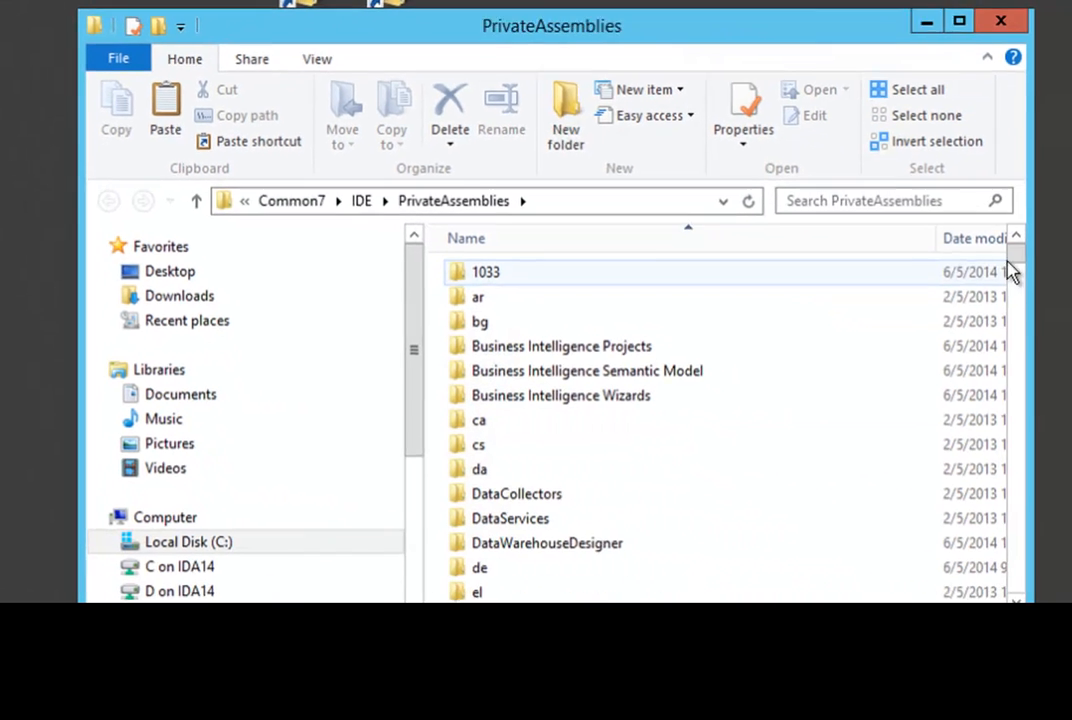
scroll(down, 3)
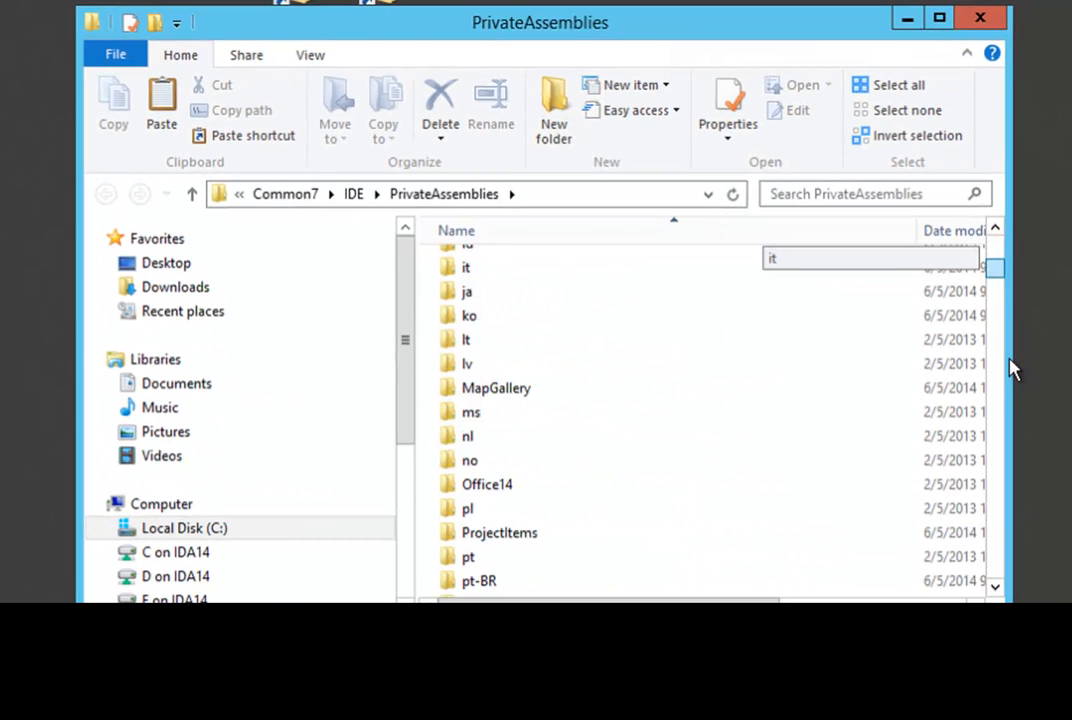
scroll(down, 3)
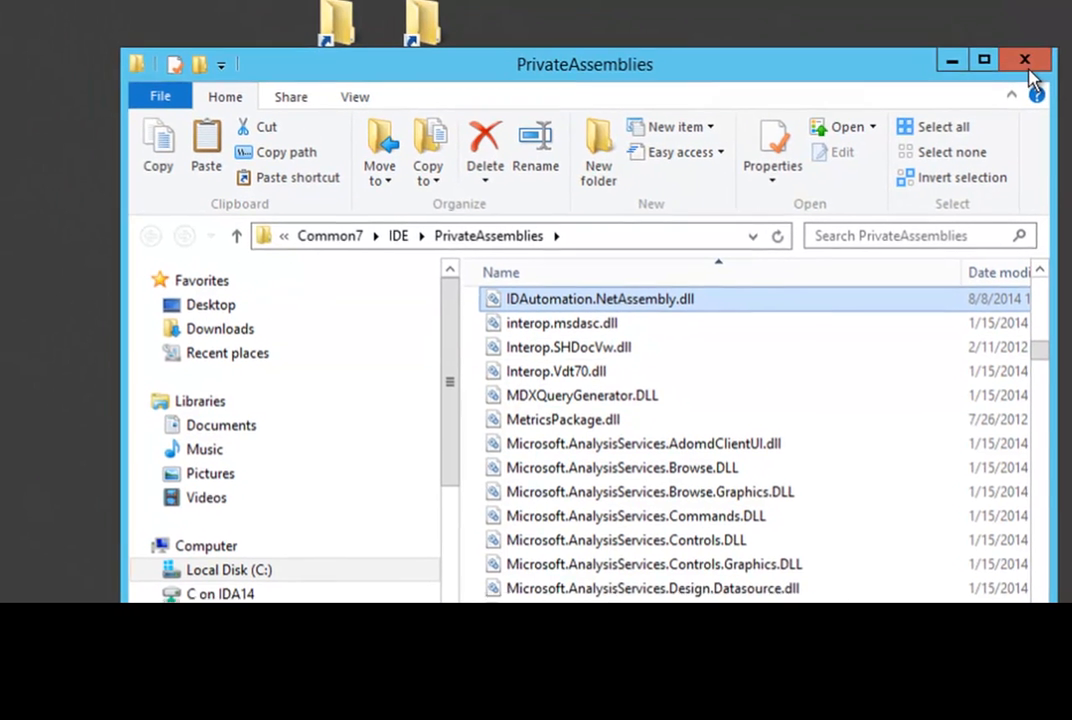
click(1024, 60)
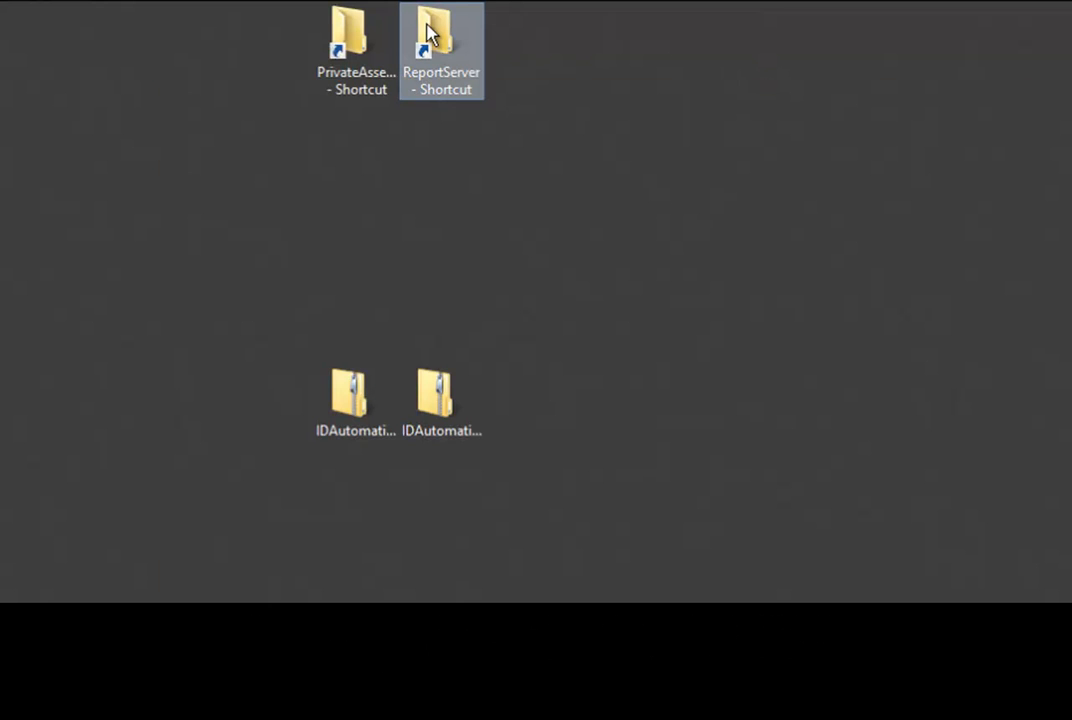
Paste IDAutomation.NetAssembly.dll into the ReportServer bin folder and close the window
double_click(440, 40)
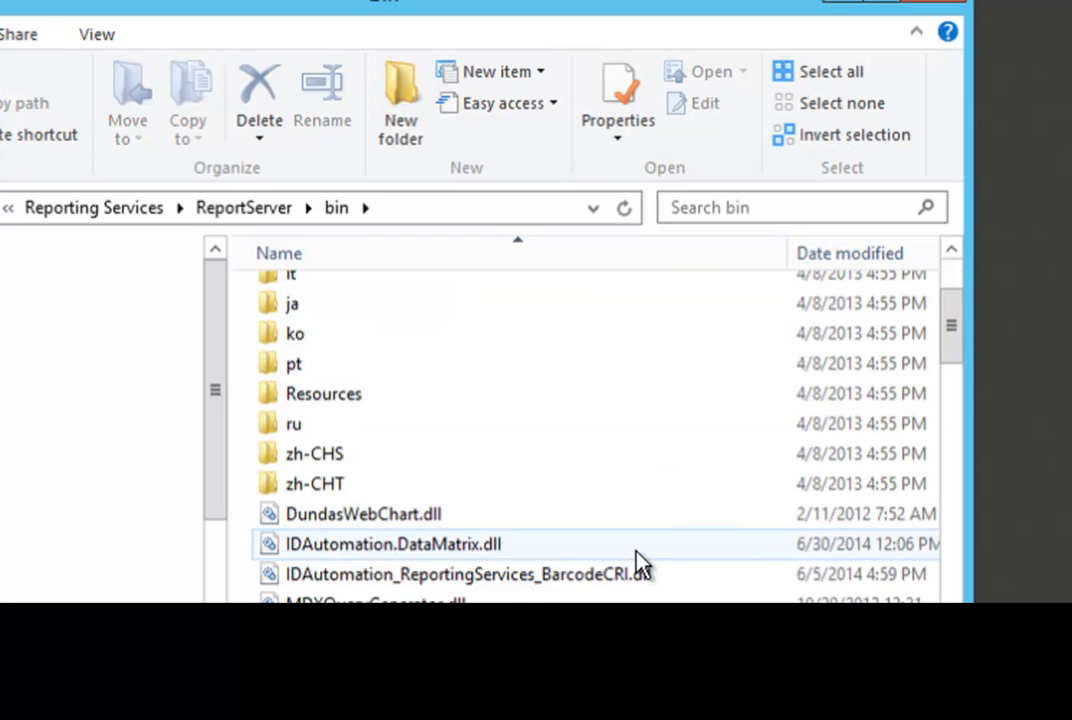
scroll(down, 3)
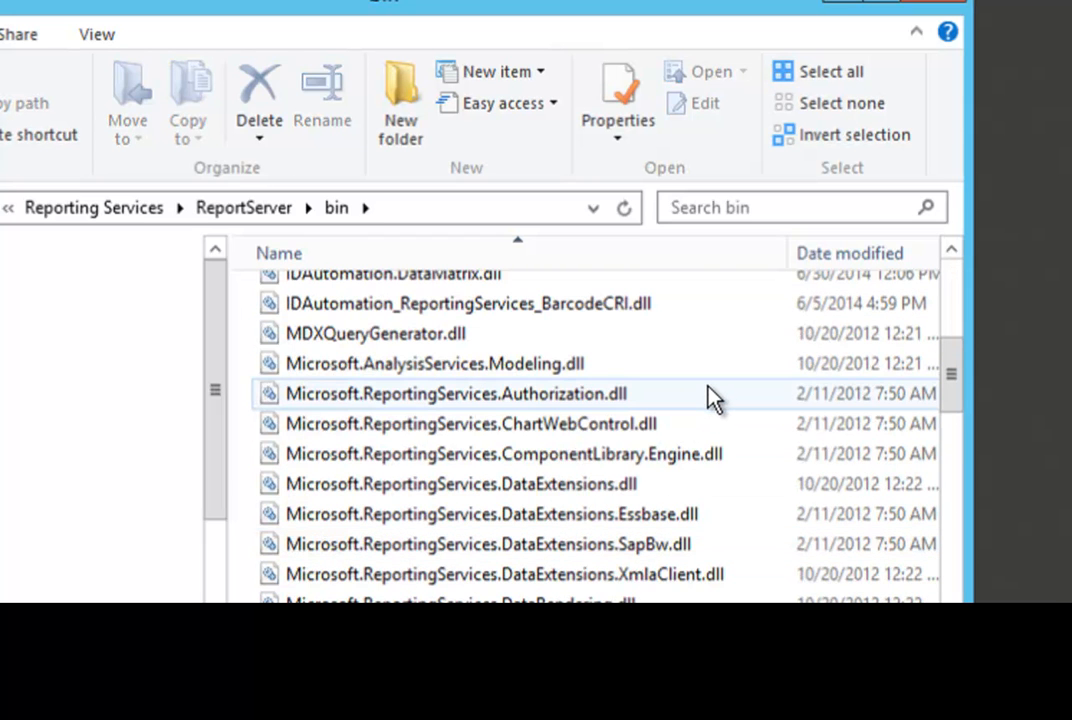
right_click(716, 396)
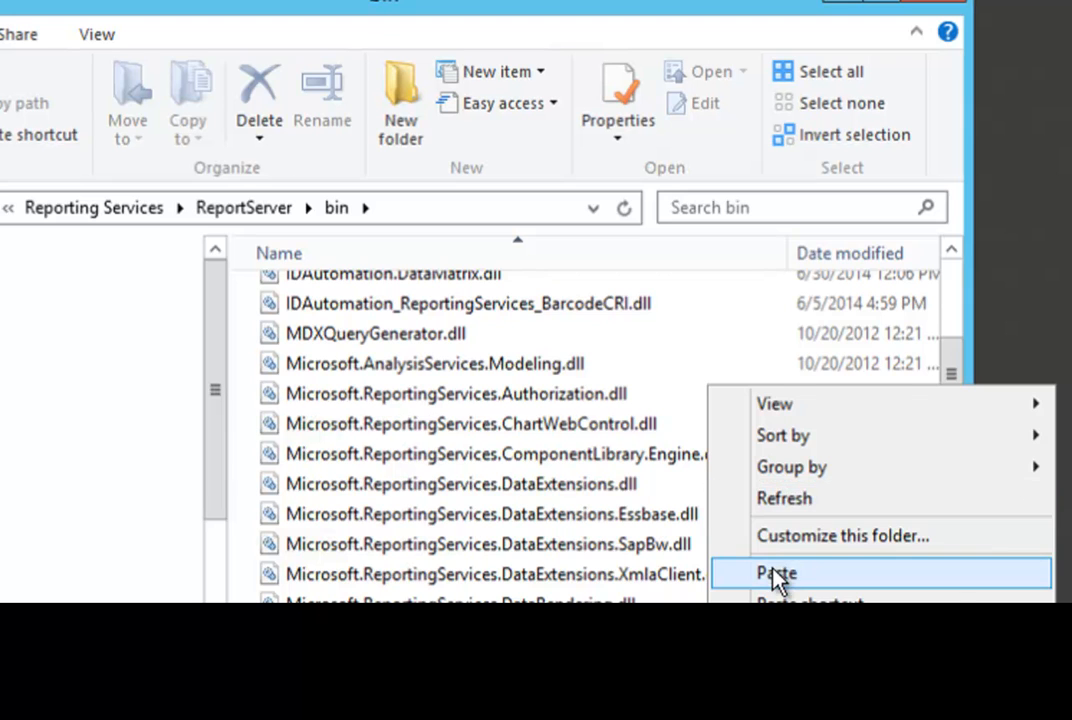
click(776, 572)
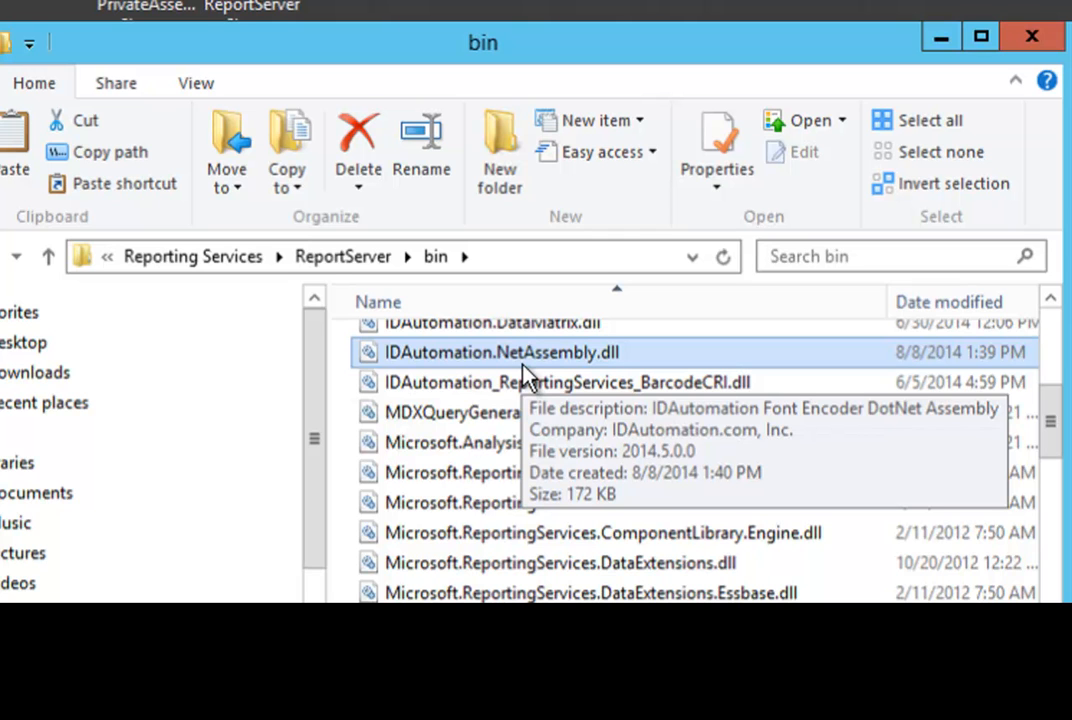
mouse_move(590, 396)
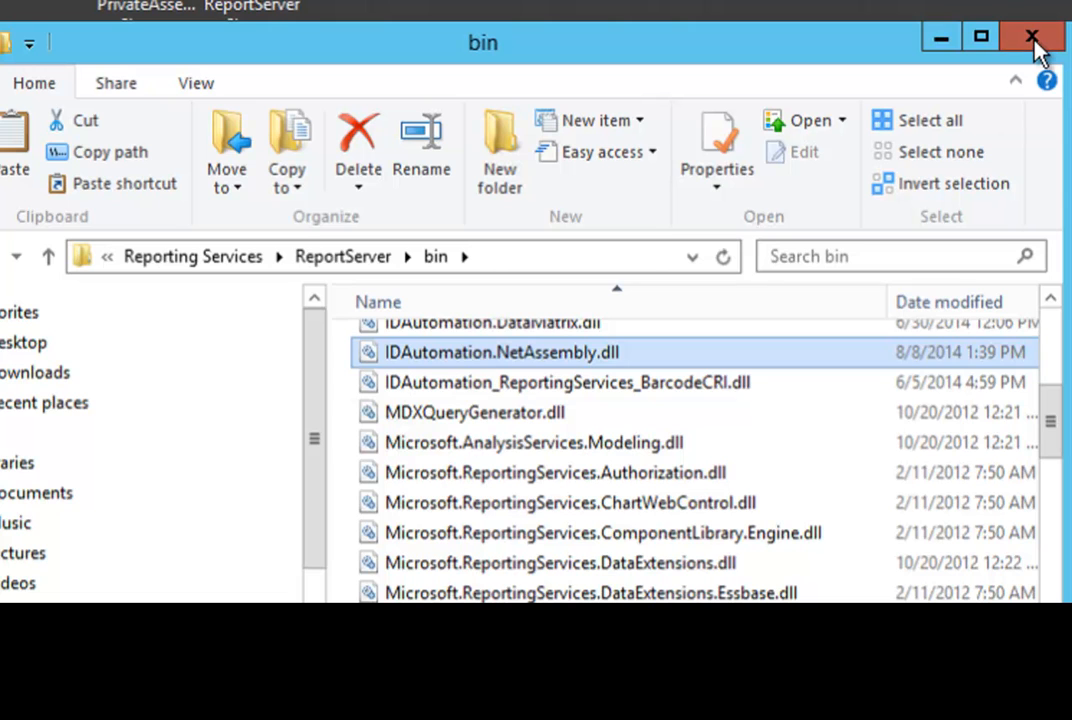
click(1032, 36)
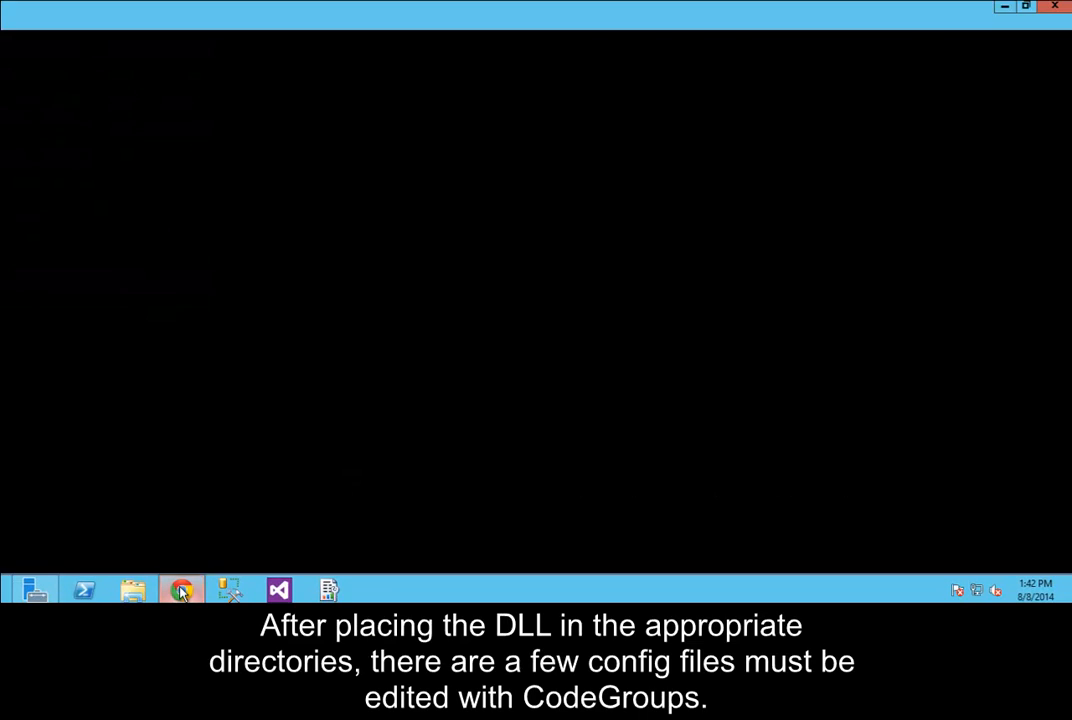
Bring up the IDAutomation SSRS tutorial in Chrome and scroll to the step 4 RSPreviewPolicy CodeGroup snippet
click(182, 590)
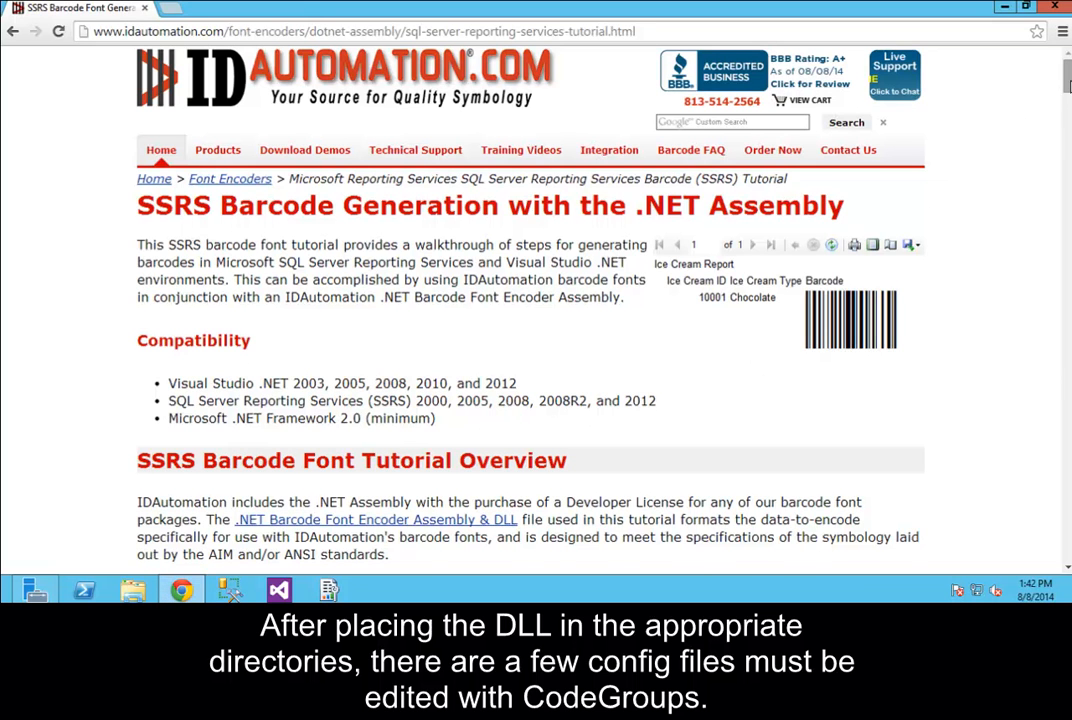
scroll(down, 3)
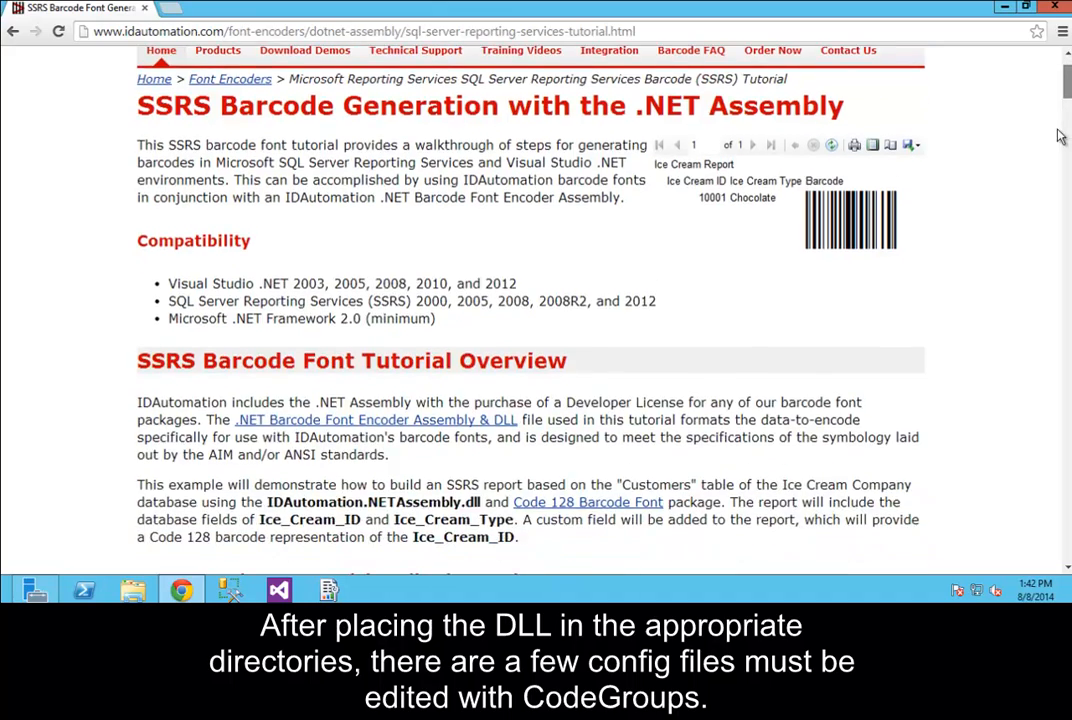
scroll(down, 3)
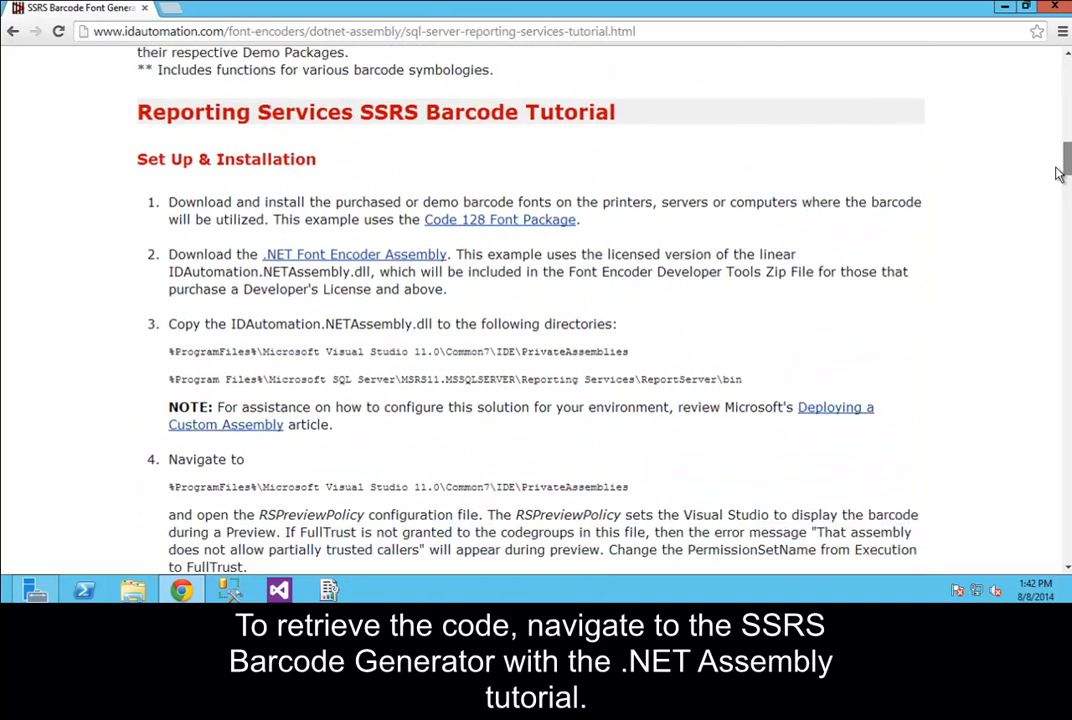
scroll(down, 3)
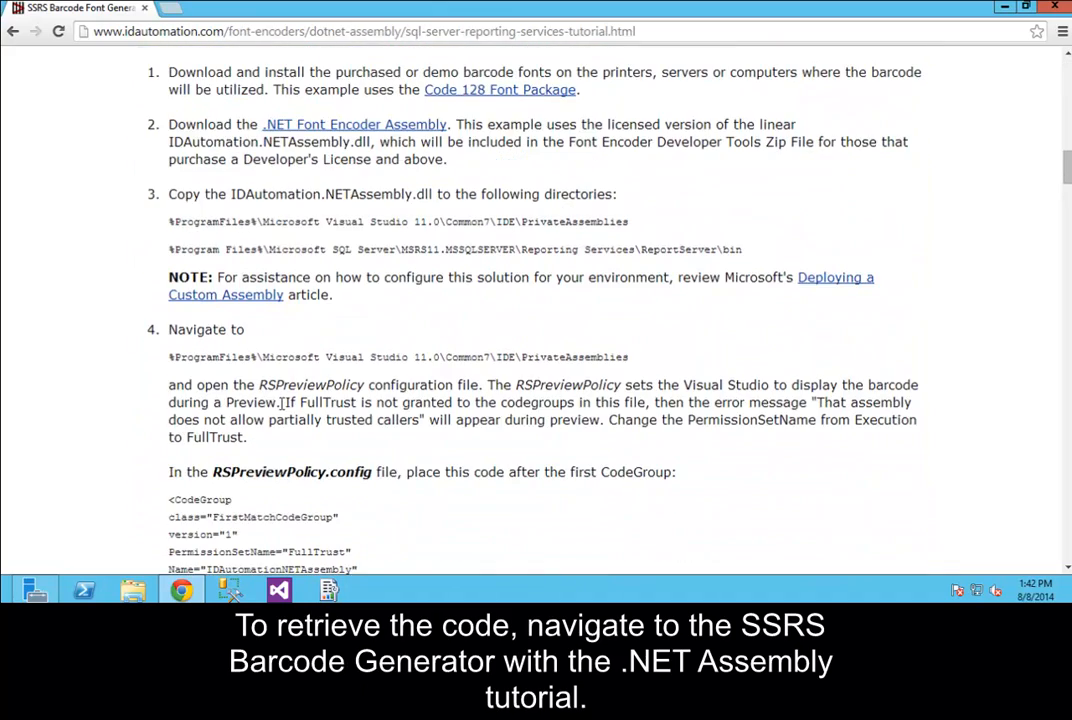
mouse_move(324, 436)
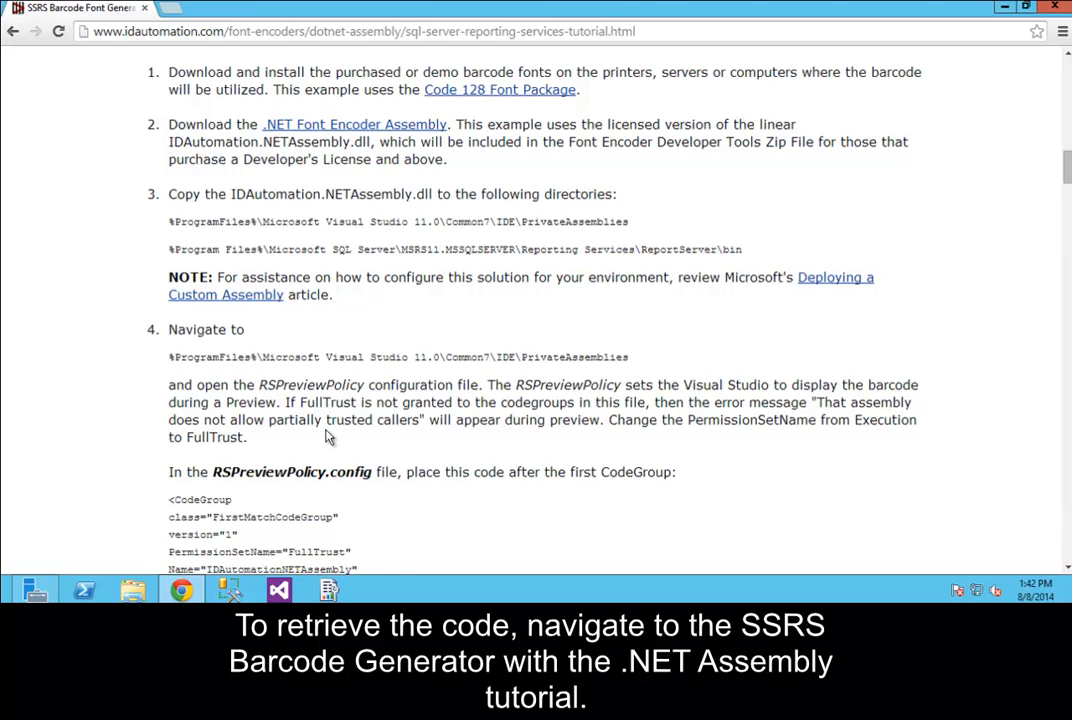
scroll(down, 3)
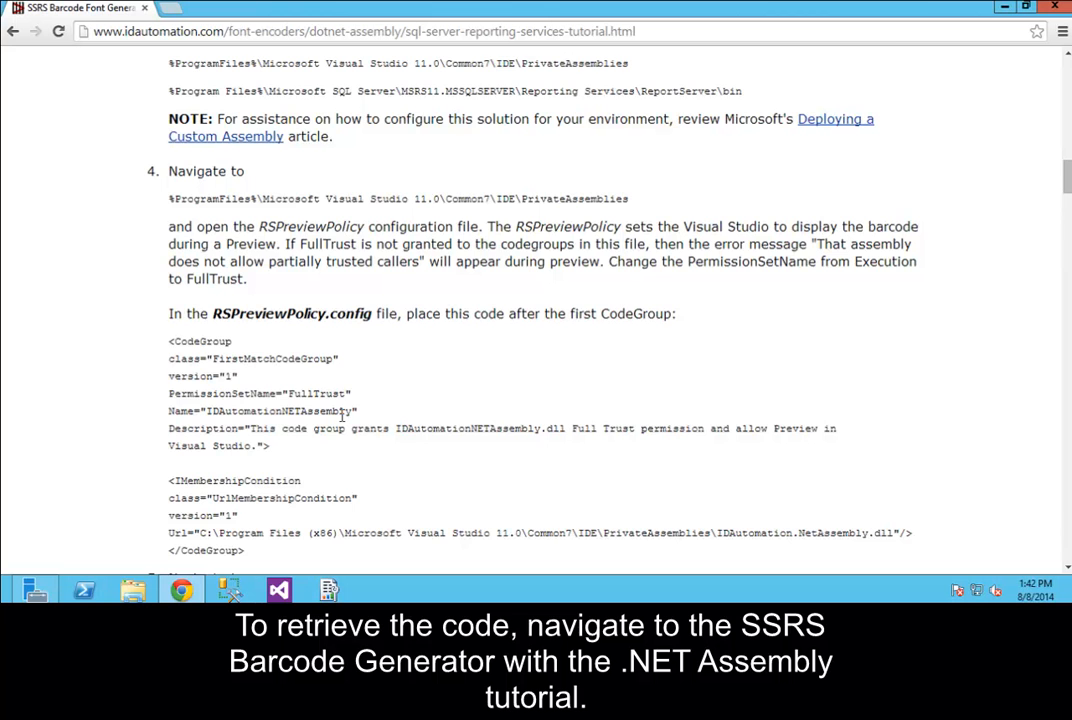
scroll(down, 3)
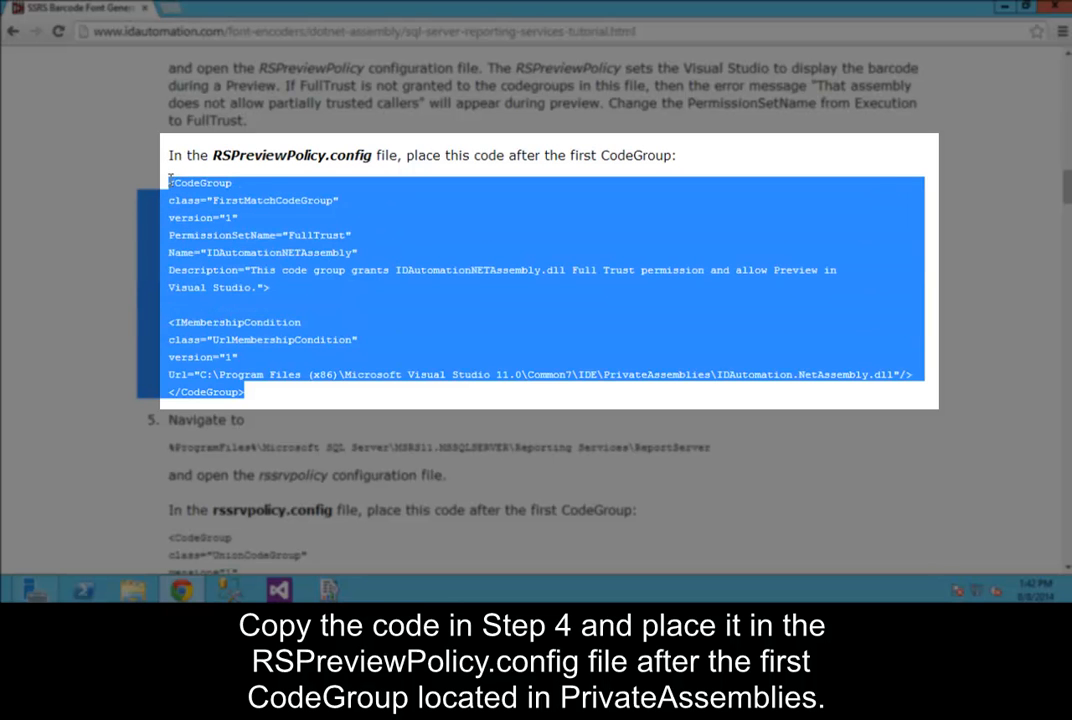
mouse_move(248, 236)
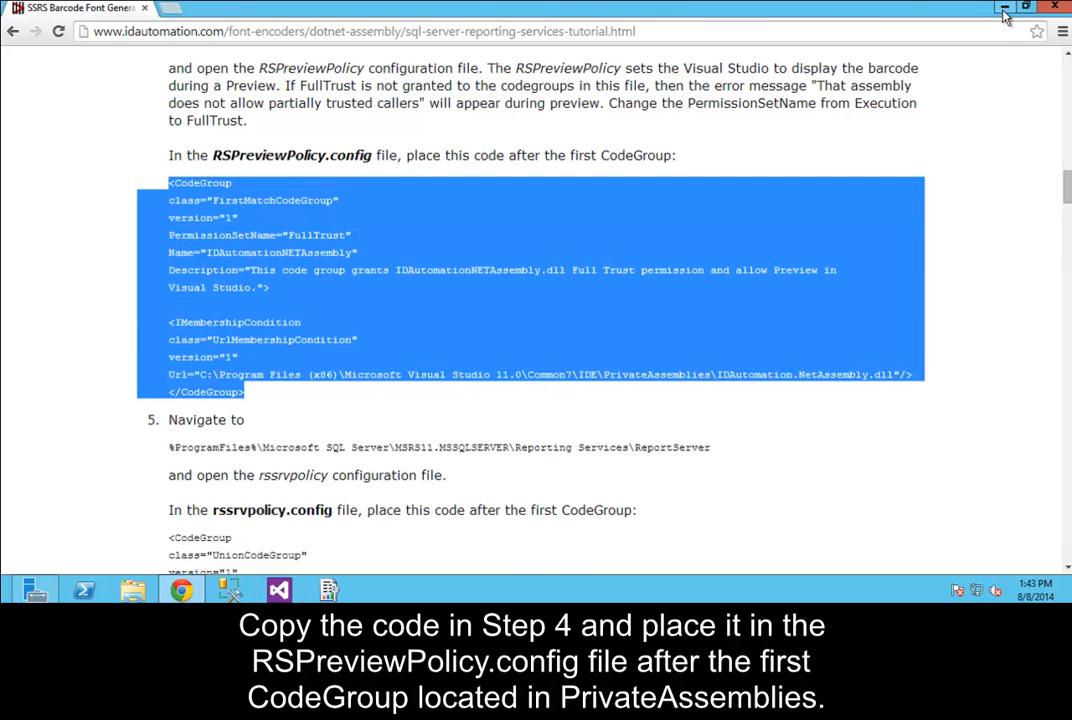
From the PrivateAssemblies search results, open RSPreviewPolicy.config in Notepad
click(1004, 8)
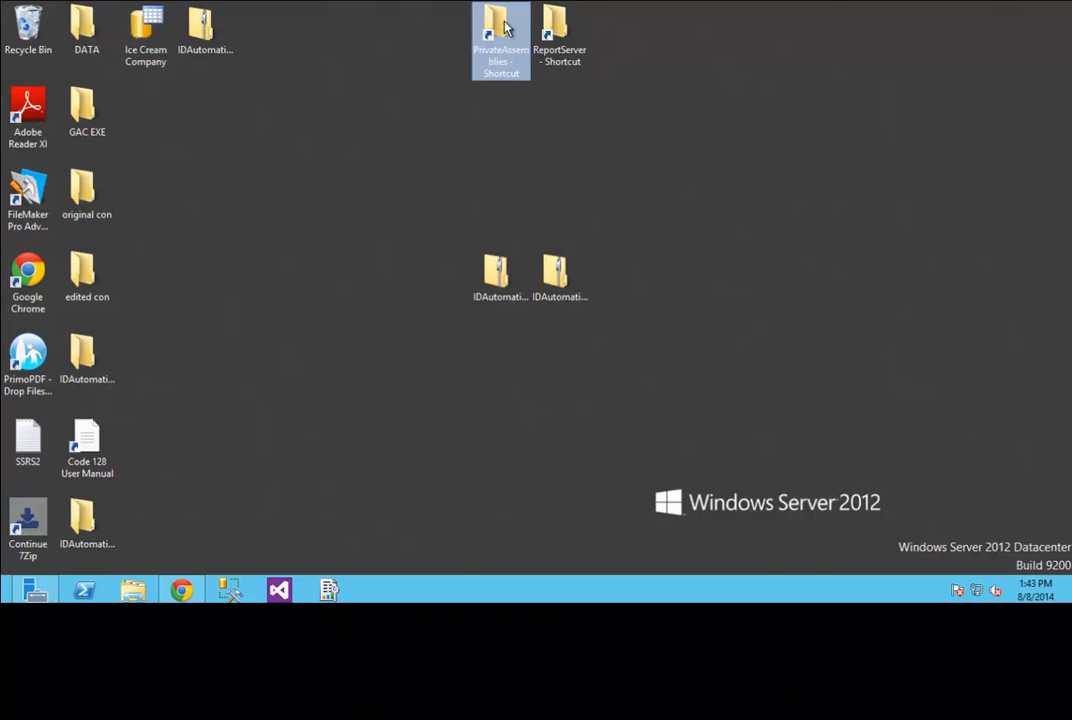
double_click(500, 40)
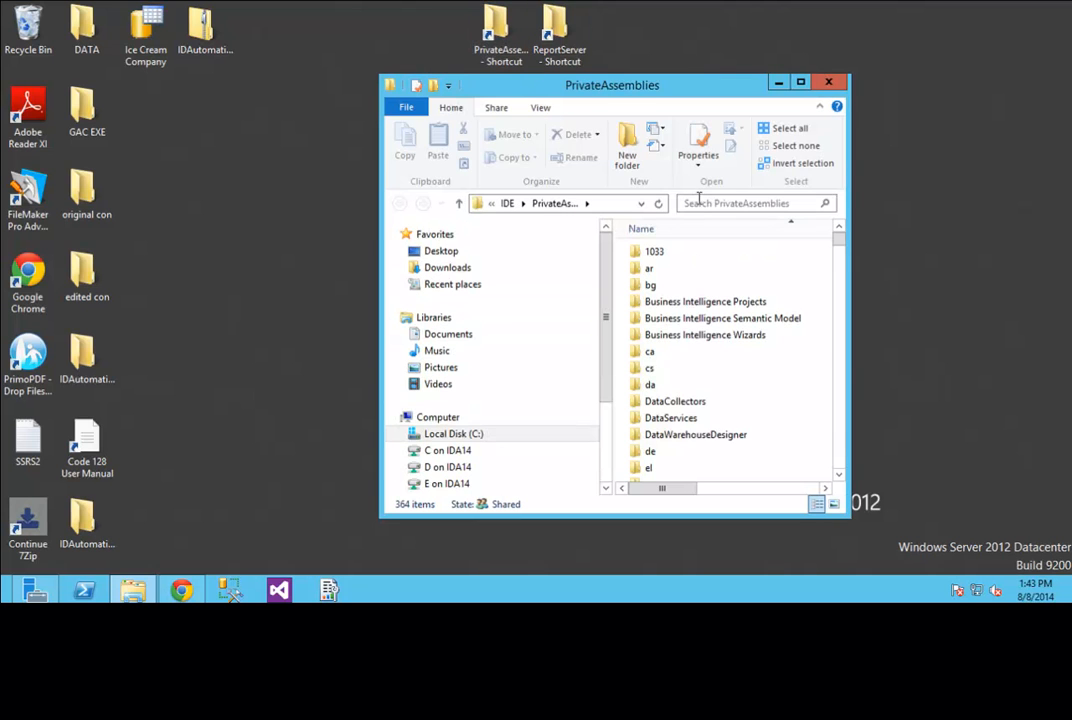
click(750, 204)
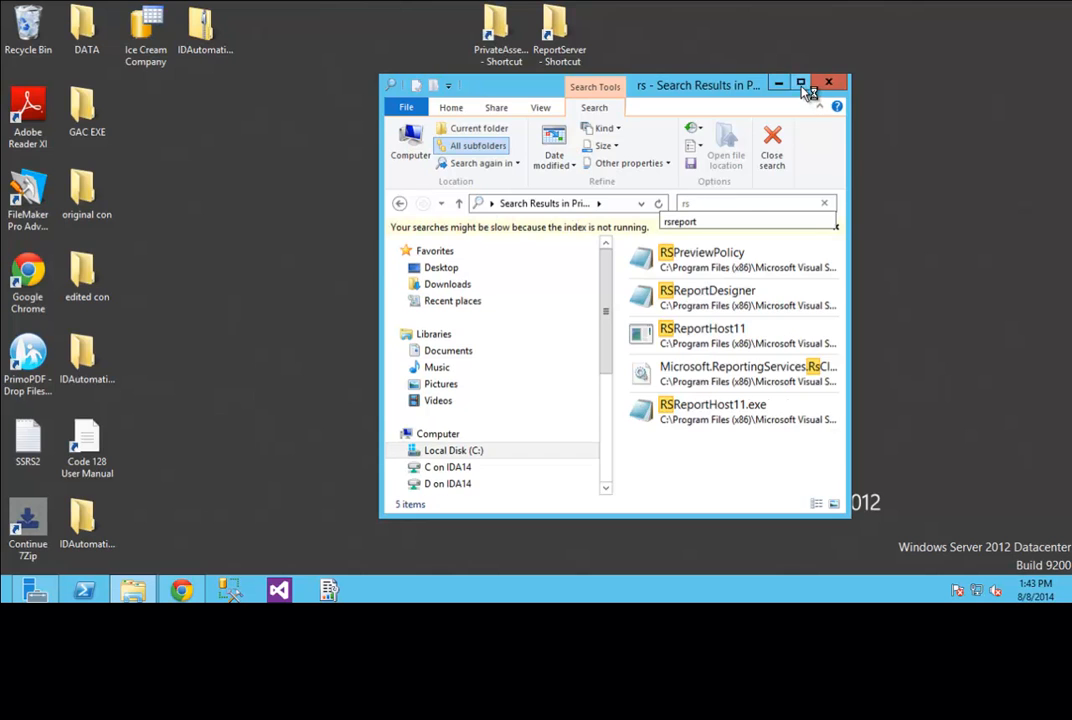
click(800, 84)
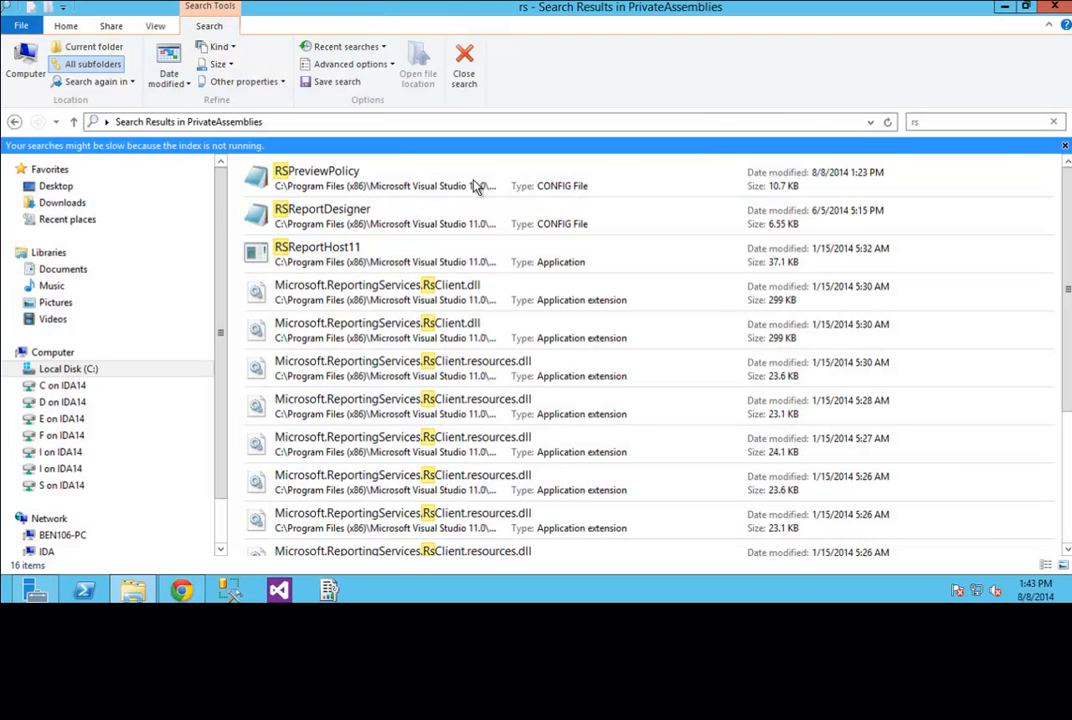
click(330, 178)
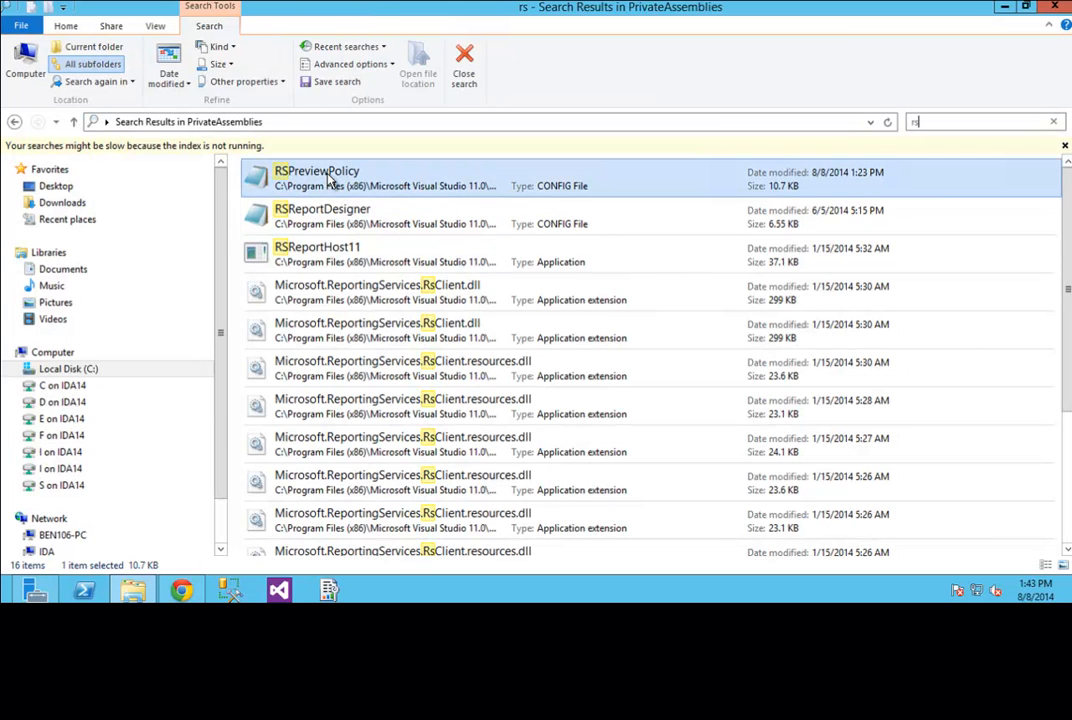
mouse_move(378, 210)
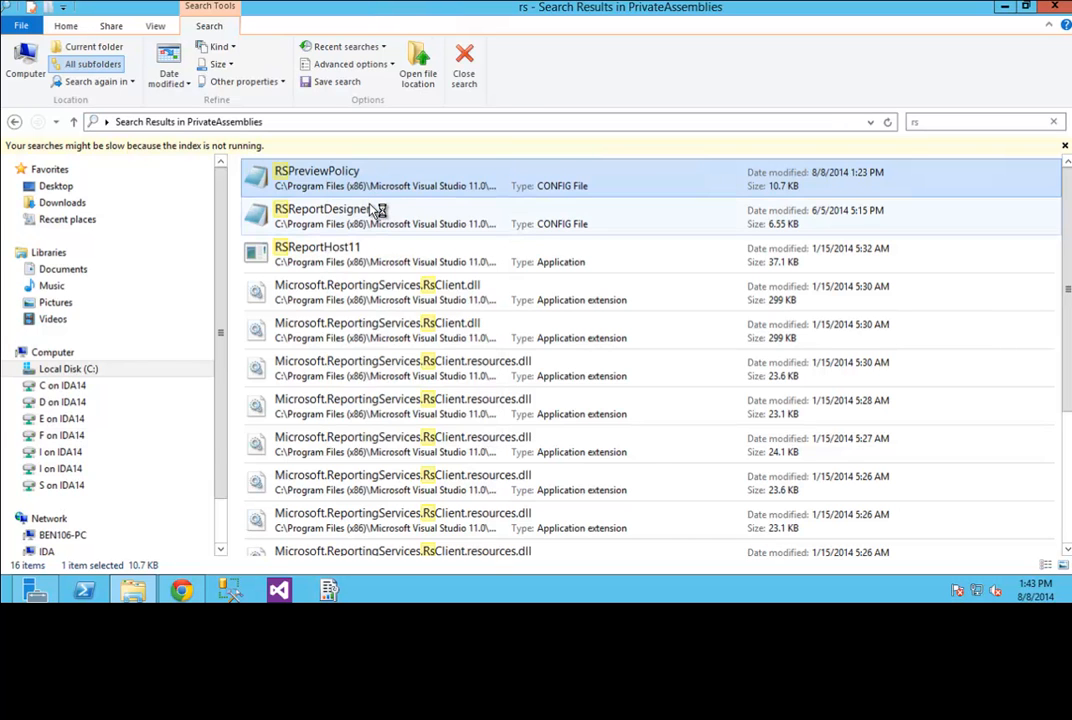
double_click(316, 176)
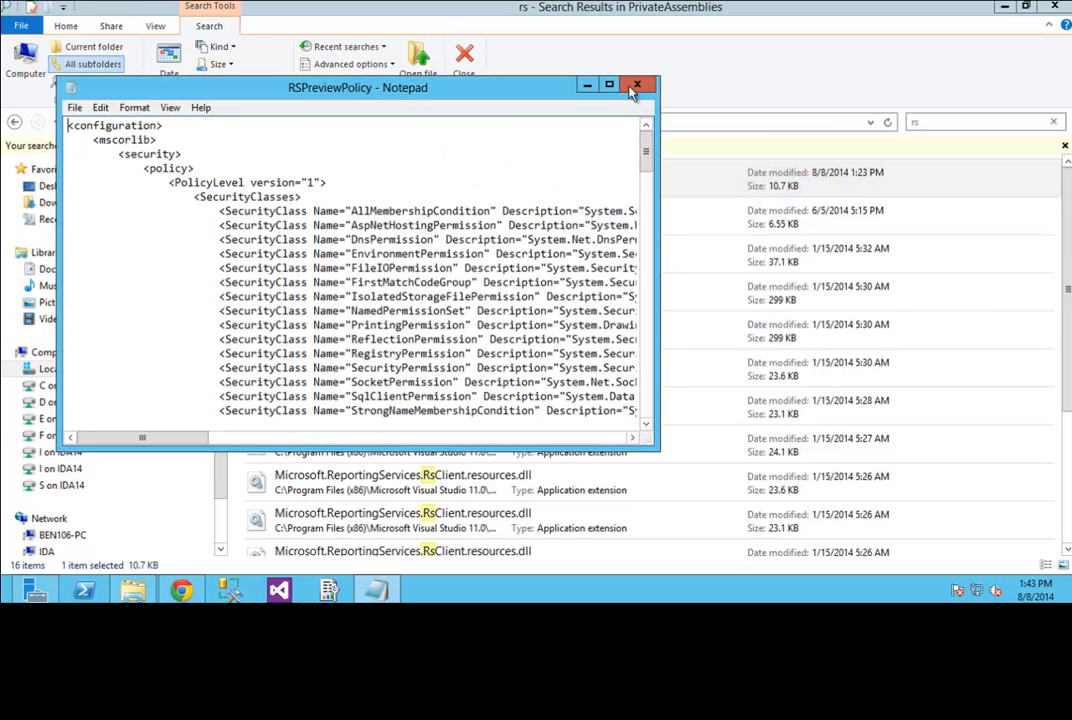
Paste the IDAutomationNETAssembly CodeGroup block below the first CodeGroup in RSPreviewPolicy.config
click(608, 86)
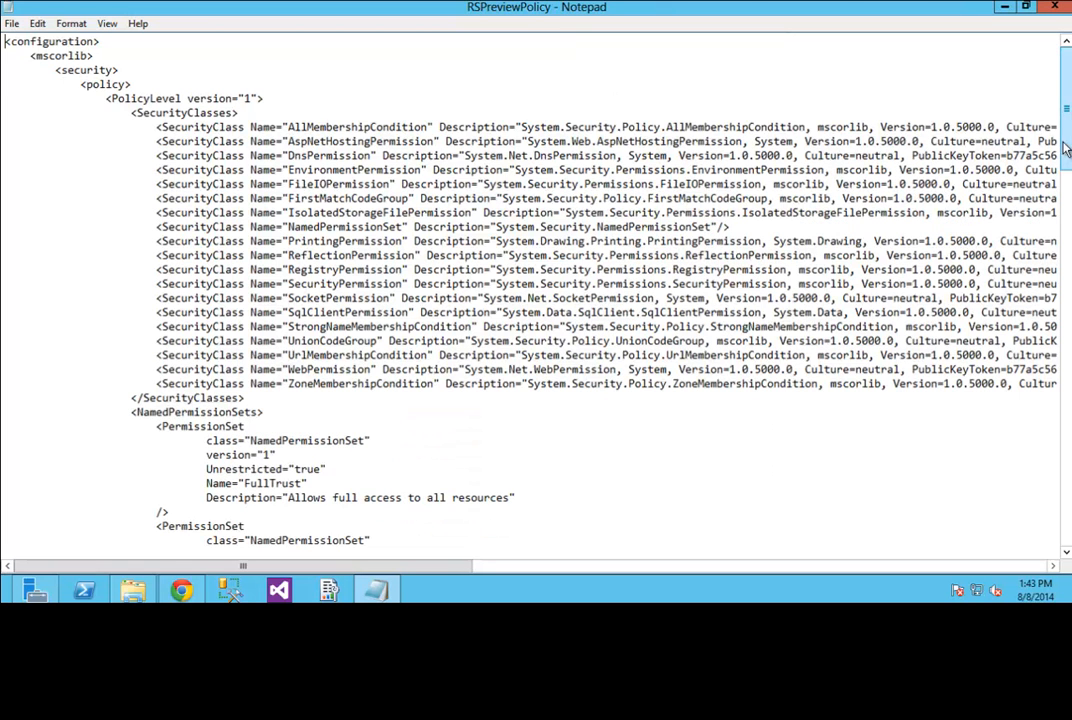
scroll(down, 3)
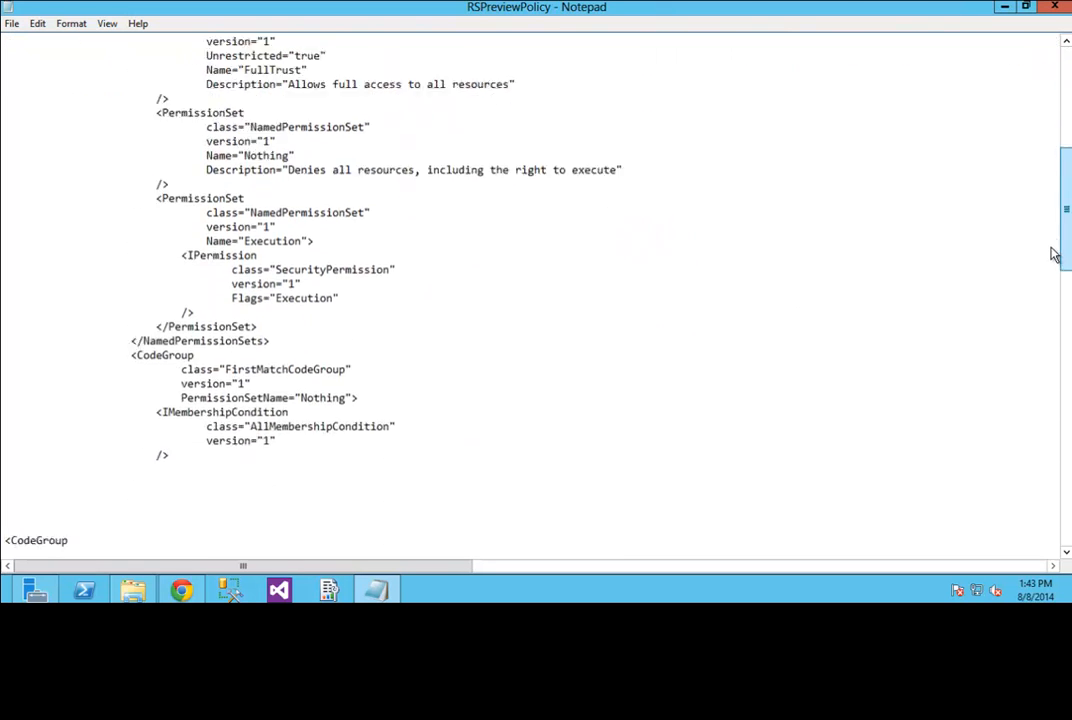
scroll(down, 3)
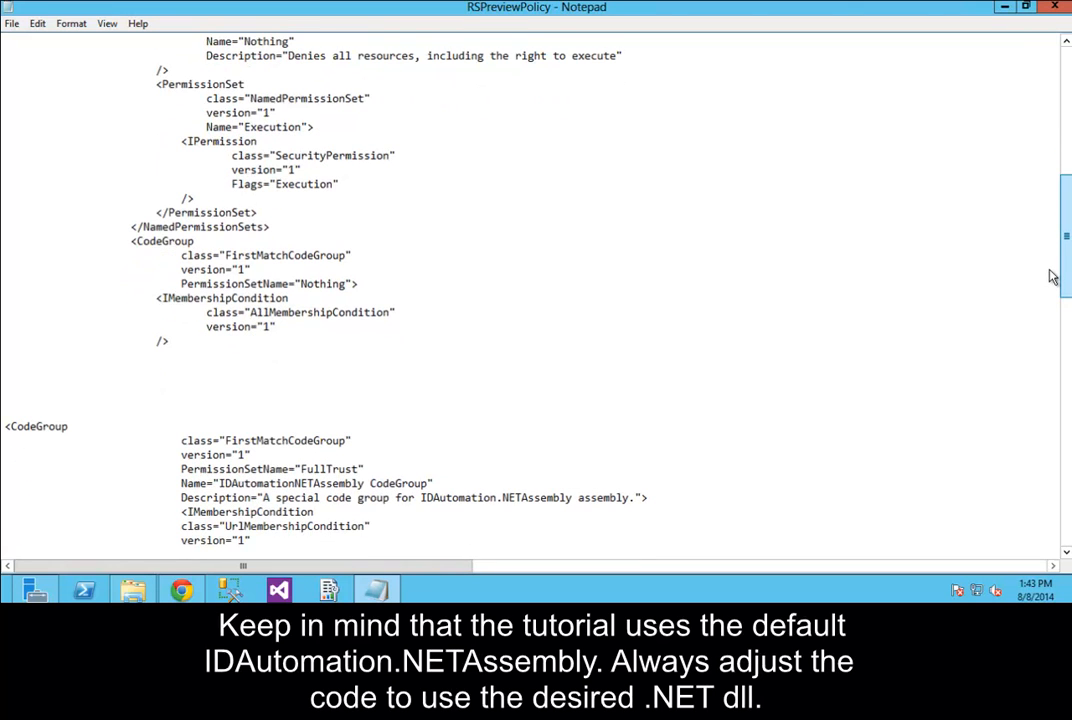
mouse_move(426, 500)
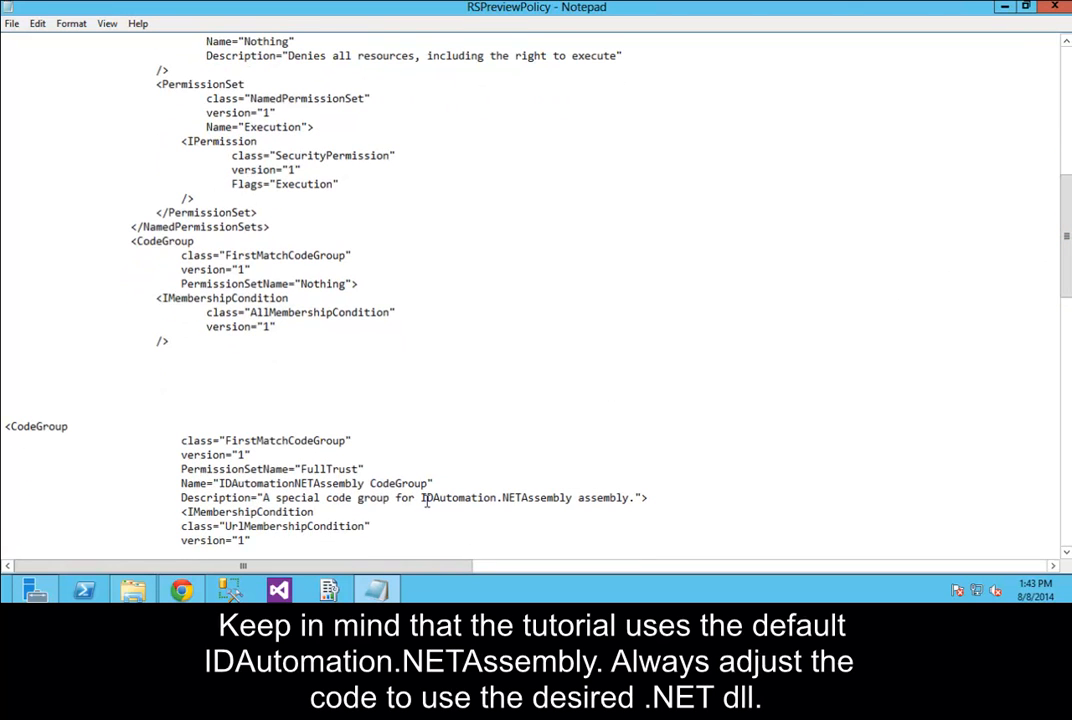
mouse_move(464, 376)
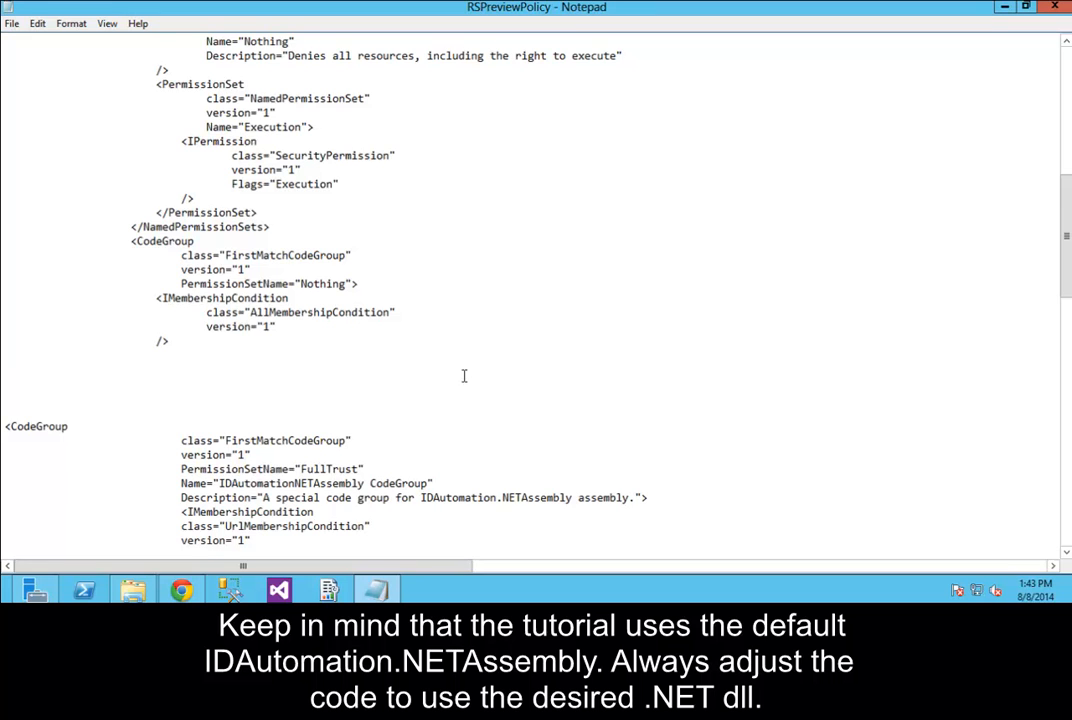
scroll(down, 3)
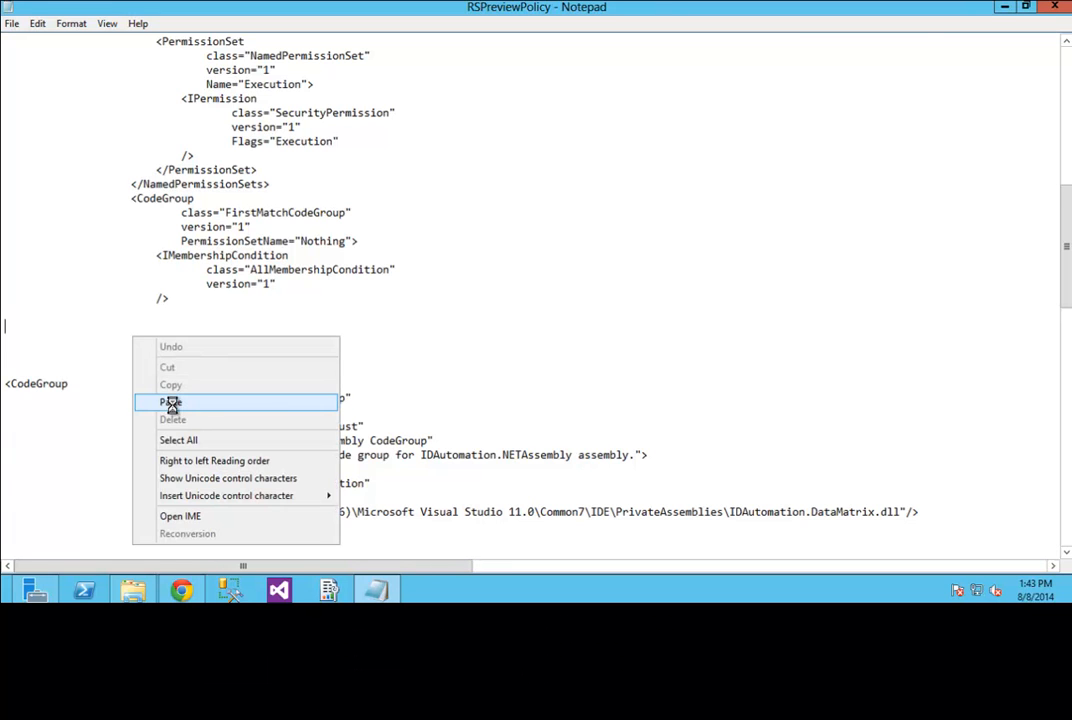
click(172, 400)
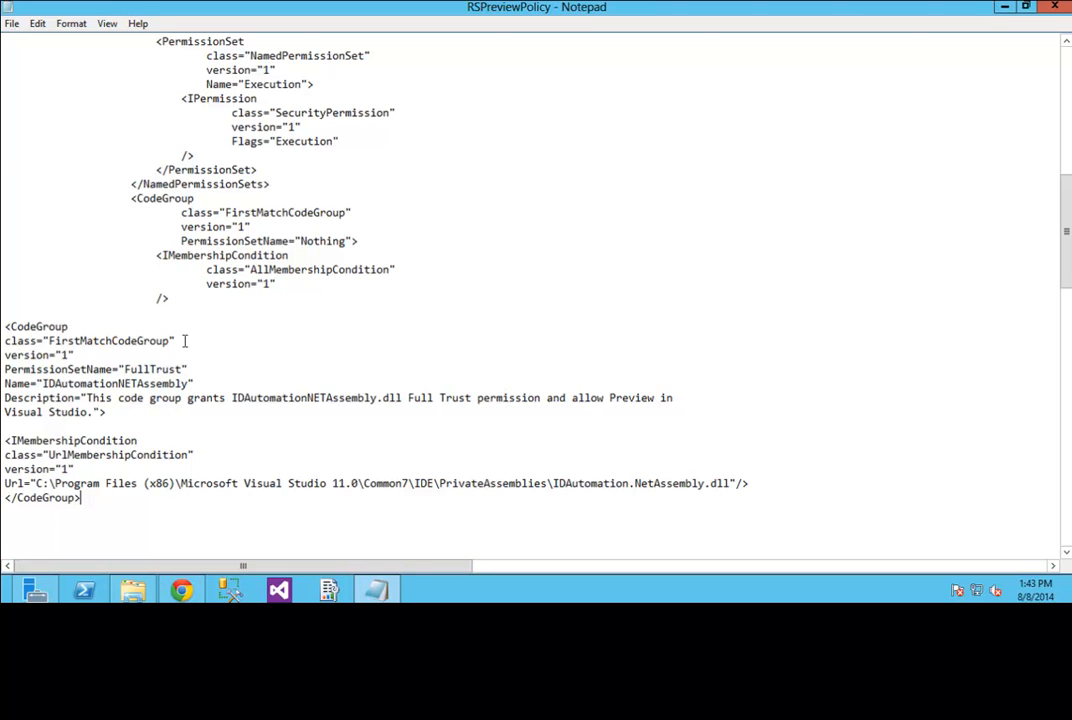
Verify the pasted code group's PermissionSetName is FullTrust
click(12, 24)
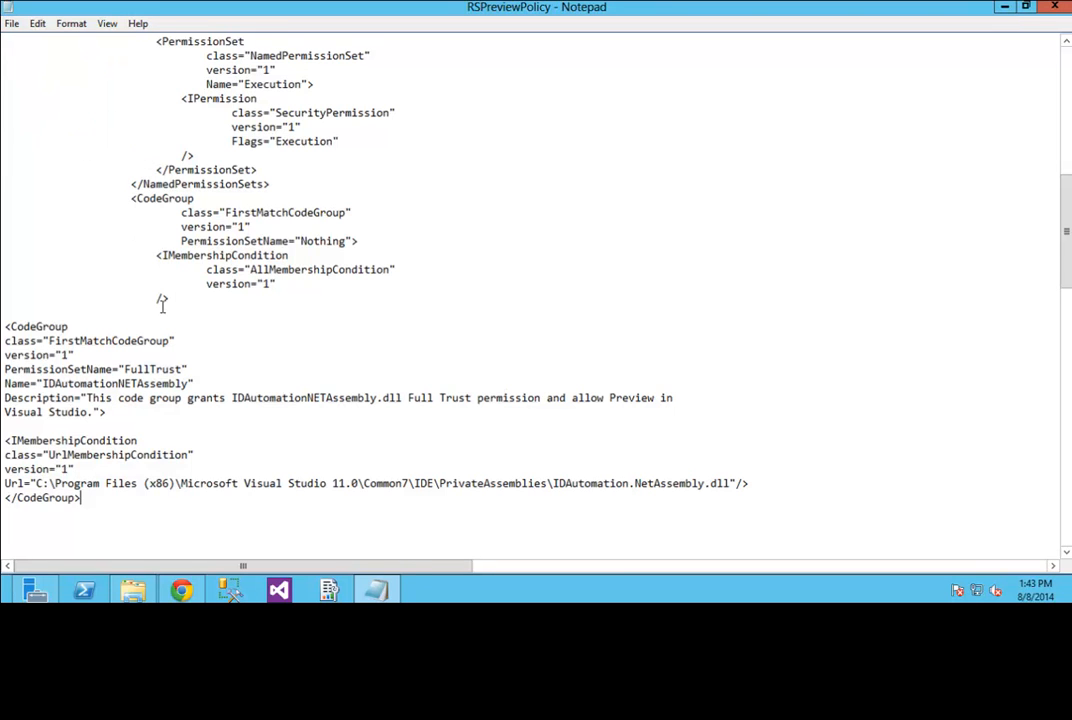
double_click(136, 368)
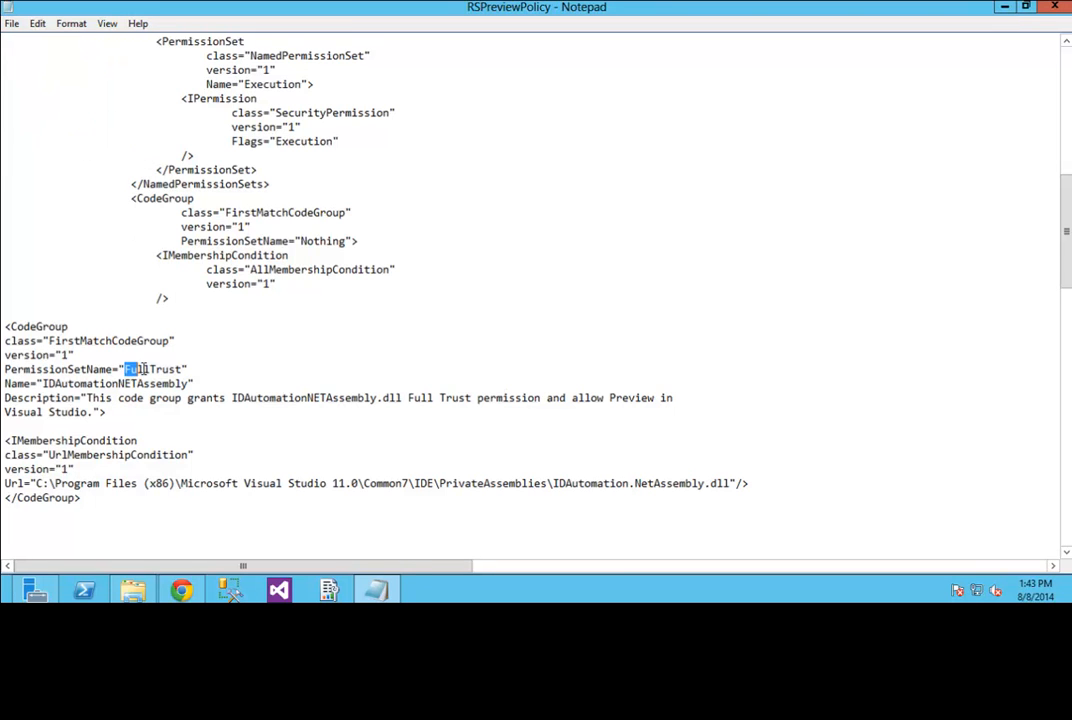
double_click(150, 368)
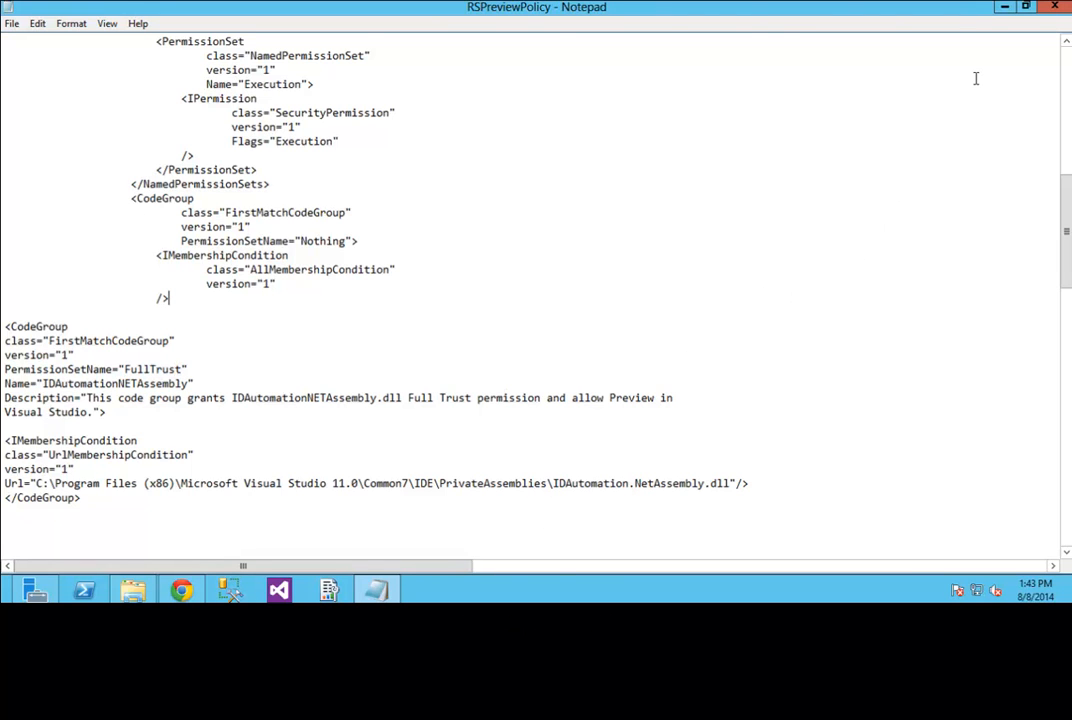
mouse_move(1046, 24)
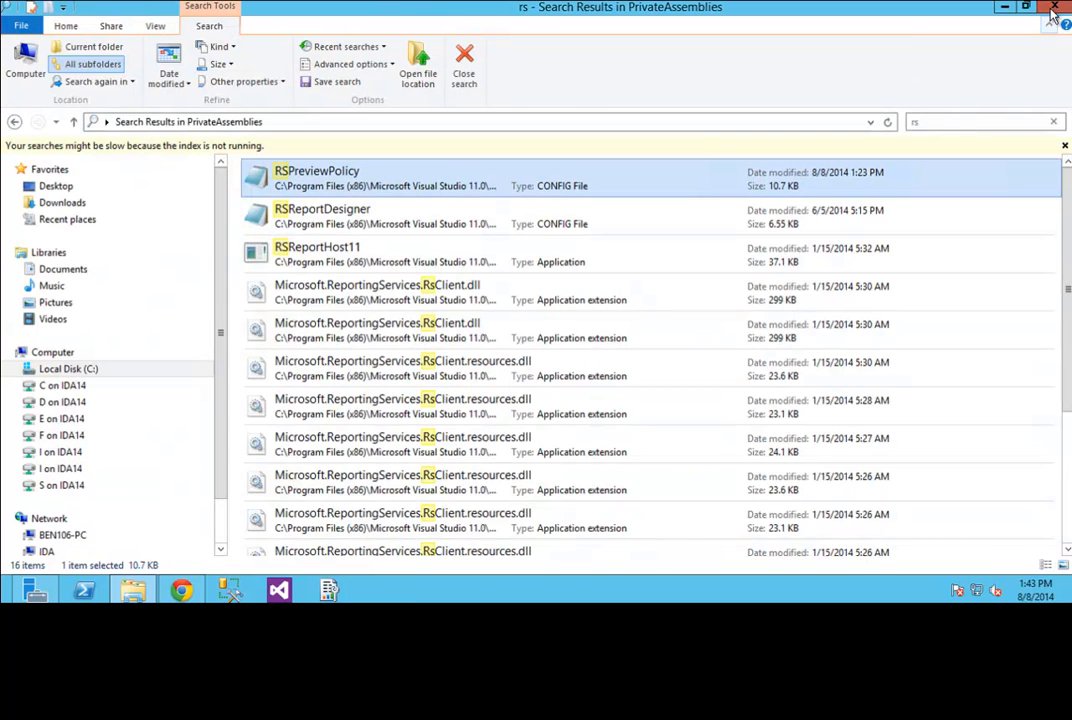
Return to the Chrome tutorial and copy the step 5 rssrvpolicy CodeGroup snippet
click(1064, 8)
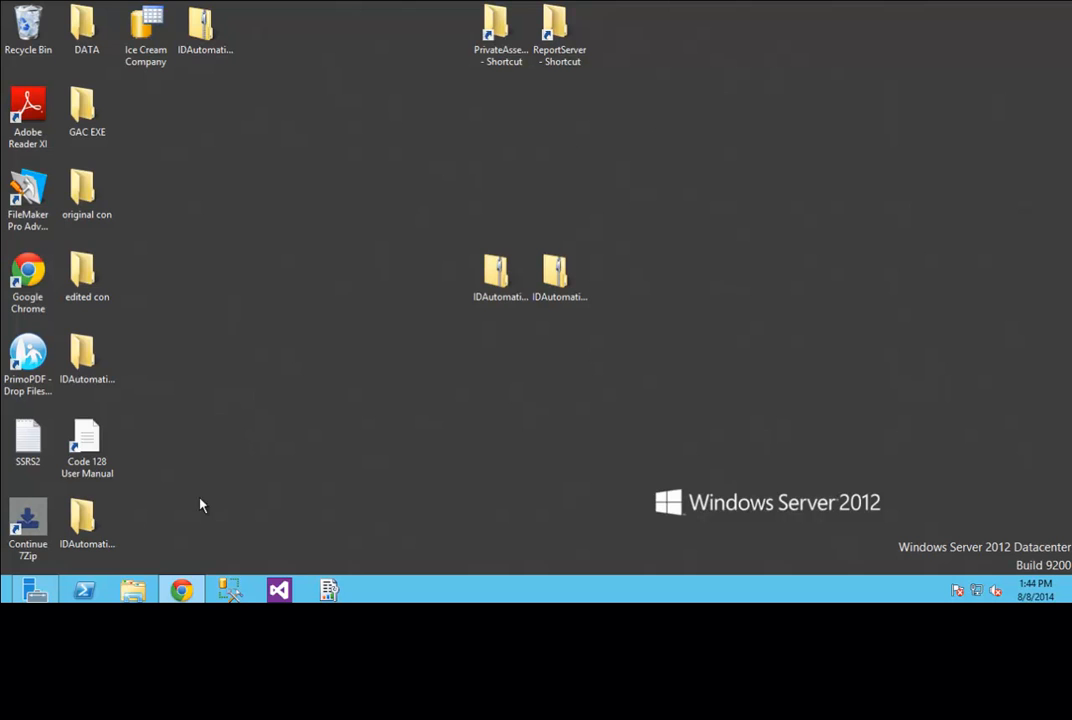
click(180, 588)
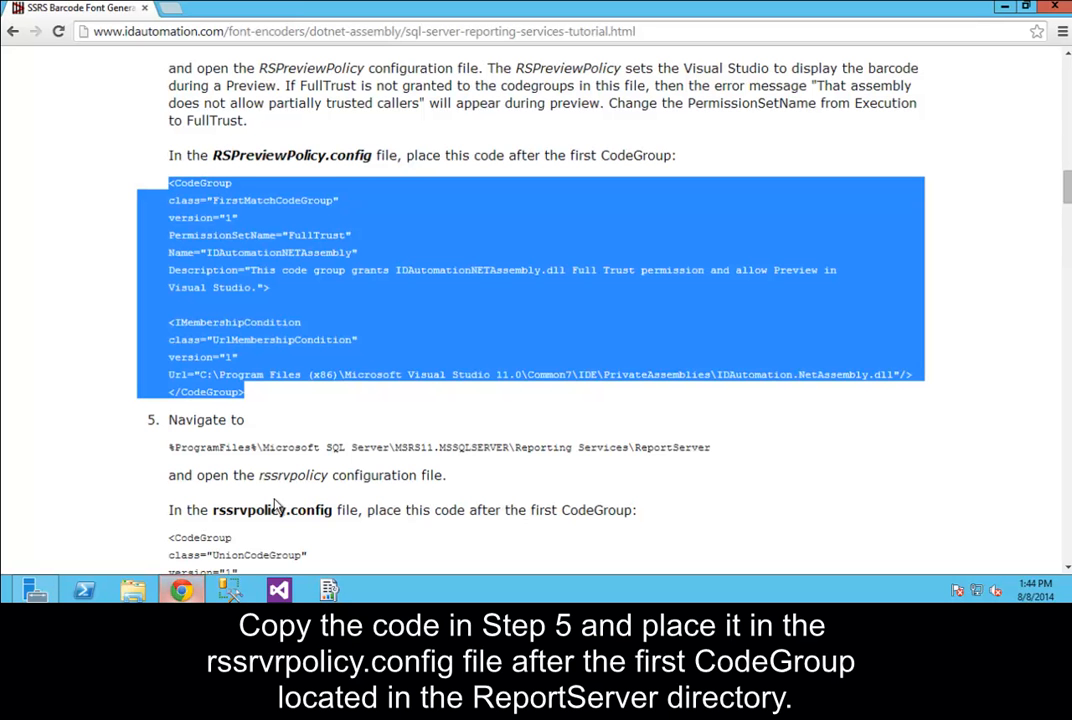
scroll(down, 3)
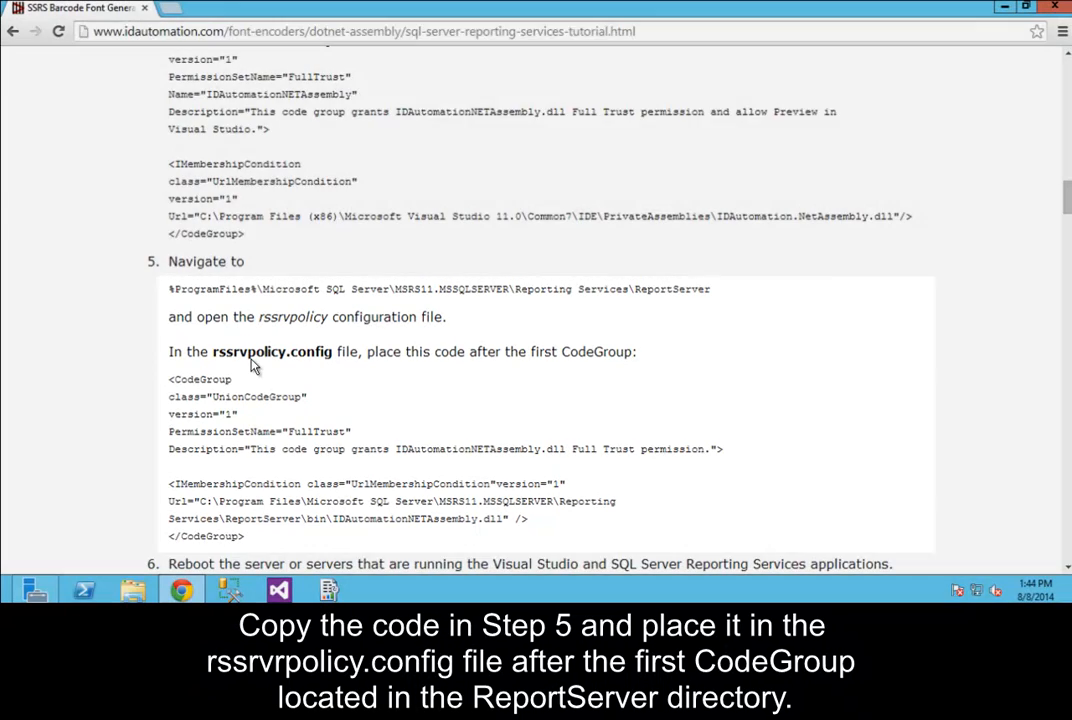
scroll(down, 3)
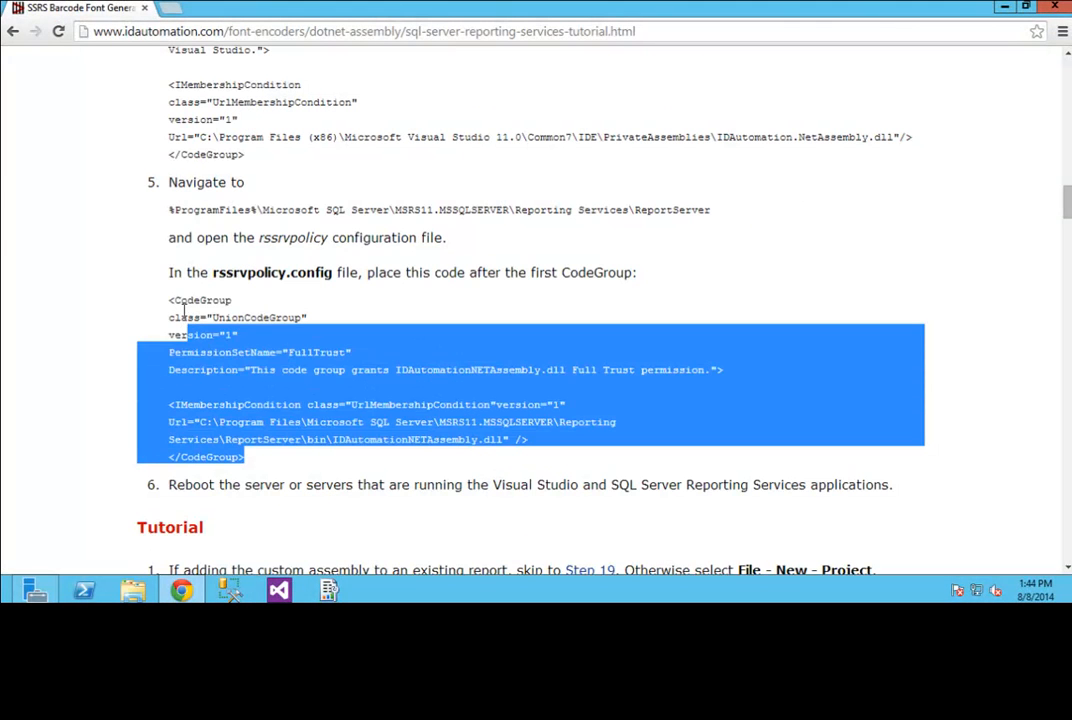
right_click(204, 340)
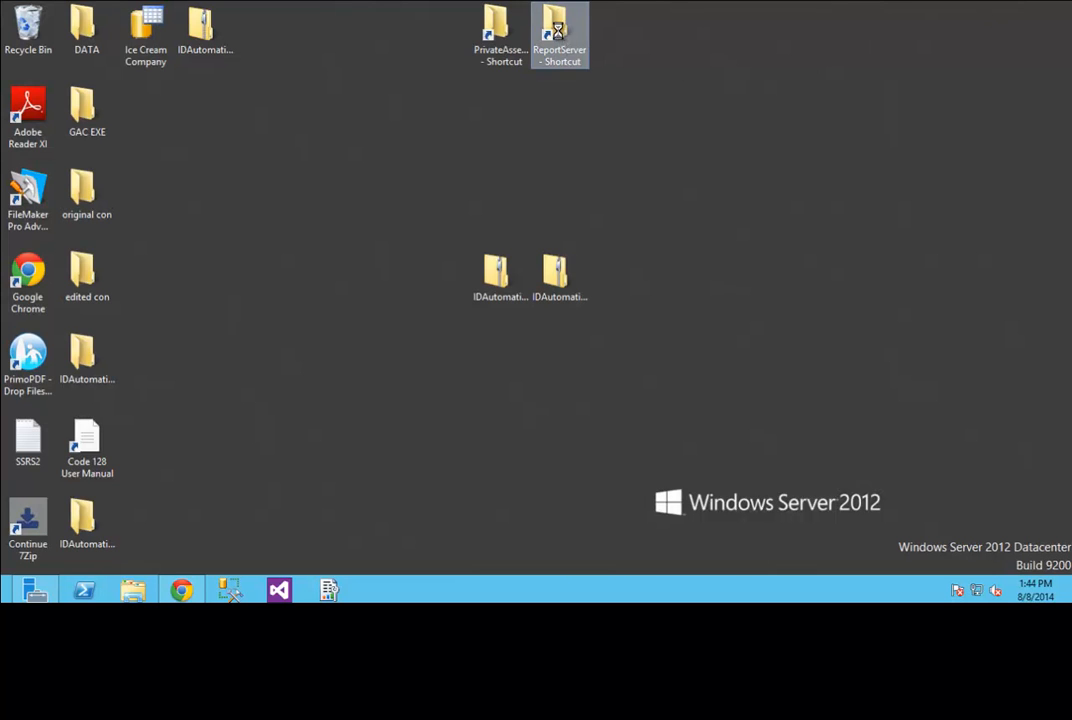
Open rssrvpolicy from the ReportServer folder in Notepad via its Edit action
double_click(560, 36)
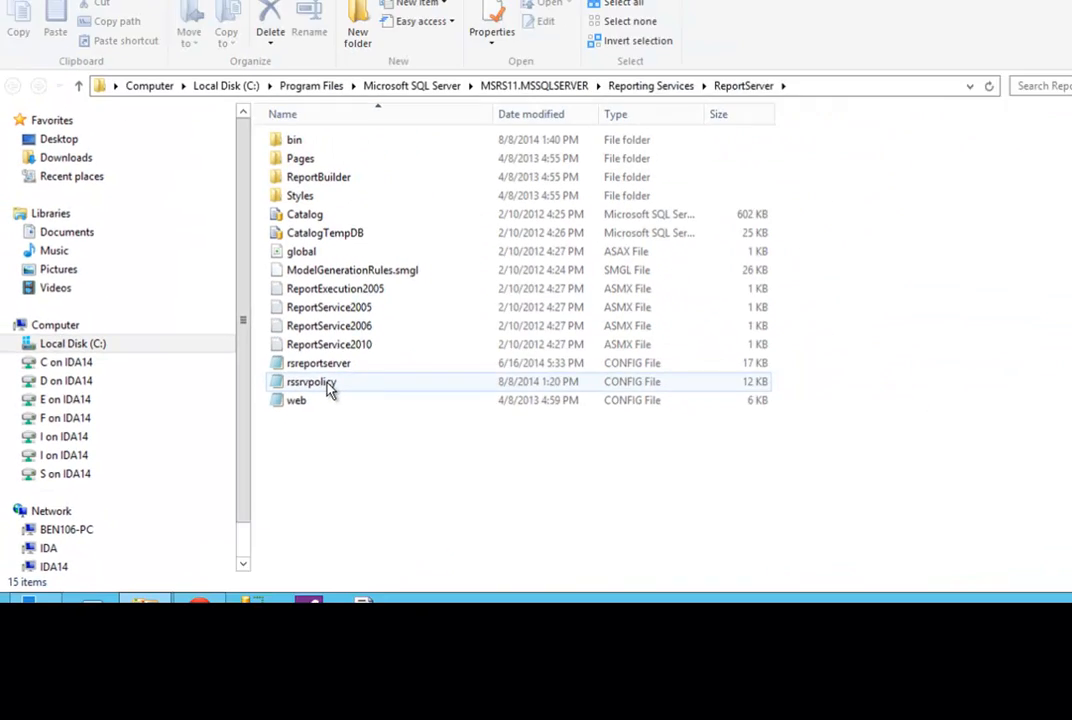
right_click(312, 382)
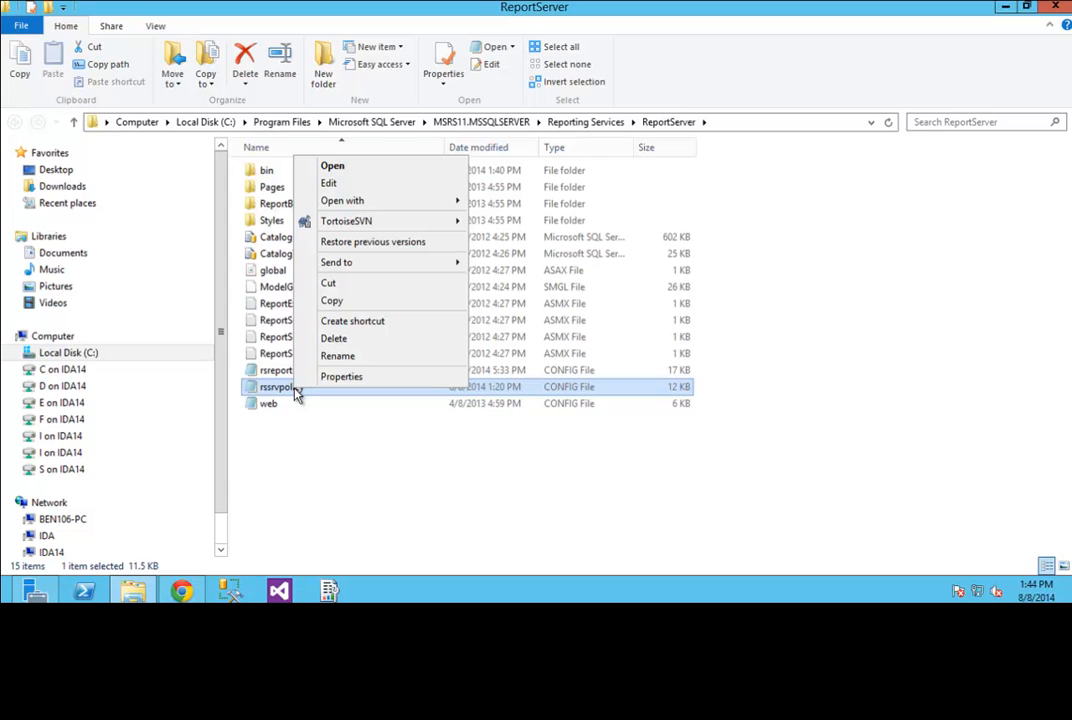
click(328, 184)
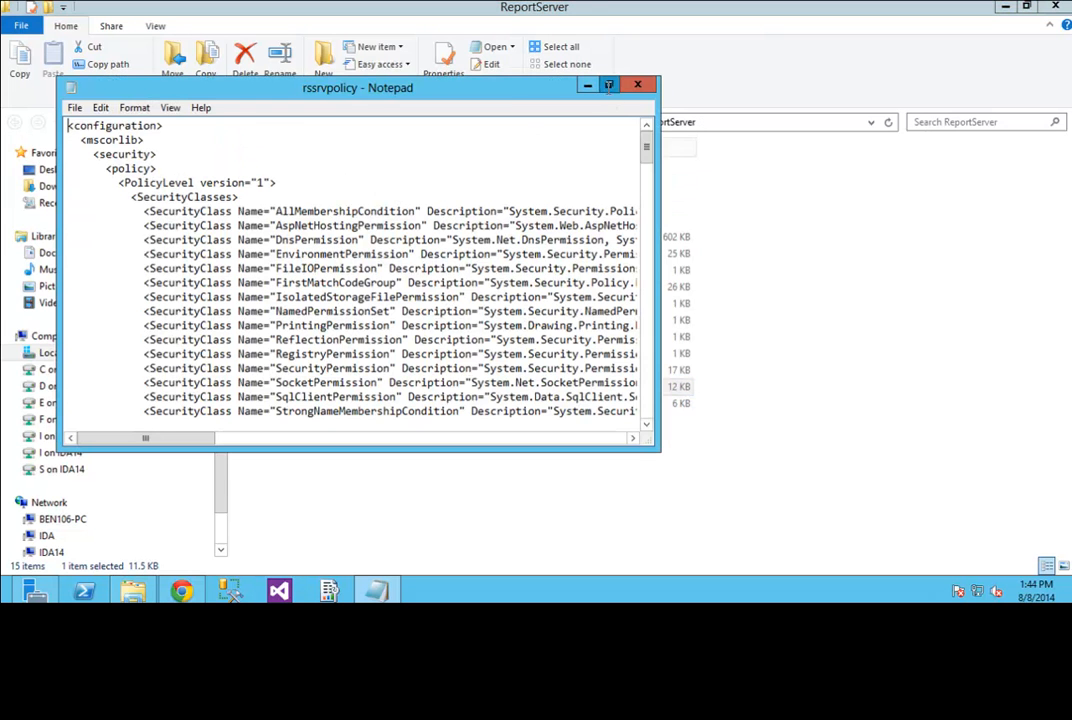
Paste the IDAutomationNETAssembly.dll FullTrust CodeGroup after the first CodeGroup in rssrvpolicy
click(608, 84)
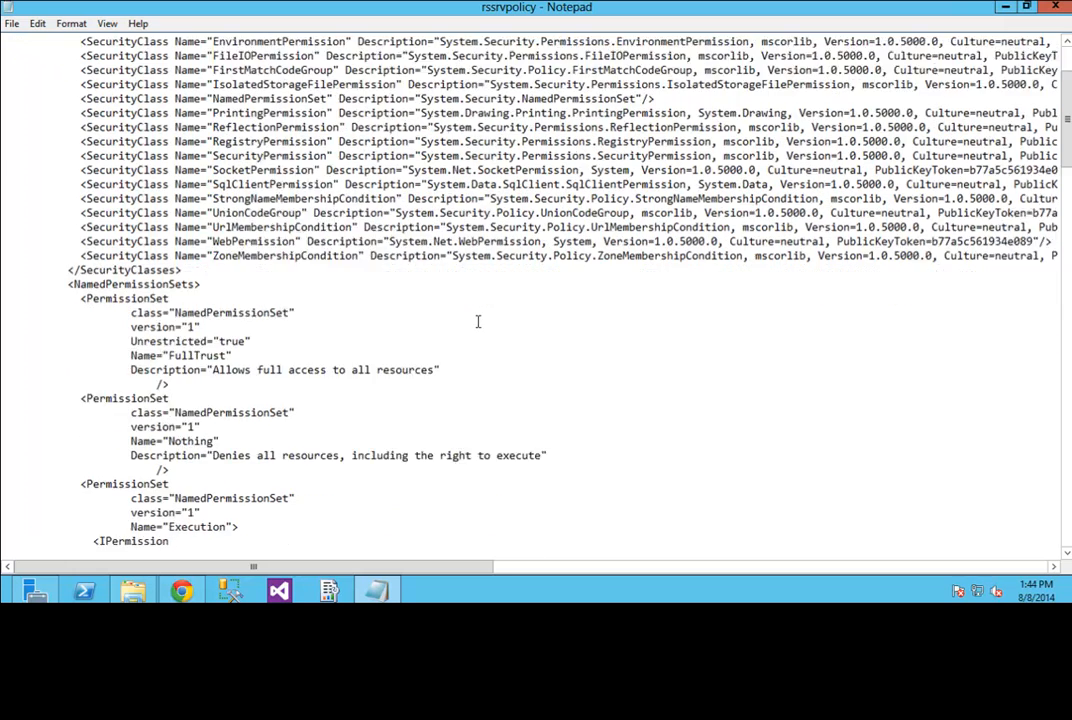
scroll(down, 3)
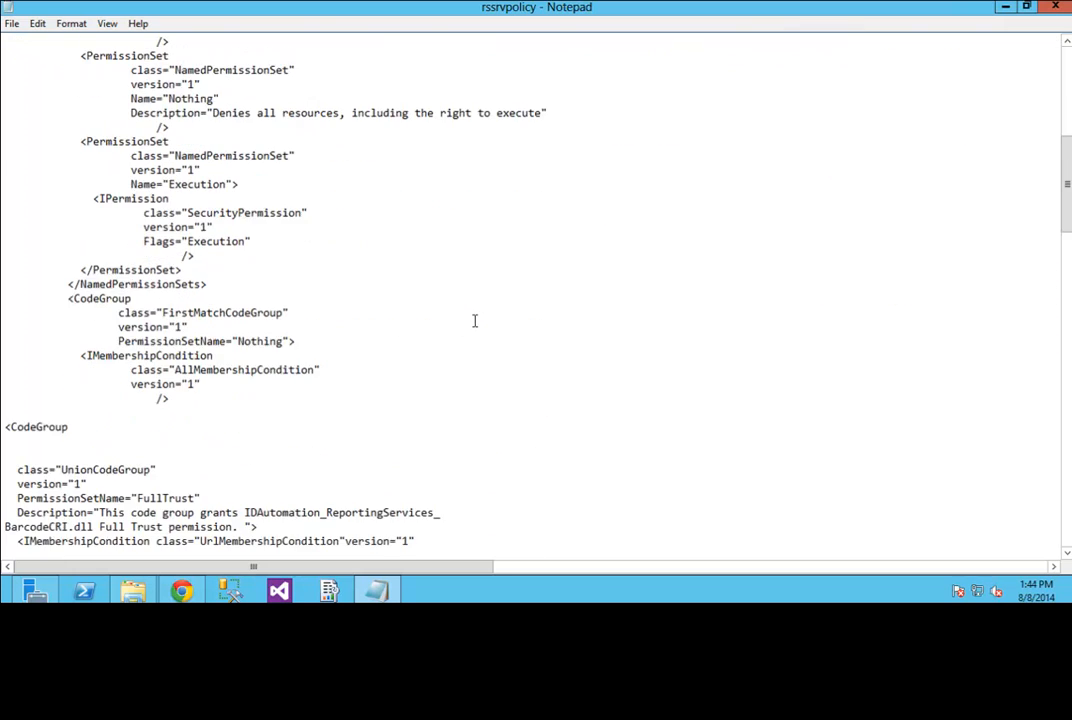
scroll(down, 3)
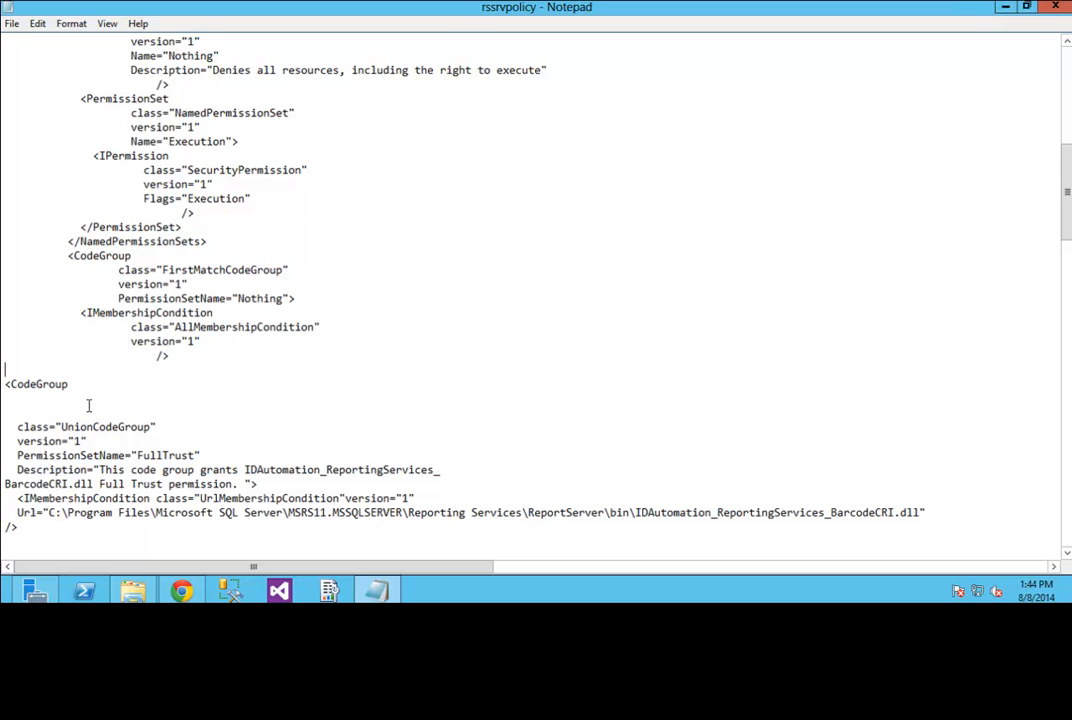
right_click(72, 398)
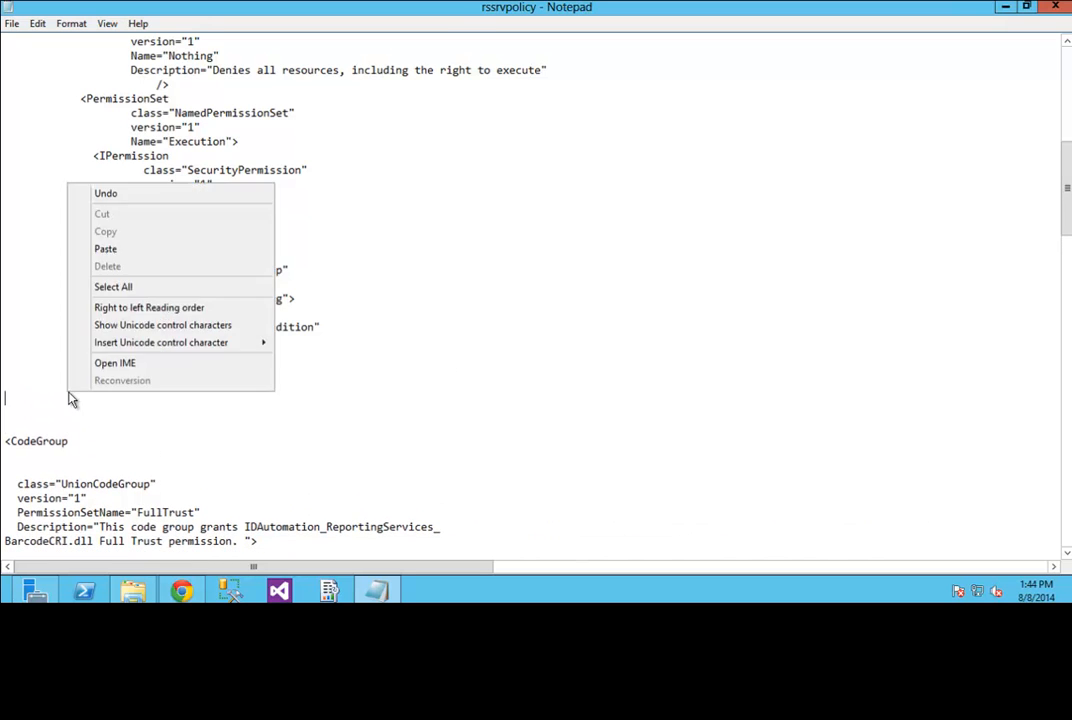
click(104, 248)
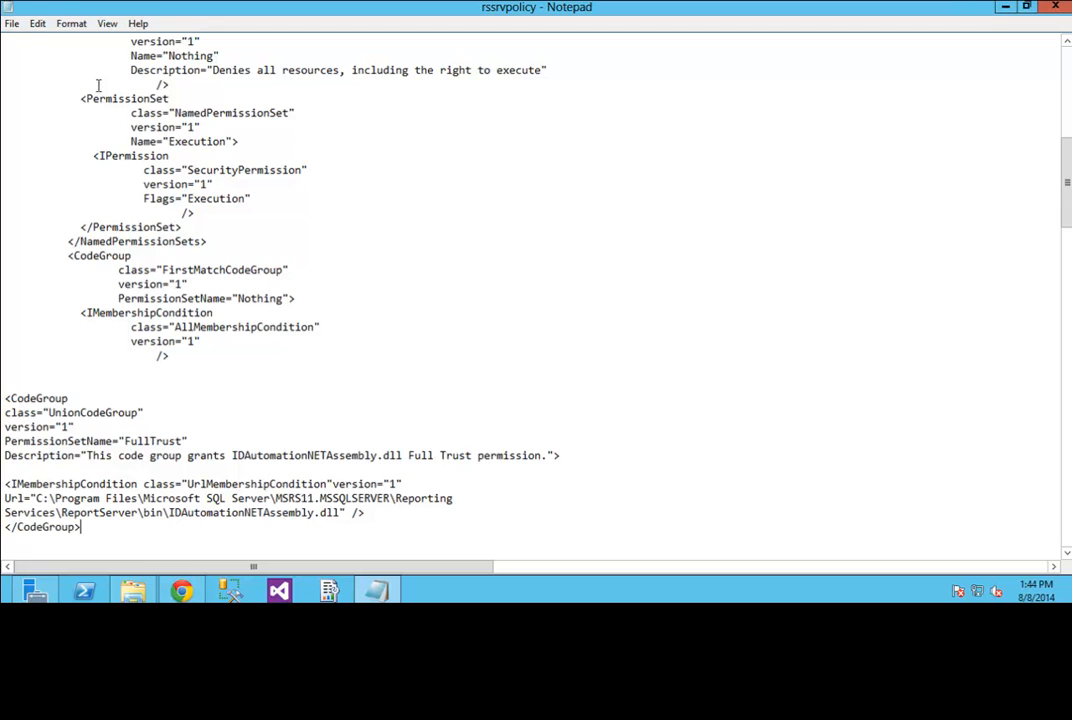
Save and close the policy file, then close the ReportServer folder window
click(12, 24)
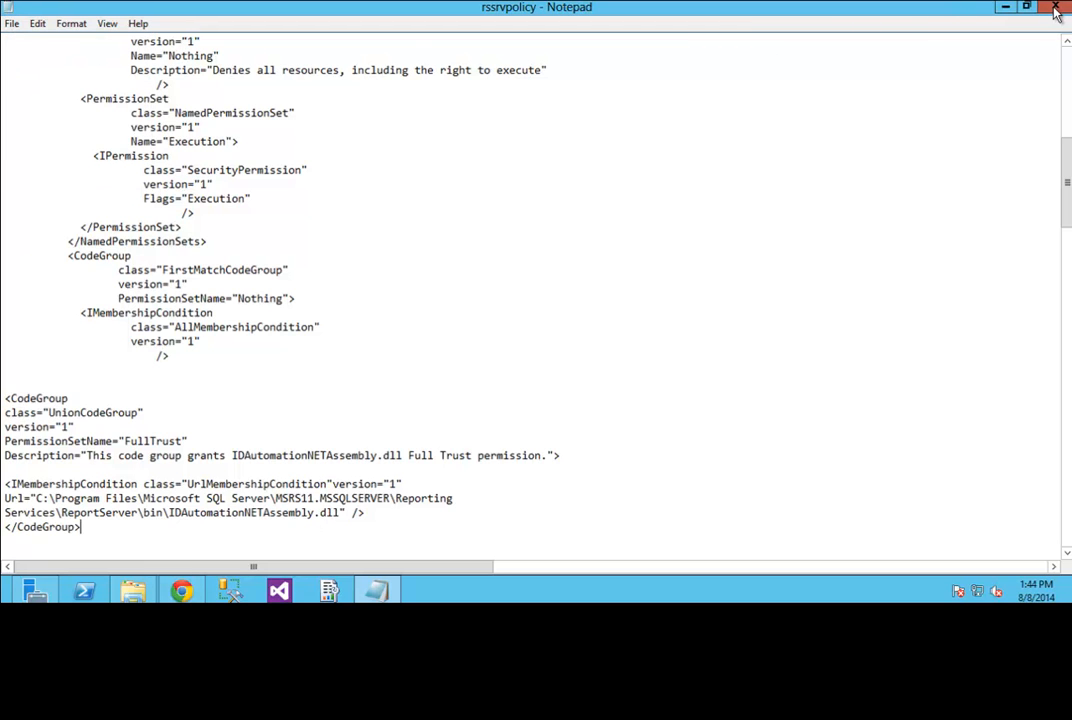
click(1054, 8)
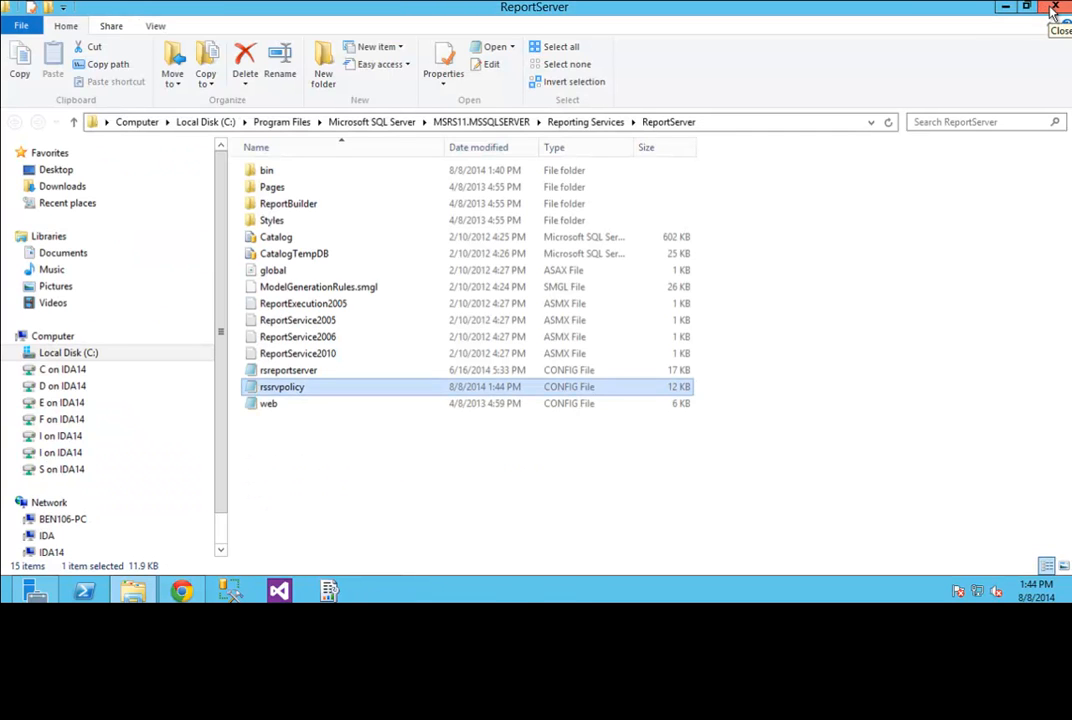
click(1054, 8)
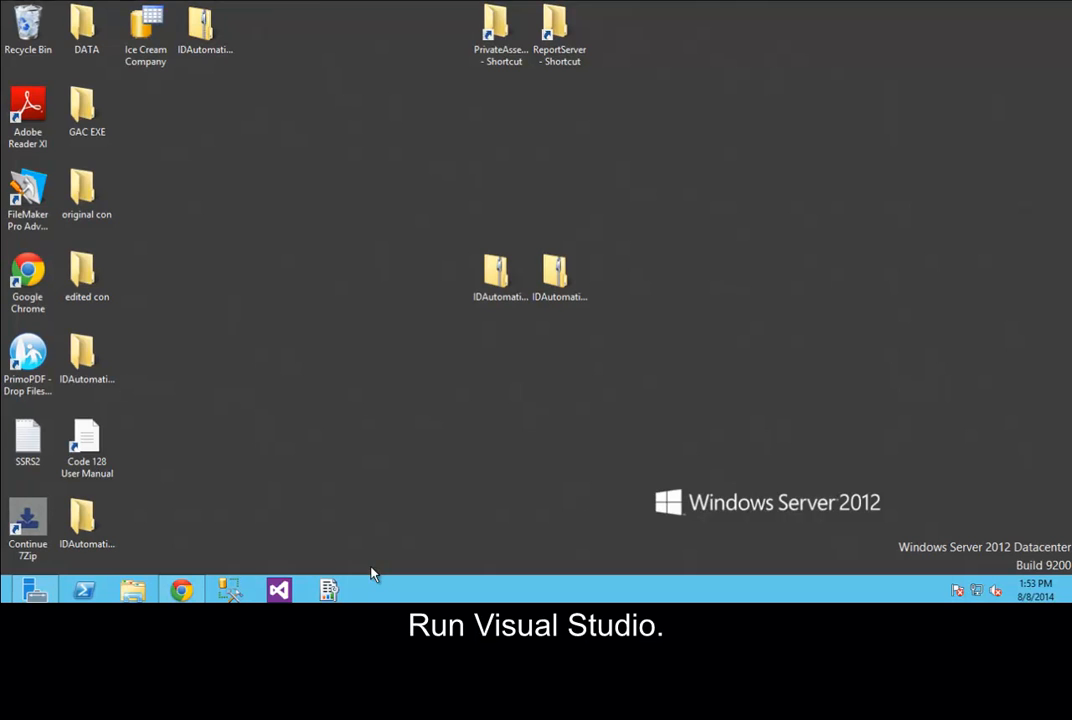
Launch Visual Studio from the taskbar and maximize its window
click(278, 588)
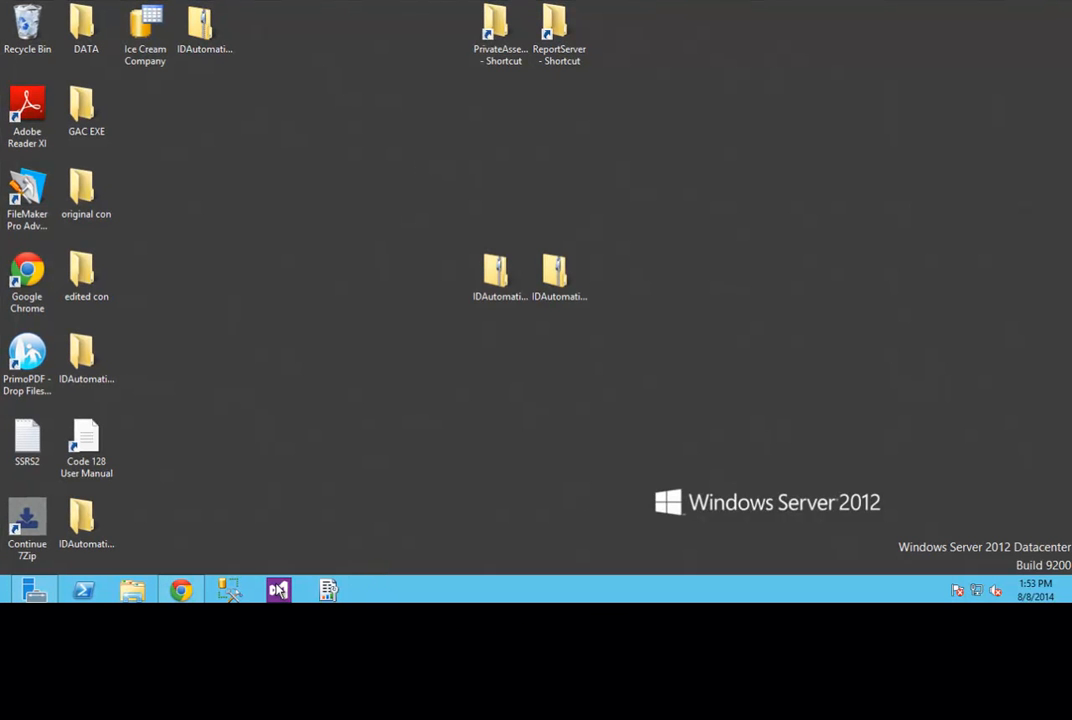
click(278, 588)
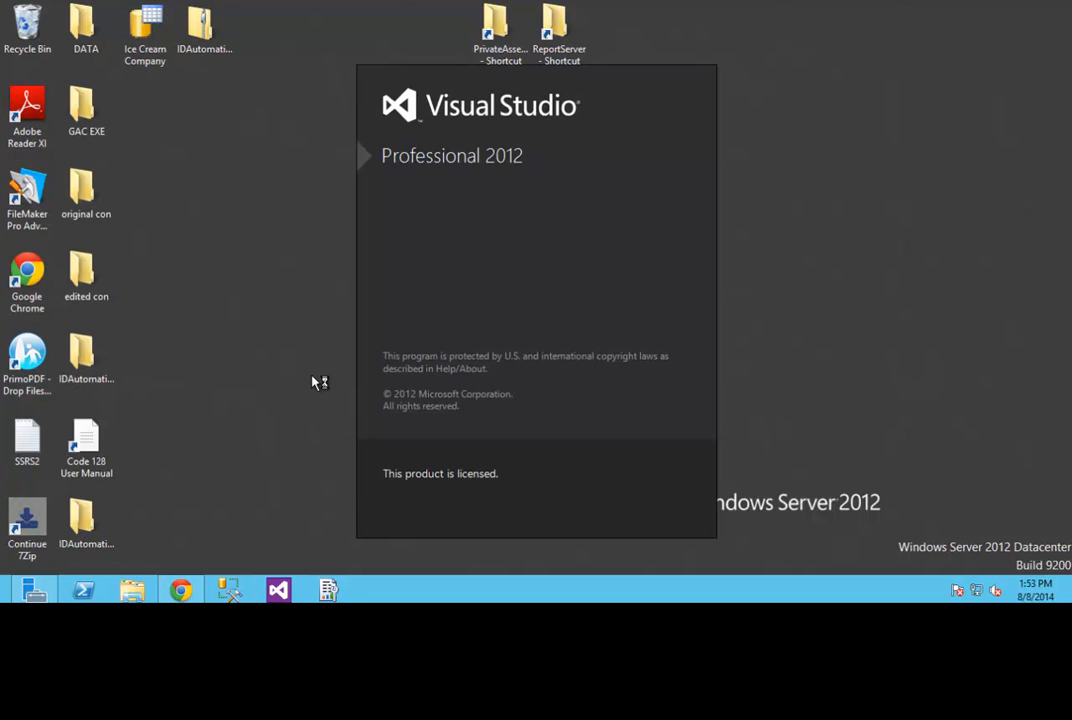
mouse_move(312, 382)
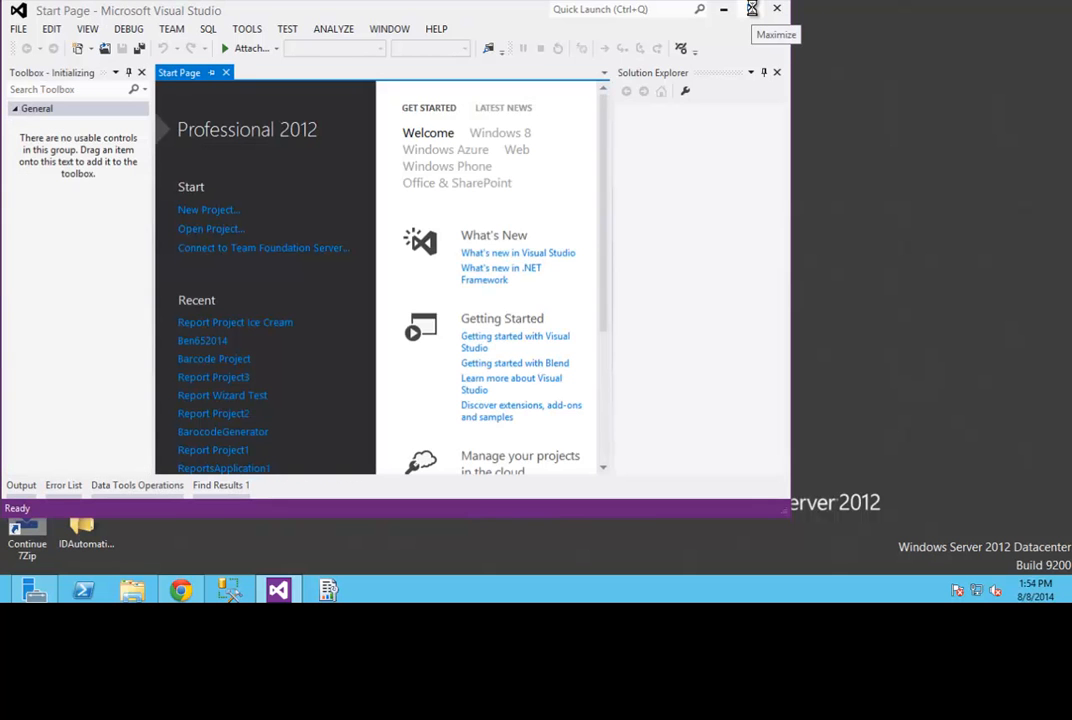
click(752, 10)
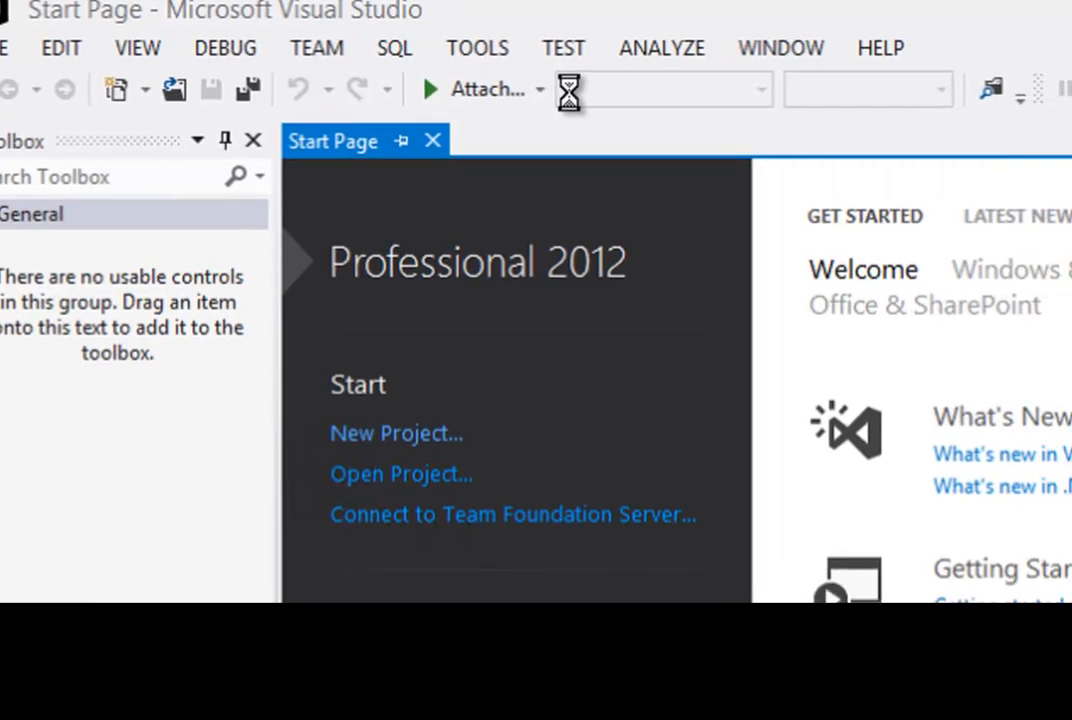
Create a new Report Server Project Wizard project named MyProject
click(396, 432)
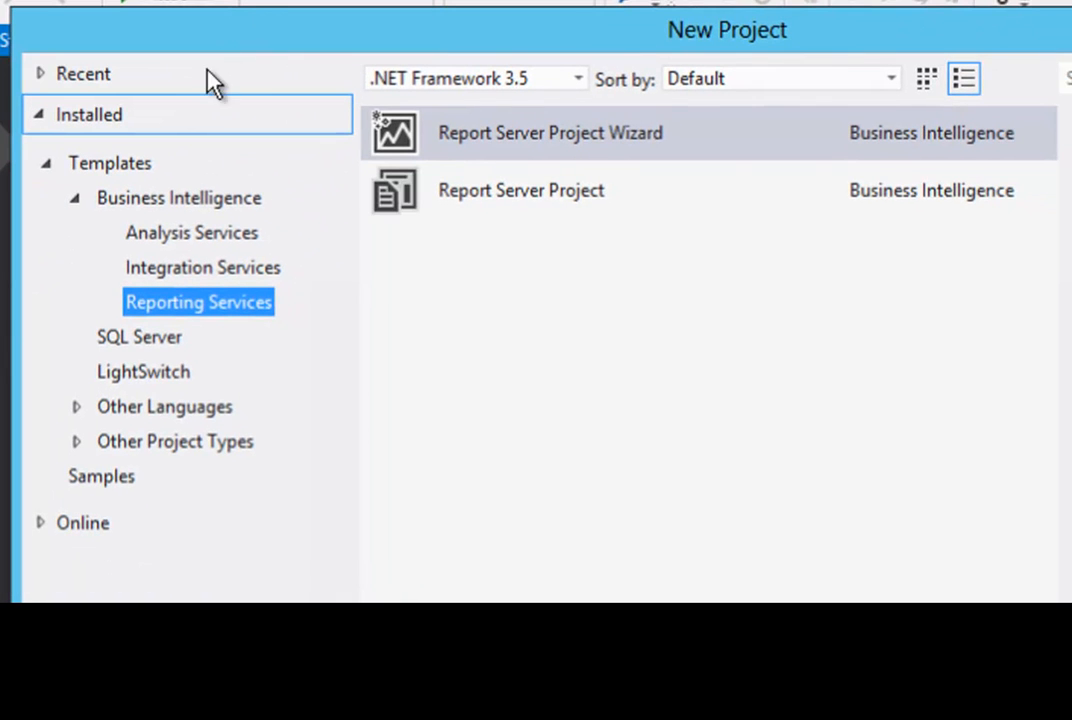
mouse_move(112, 182)
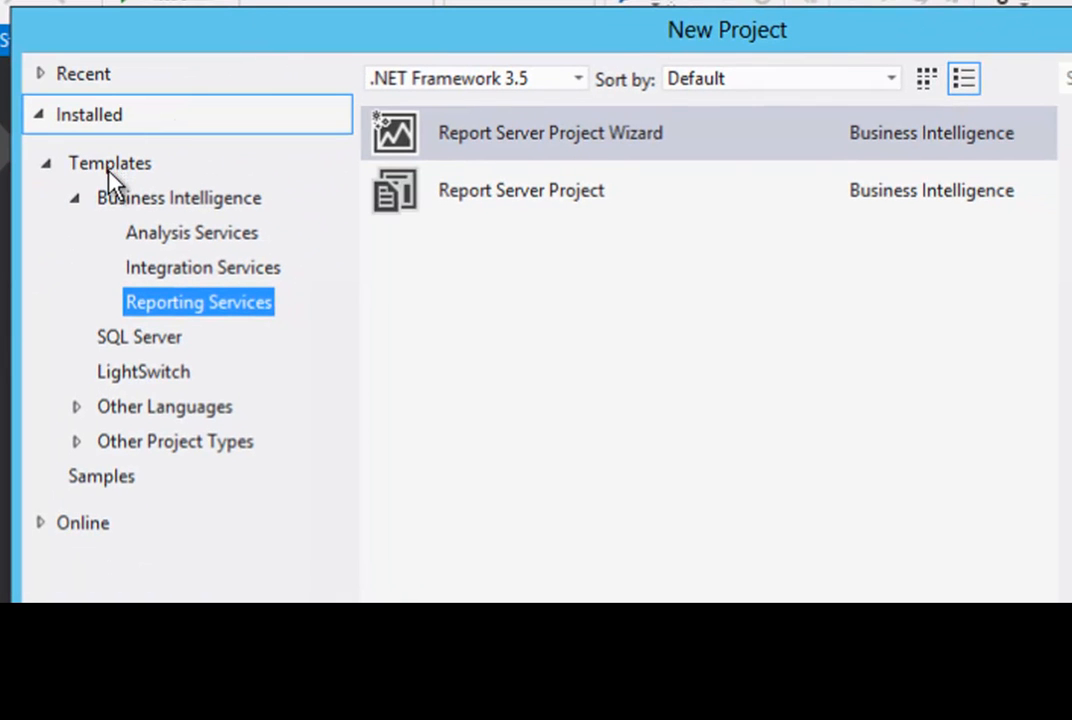
mouse_move(96, 180)
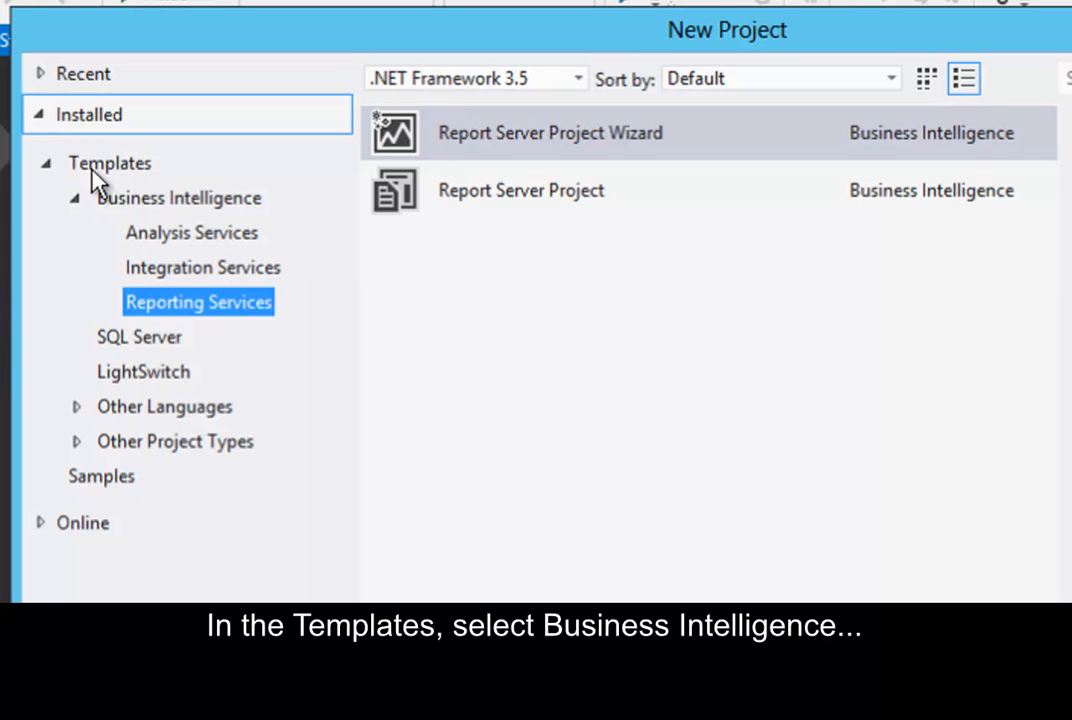
mouse_move(136, 204)
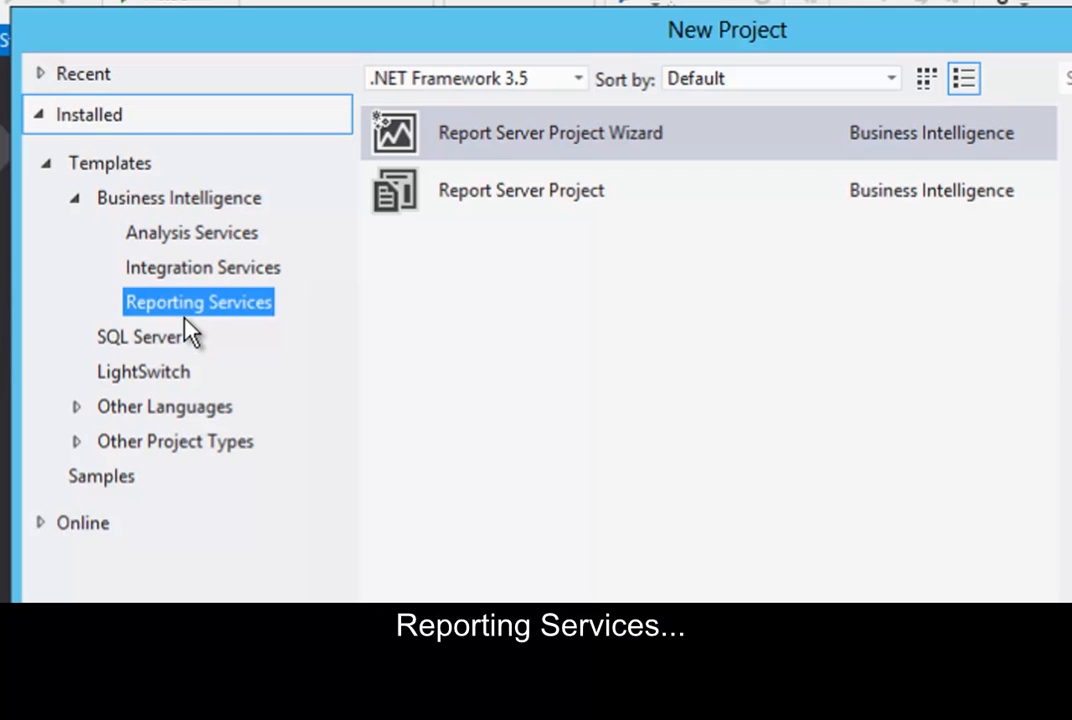
mouse_move(324, 290)
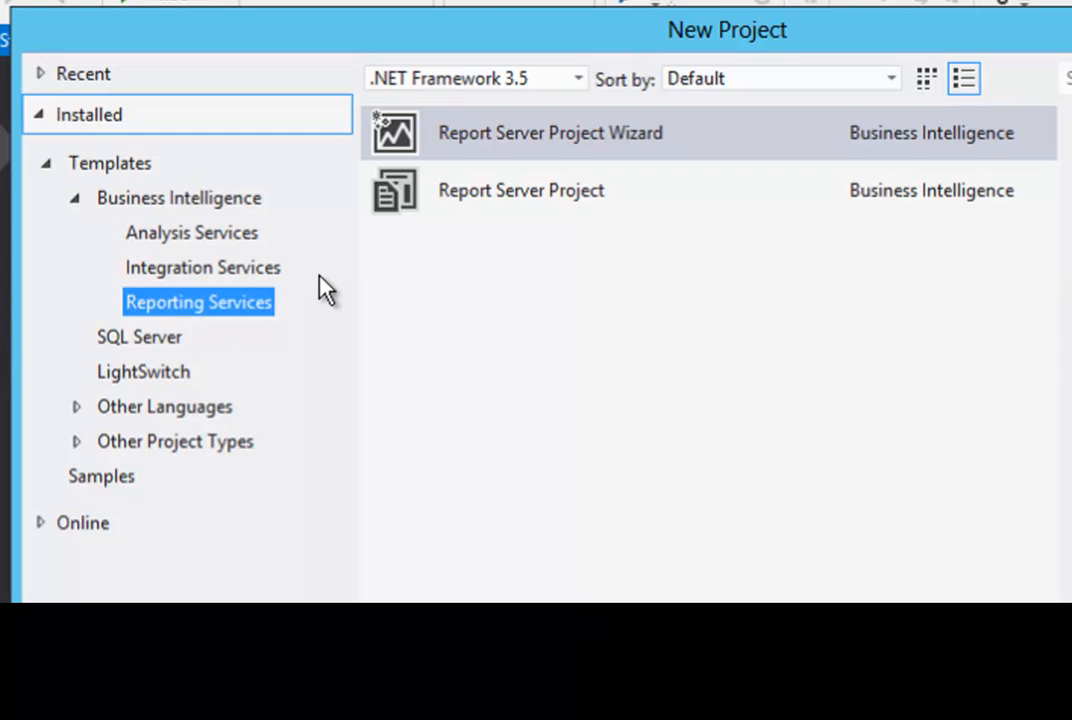
mouse_move(660, 140)
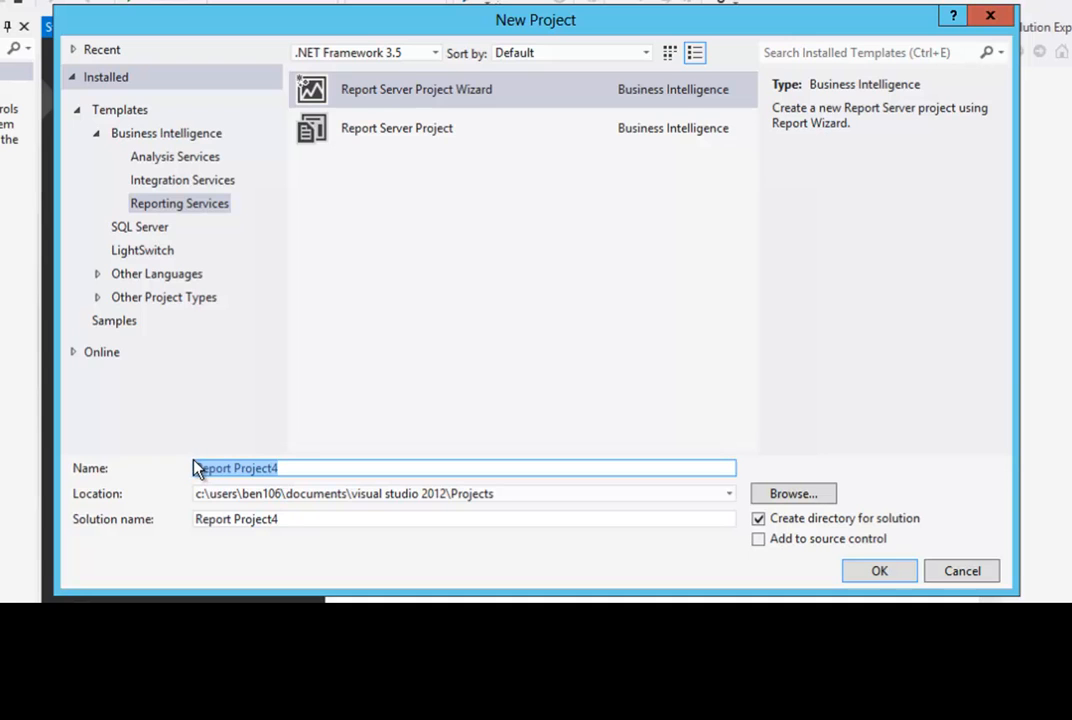
text(MyO)
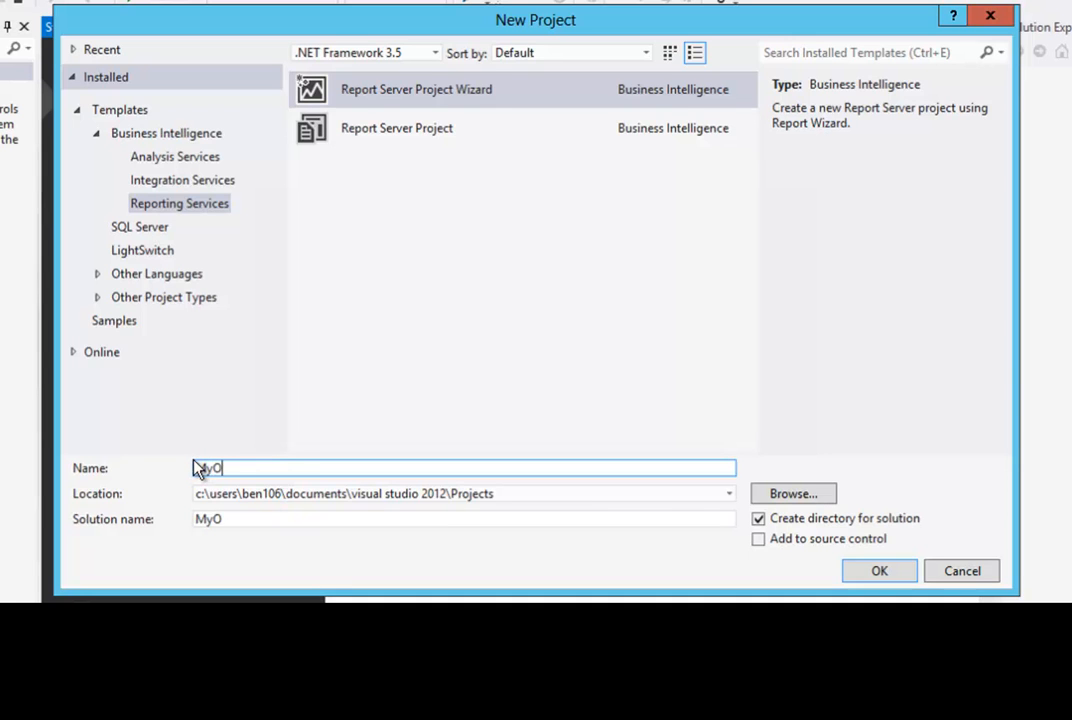
text(Pro)
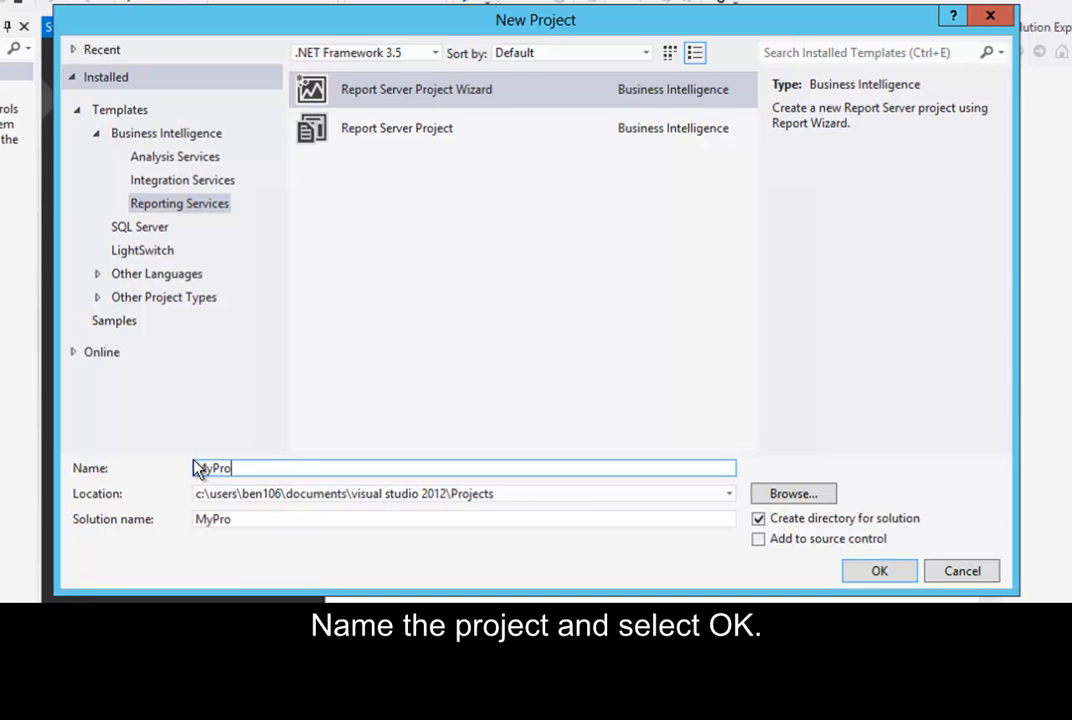
text(ject)
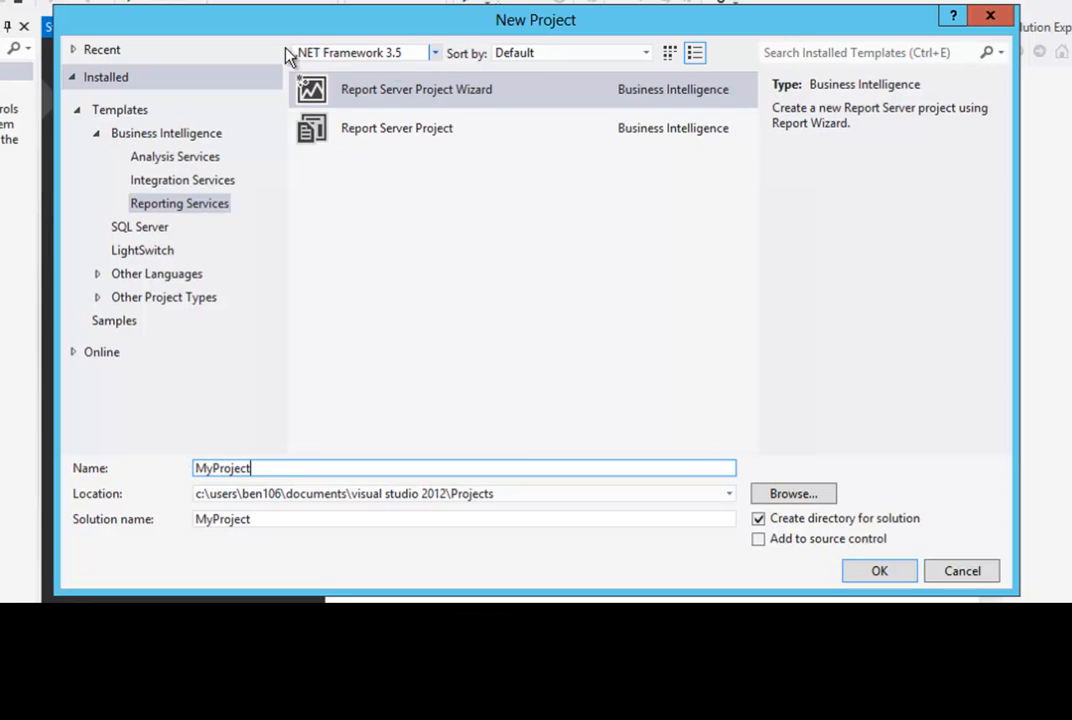
mouse_move(528, 258)
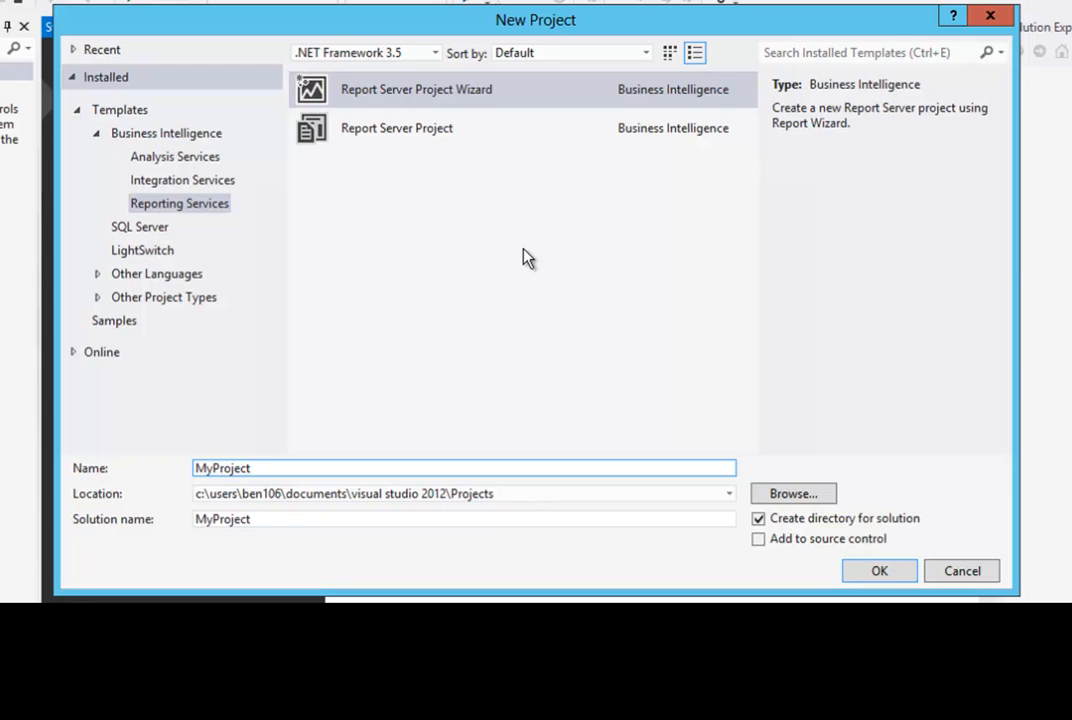
click(960, 570)
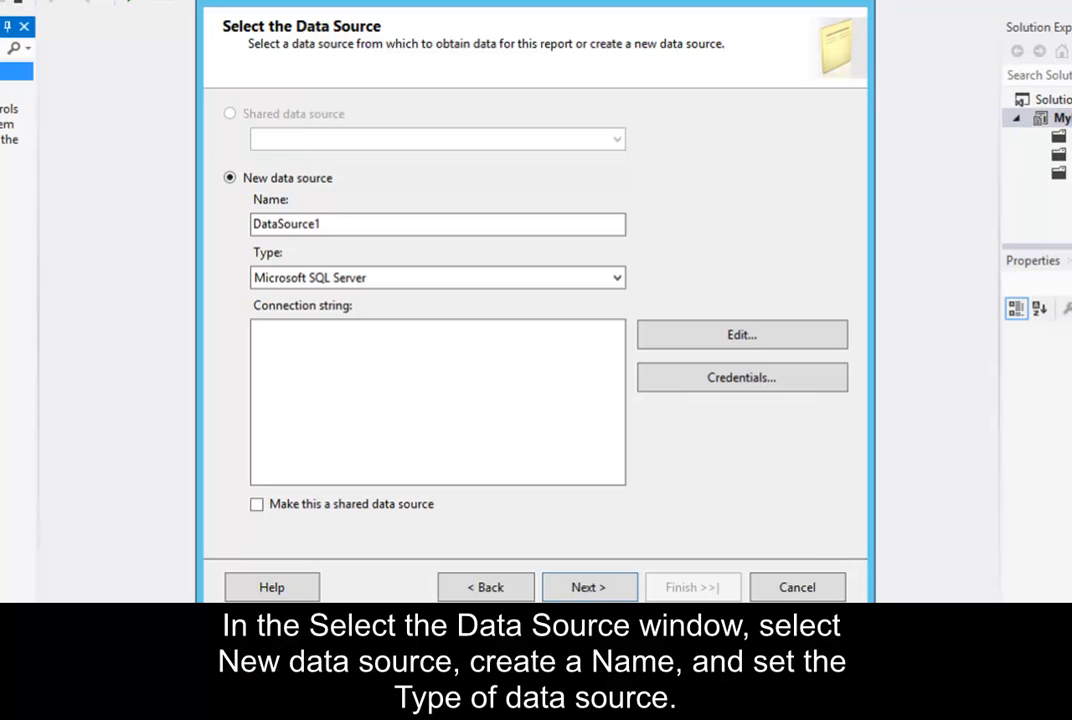
mouse_move(1038, 322)
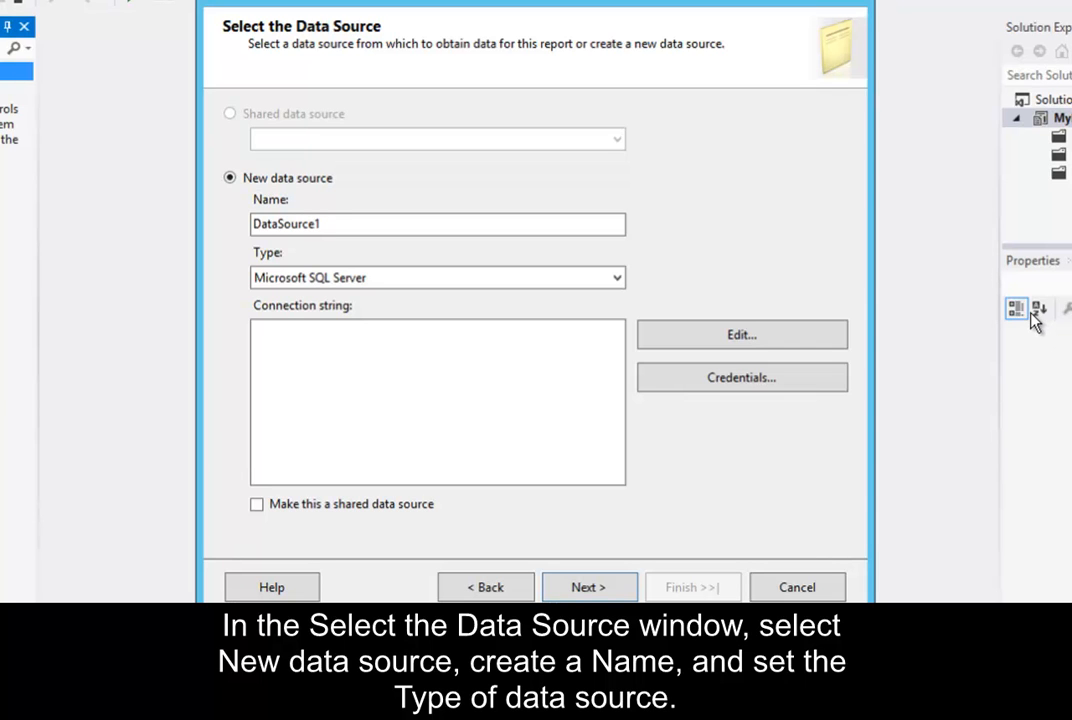
mouse_move(400, 206)
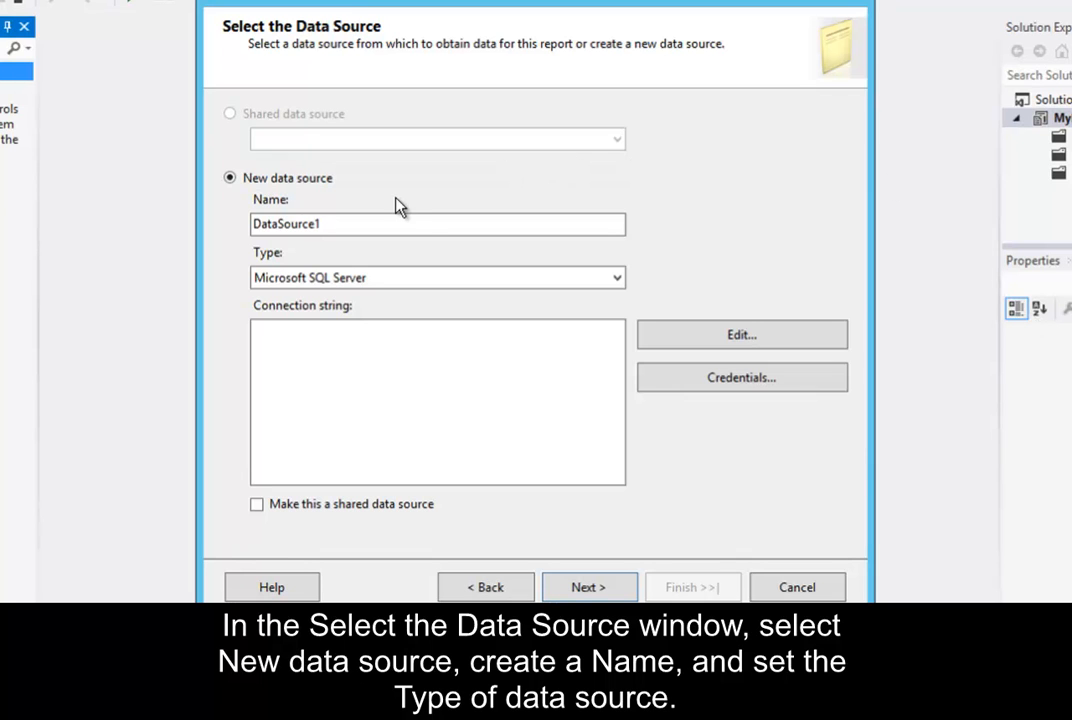
mouse_move(420, 284)
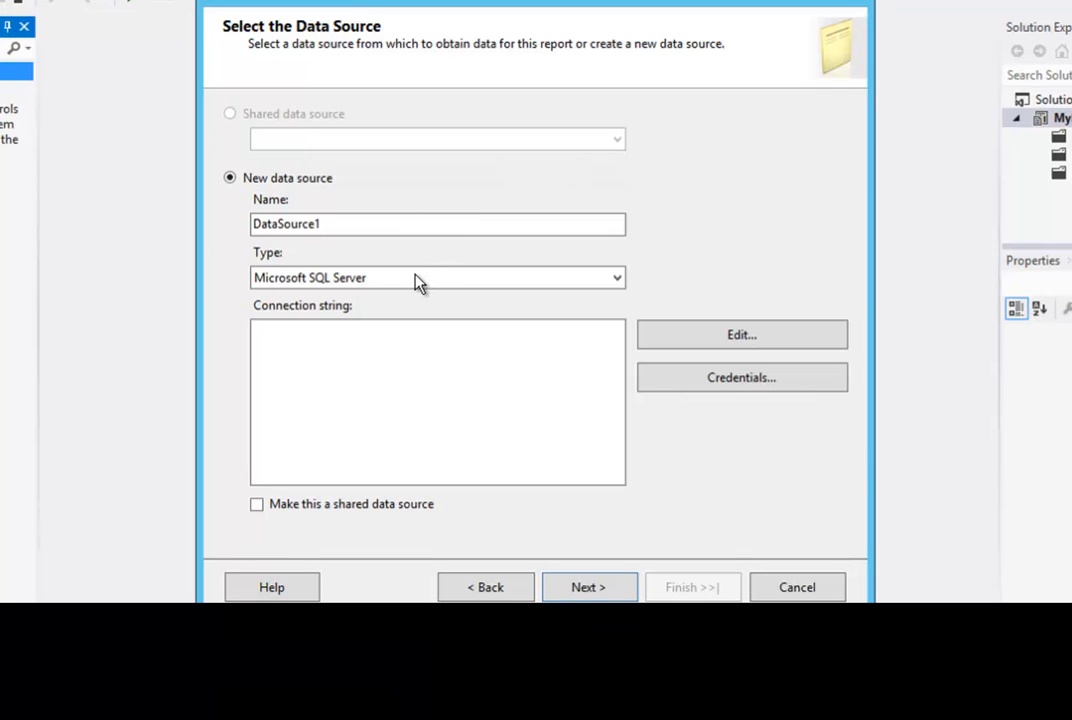
mouse_move(646, 280)
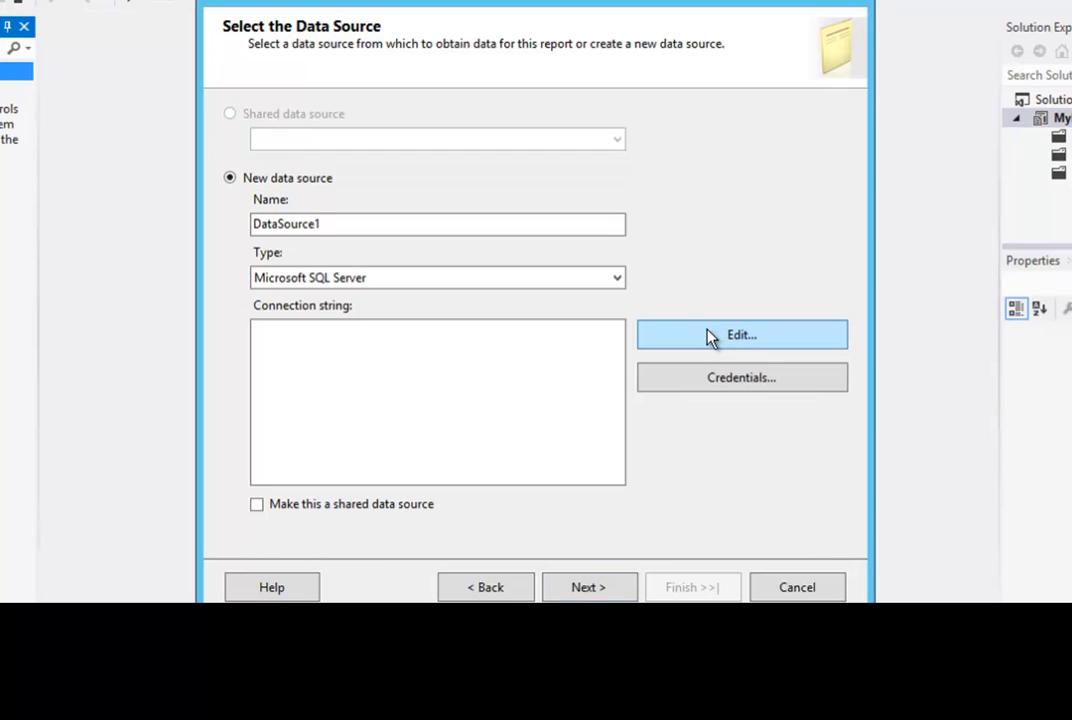
mouse_move(760, 344)
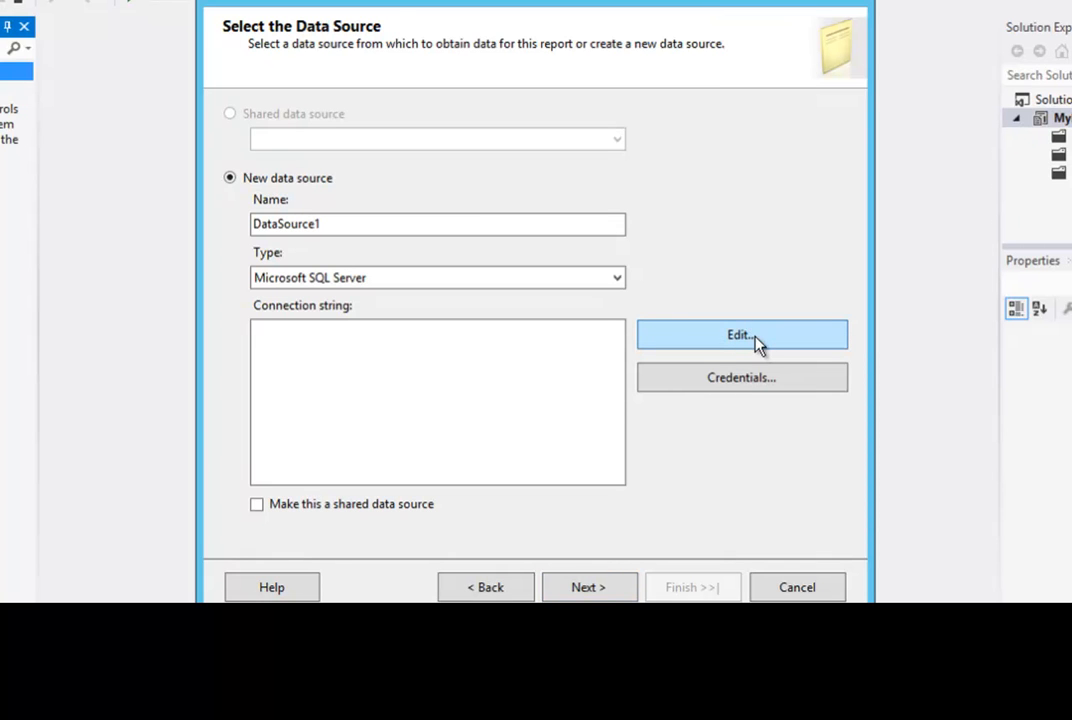
Edit the connection for new Microsoft SQL Server data source DataSource1
click(740, 334)
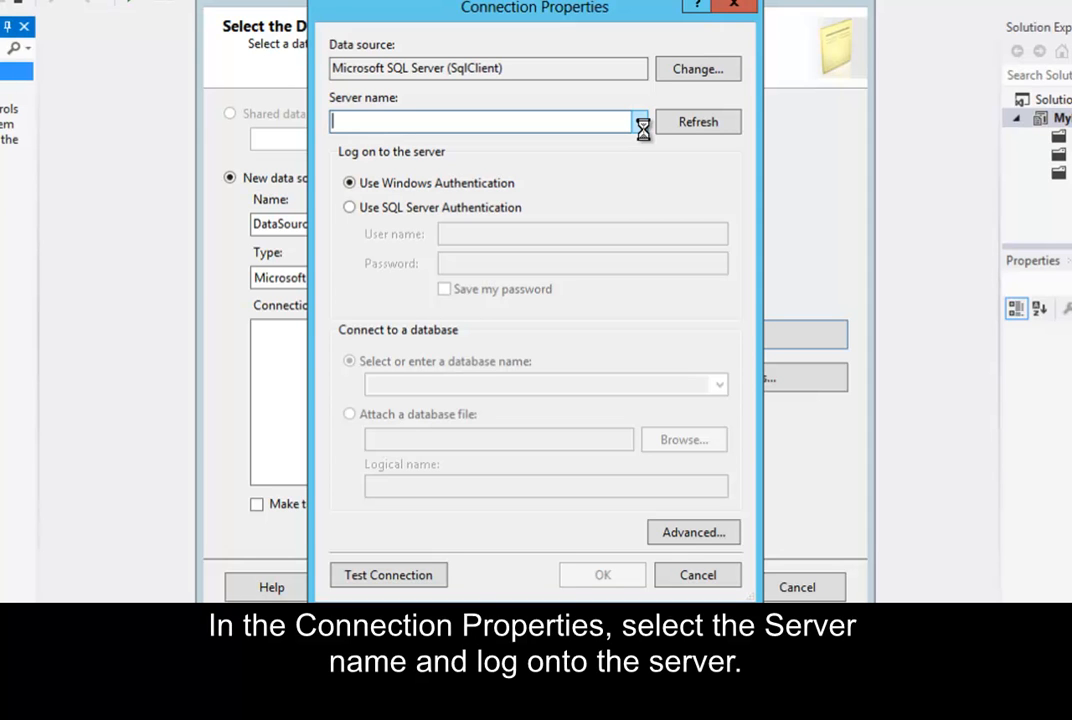
Target server IDA with SQL Server authentication, user sa and its password
click(638, 122)
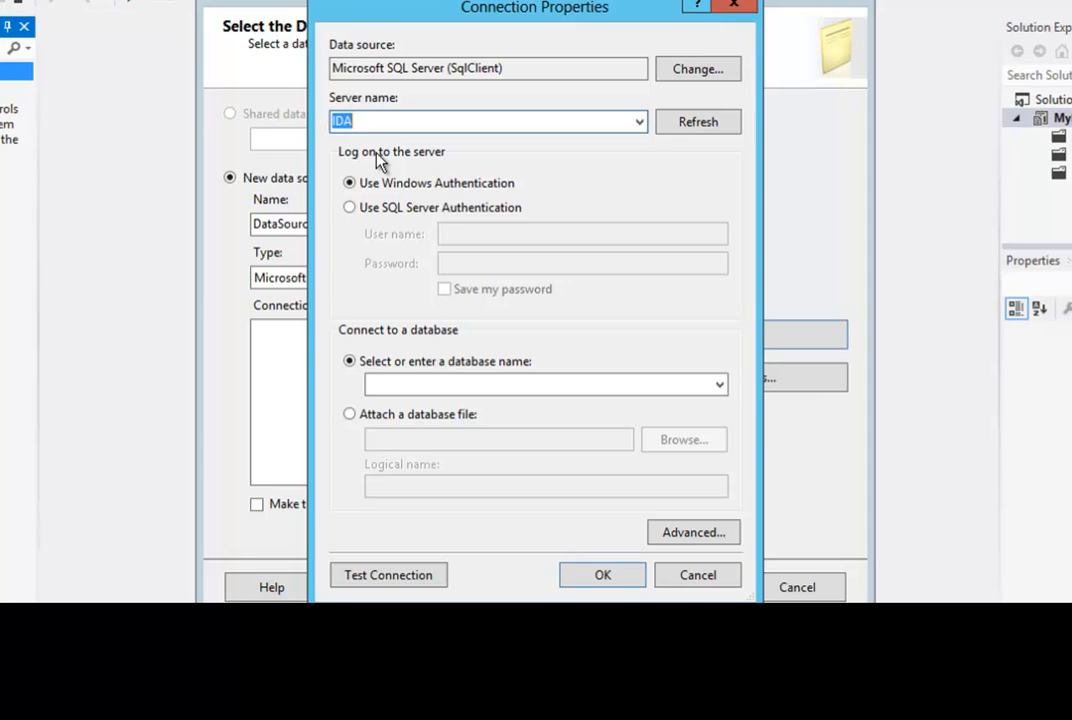
mouse_move(364, 210)
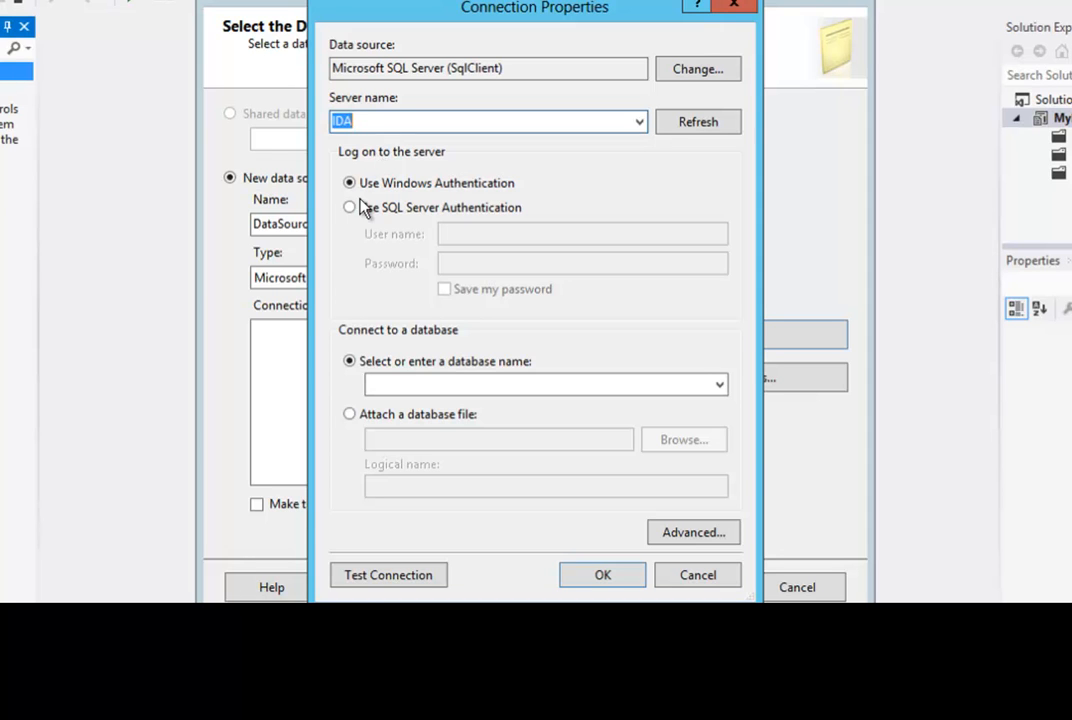
click(348, 206)
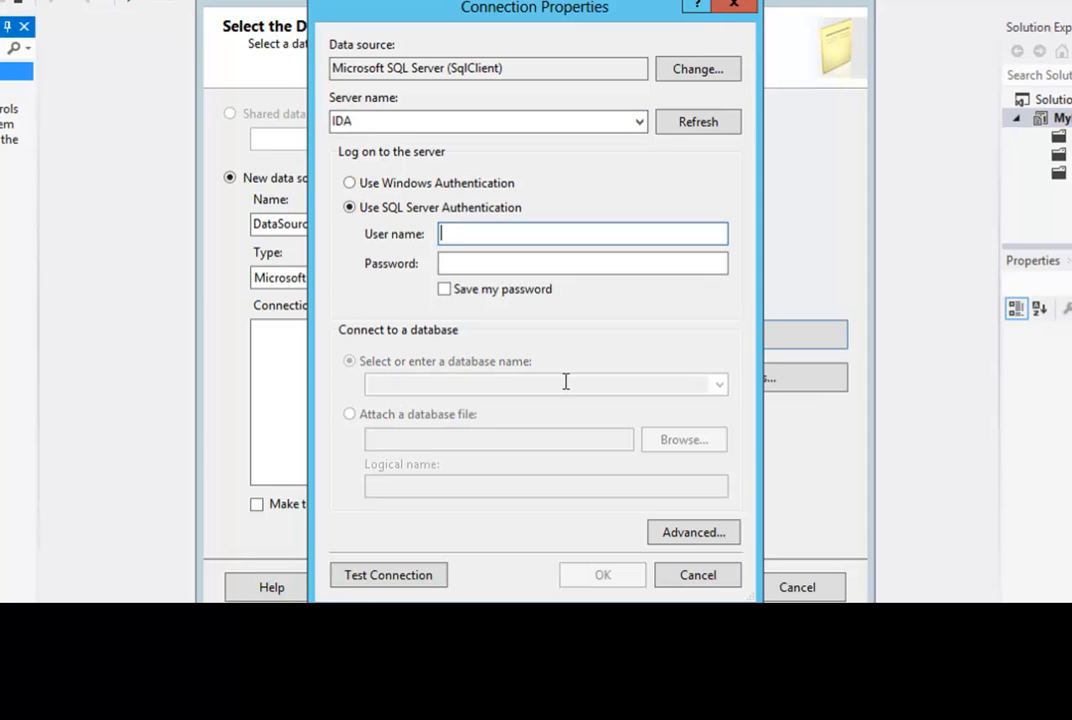
text(sa)
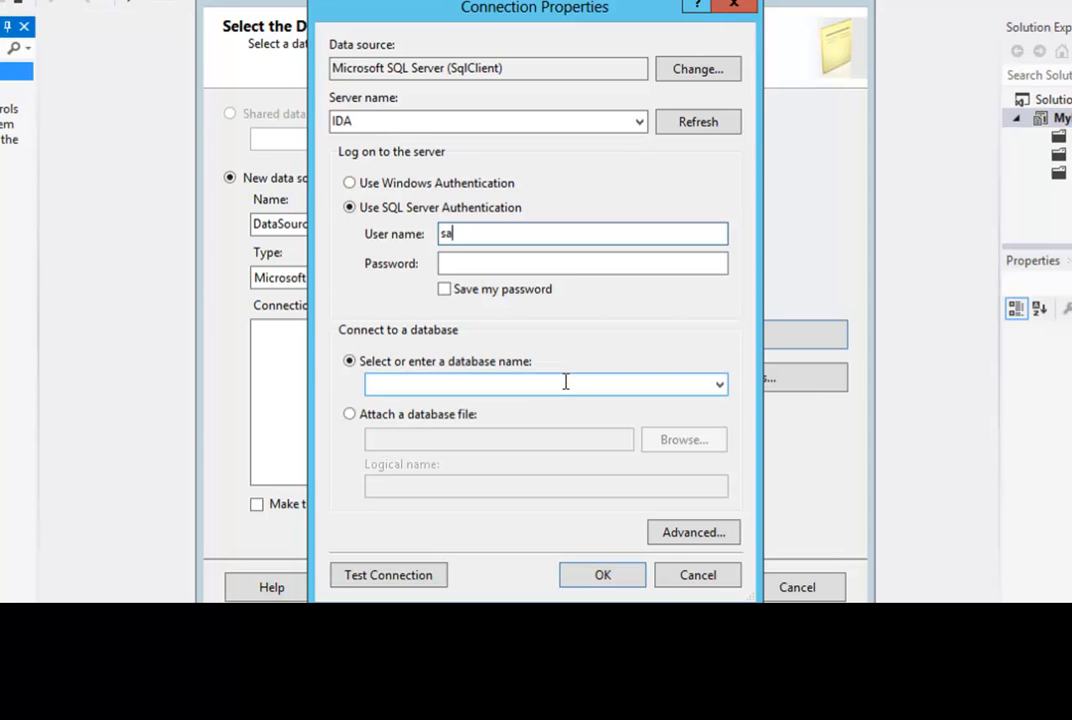
click(582, 264)
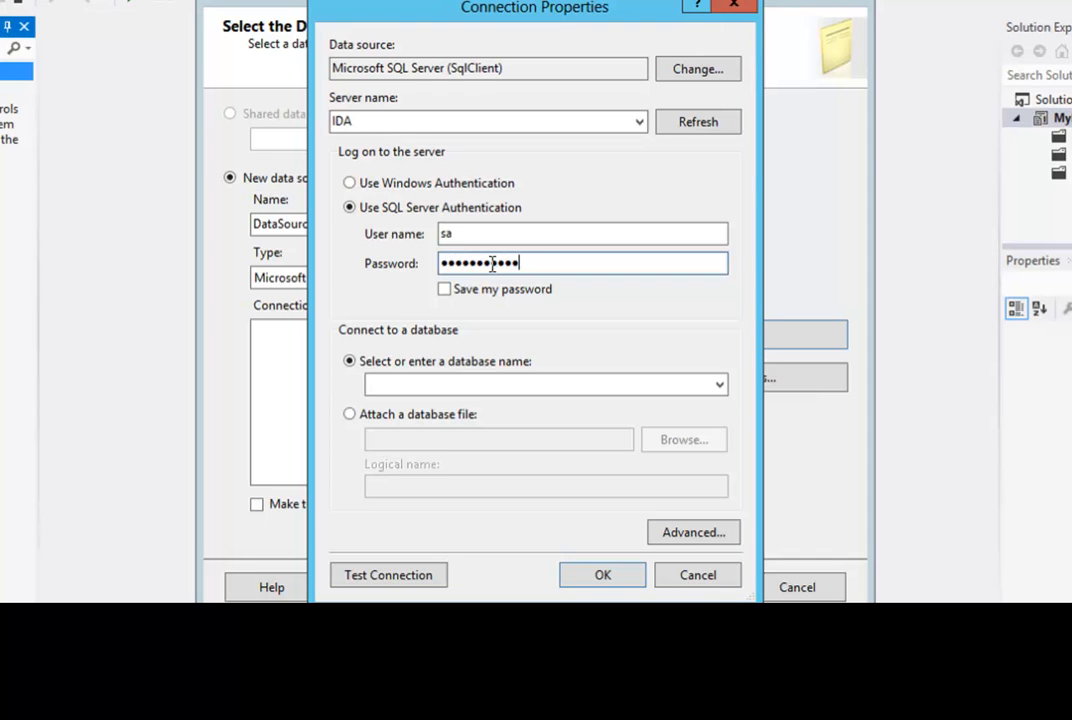
text(••)
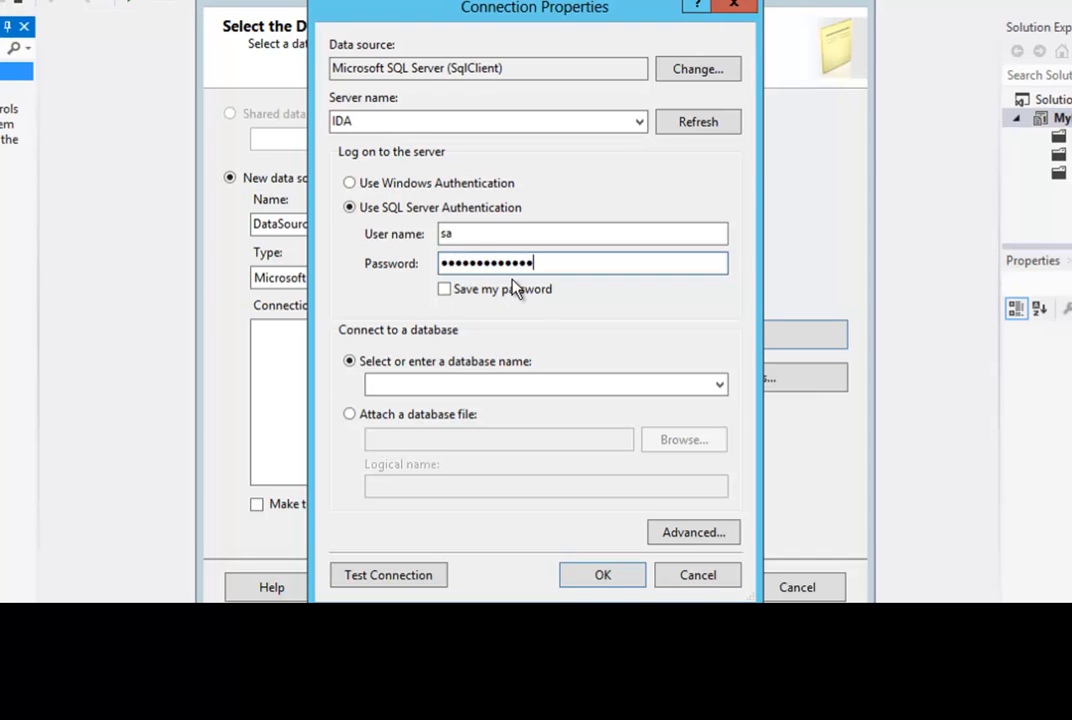
Select the Ice Cream Company database and confirm the test connection succeeds
click(720, 384)
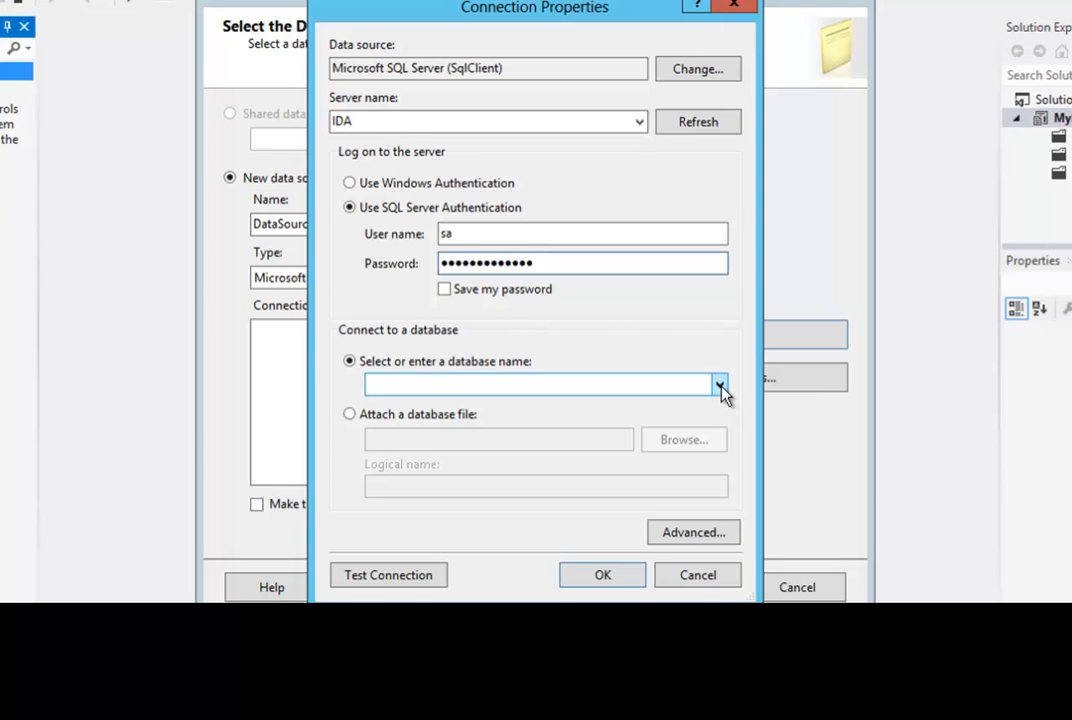
click(720, 384)
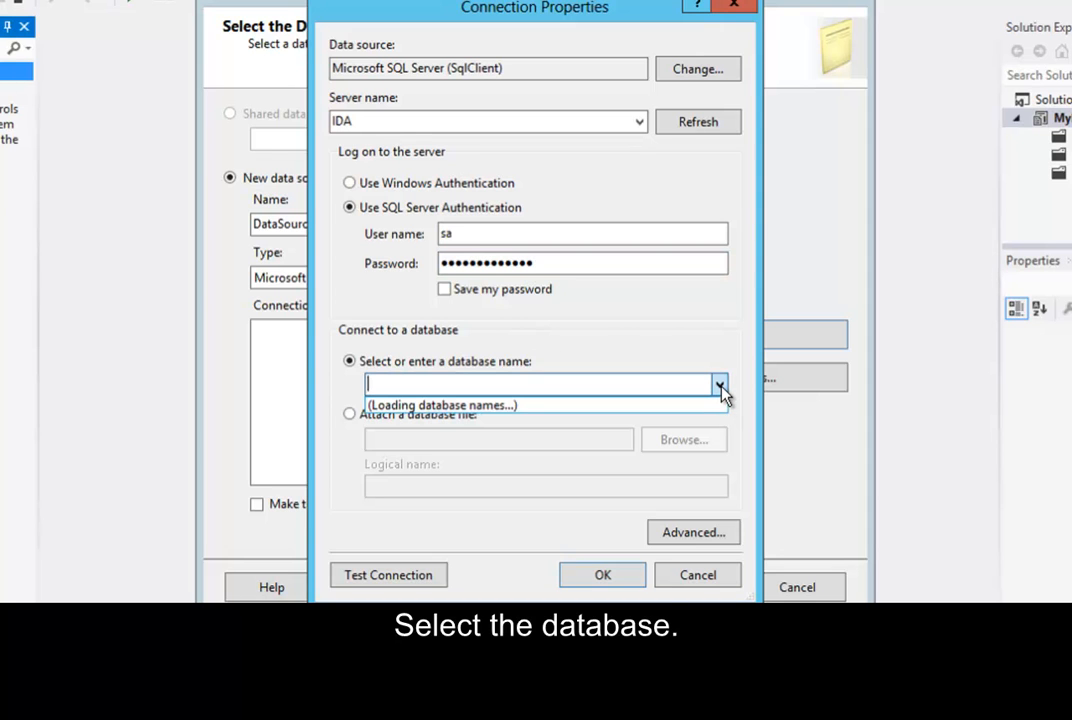
click(720, 384)
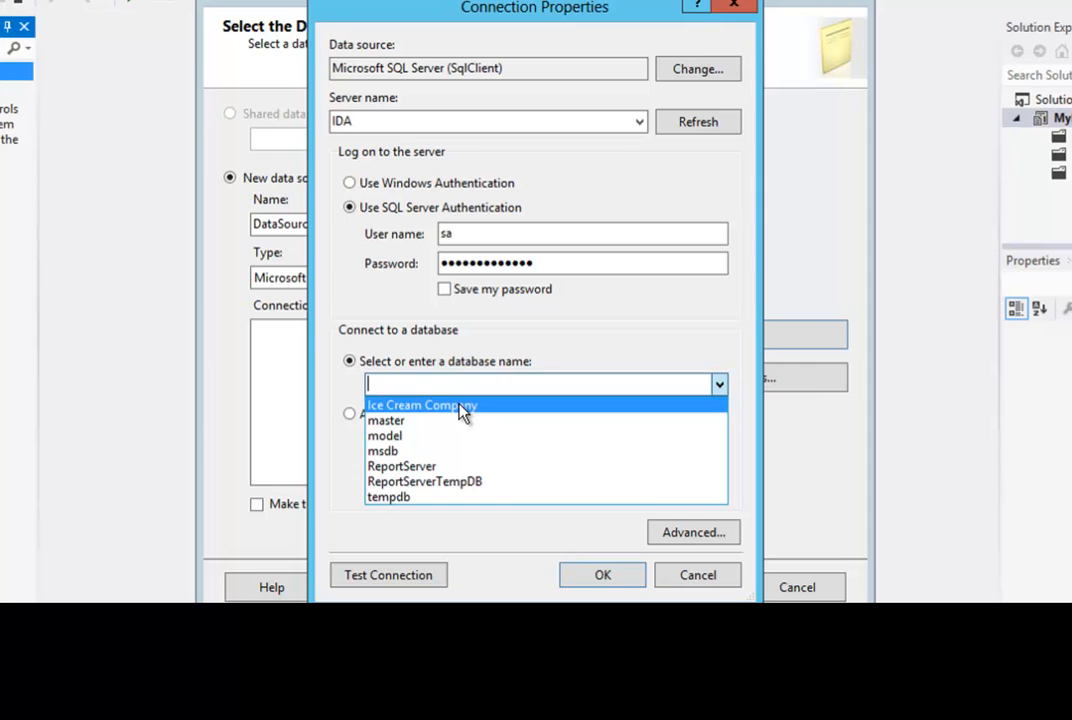
click(420, 404)
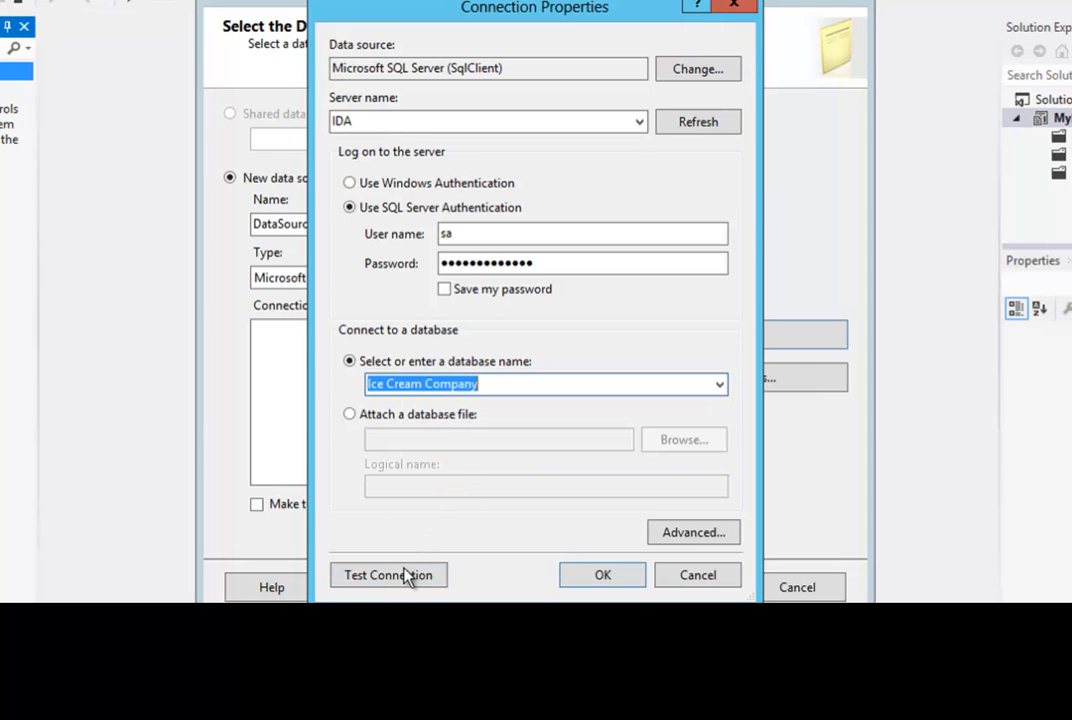
click(388, 576)
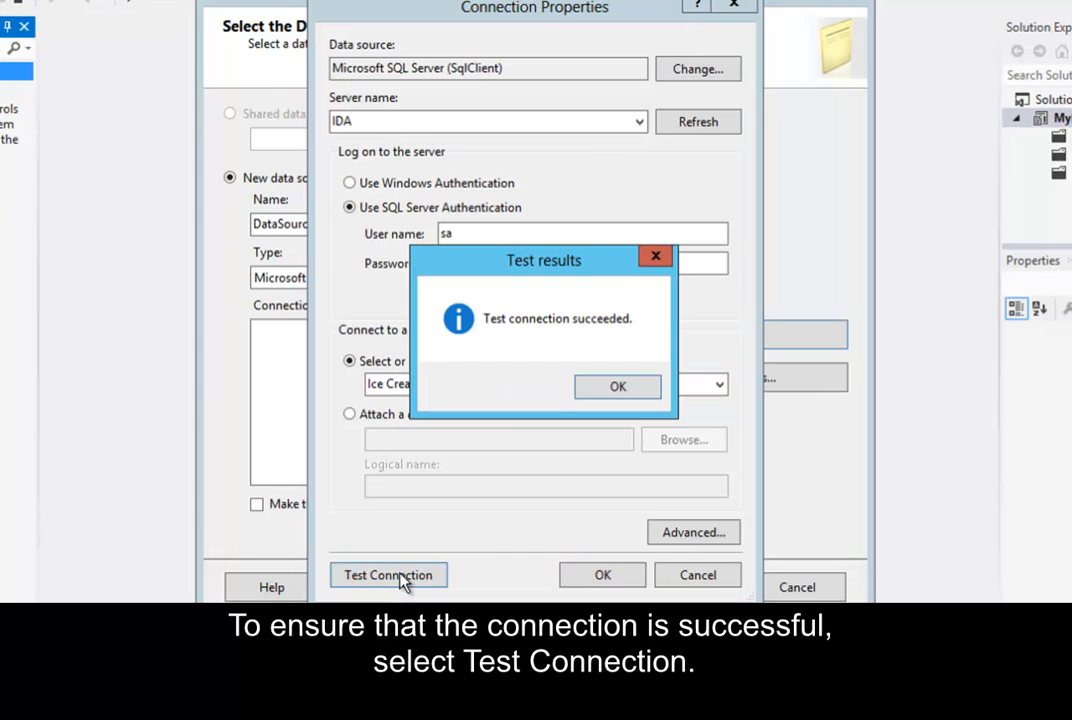
mouse_move(610, 410)
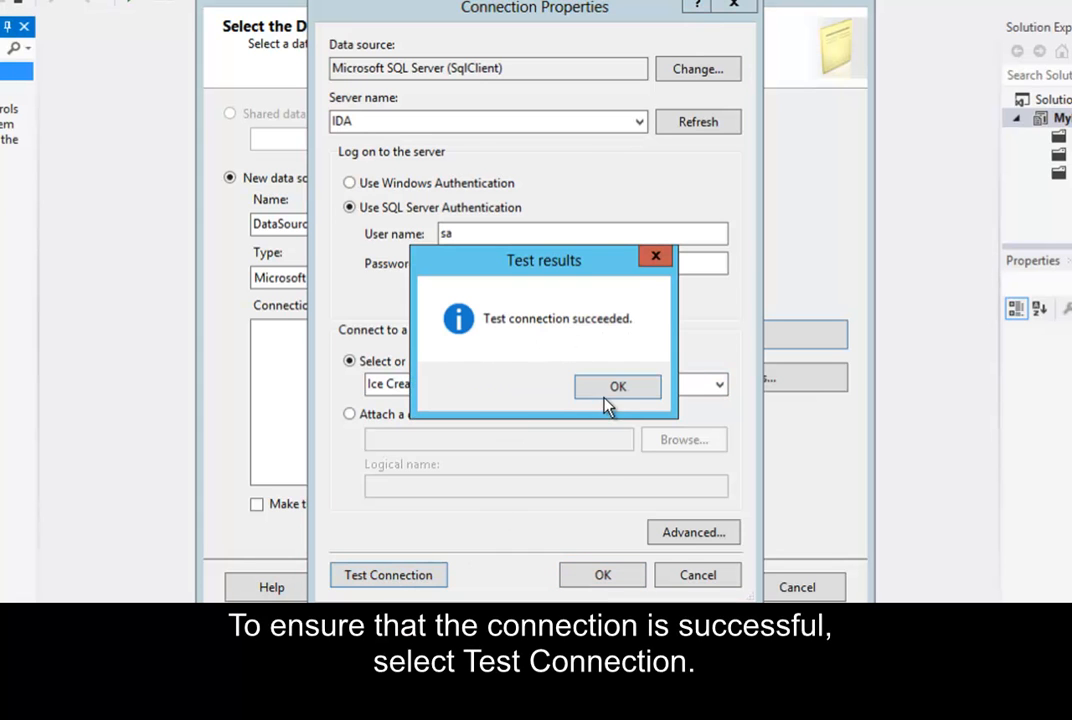
click(616, 386)
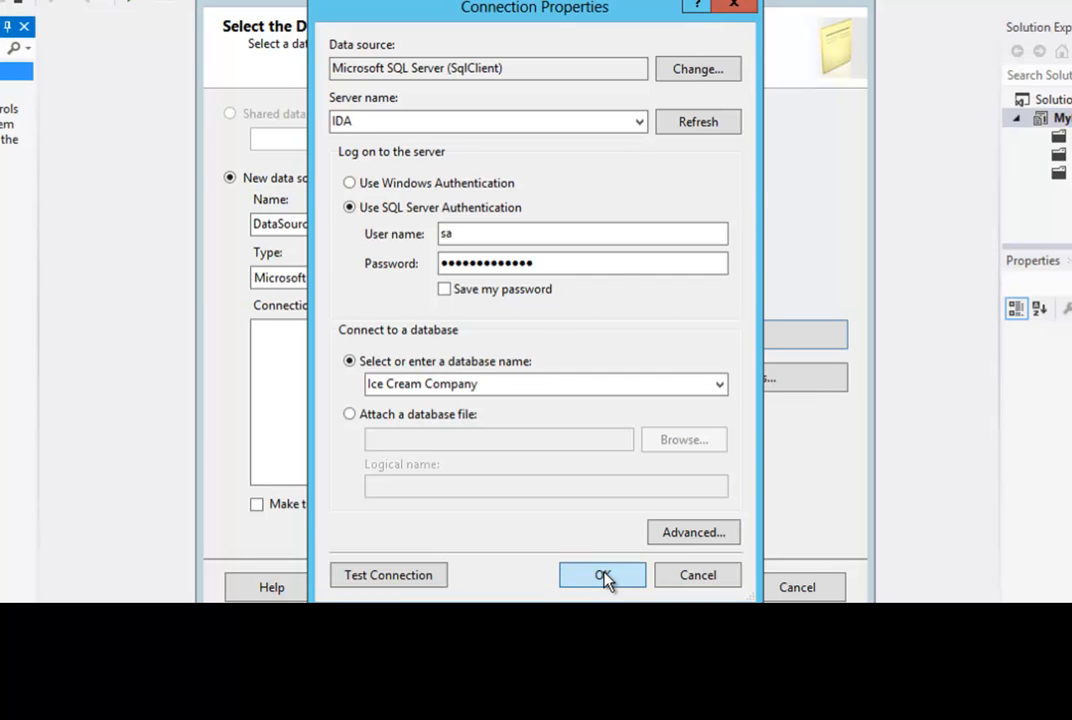
Accept the IDA Ice Cream Company connection string for DataSource1 and continue
click(602, 576)
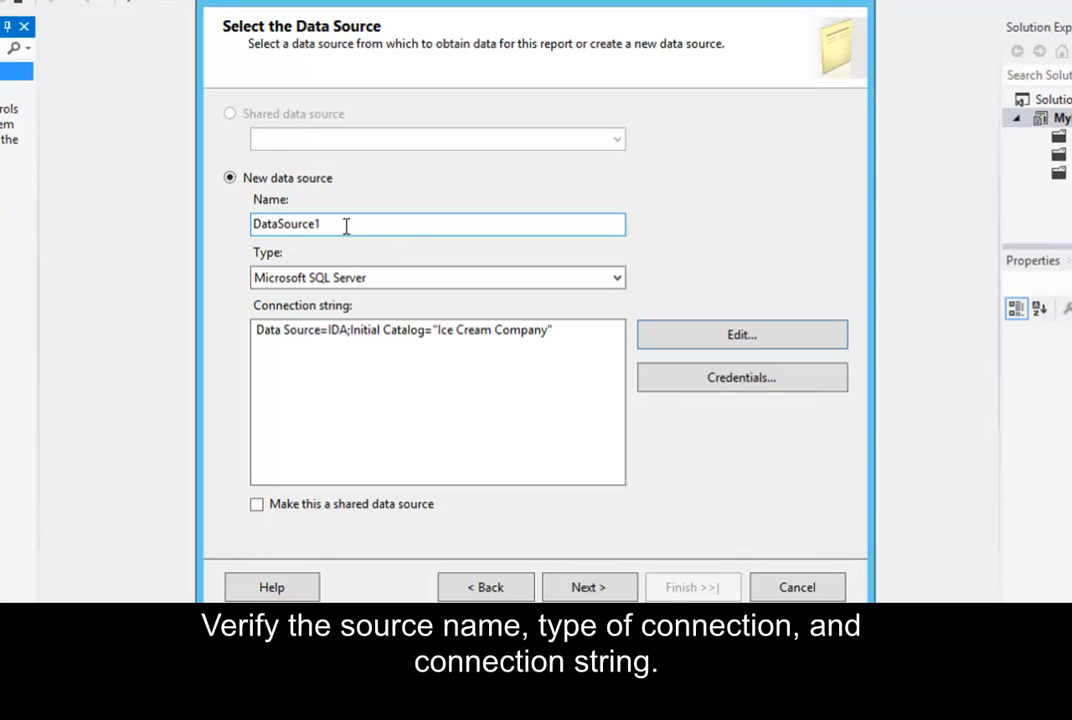
mouse_move(330, 276)
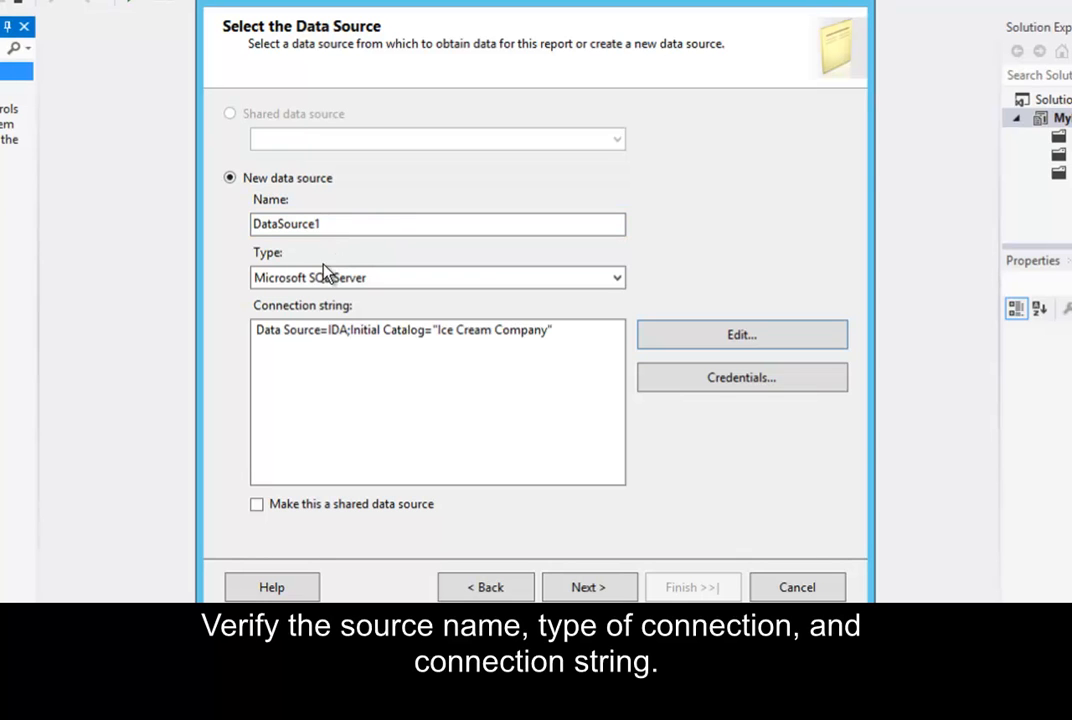
mouse_move(370, 272)
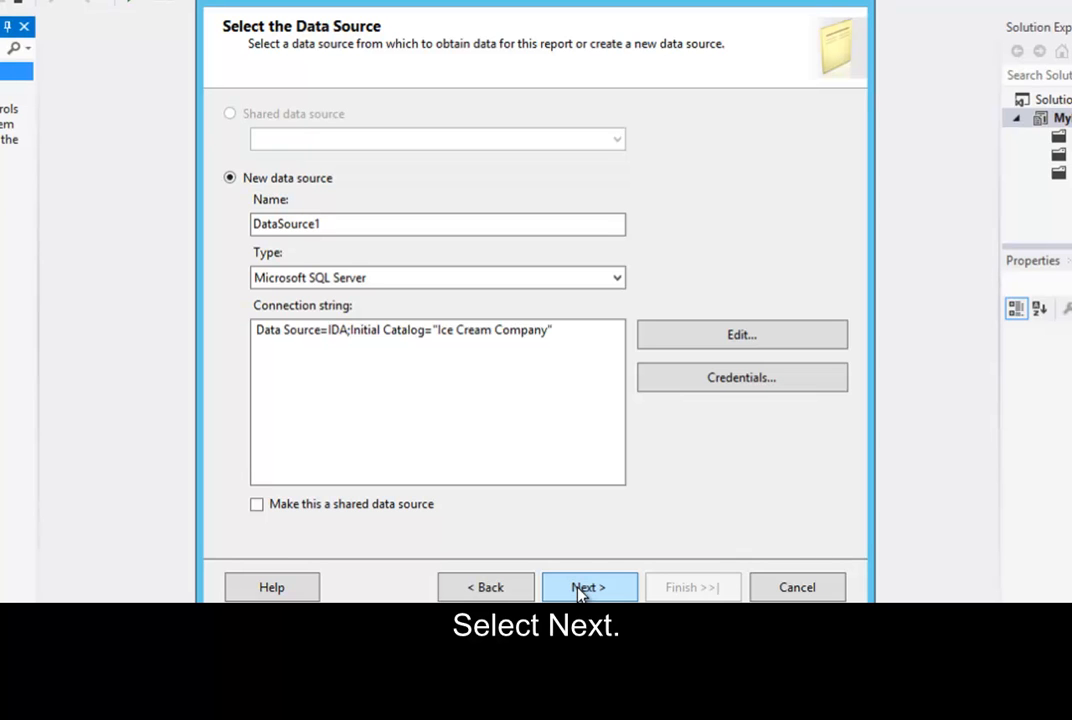
click(588, 588)
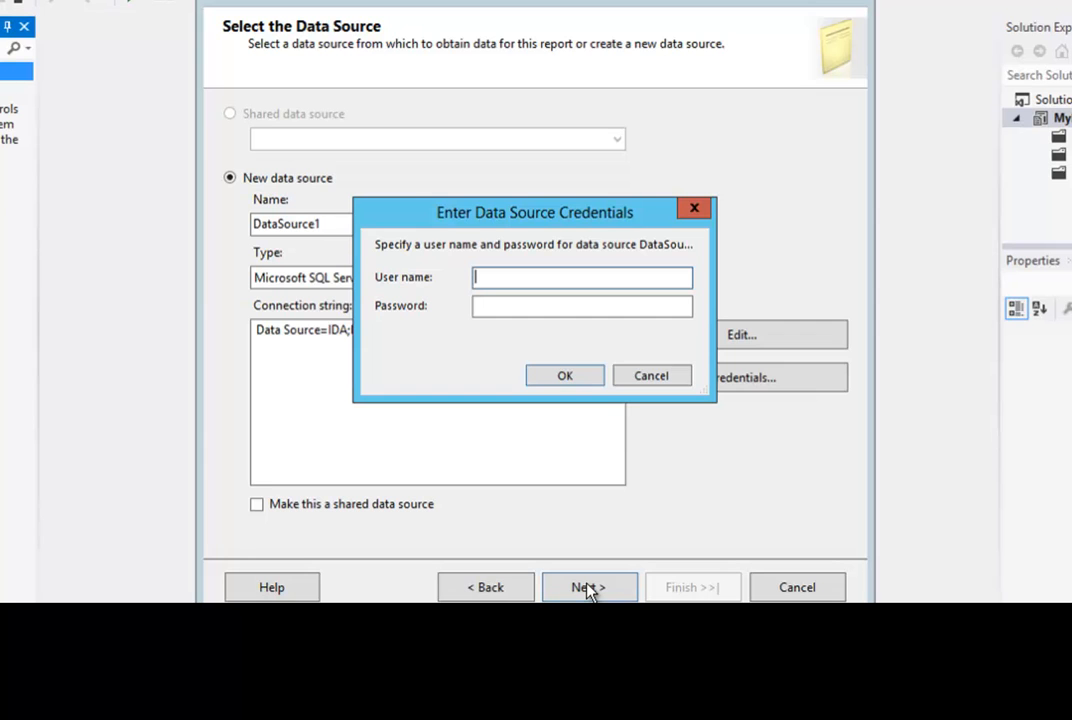
Enter SQL login sa with its password as the data source credentials
text(sa)
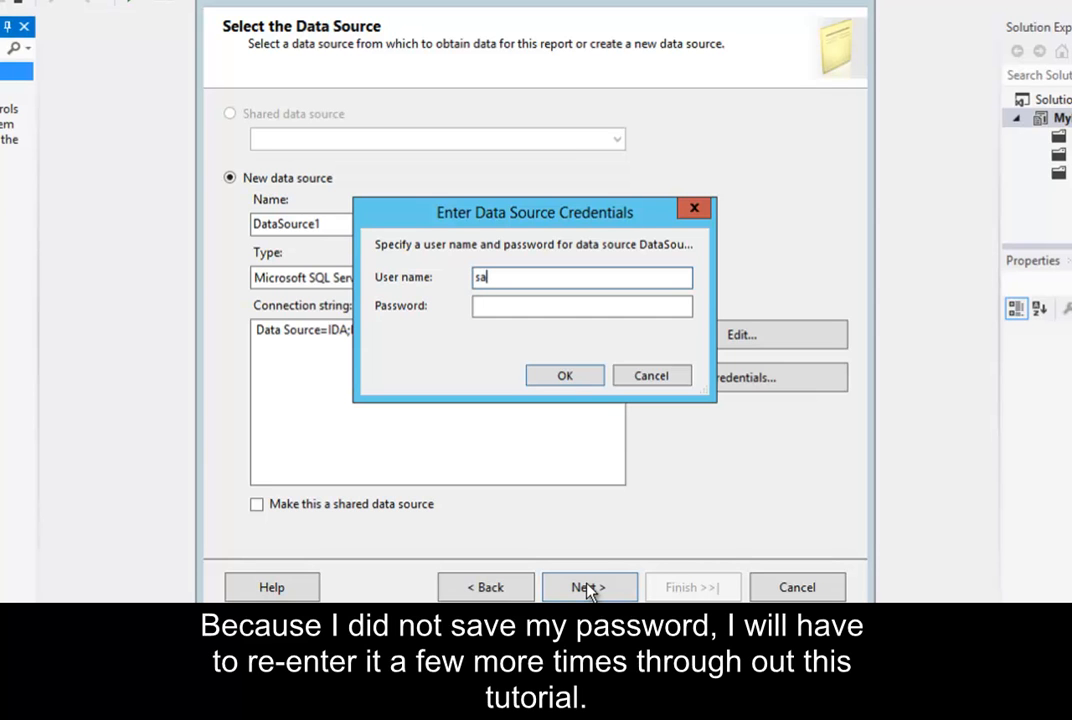
click(580, 306)
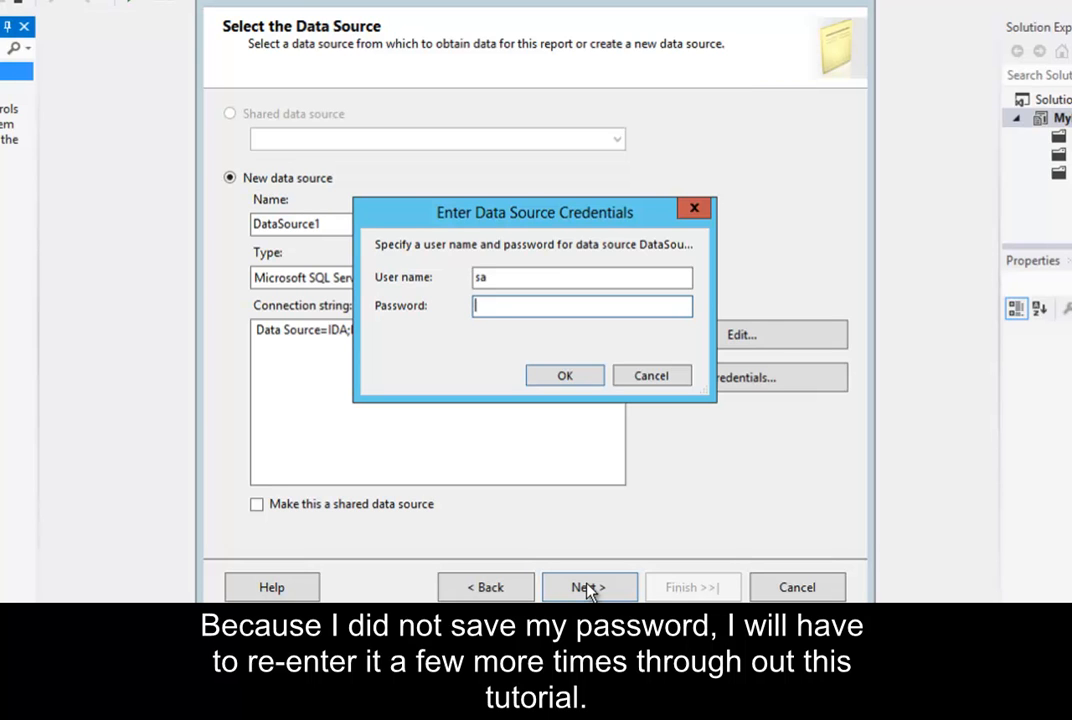
text(password)
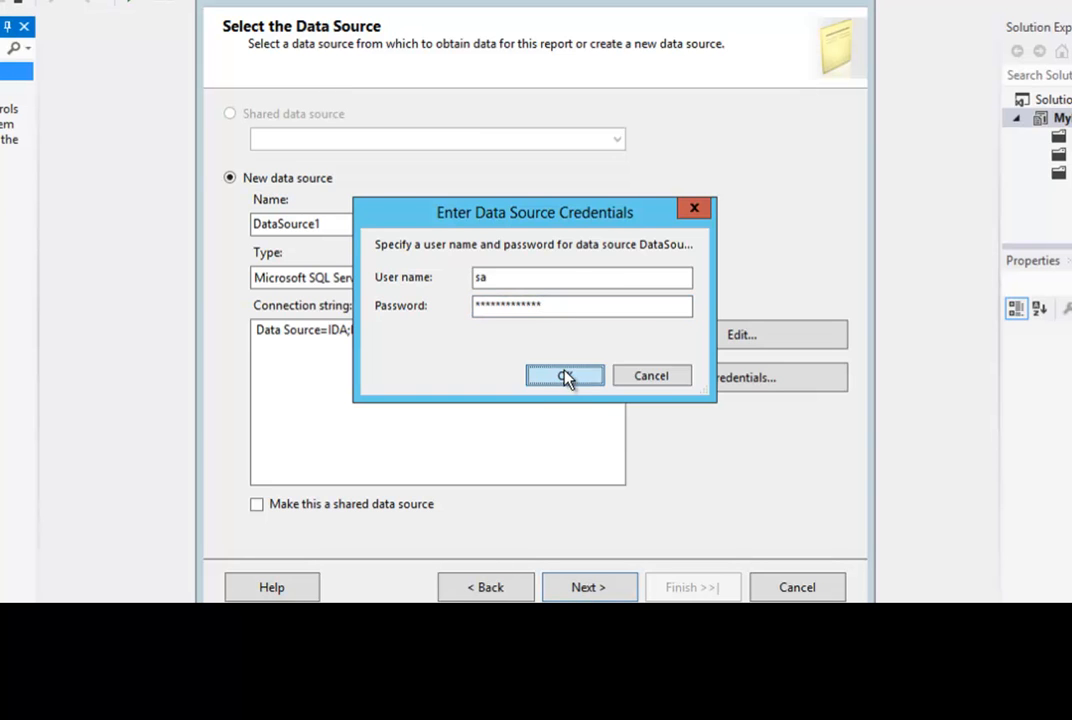
click(564, 376)
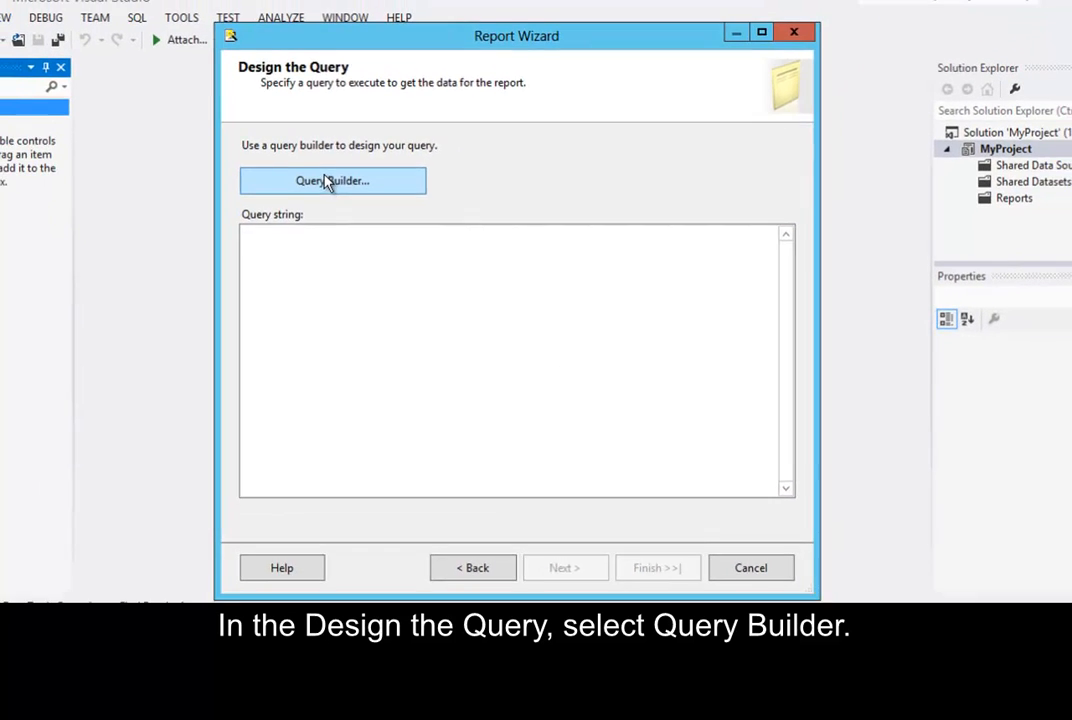
Add the Ice Cream table to a new query in Query Builder
click(332, 180)
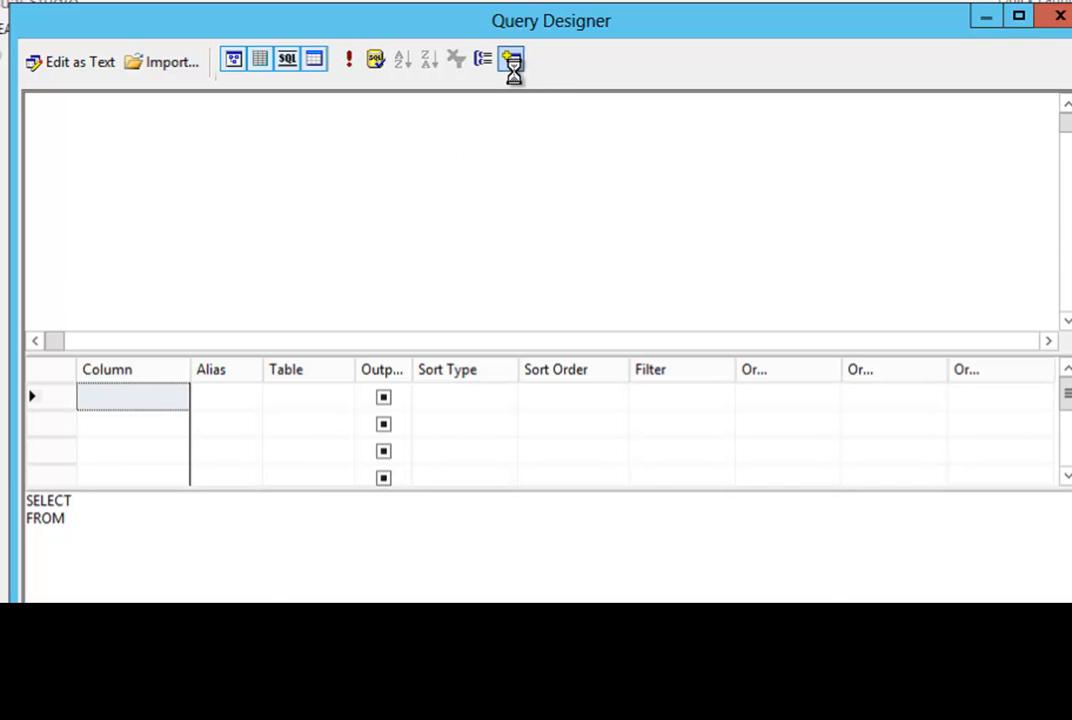
click(512, 60)
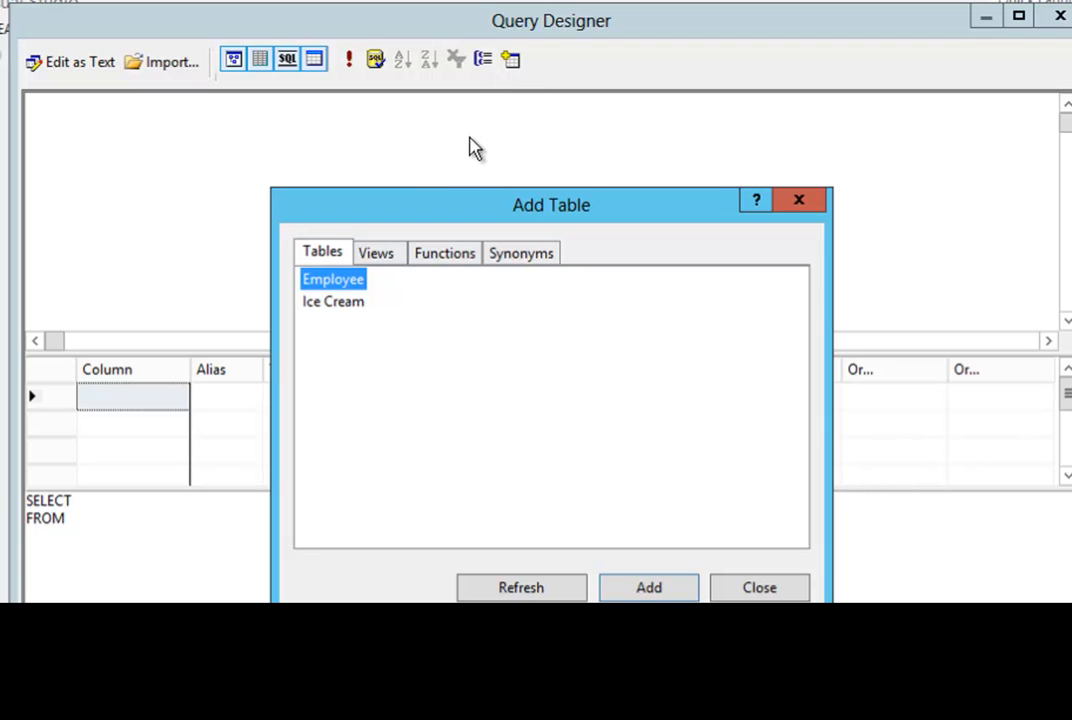
mouse_move(376, 302)
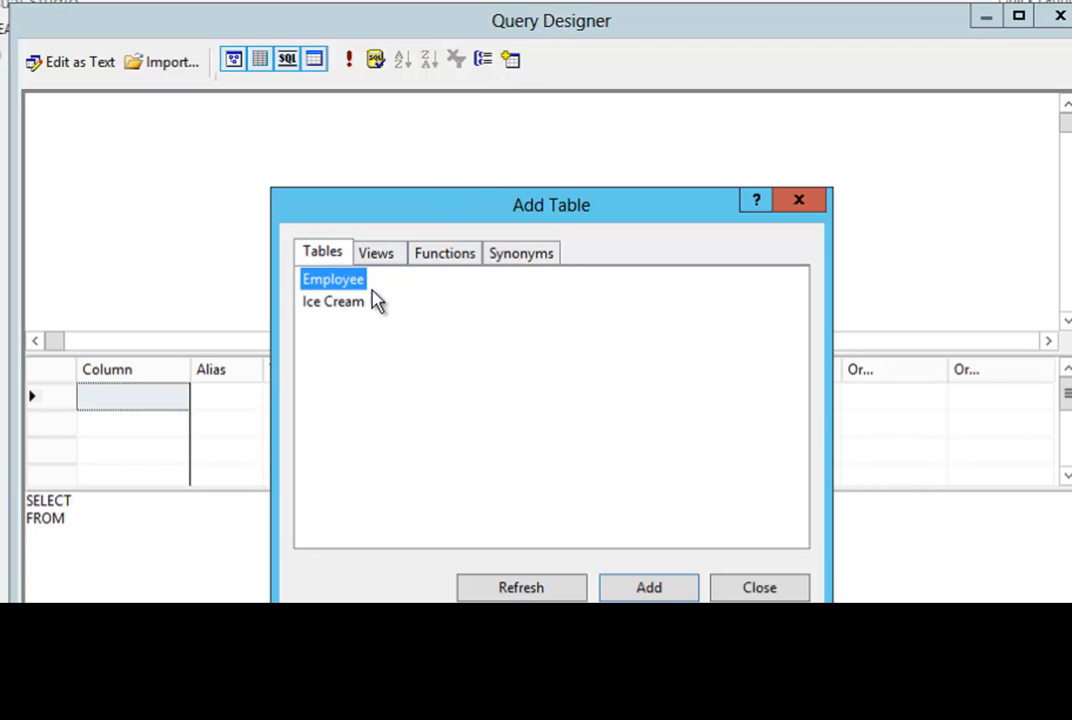
mouse_move(362, 312)
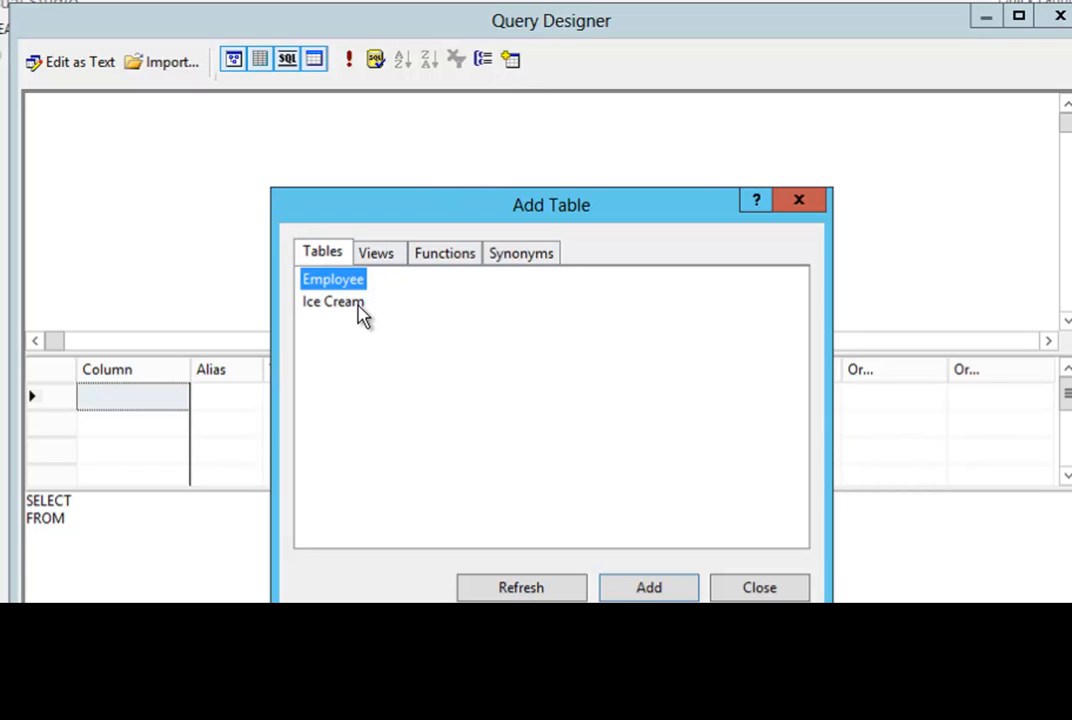
click(332, 300)
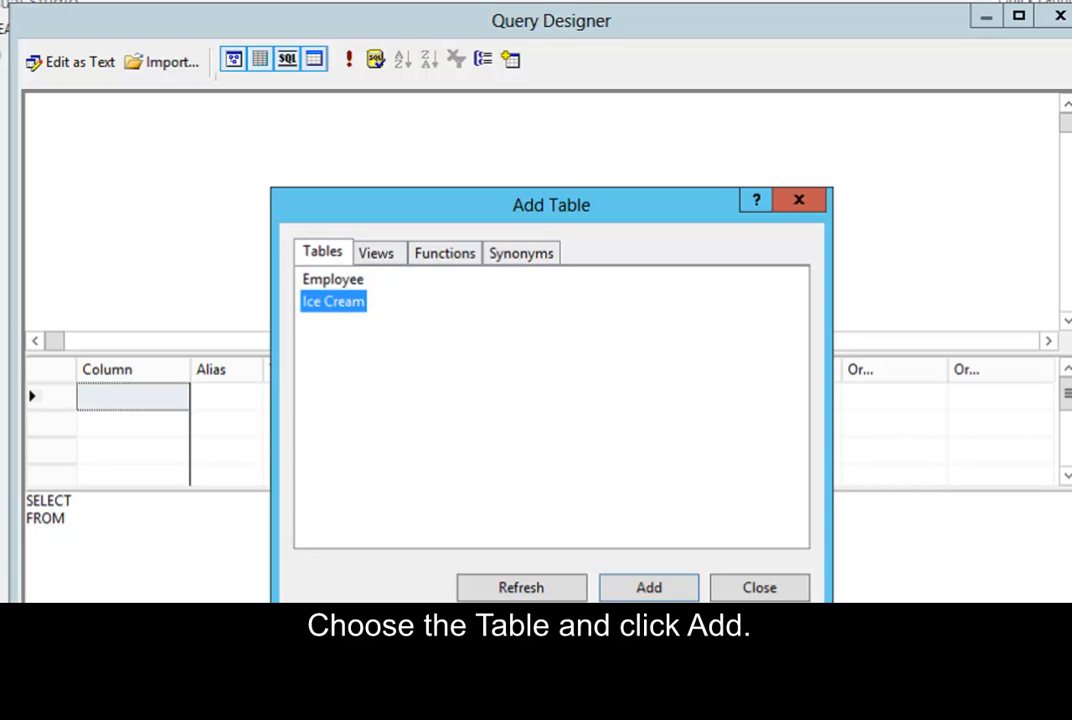
click(648, 588)
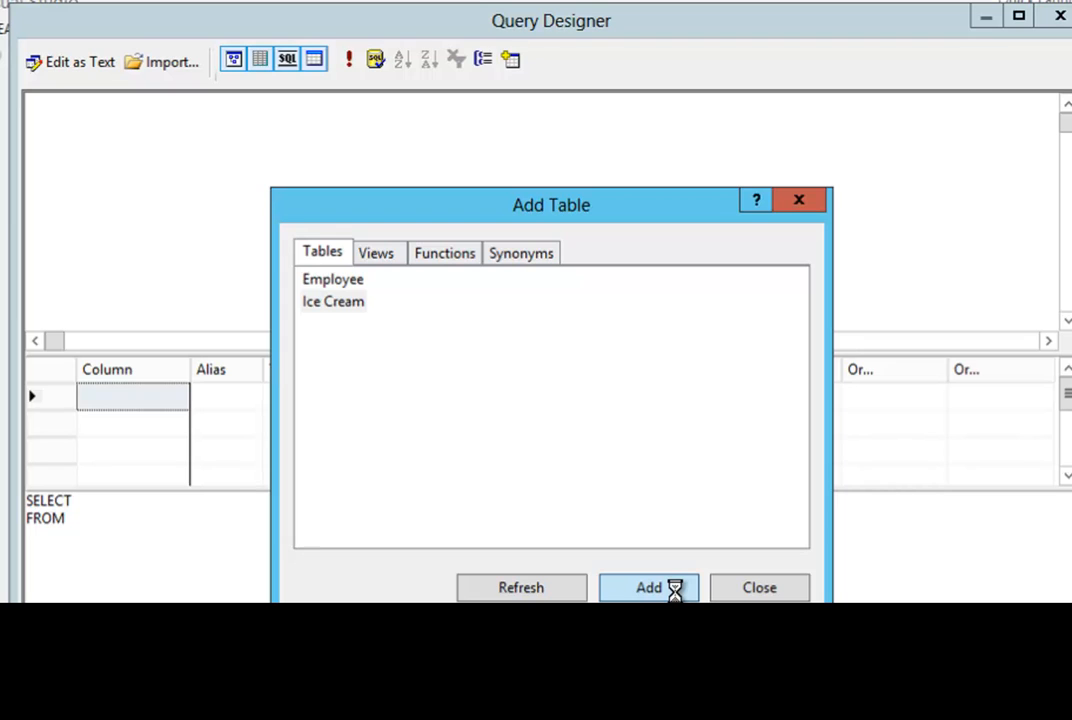
click(648, 588)
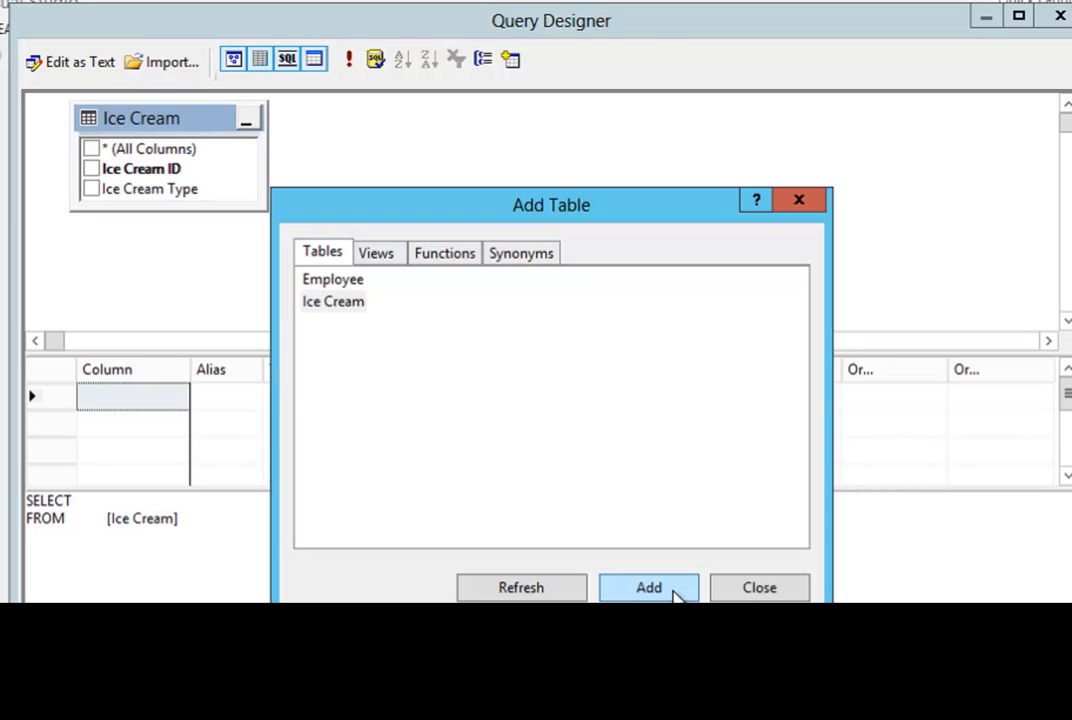
mouse_move(760, 588)
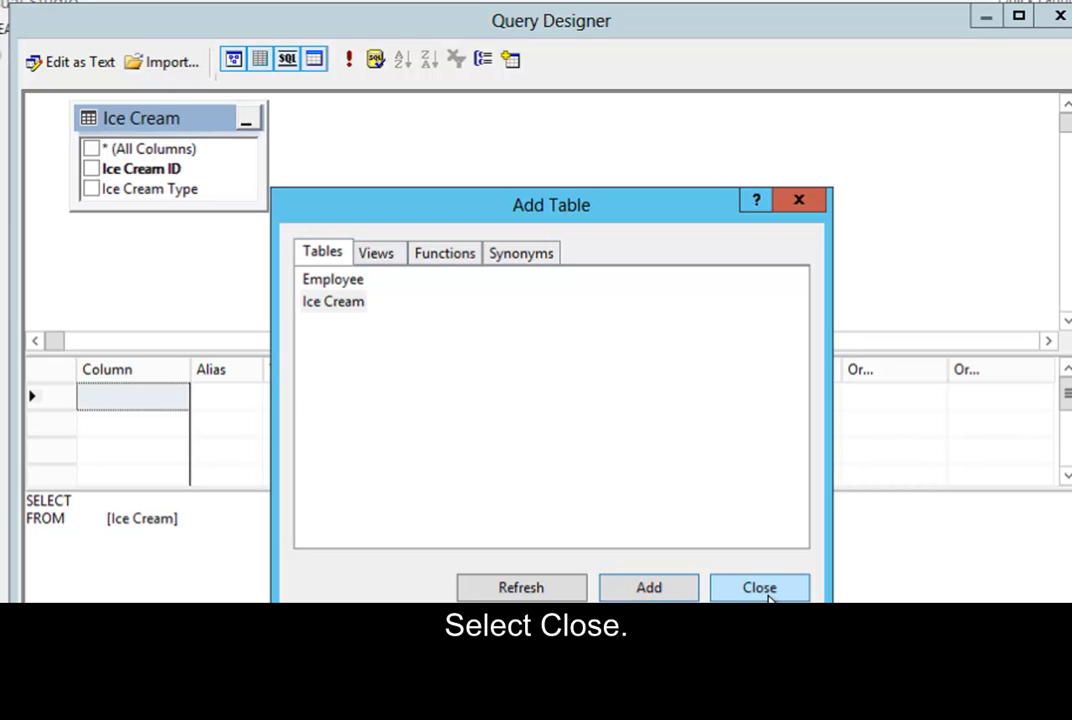
click(760, 588)
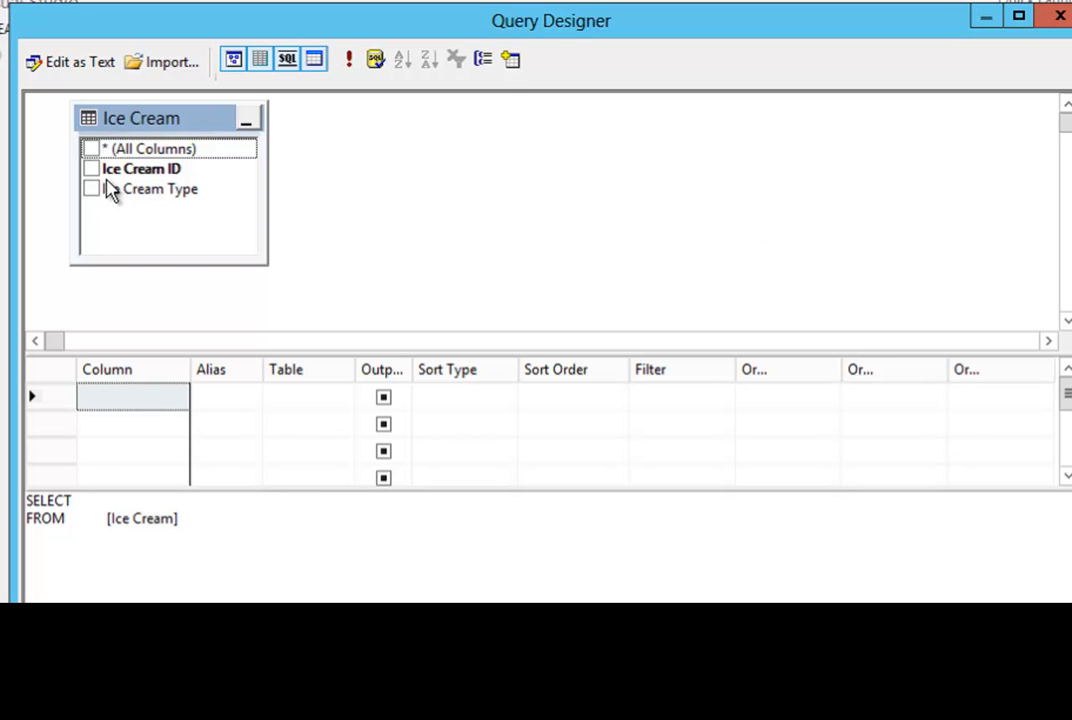
Select the Ice Cream ID and Ice Cream Type columns and accept the query
click(92, 168)
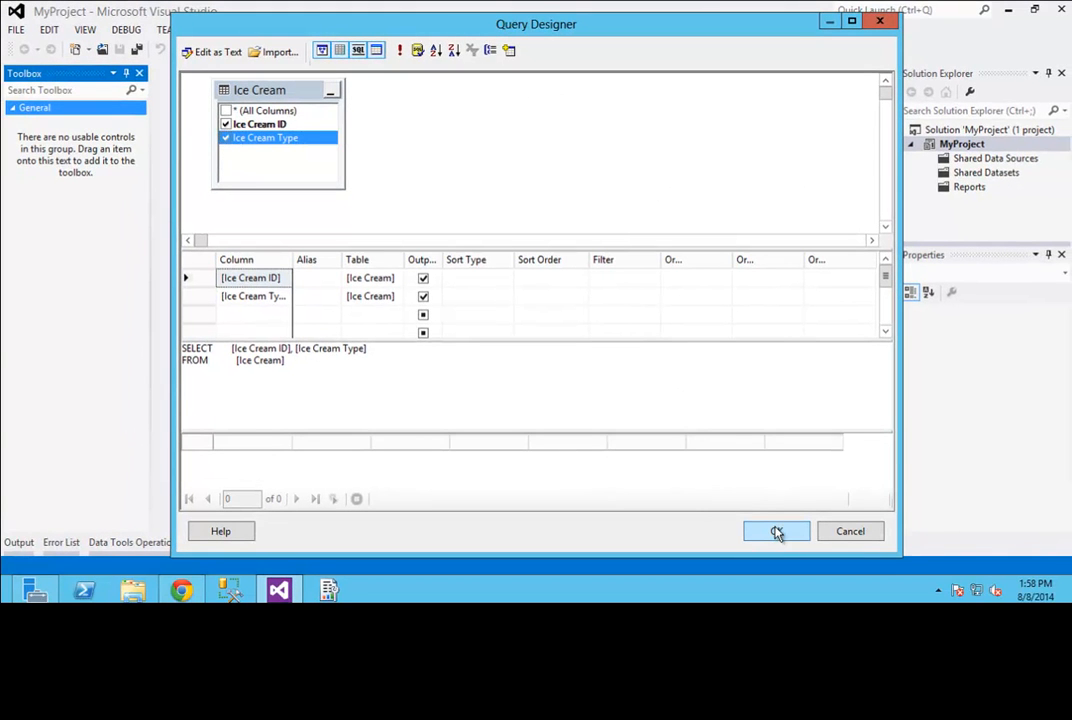
click(776, 532)
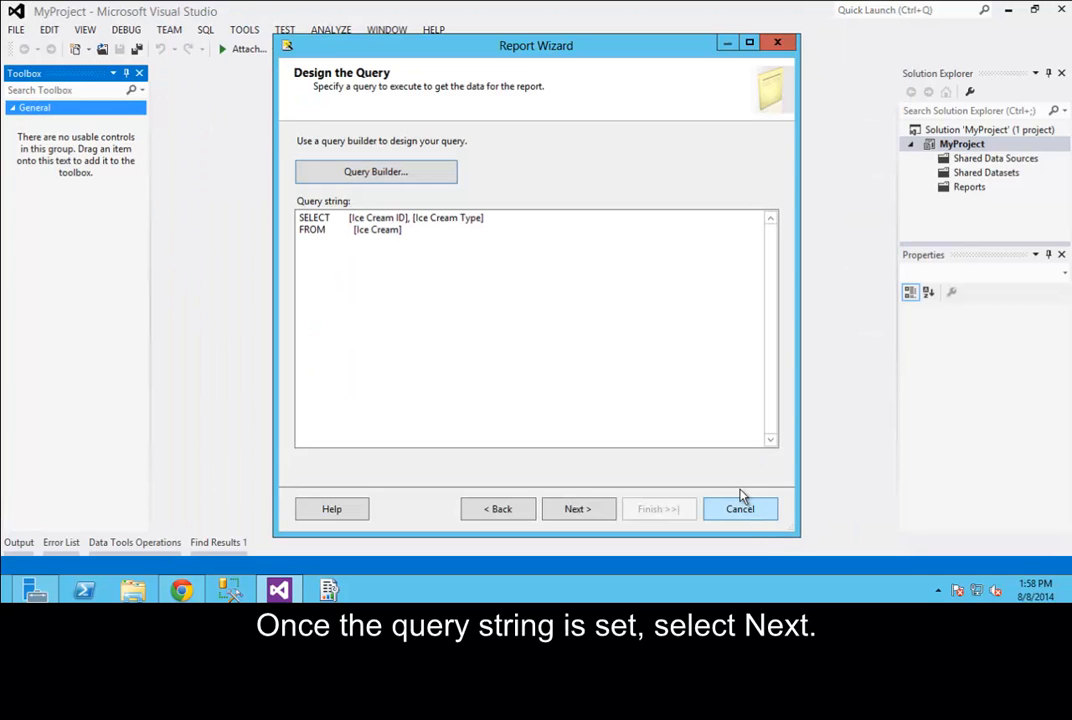
mouse_move(578, 508)
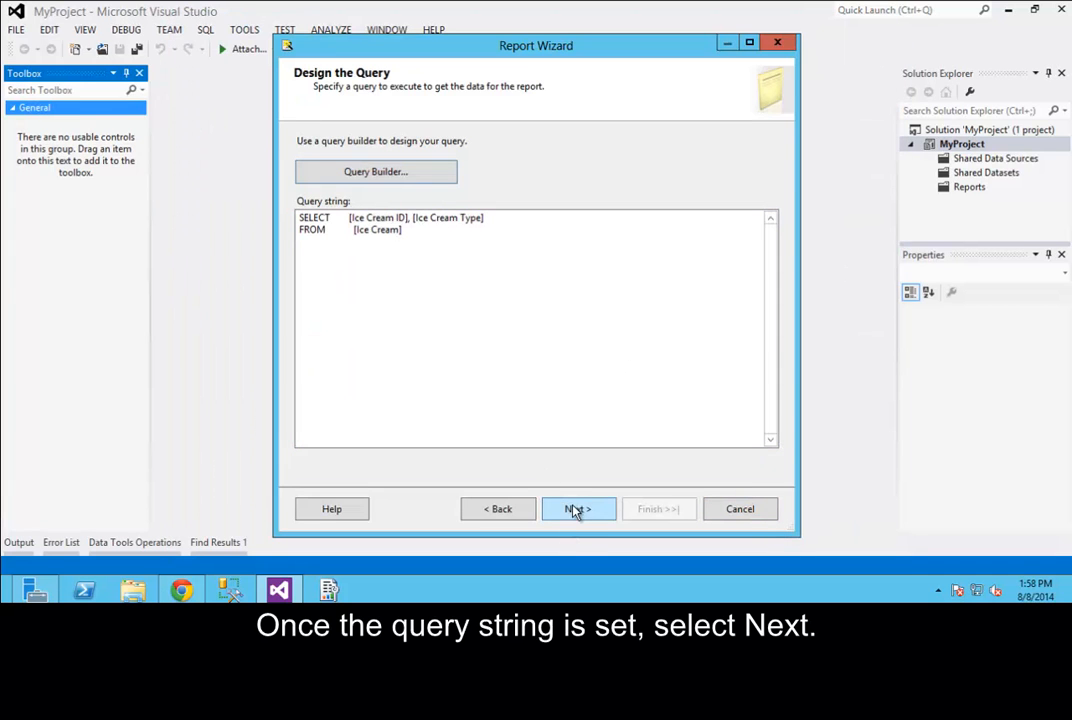
Proceed through the Report Wizard keeping the Tabular report type
click(578, 510)
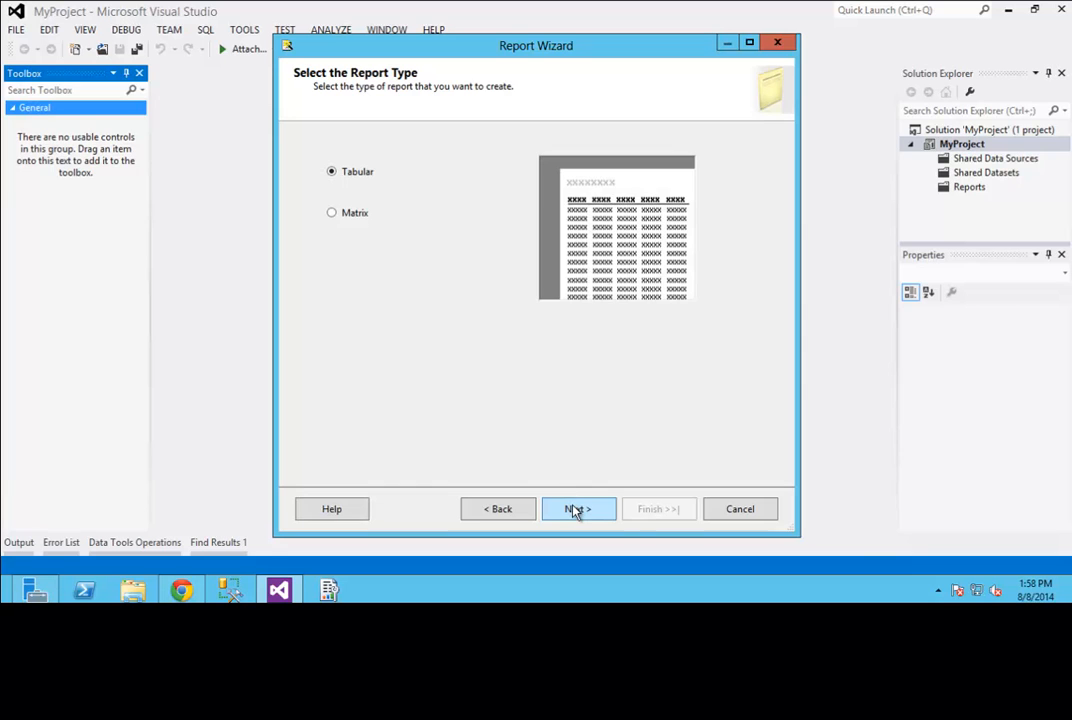
mouse_move(544, 436)
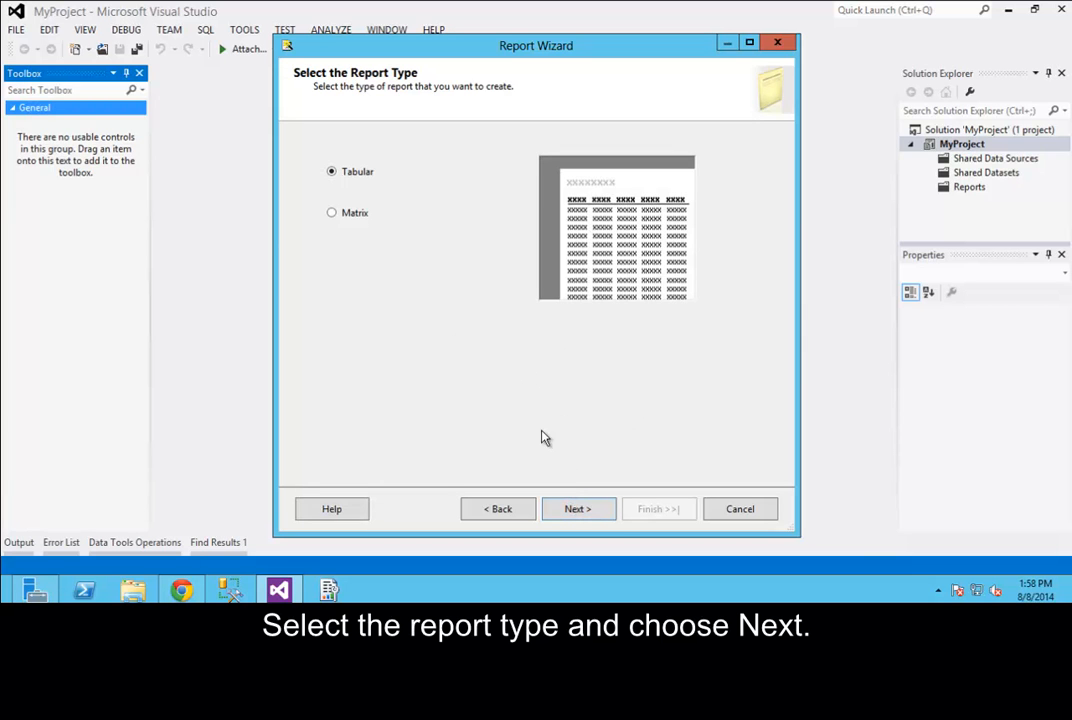
click(578, 510)
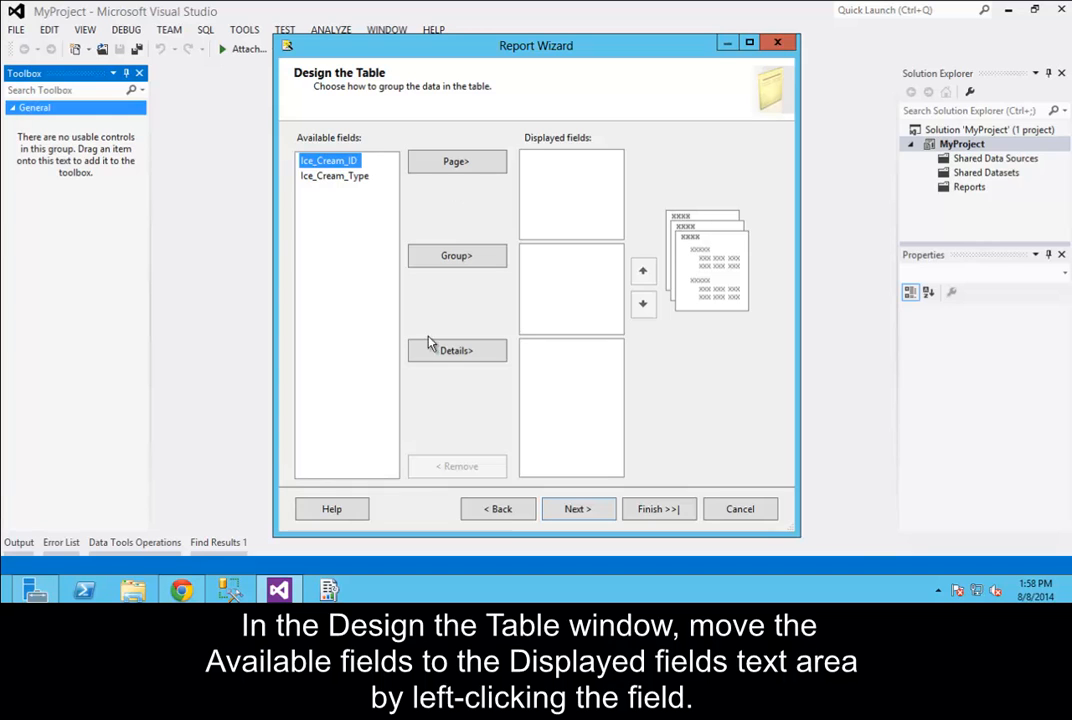
mouse_move(342, 176)
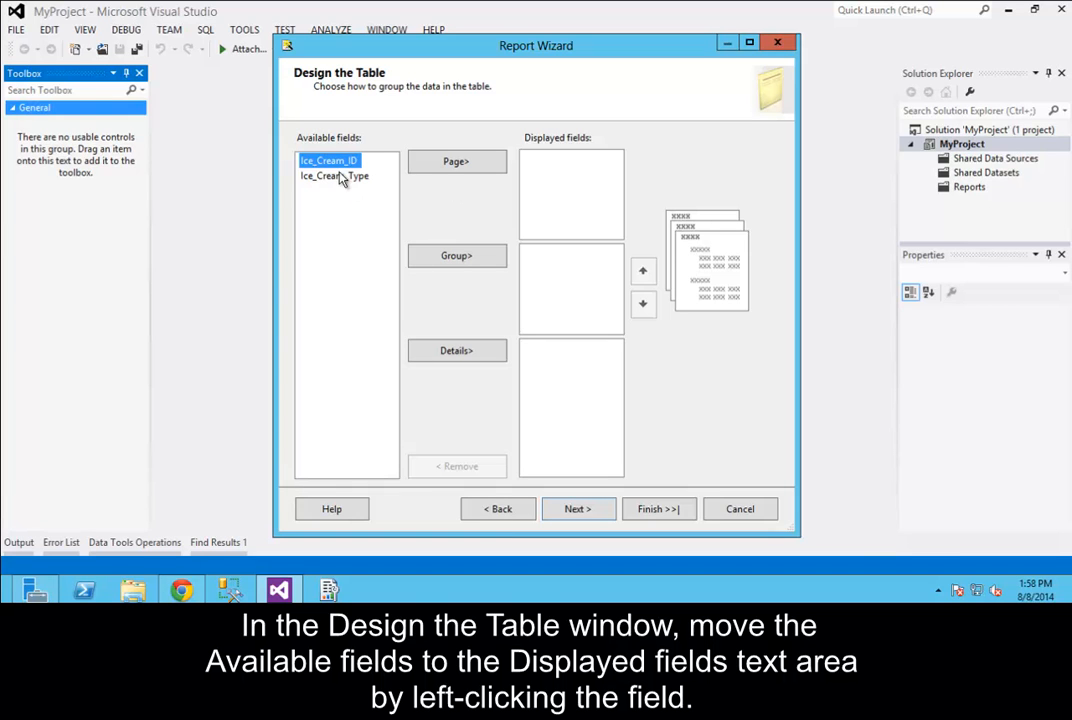
Add Ice_Cream_ID and Ice_Cream_Type as detail fields of the table
click(334, 176)
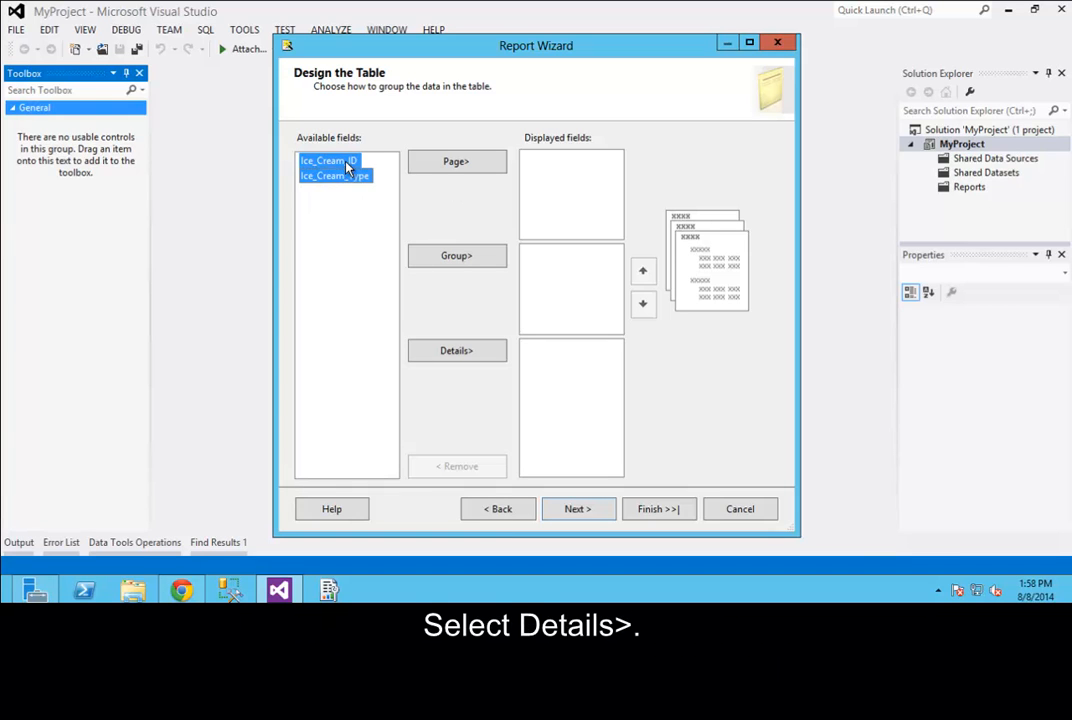
click(456, 350)
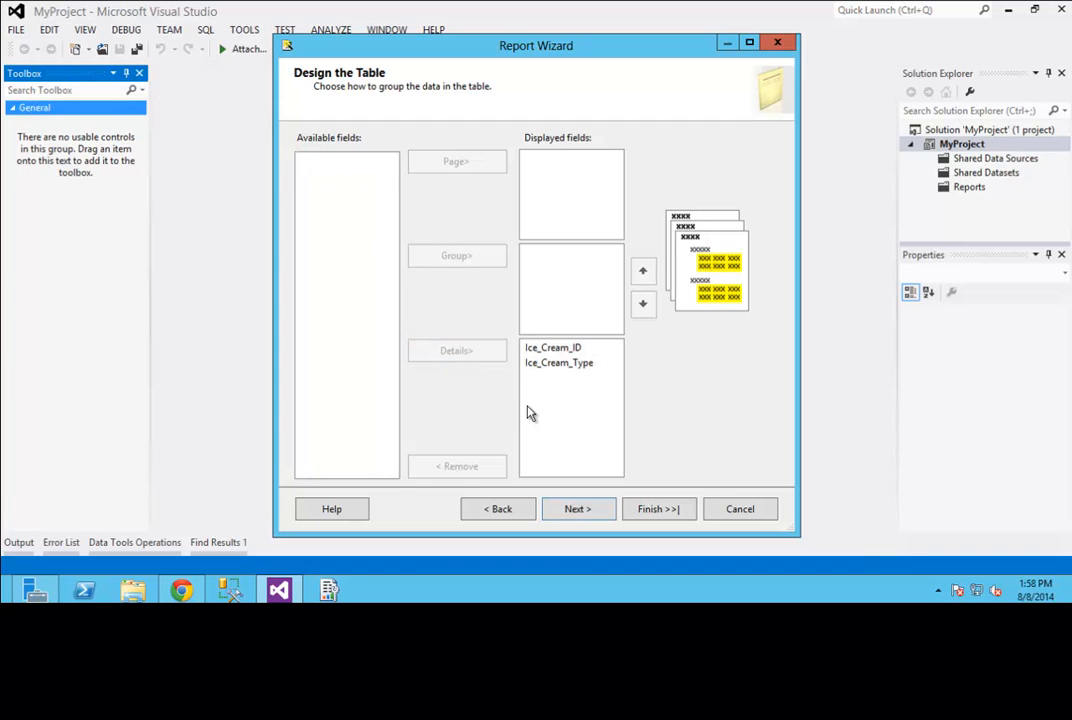
mouse_move(576, 496)
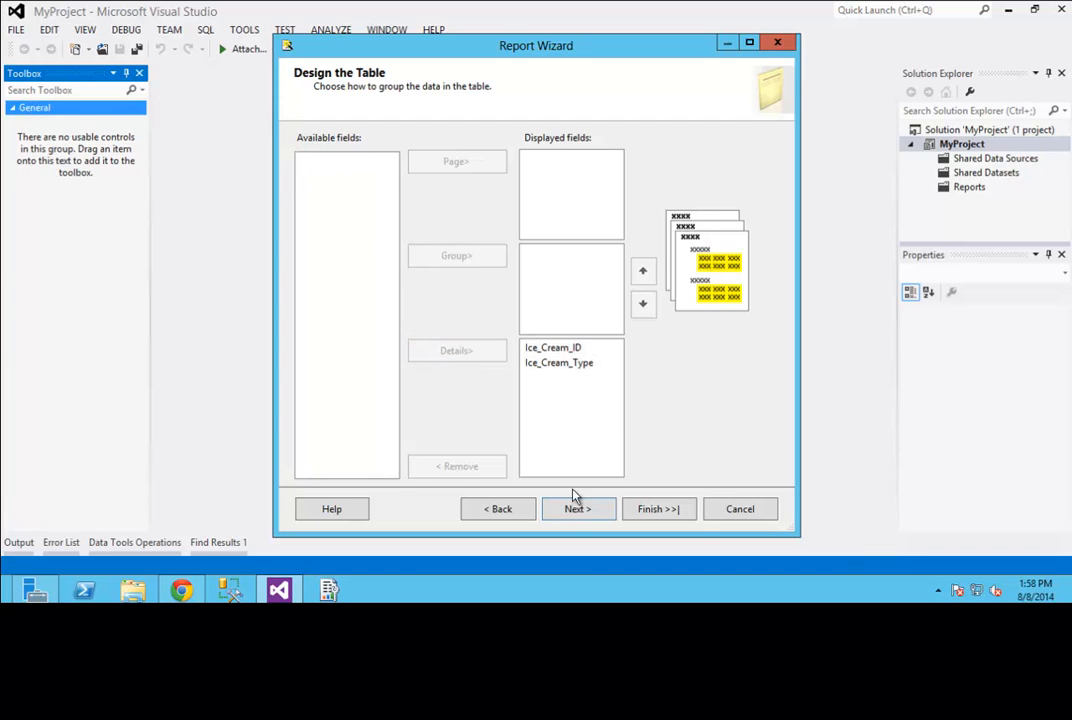
click(578, 510)
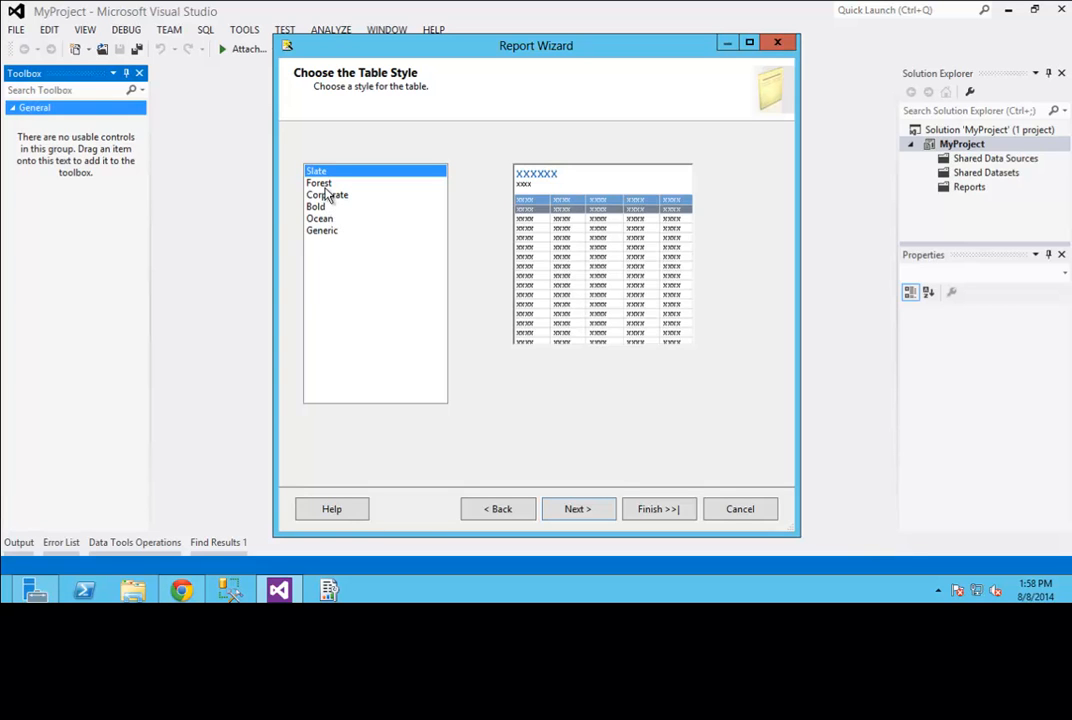
Choose the Generic table style and finish the wizard, creating Report1
click(322, 230)
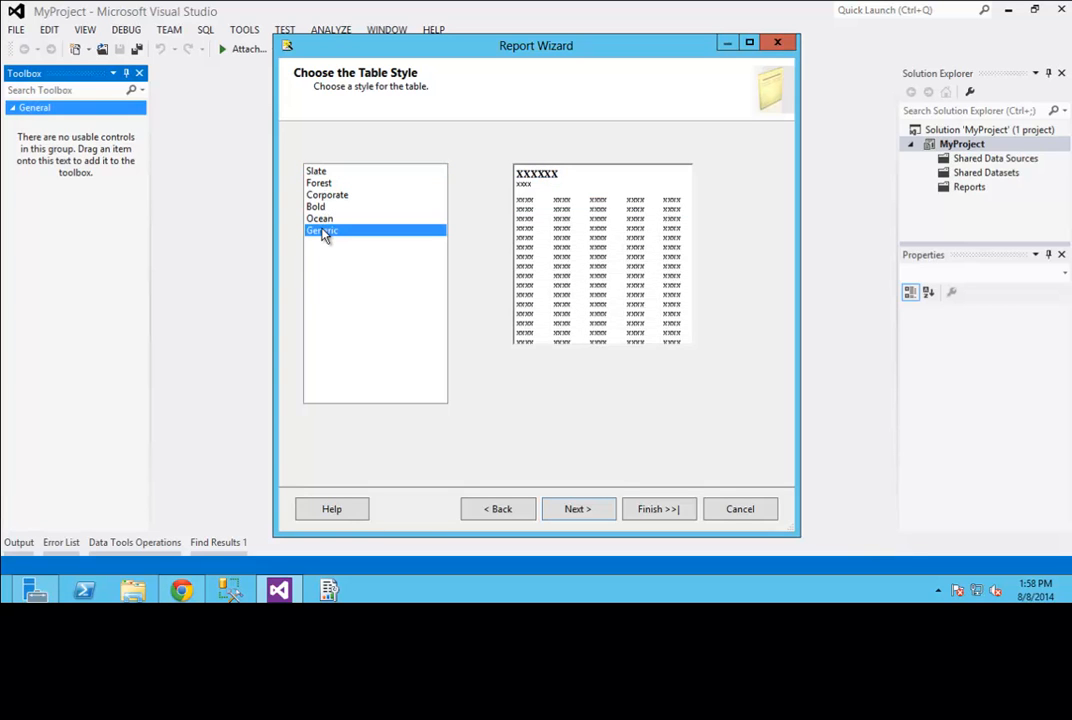
mouse_move(552, 420)
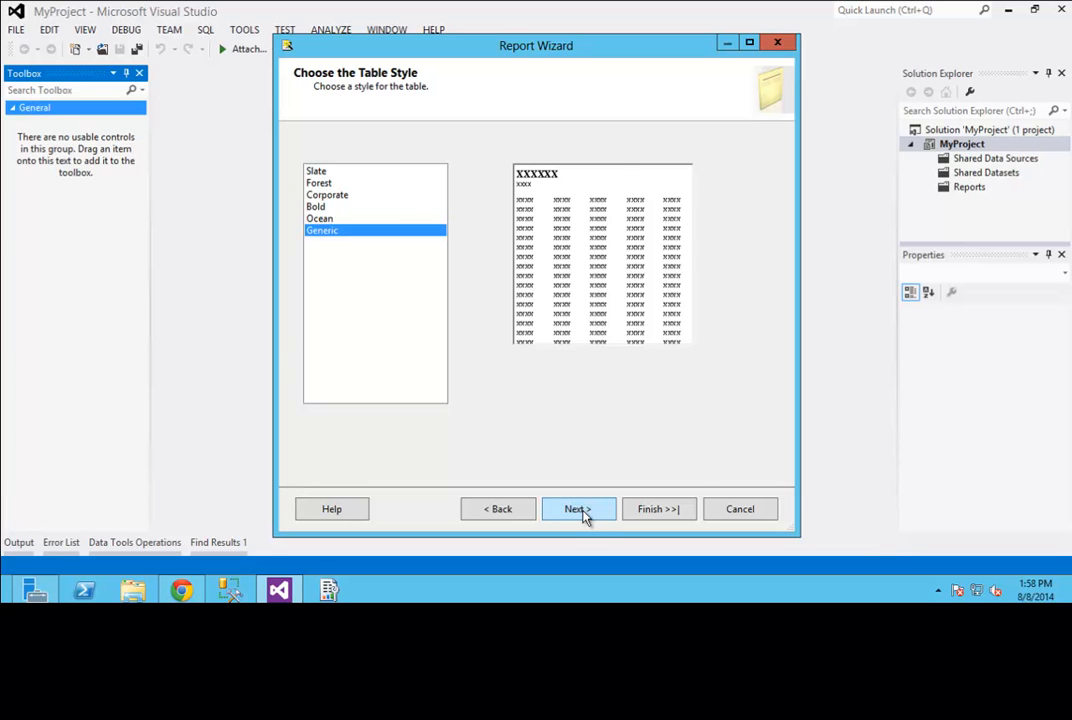
click(578, 510)
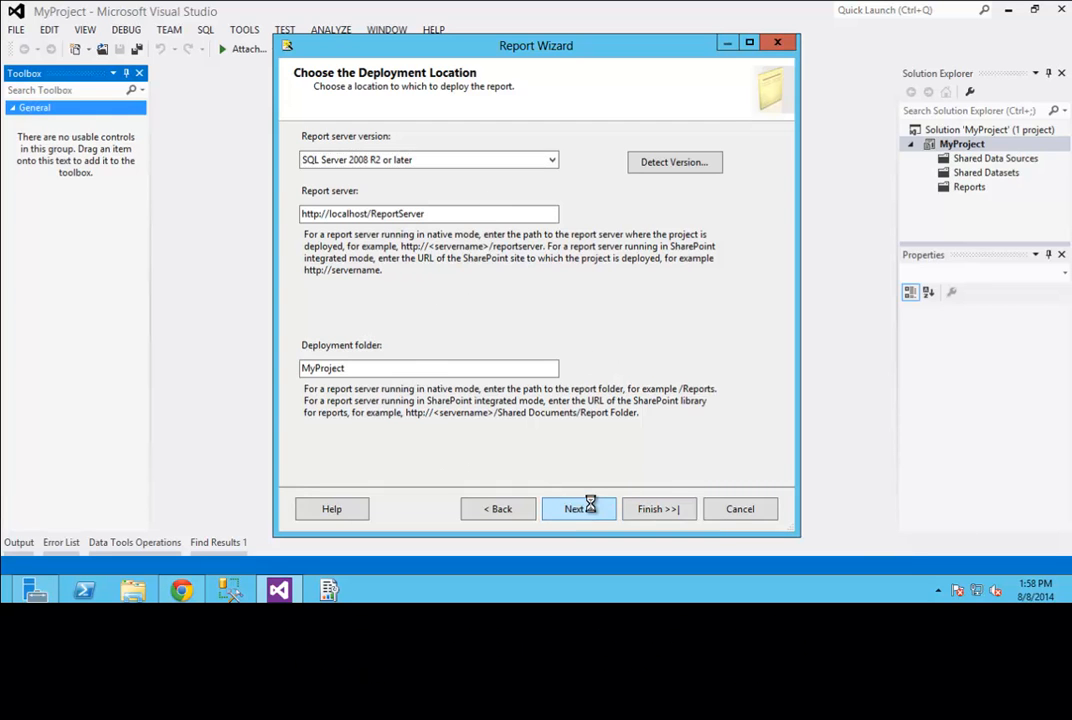
click(578, 510)
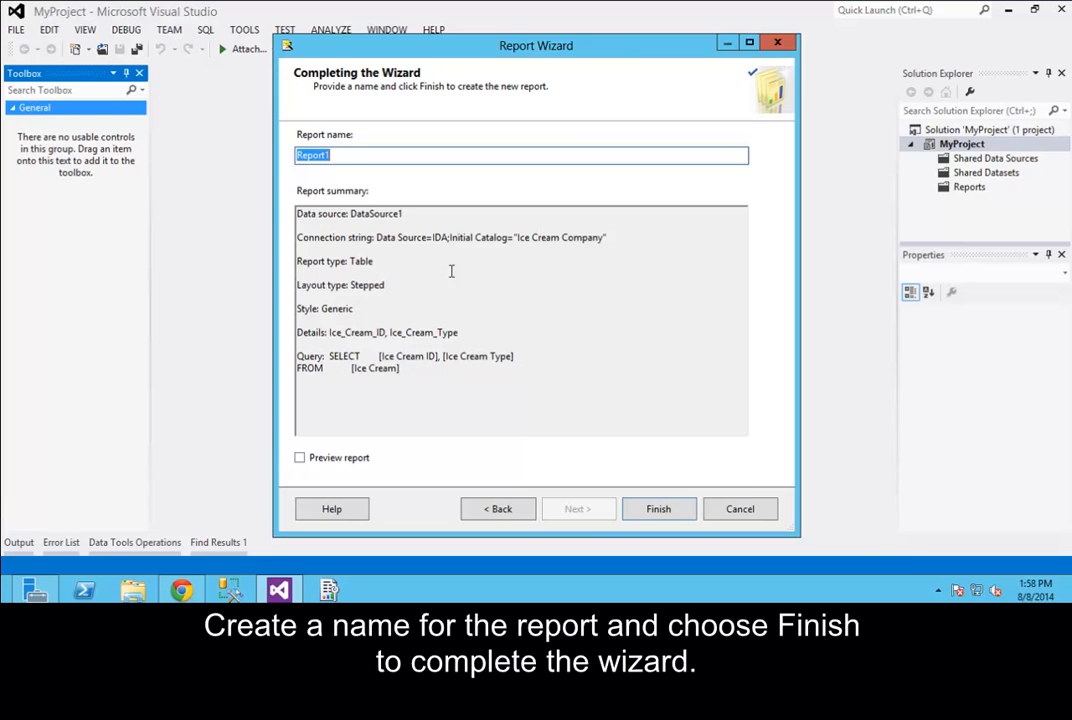
mouse_move(658, 510)
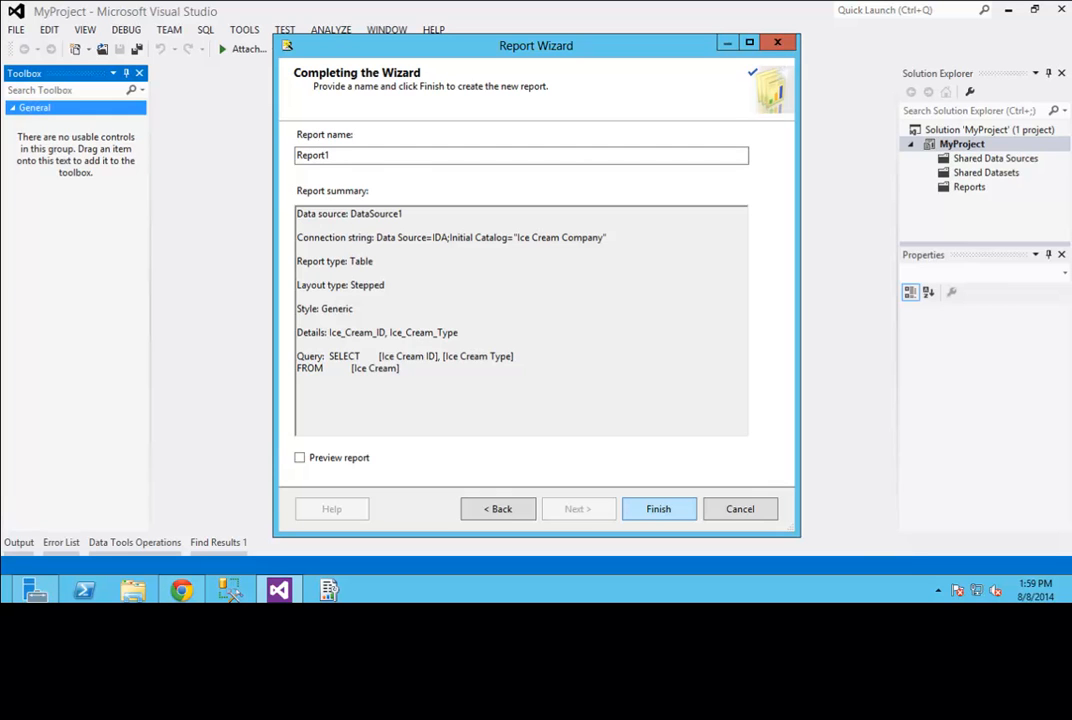
click(658, 508)
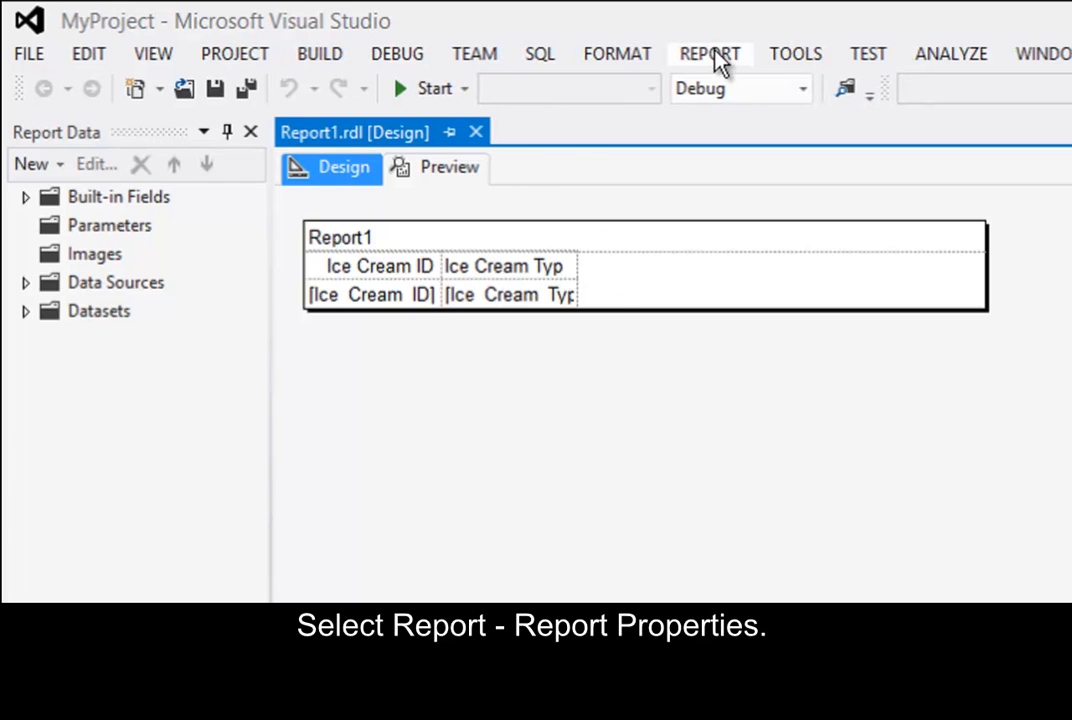
In Report Properties > References, add a blank assembly entry and browse for it
click(708, 54)
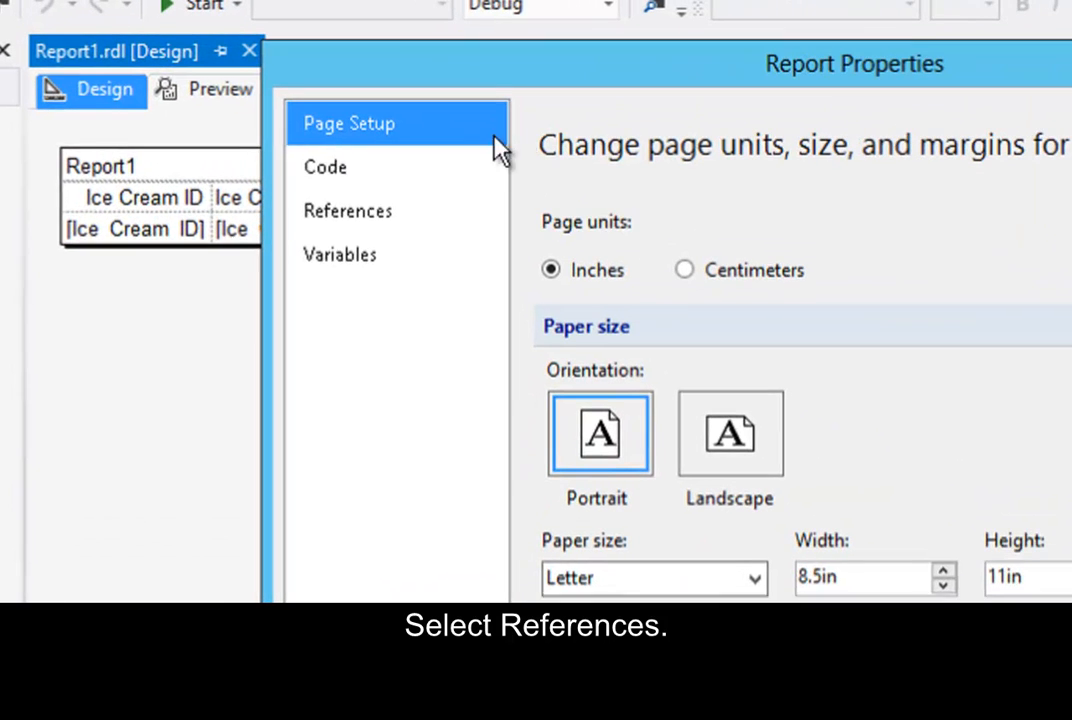
click(348, 210)
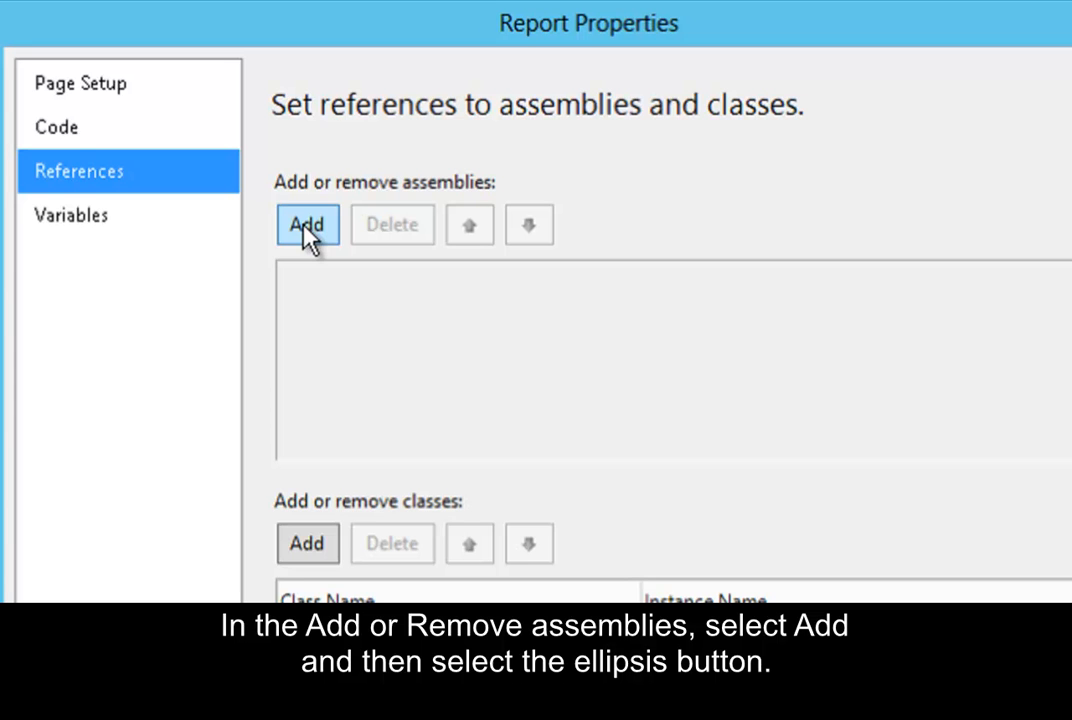
click(308, 224)
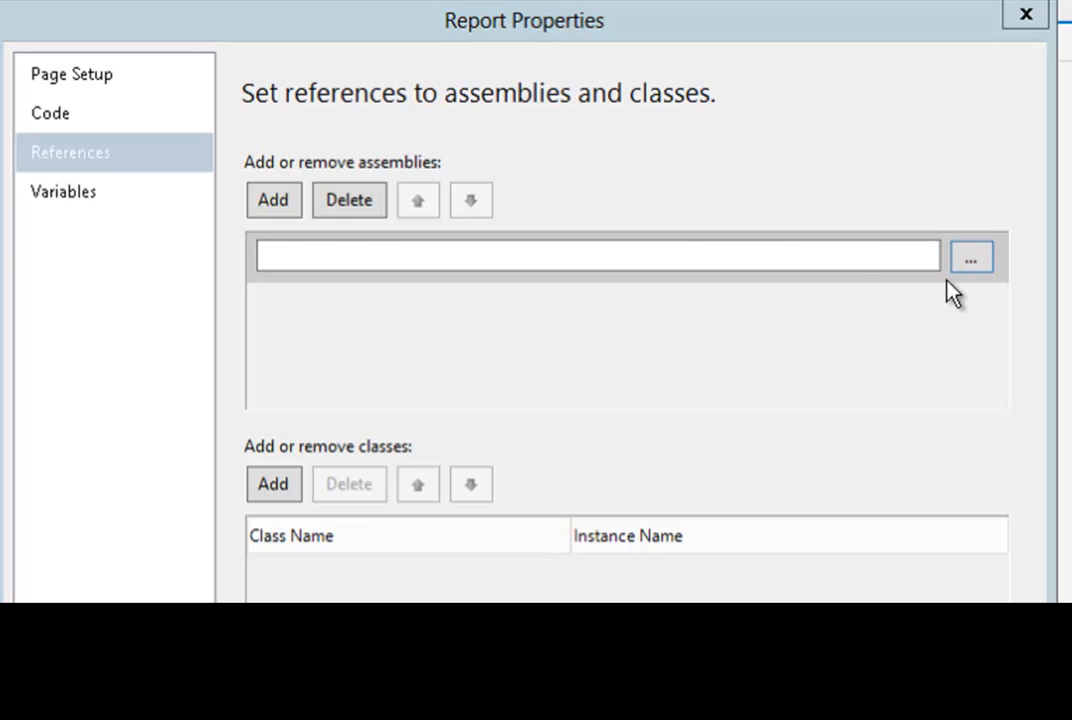
click(968, 256)
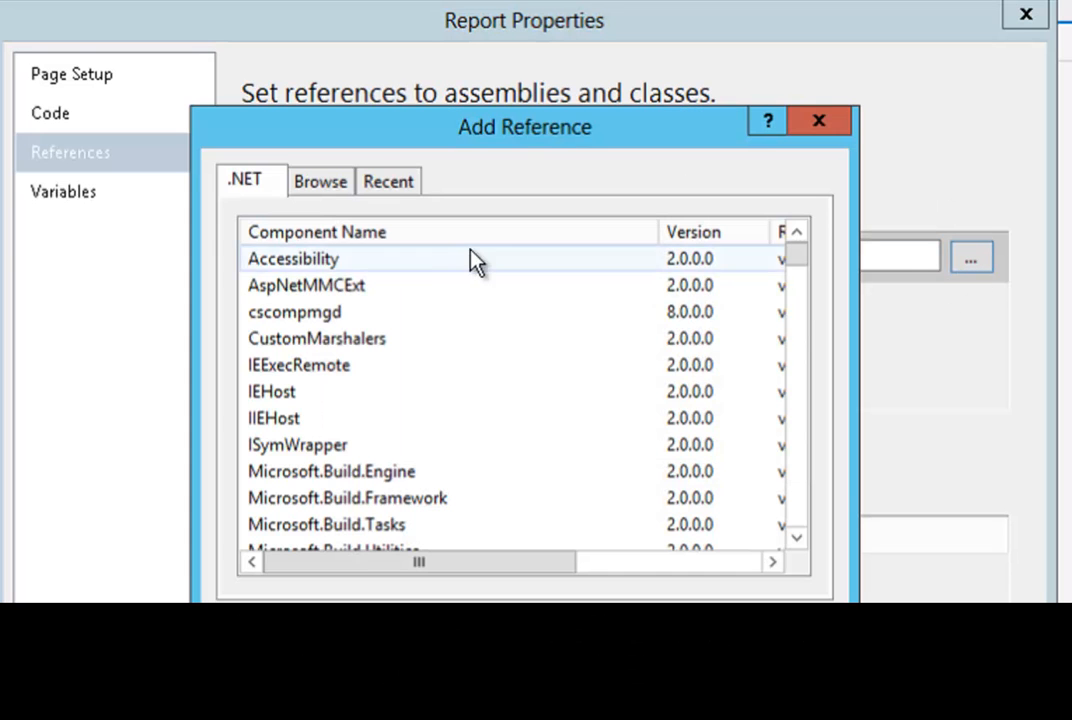
Browse from C: through Program Files (x86) into Microsoft Visual Studio 11.0
click(320, 180)
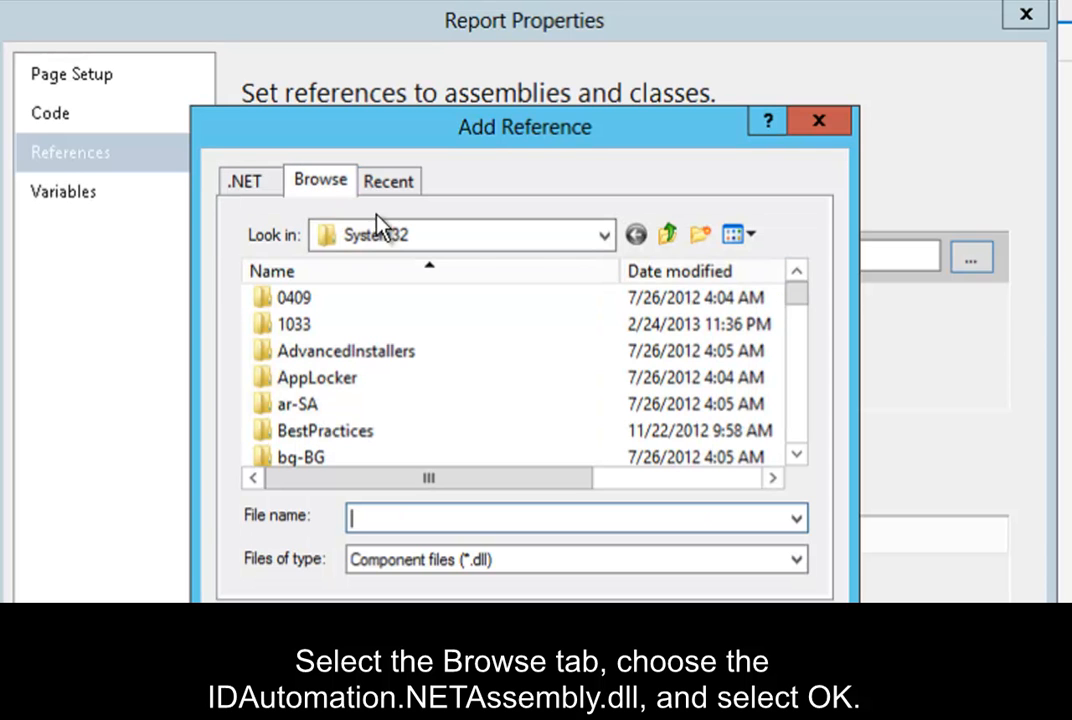
click(604, 234)
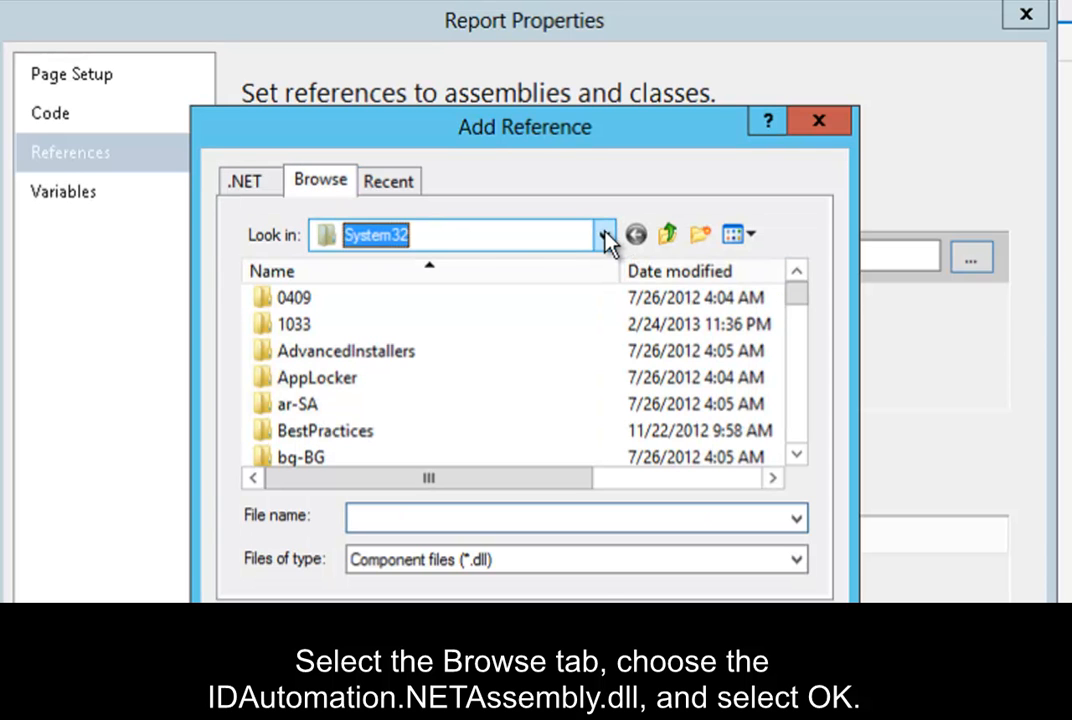
click(604, 234)
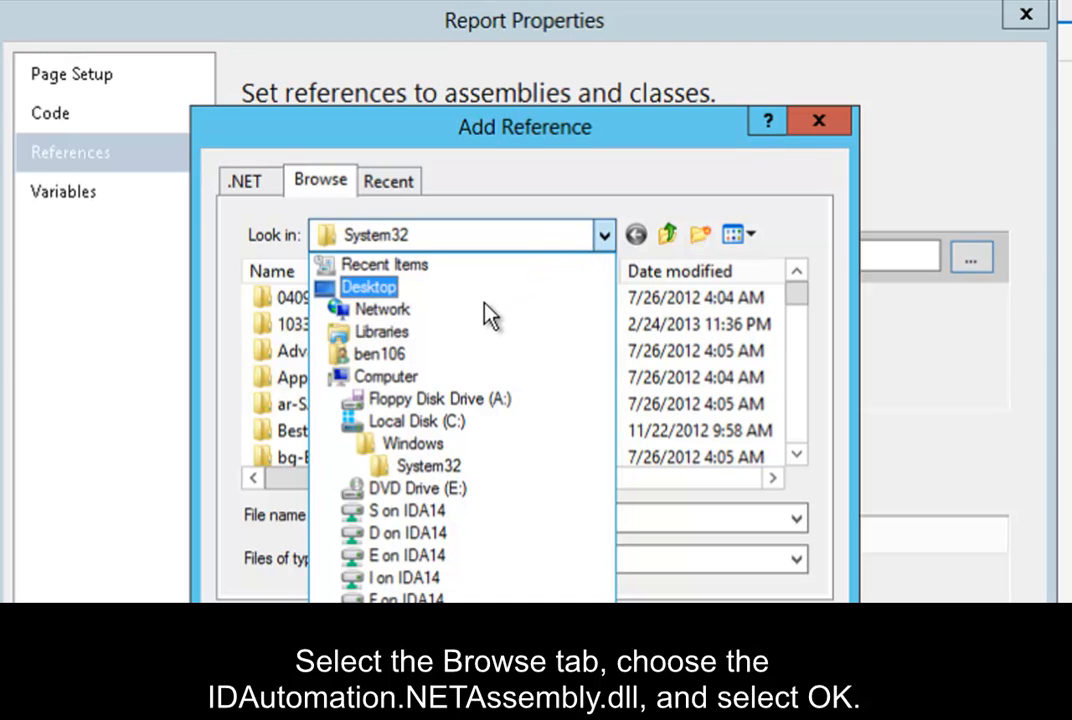
click(406, 420)
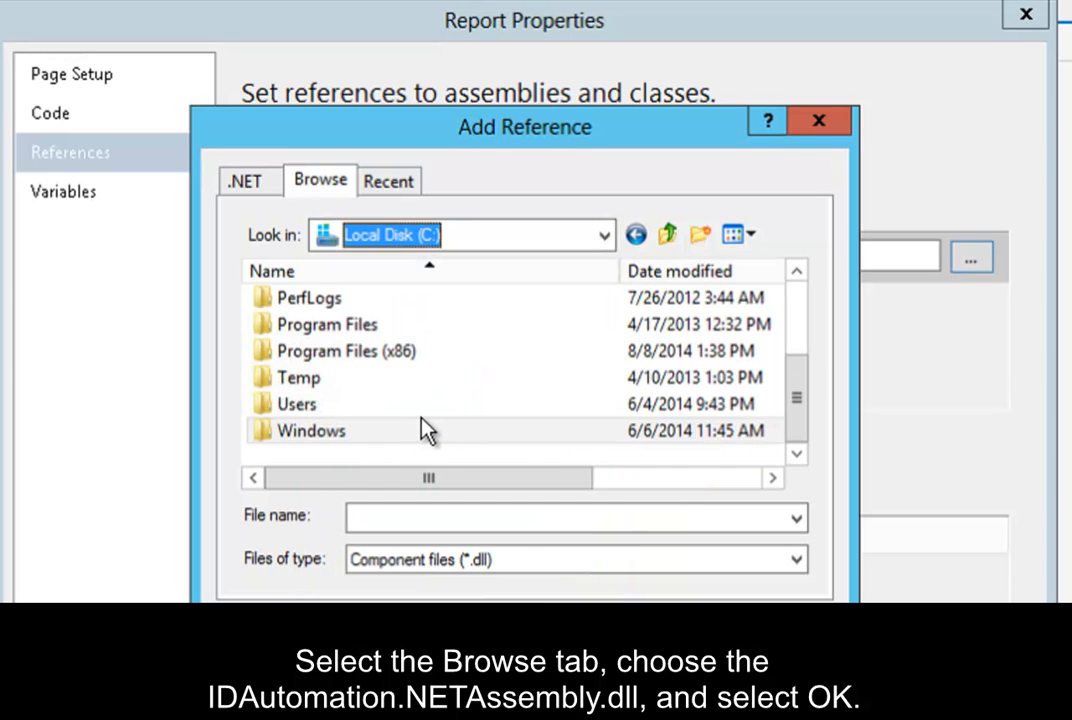
double_click(344, 350)
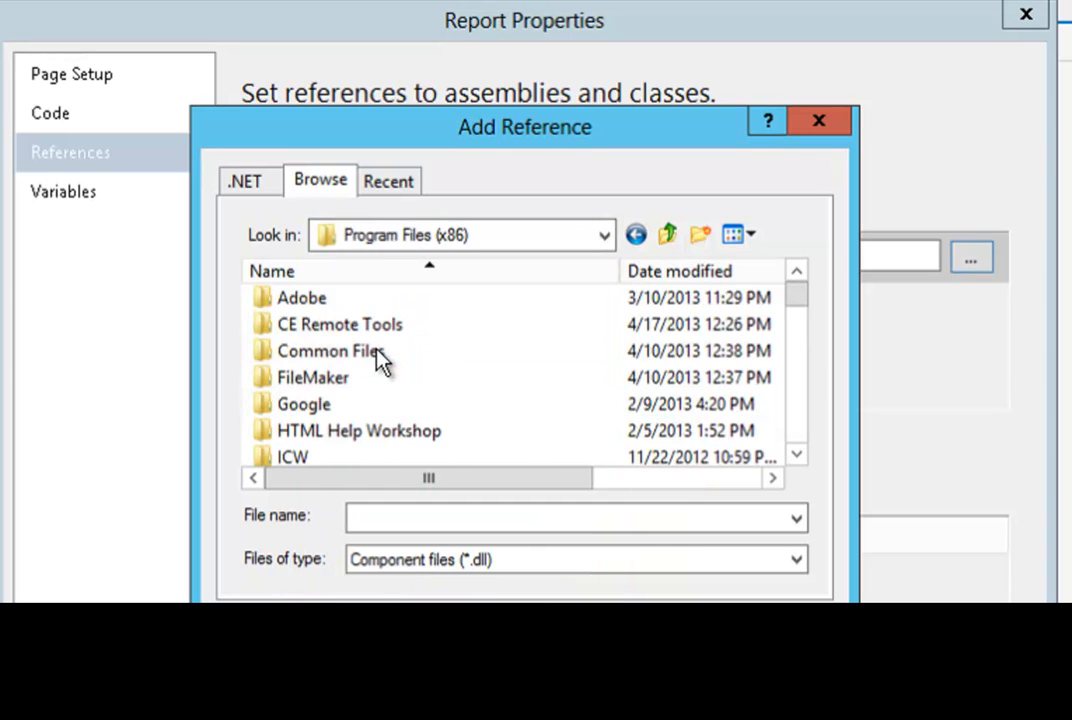
click(330, 352)
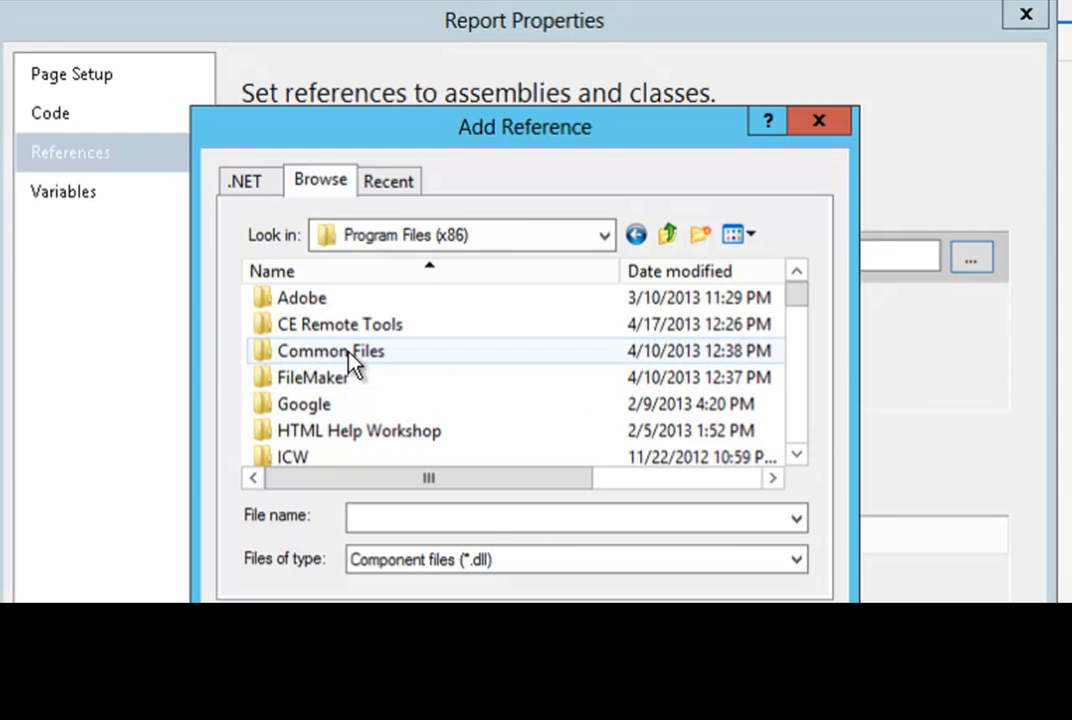
scroll(down, 3)
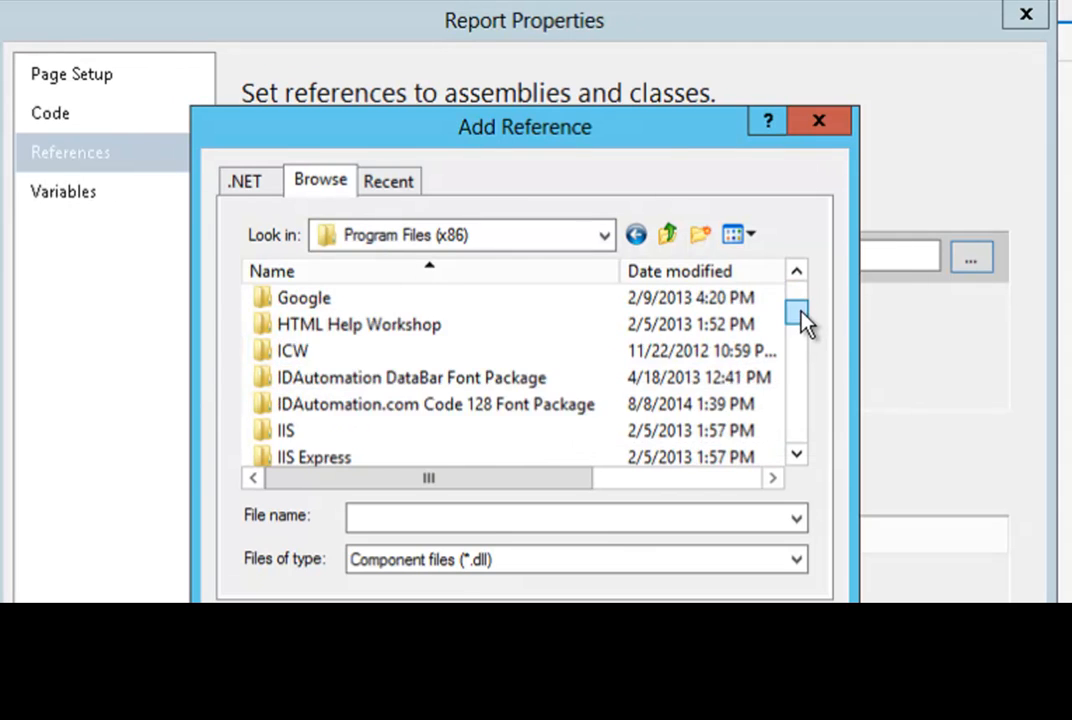
scroll(down, 3)
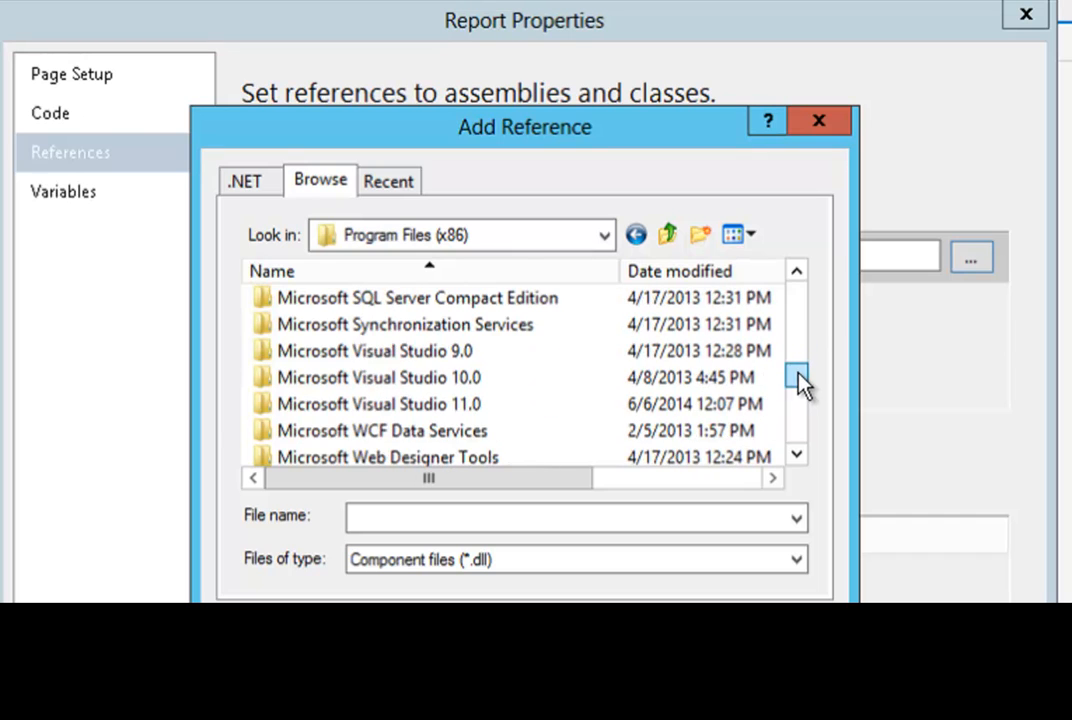
double_click(378, 404)
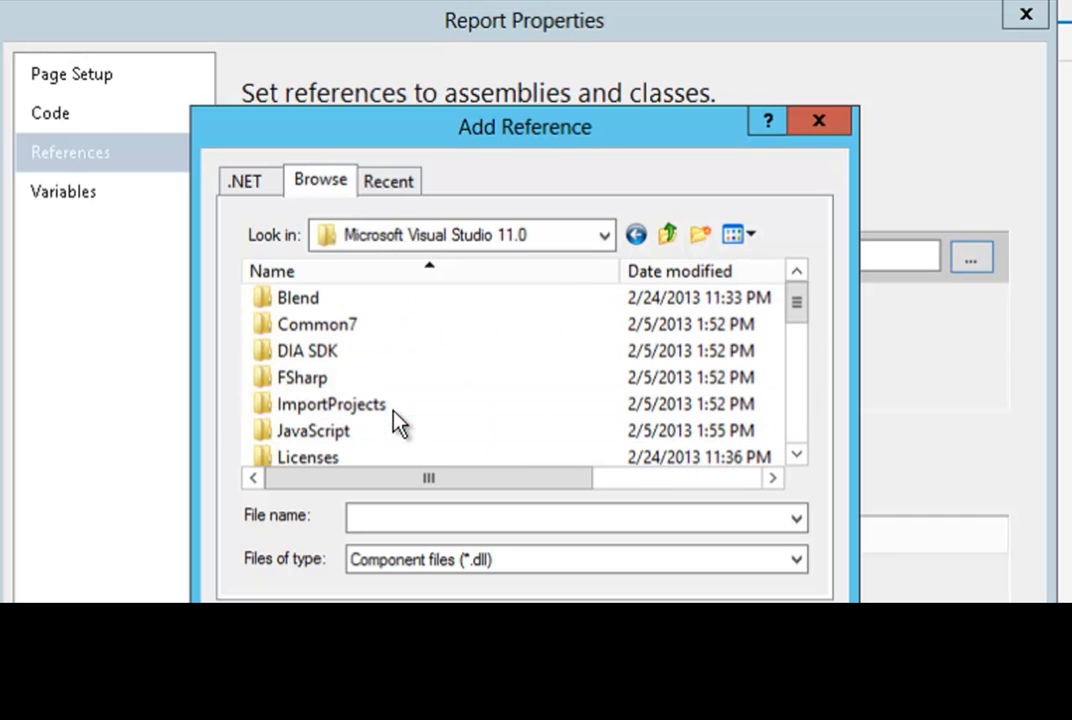
Select IDAutomation.NetAssembly.dll in Common7\IDE\PrivateAssemblies and add the reference
double_click(318, 324)
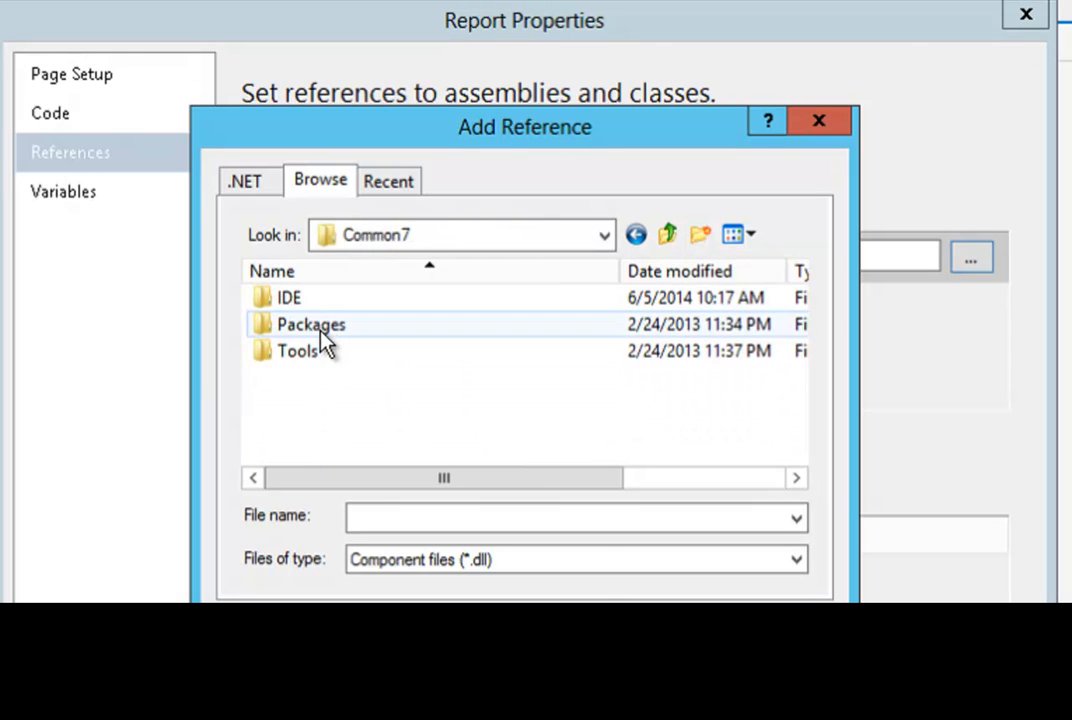
double_click(288, 296)
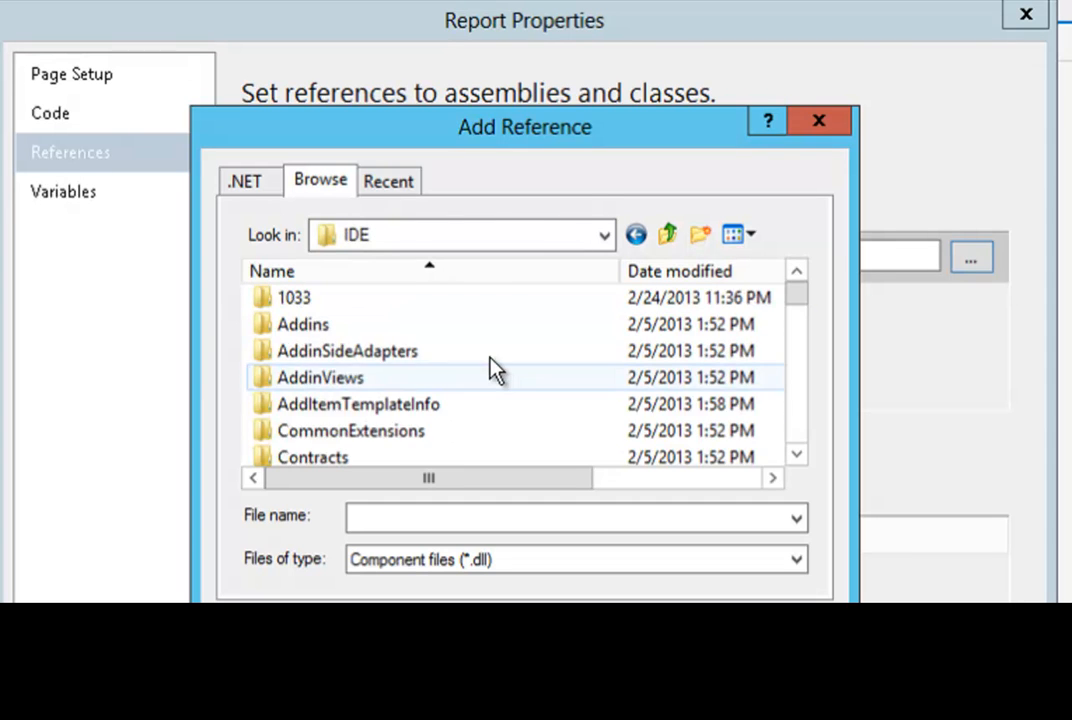
scroll(down, 3)
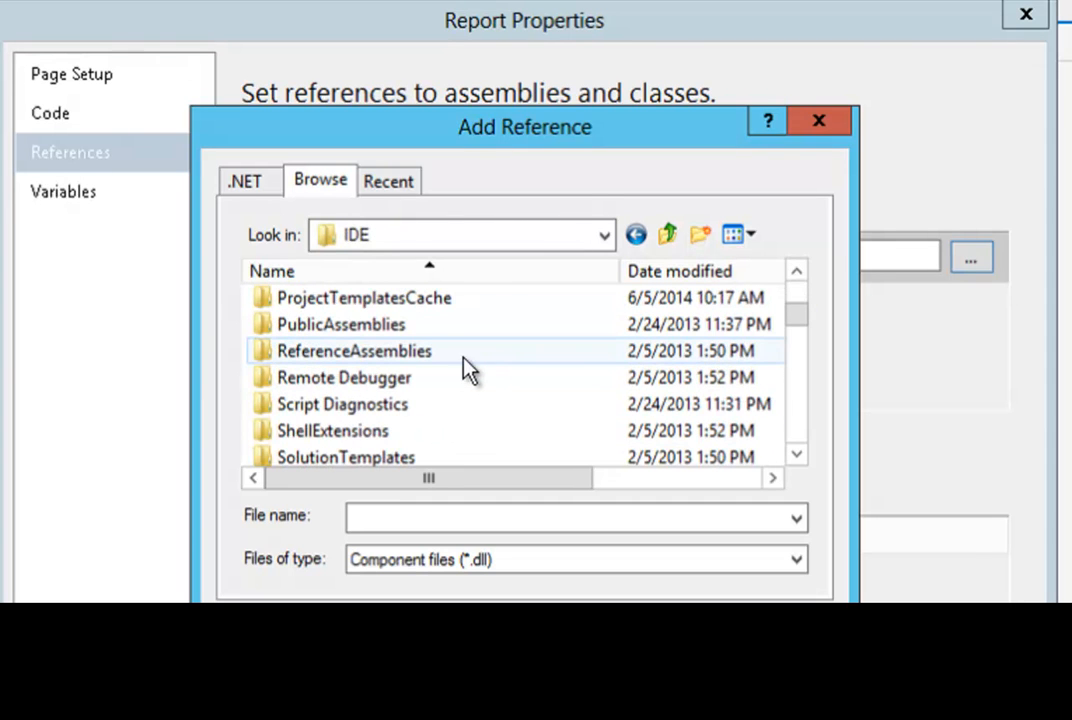
scroll(up, 3)
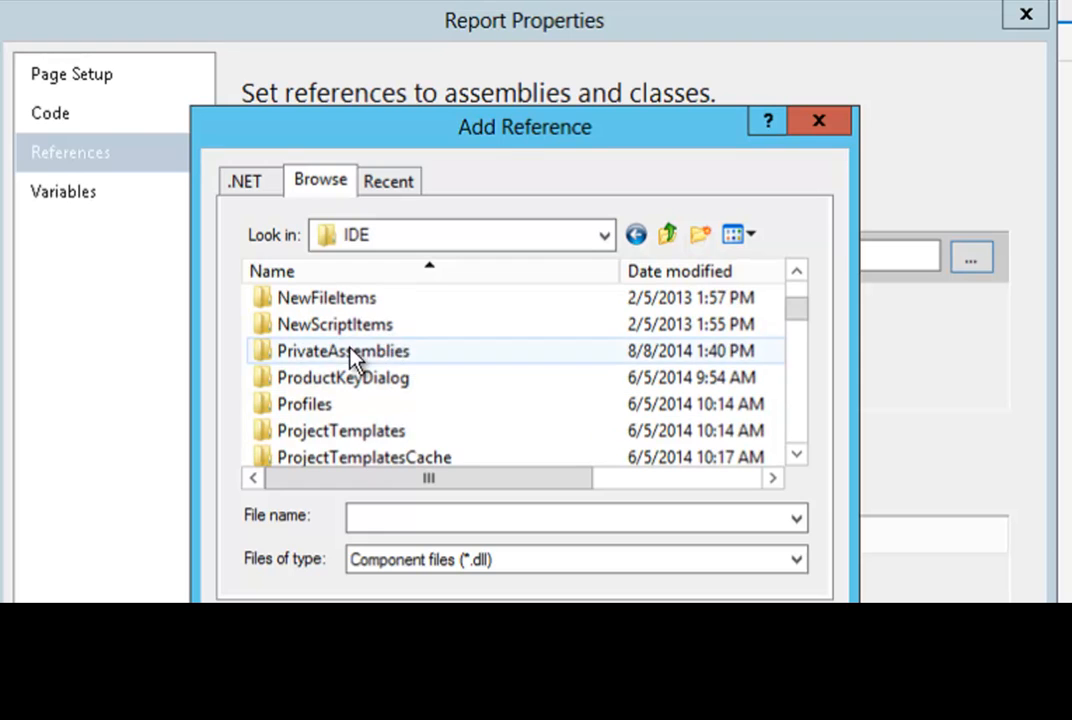
double_click(344, 350)
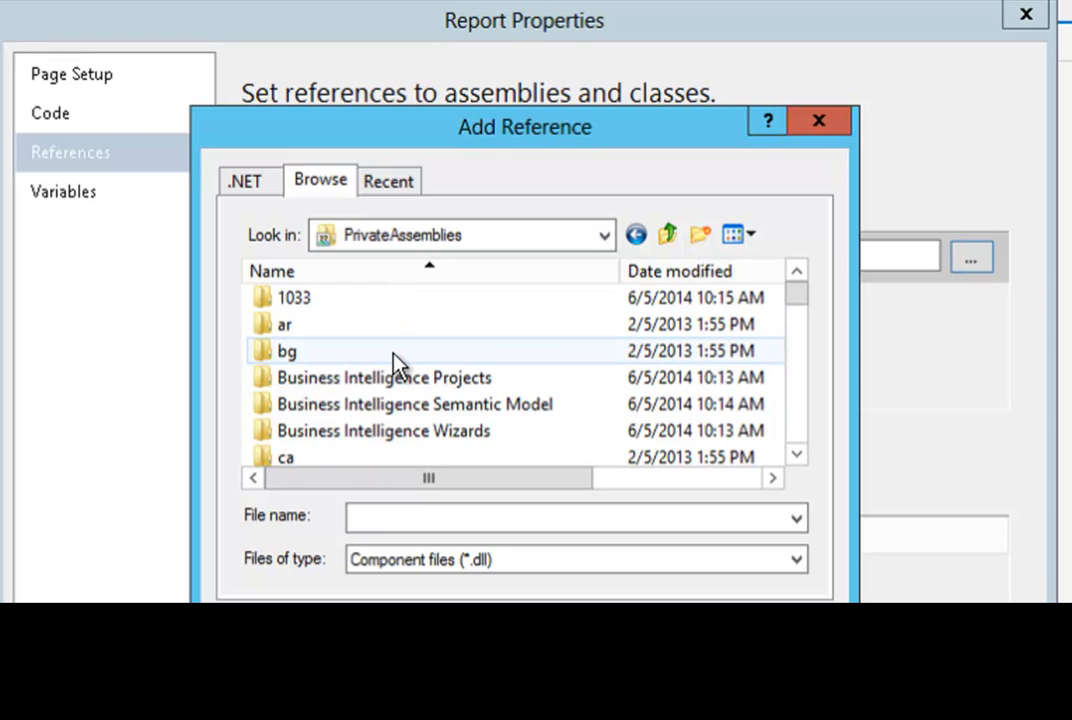
scroll(down, 3)
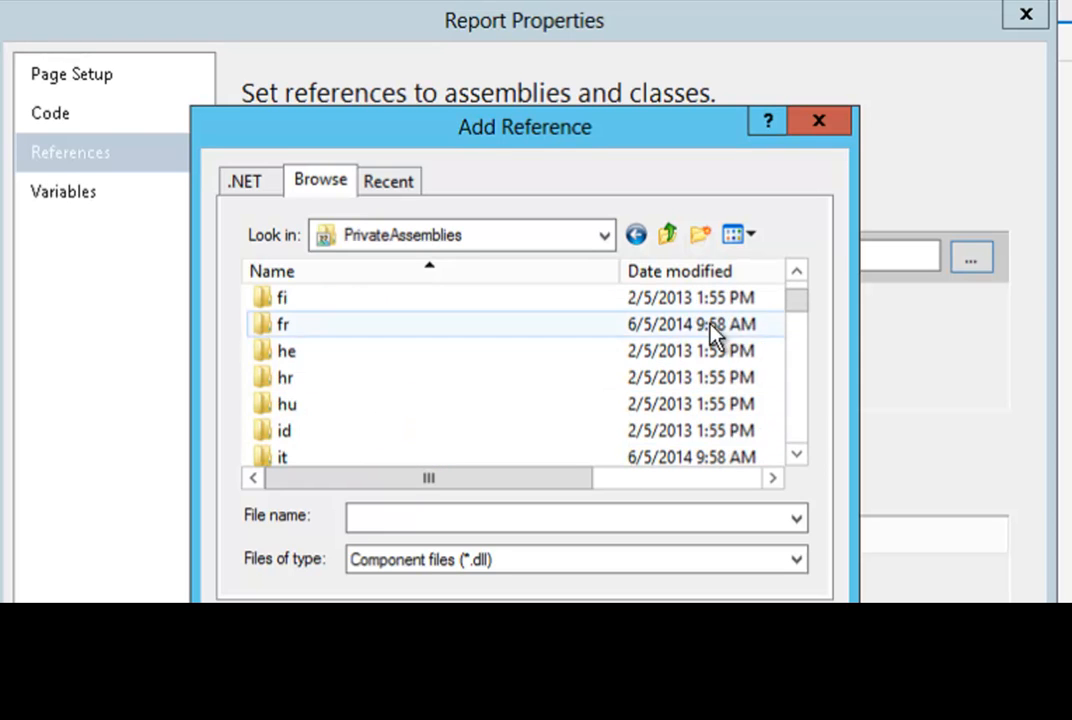
scroll(down, 3)
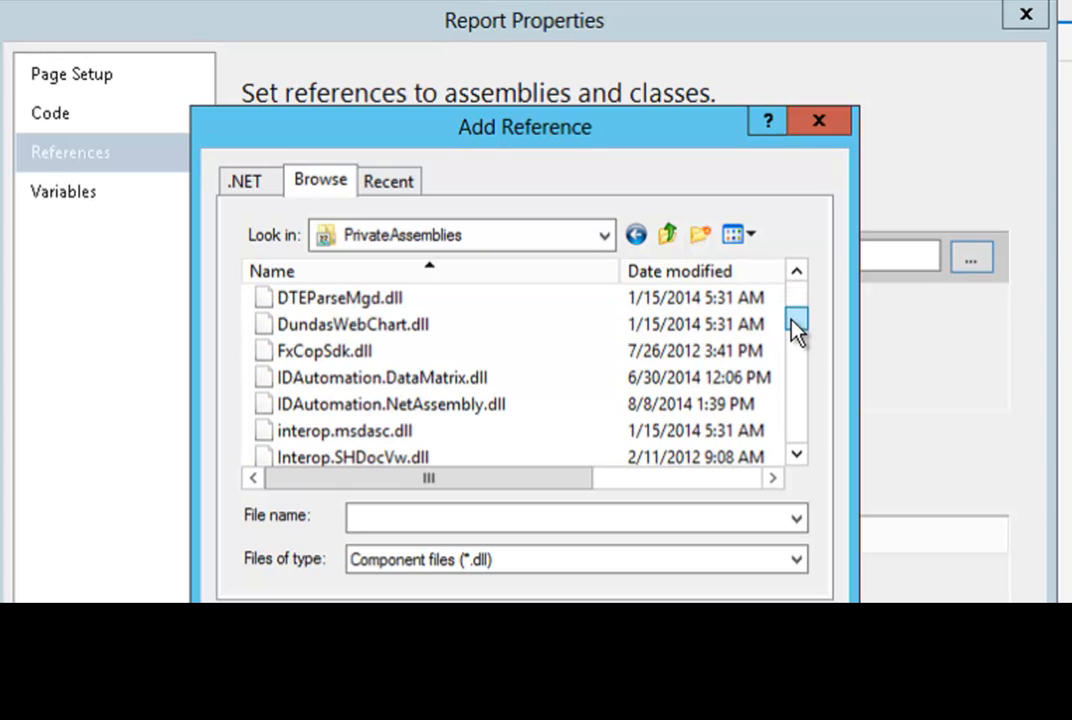
click(390, 404)
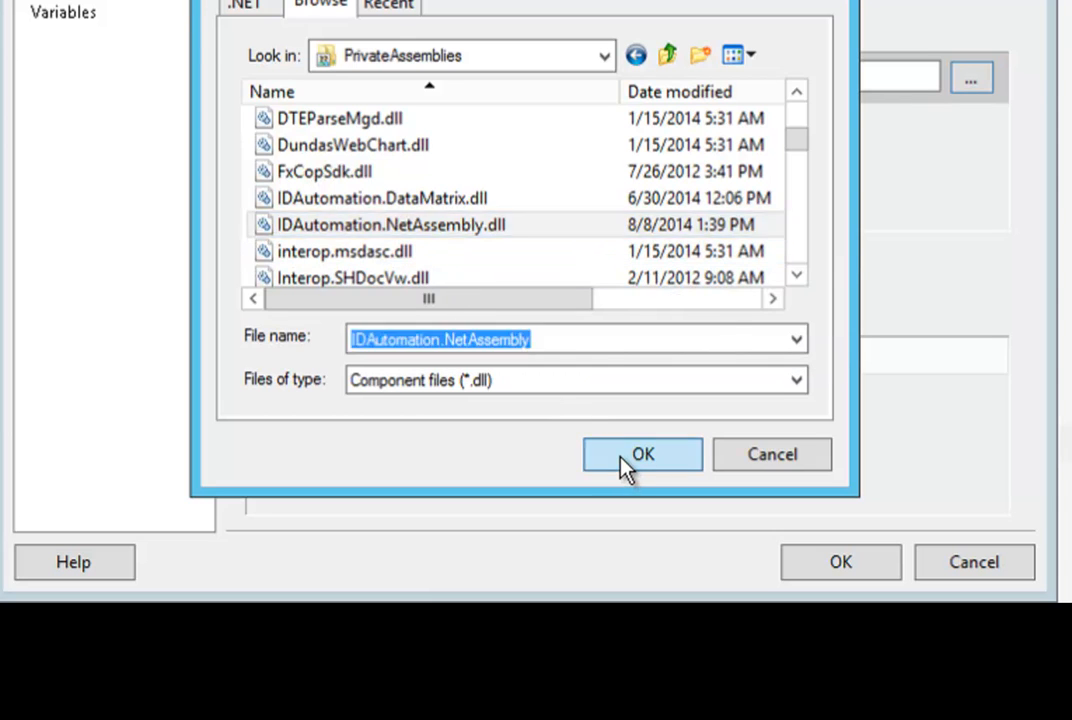
click(642, 454)
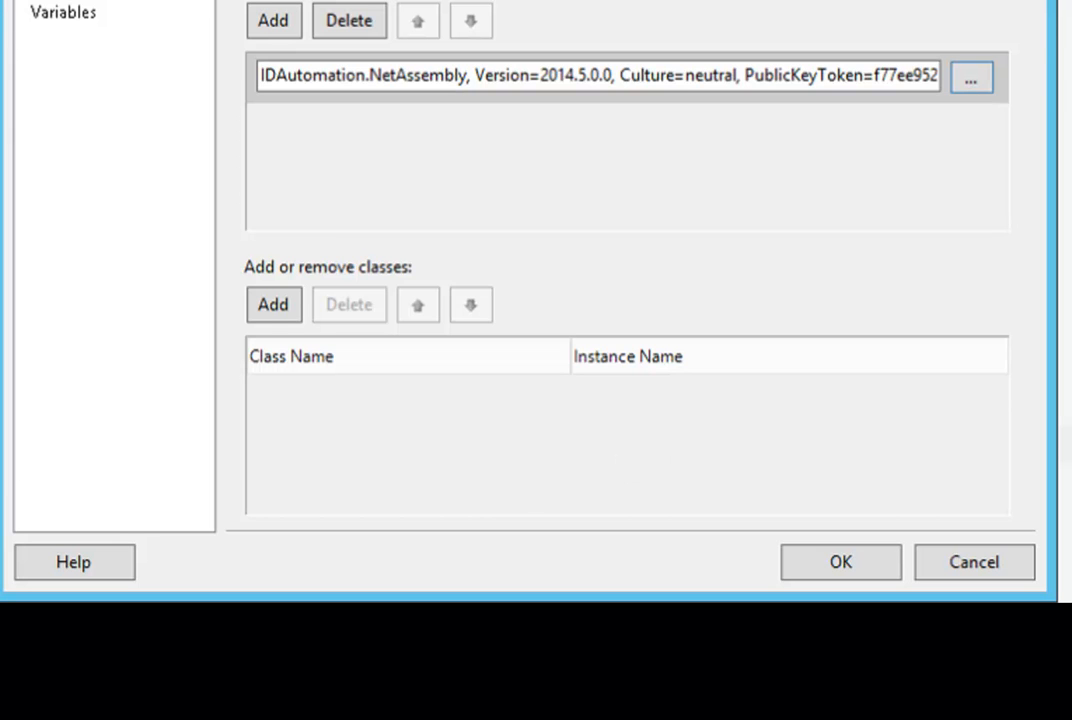
mouse_move(552, 192)
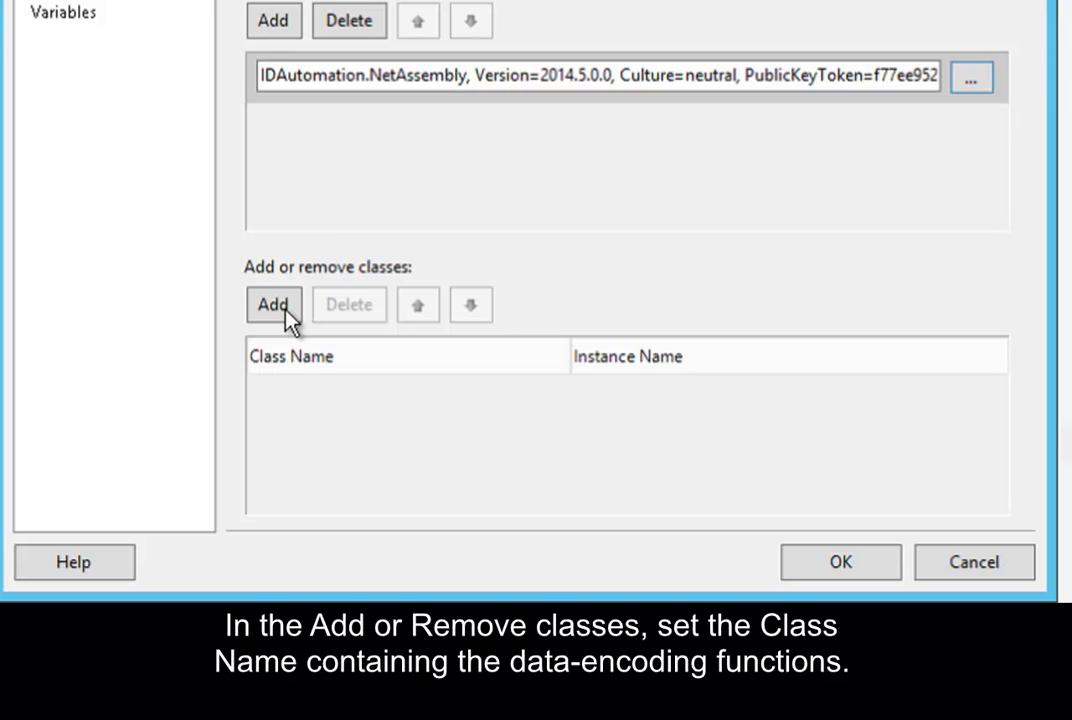
Add a new blank class entry and start entering its Class Name
click(274, 304)
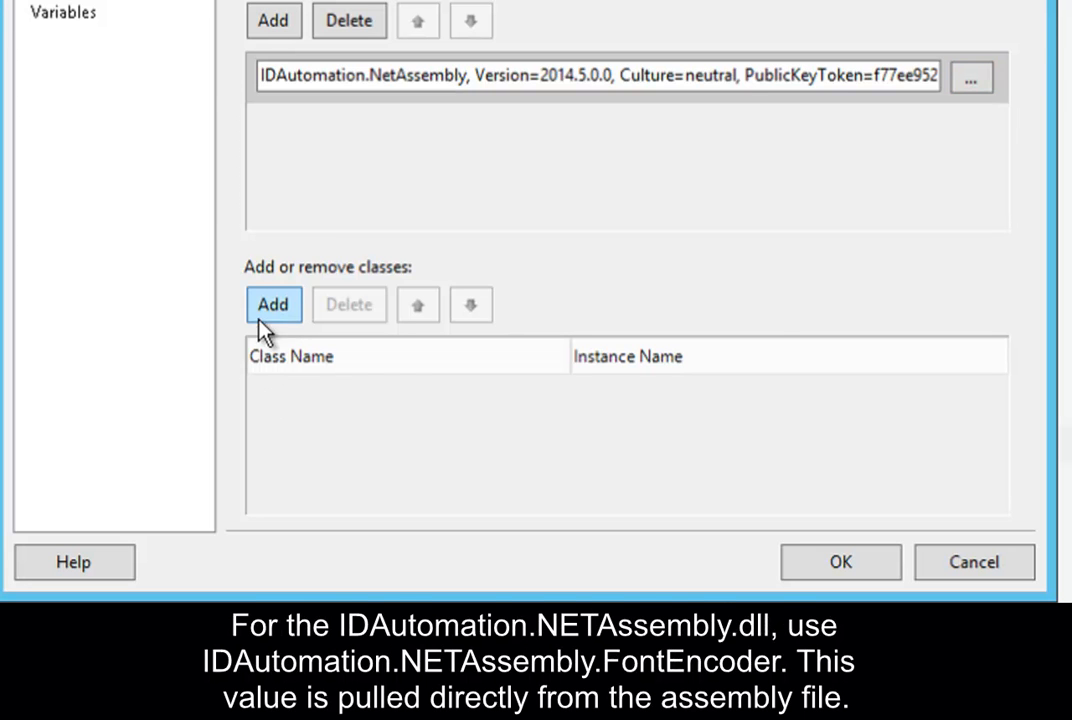
click(274, 304)
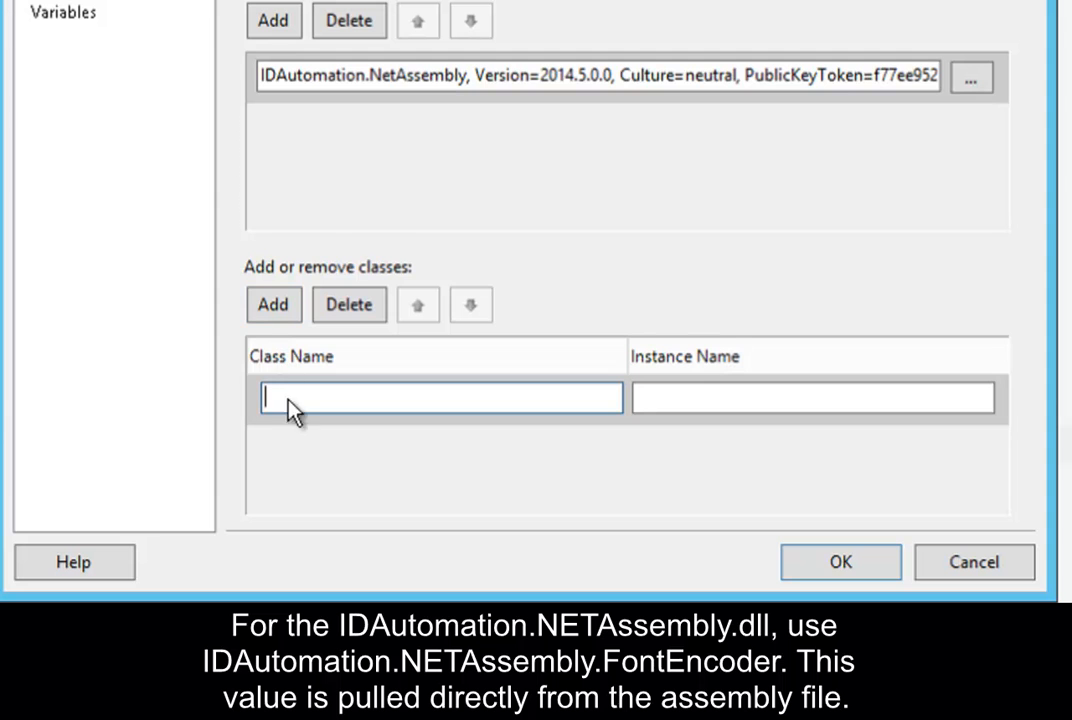
mouse_move(280, 478)
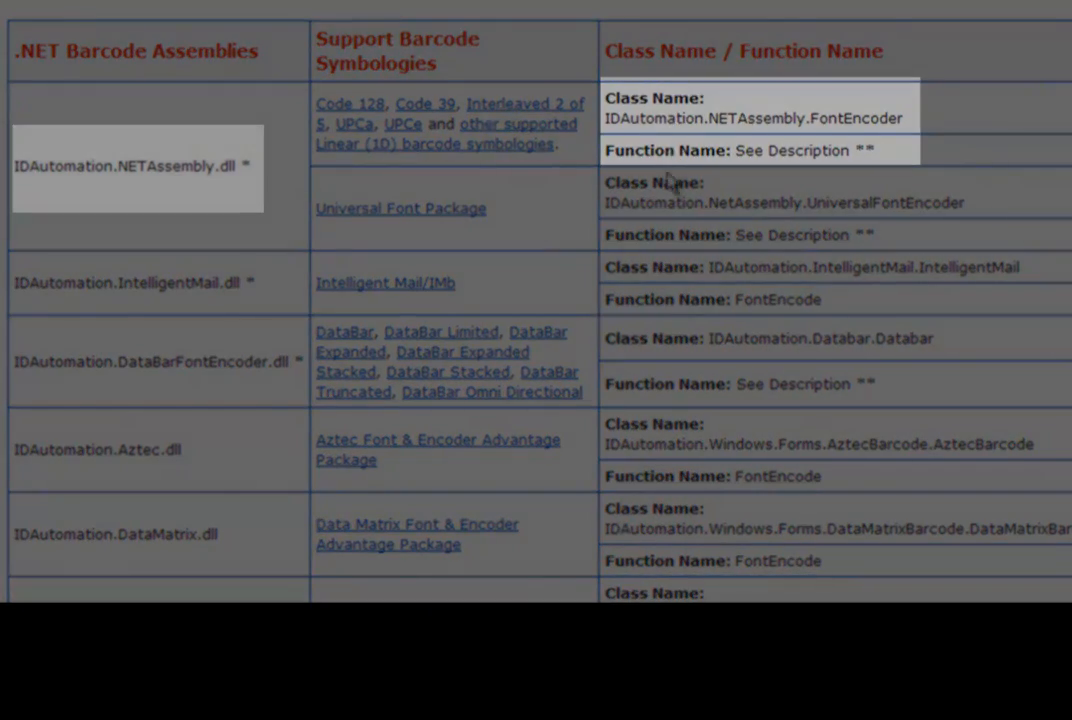
mouse_move(210, 436)
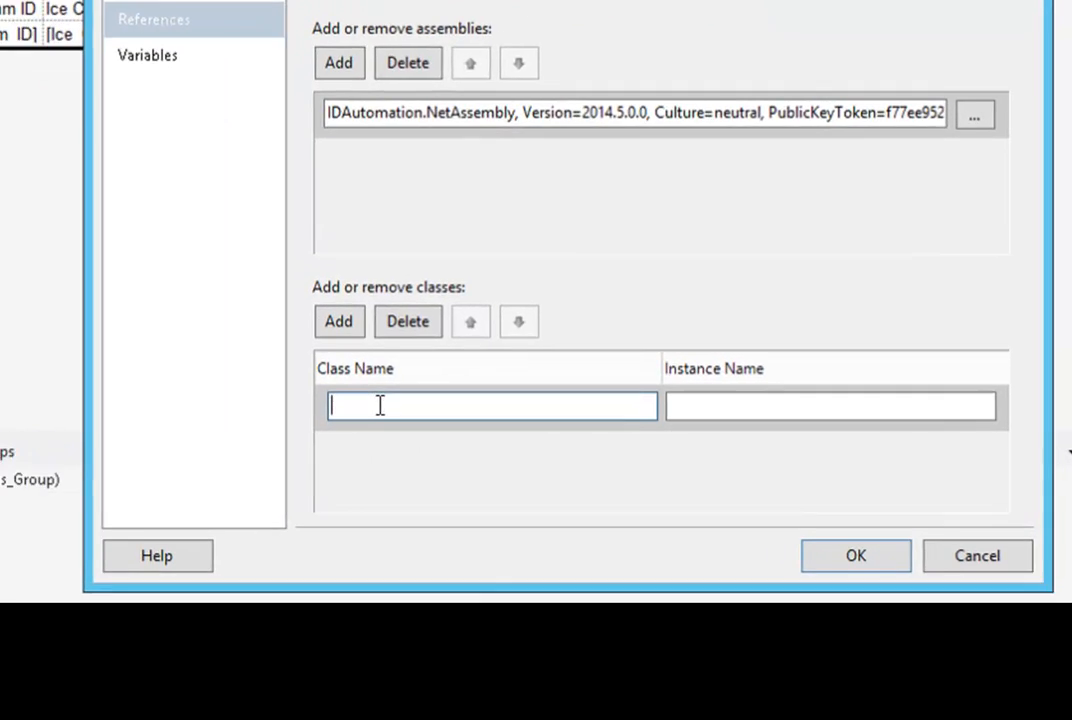
Enter IDAutomation.NETAssembly.FontEncoder as the Class Name
text(IDAutomation)
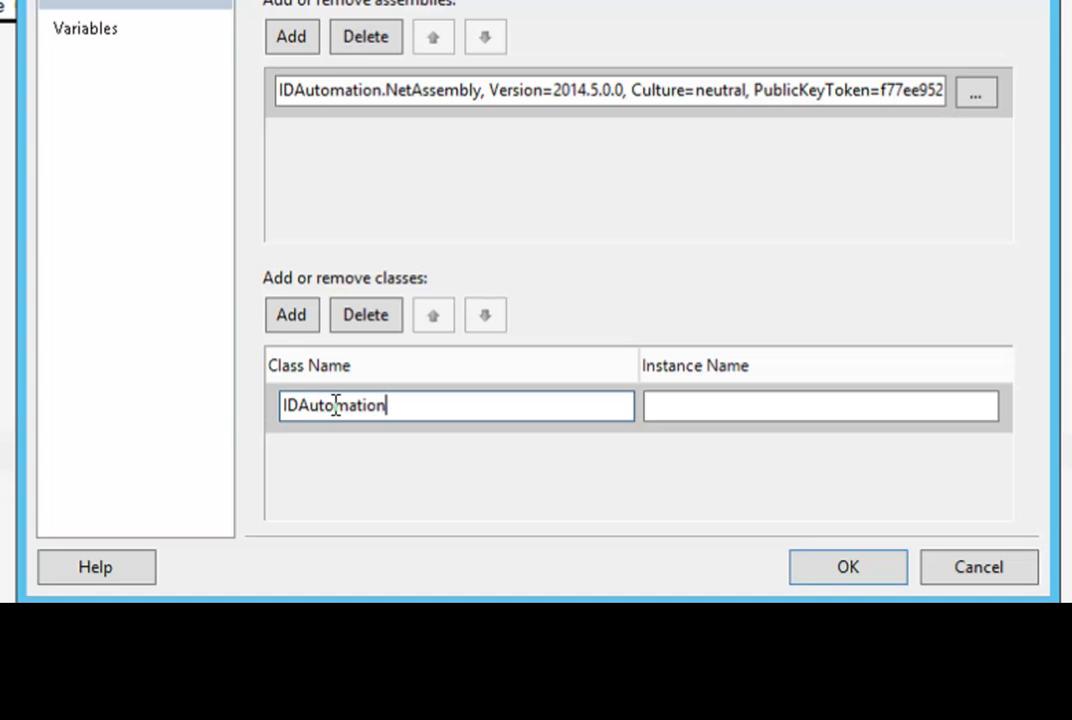
text(.NET)
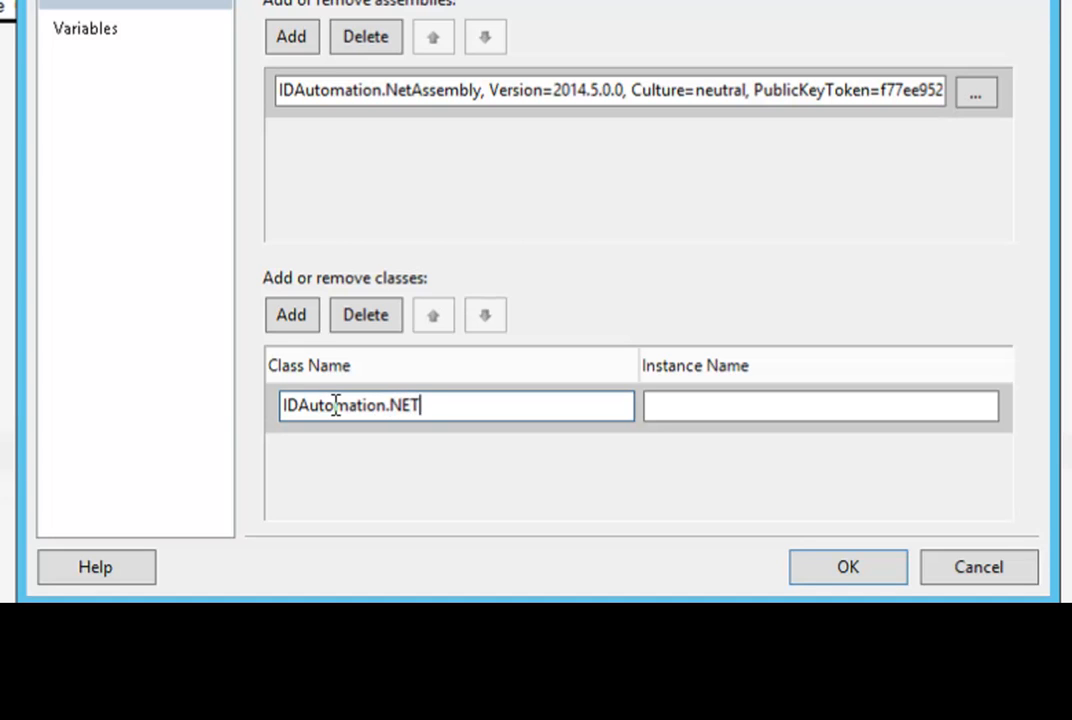
text(Assembly)
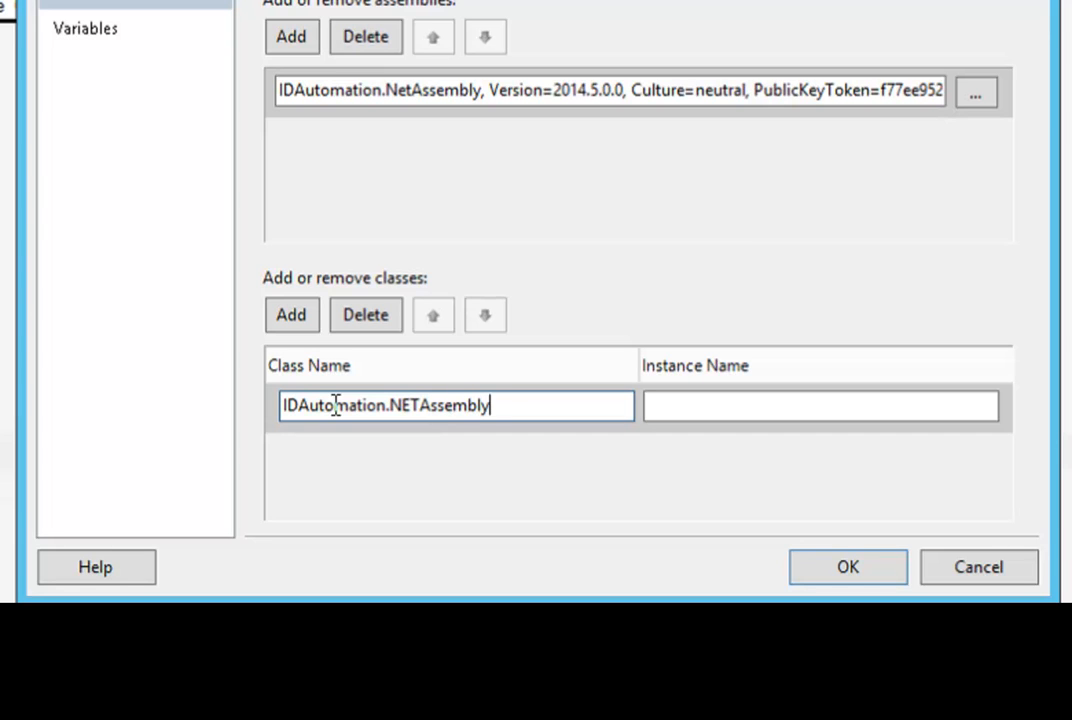
text(.FontEn)
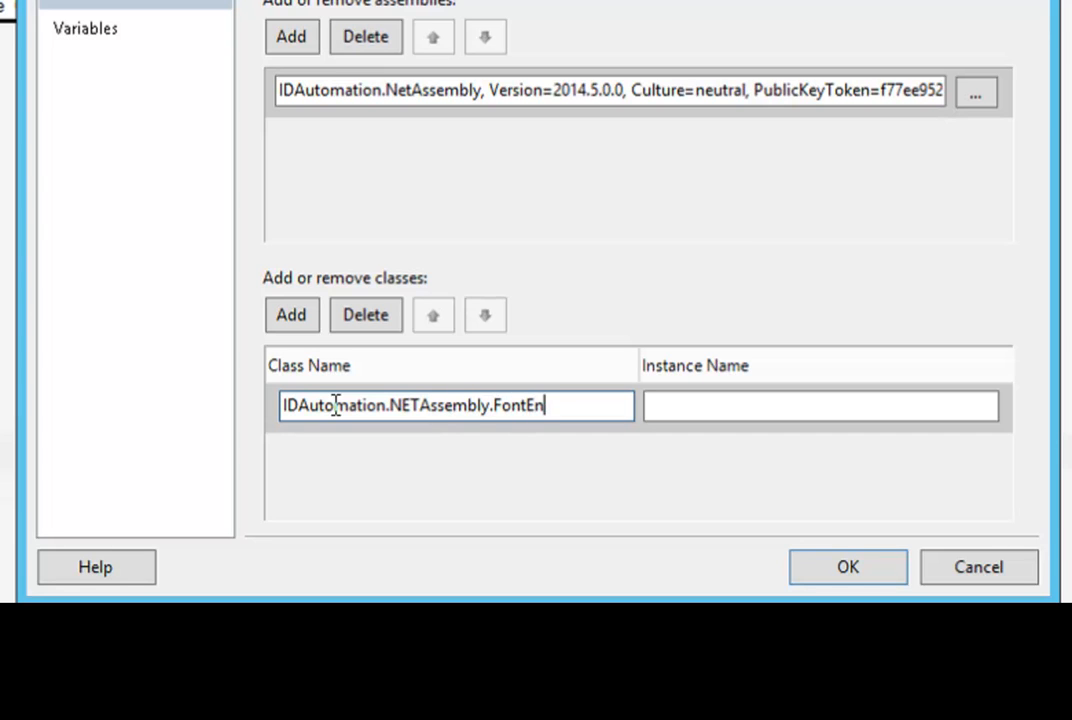
text(coder)
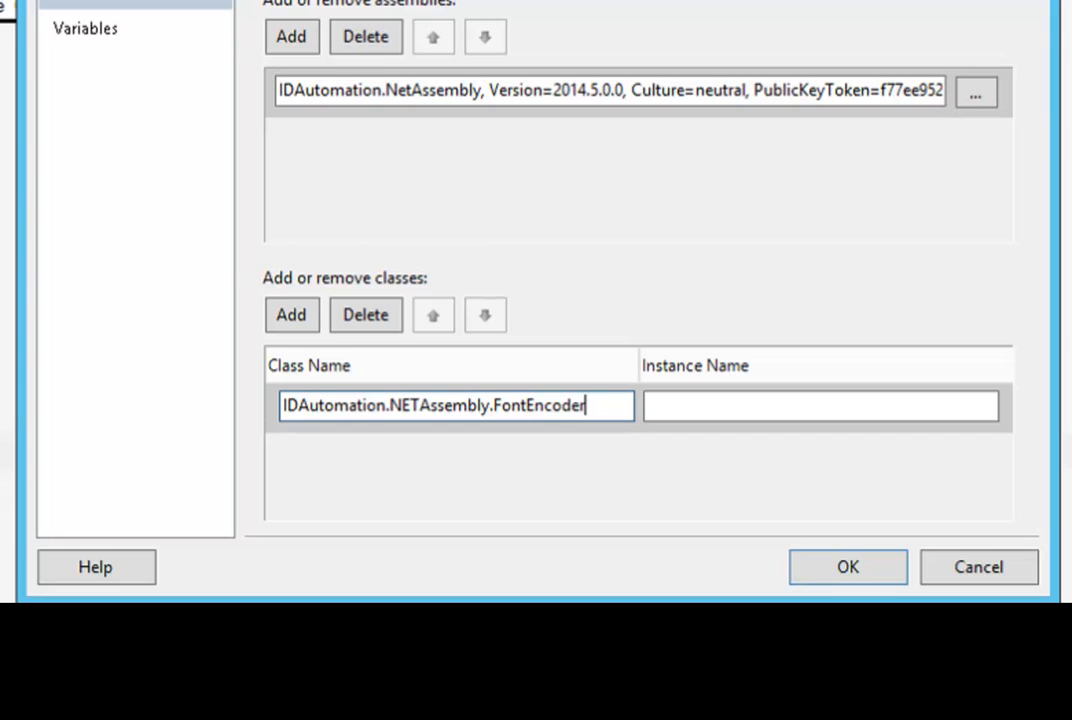
Enter clsIDAutomationBarcode as the Instance Name
click(820, 404)
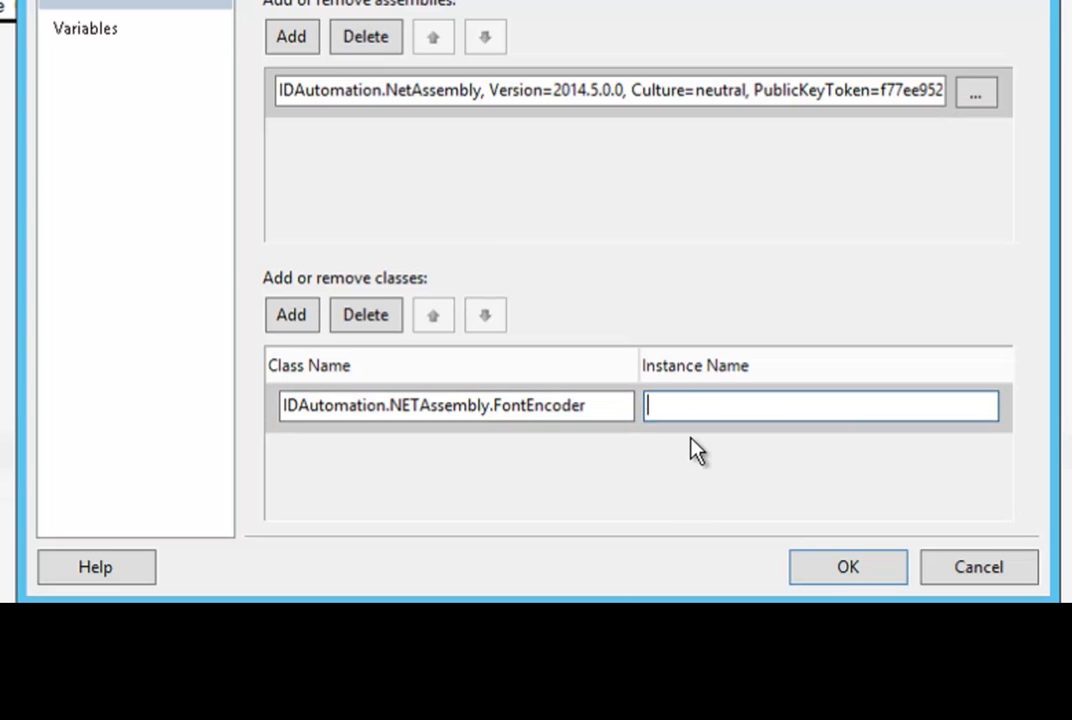
mouse_move(760, 550)
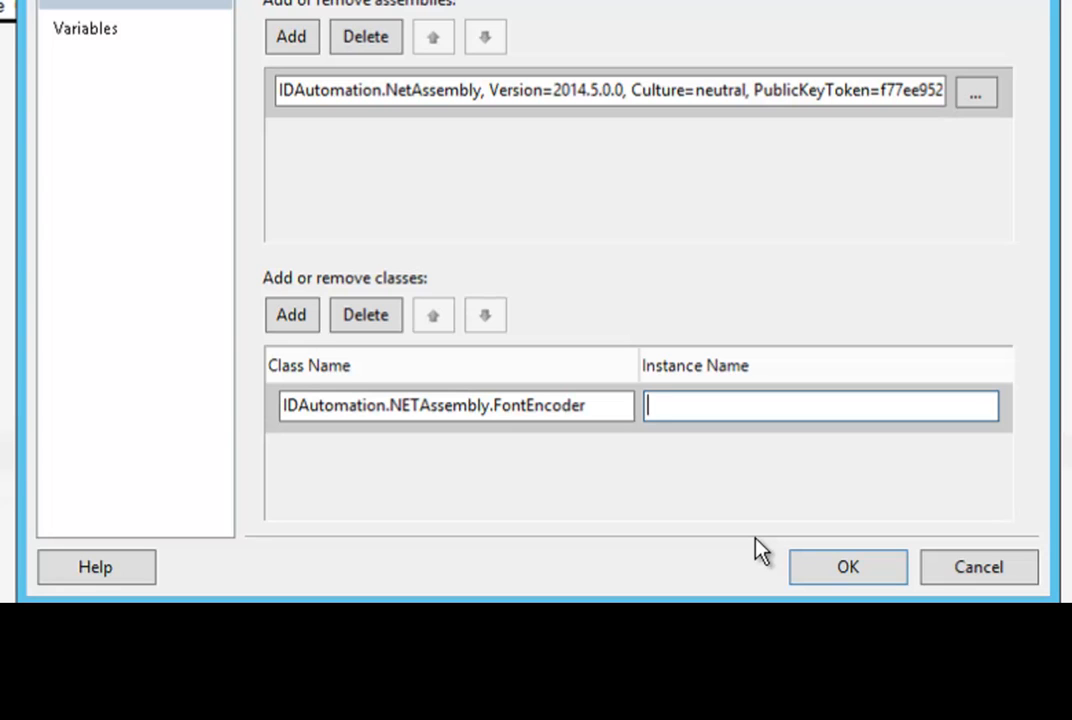
text(cls)
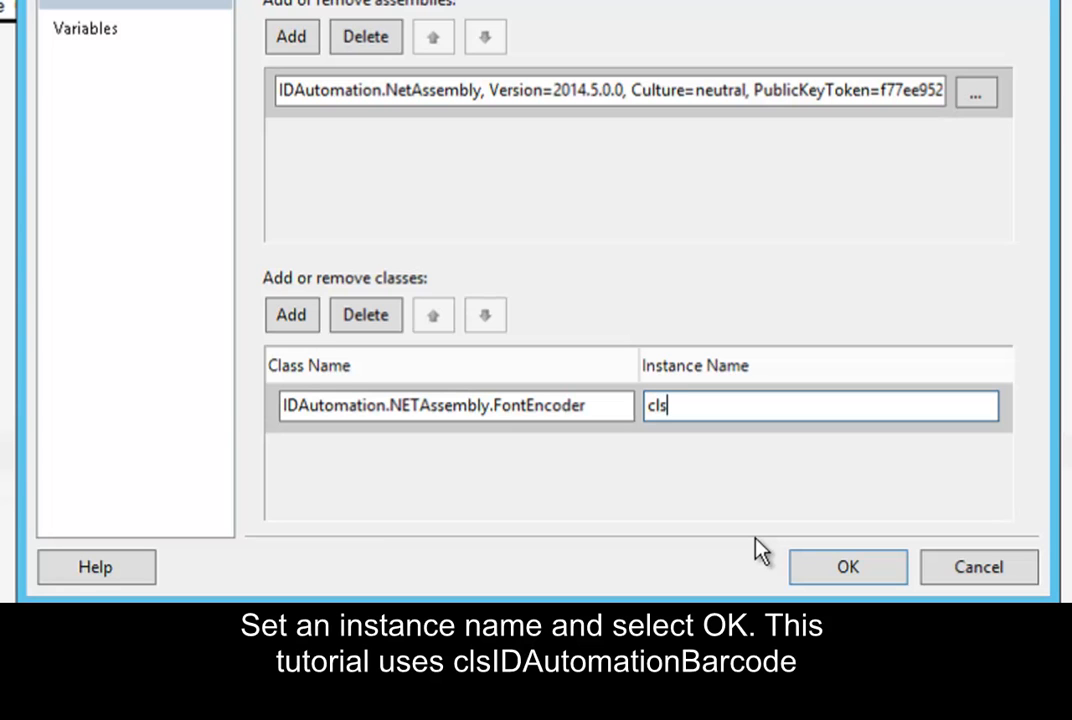
text(IDAutomationBarcode)
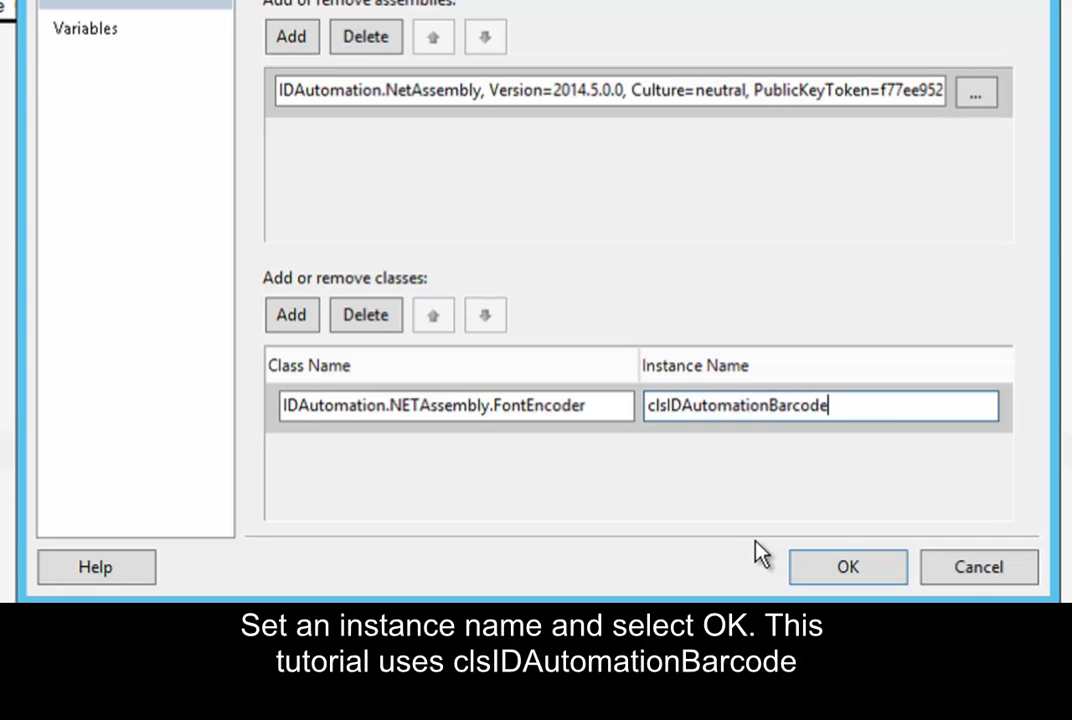
mouse_move(796, 562)
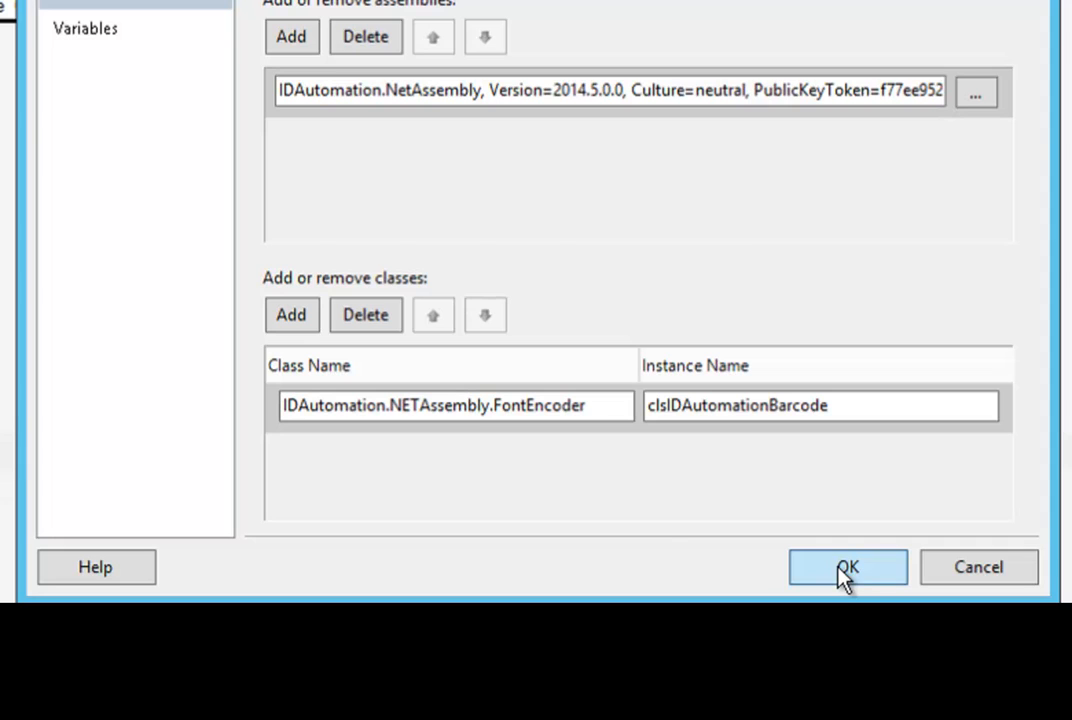
mouse_move(672, 552)
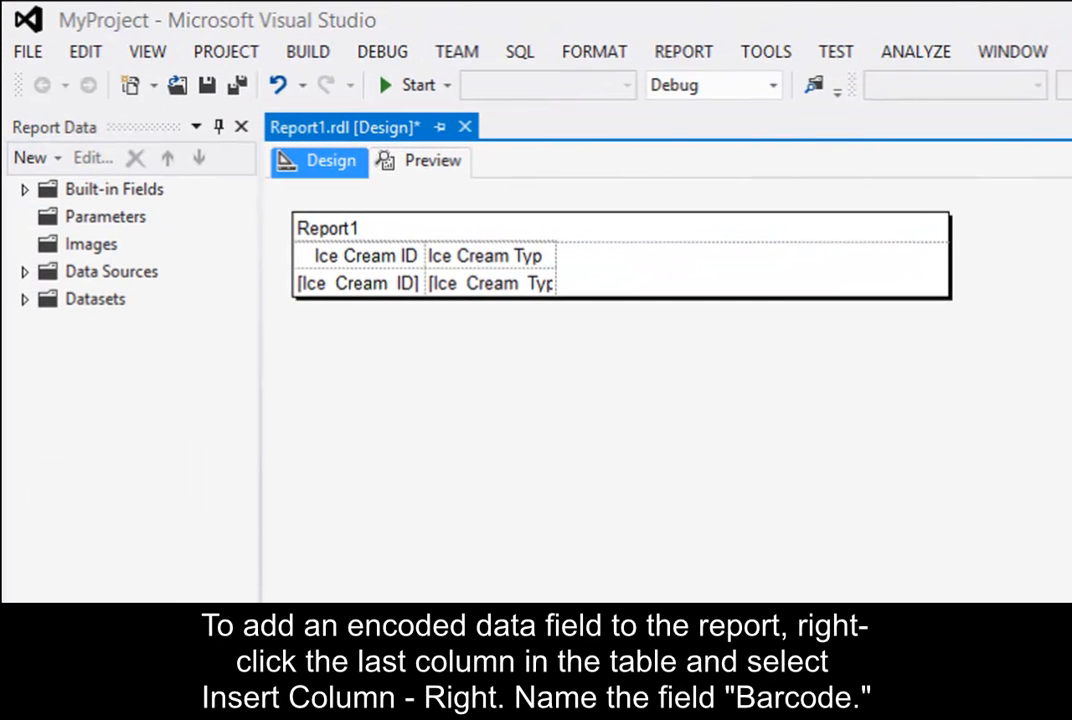
mouse_move(902, 264)
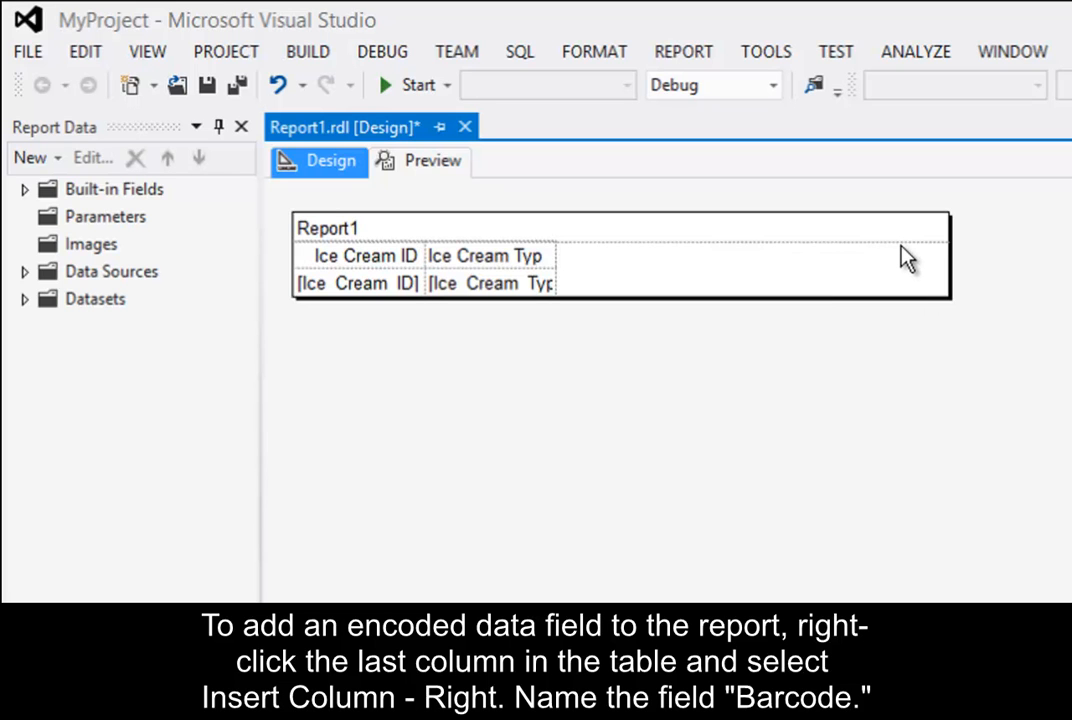
mouse_move(896, 252)
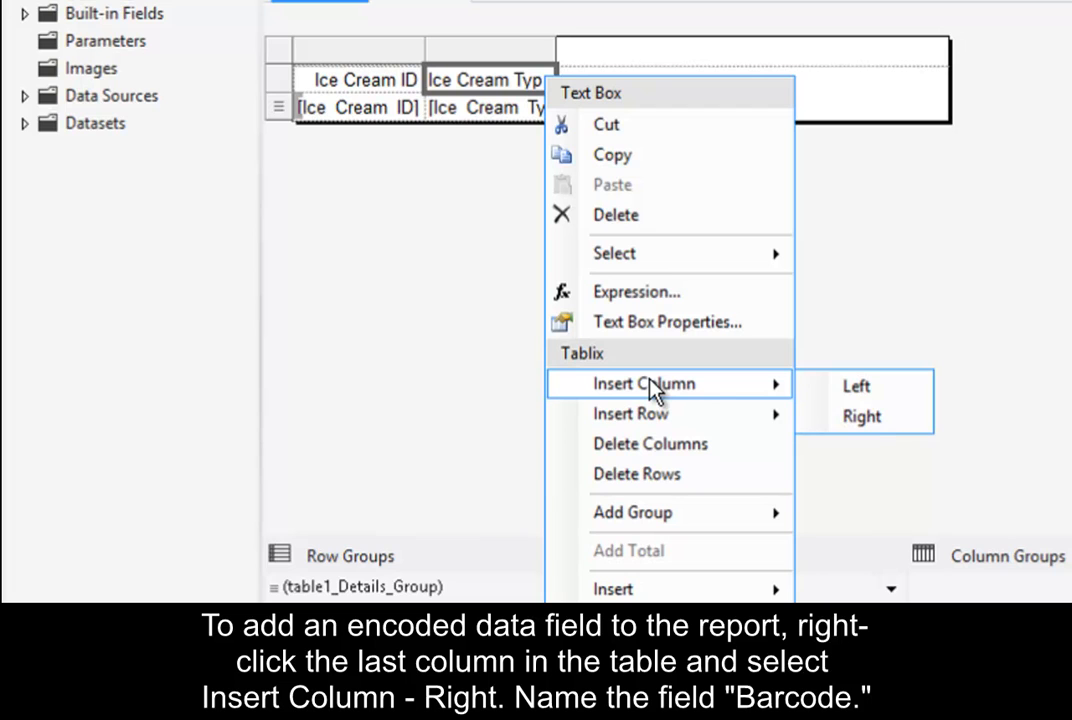
mouse_move(862, 416)
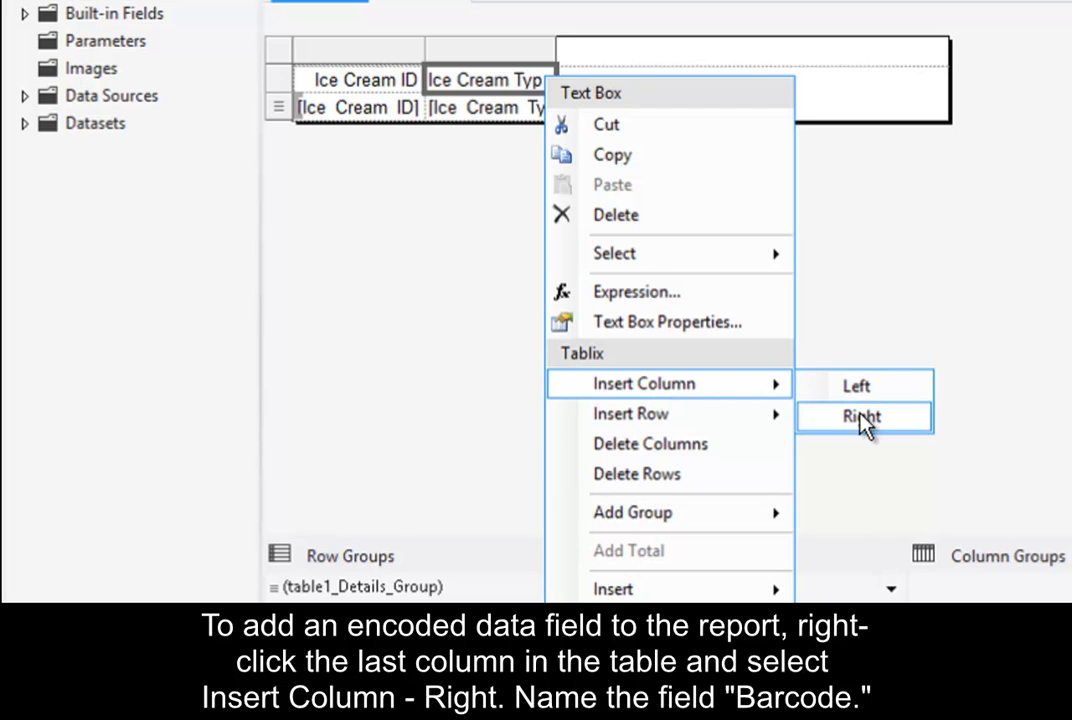
Insert a column right of Ice Cream Type and head it Barcode
click(862, 416)
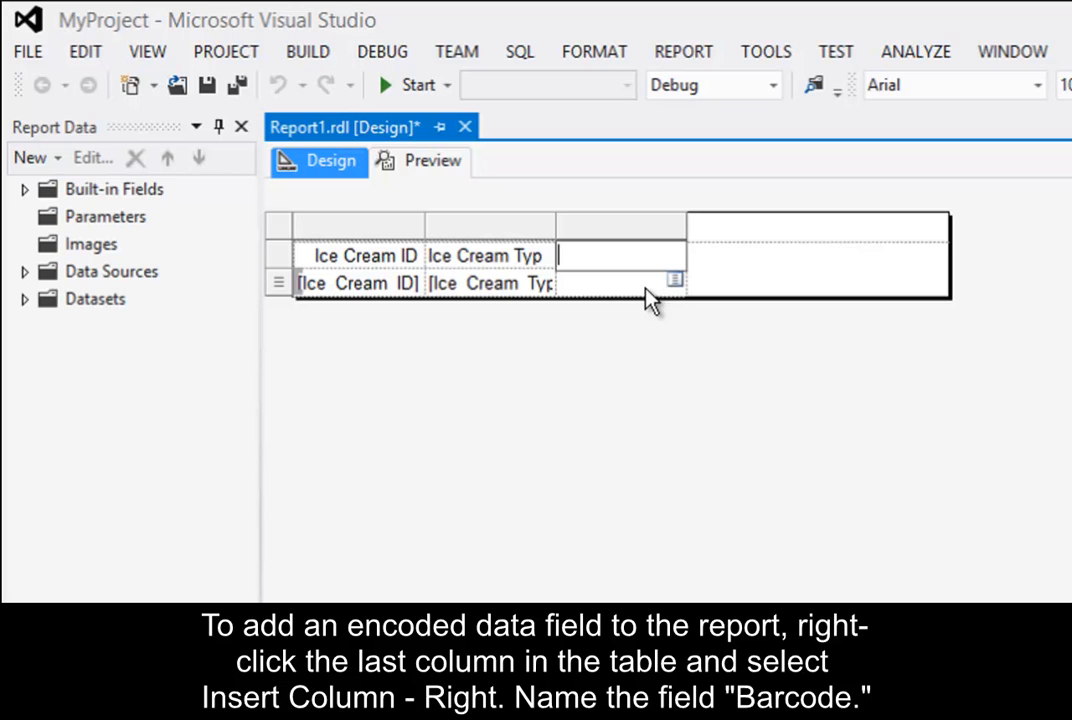
text(Barcode)
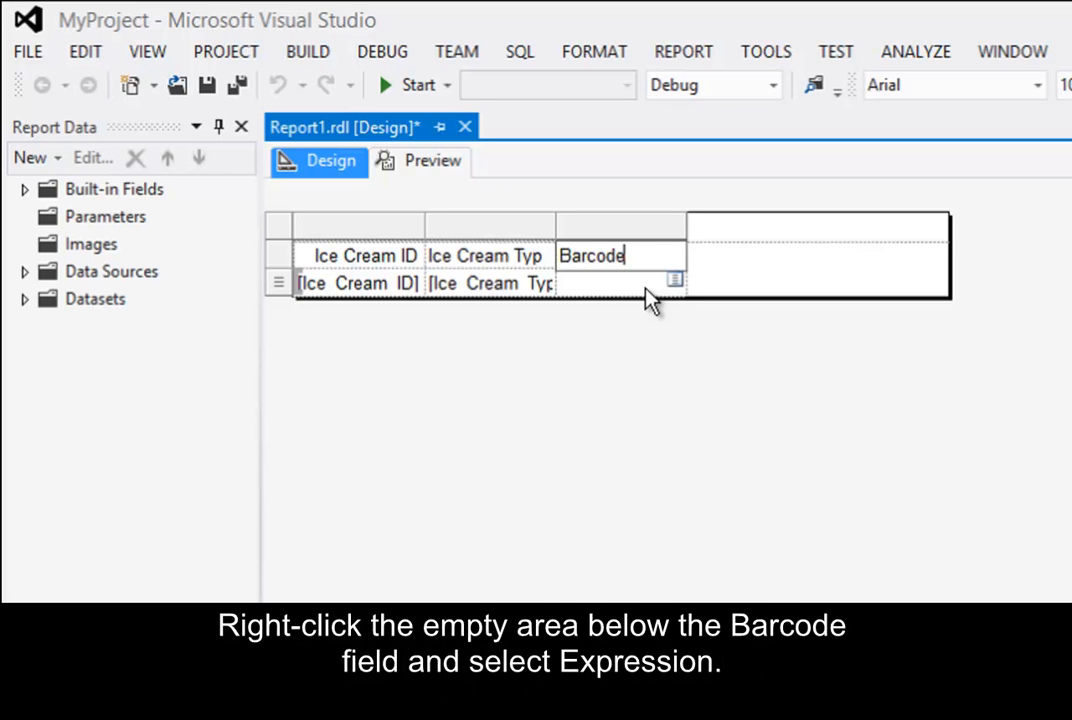
mouse_move(596, 304)
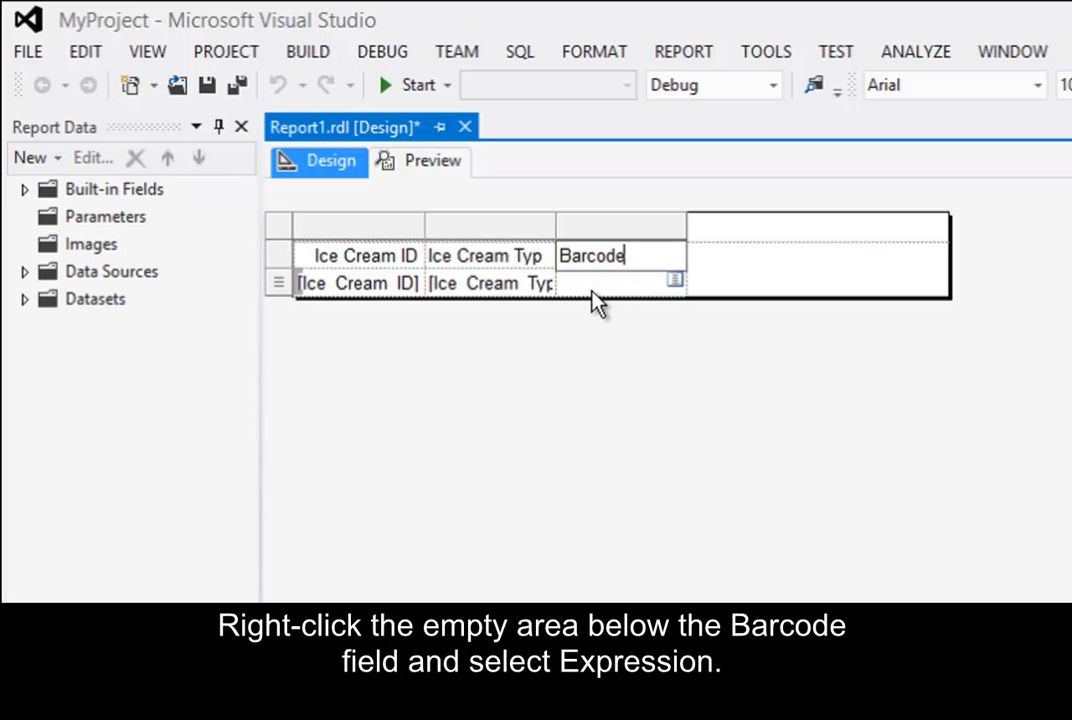
click(620, 282)
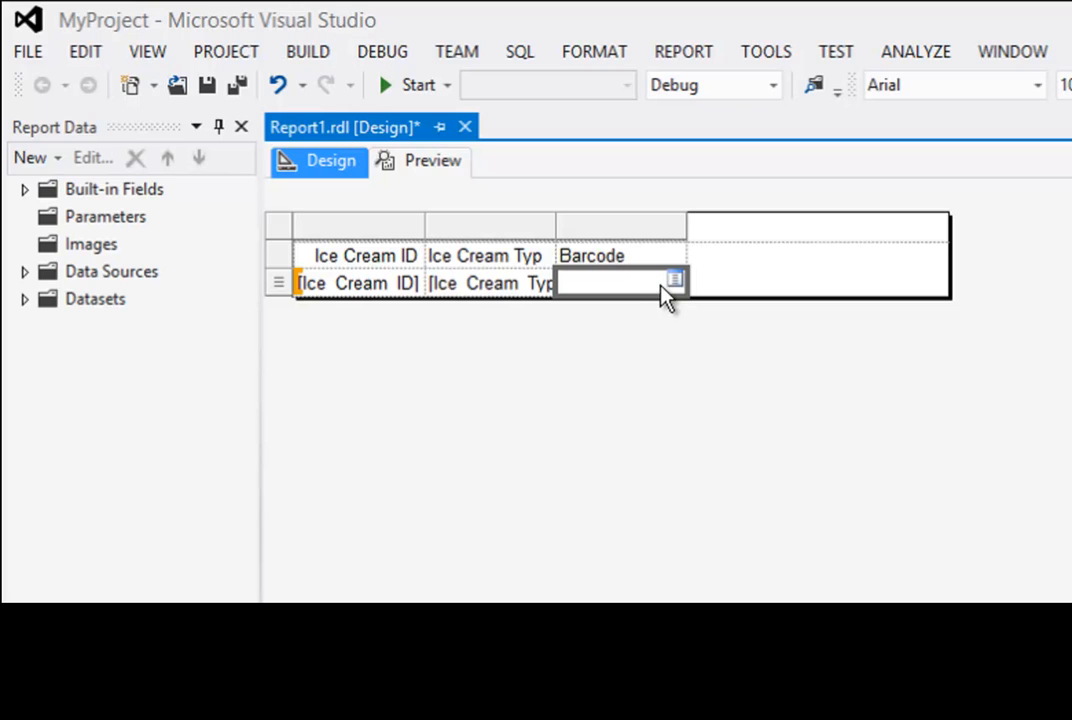
mouse_move(636, 296)
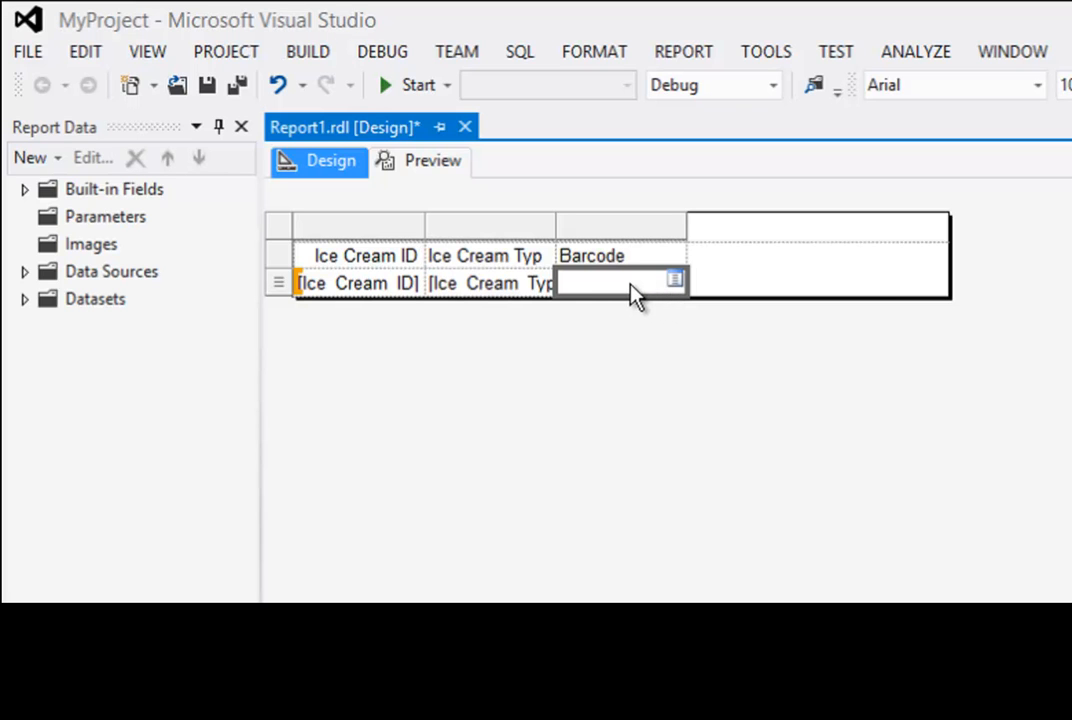
Open the Expression editor for the empty Barcode detail cell
right_click(620, 282)
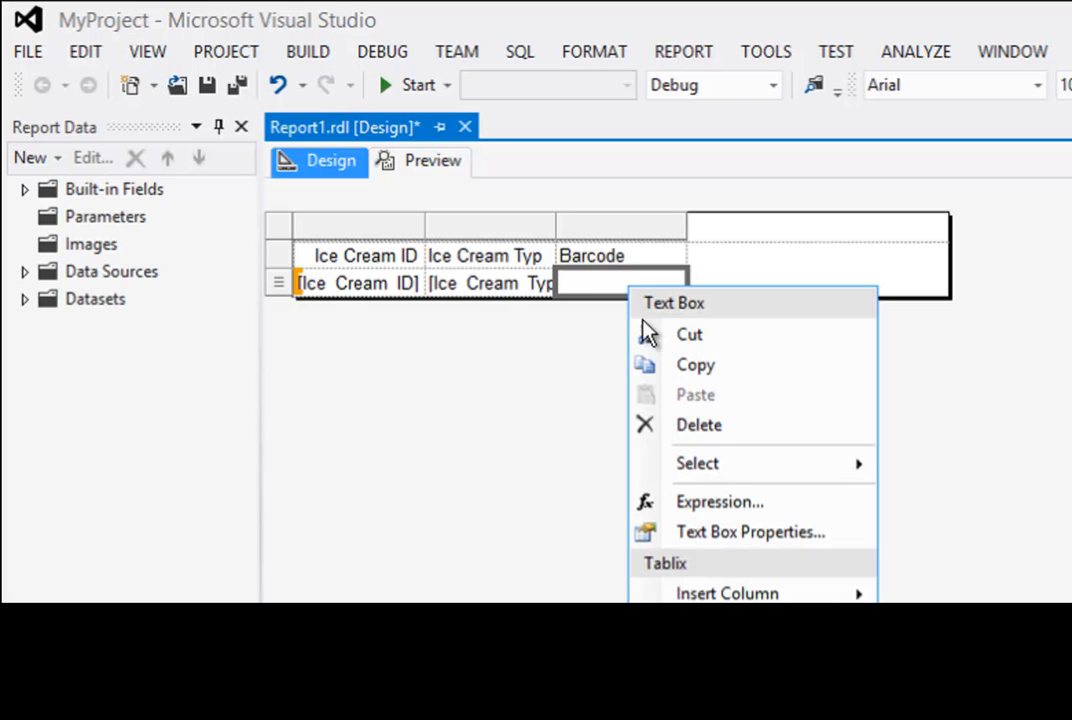
click(688, 512)
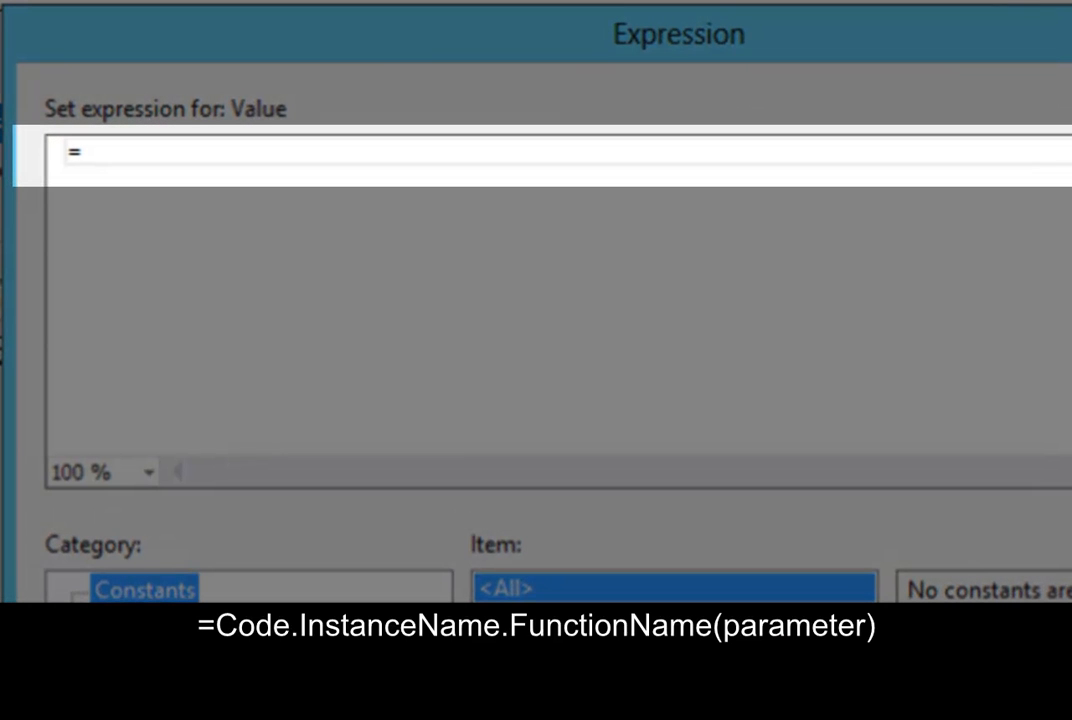
mouse_move(196, 170)
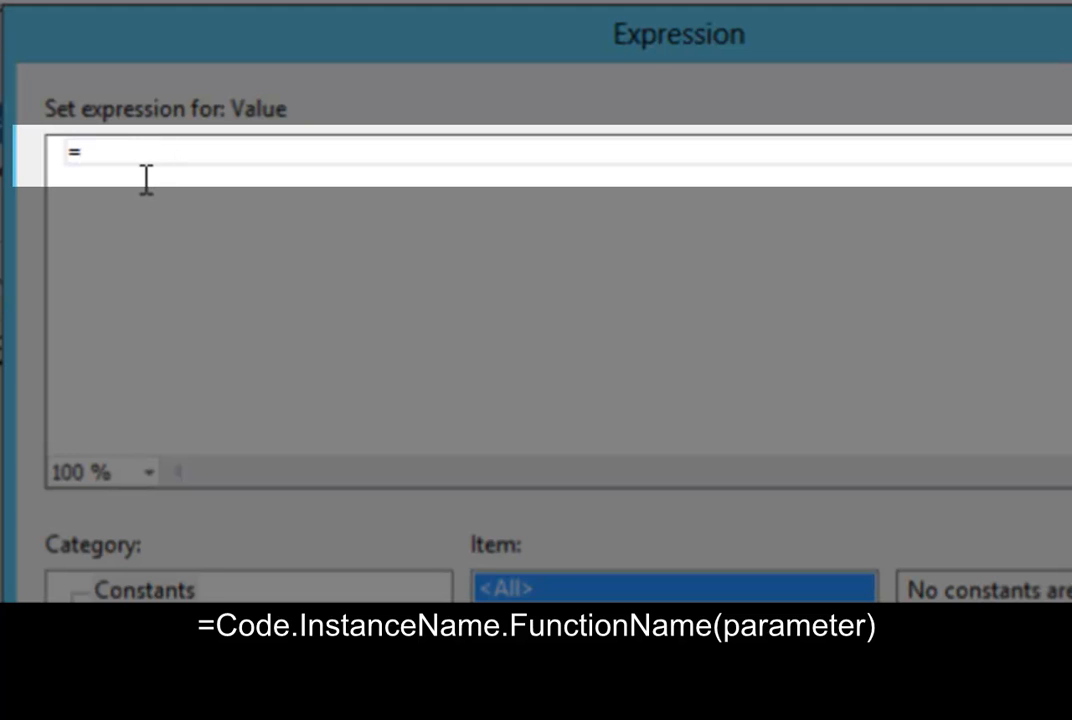
Write Code.clsIDAutomationBarcode.Code128 as the expression's function call
text(Code)
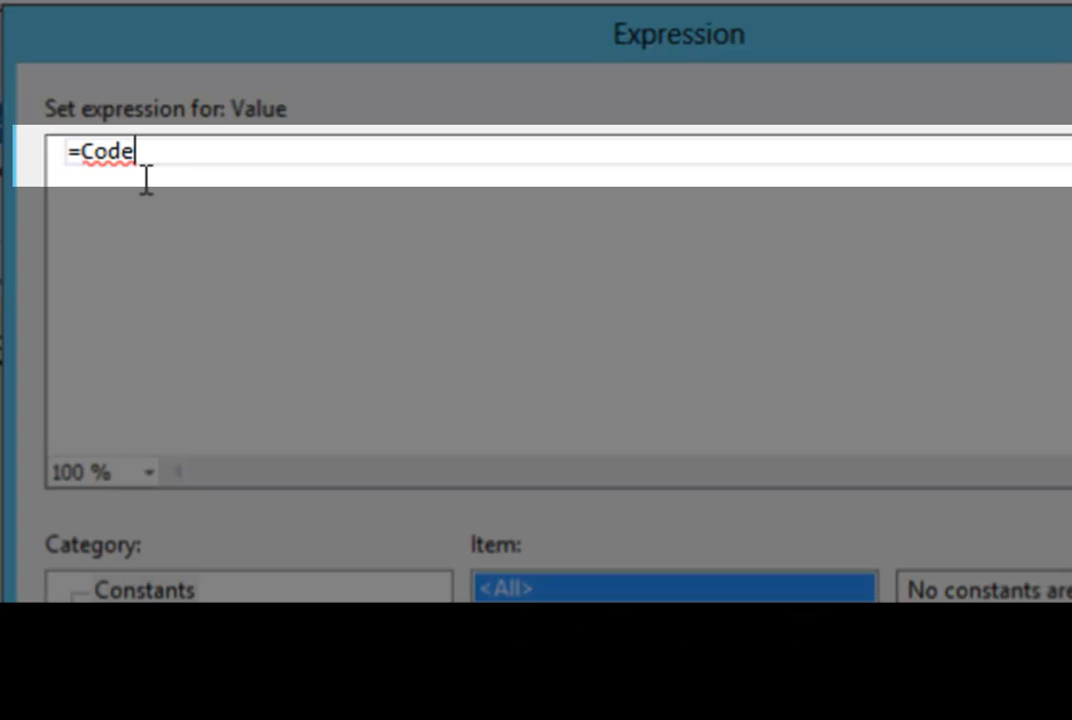
text(.)
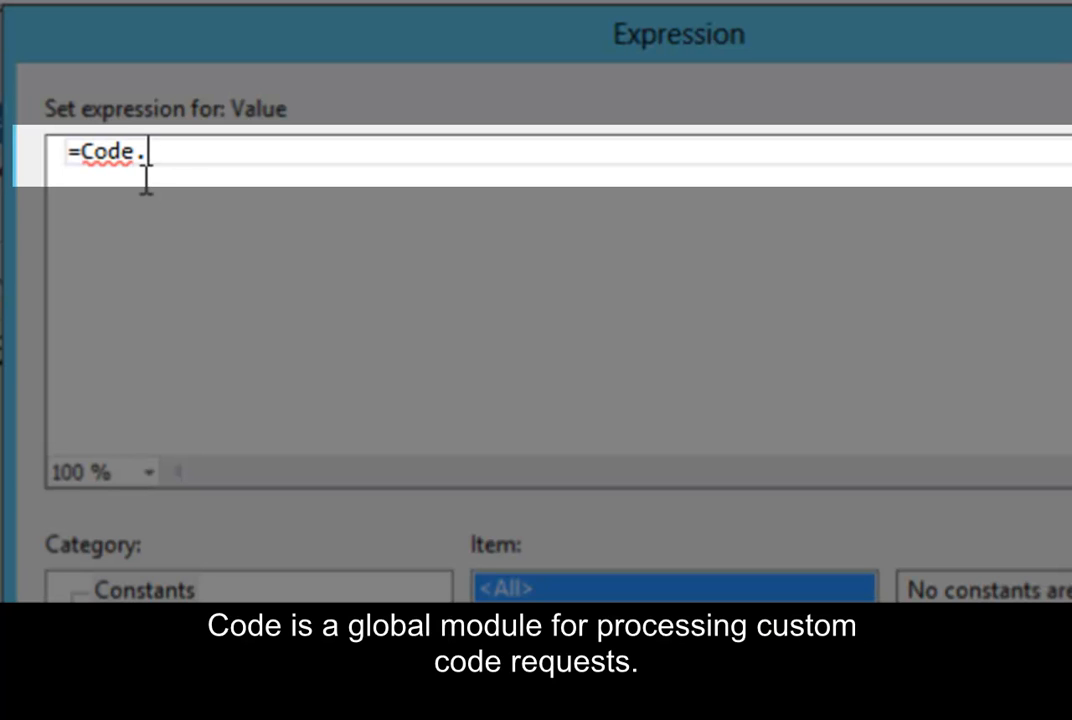
text(cls)
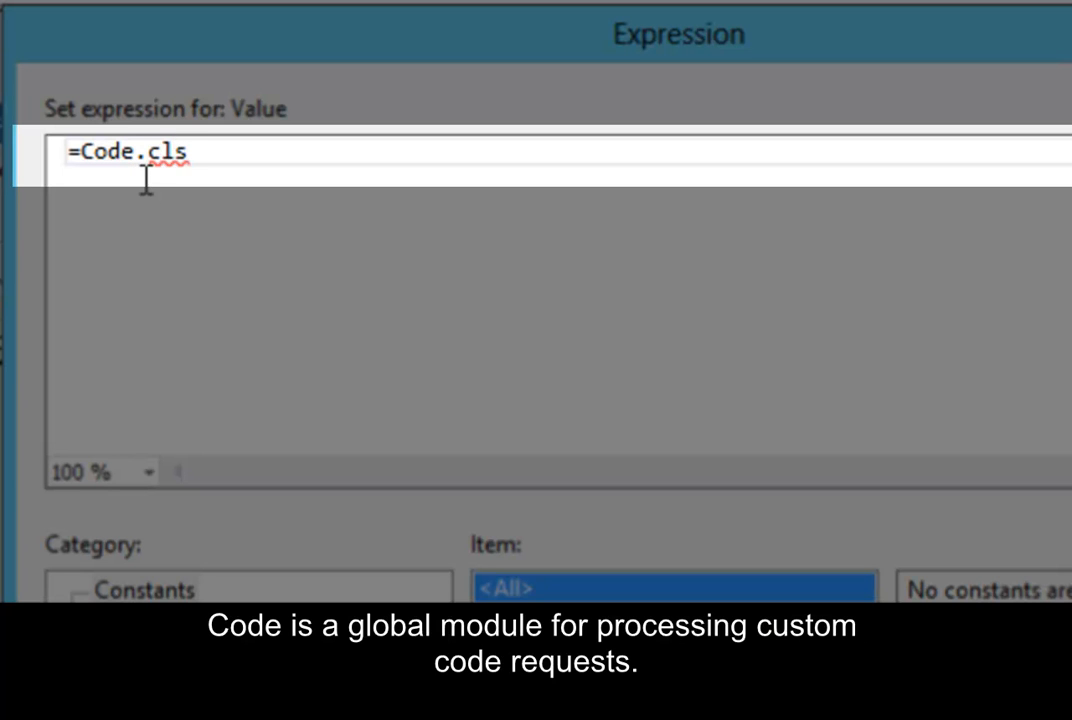
text(IDAu)
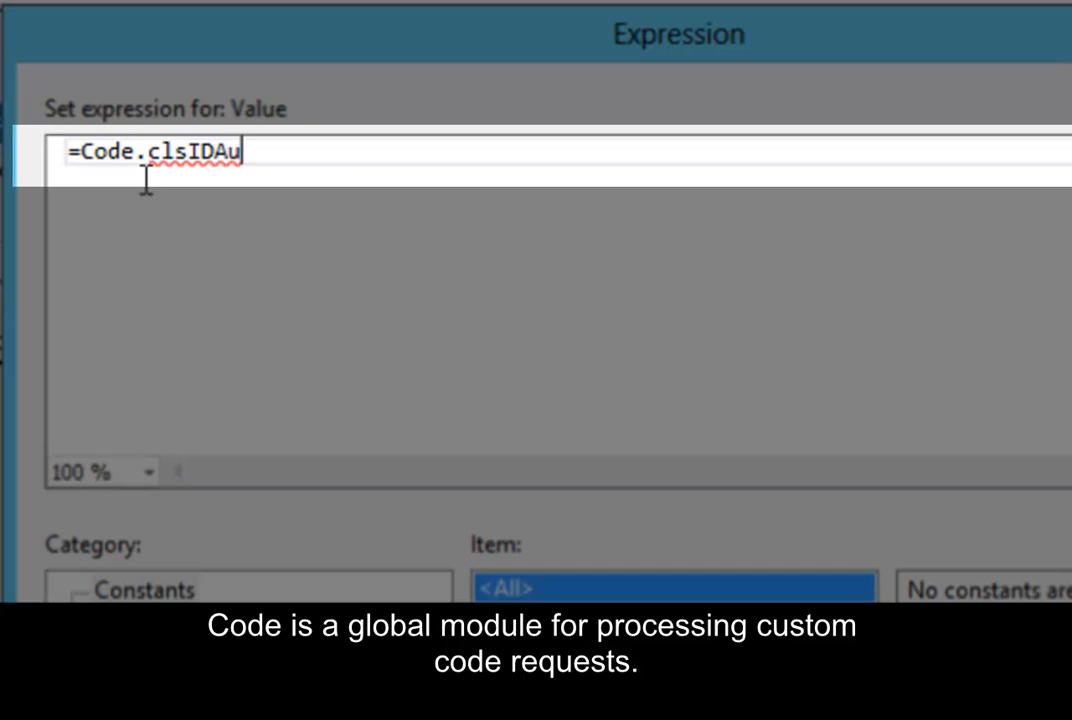
text(tomation)
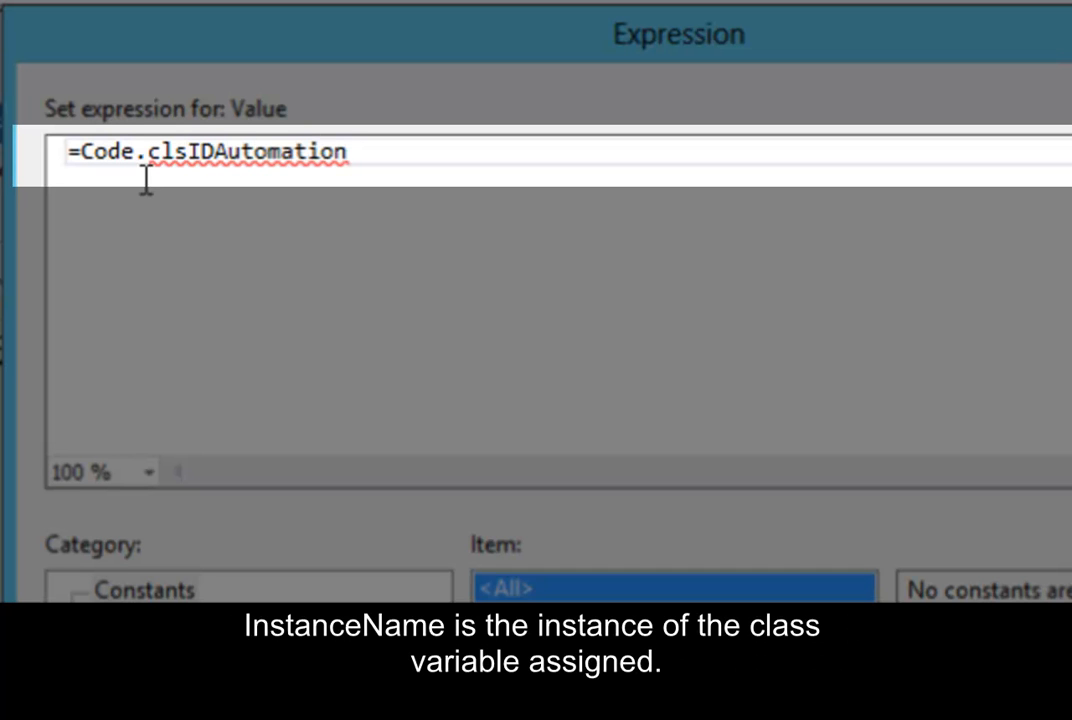
text(Barcode)
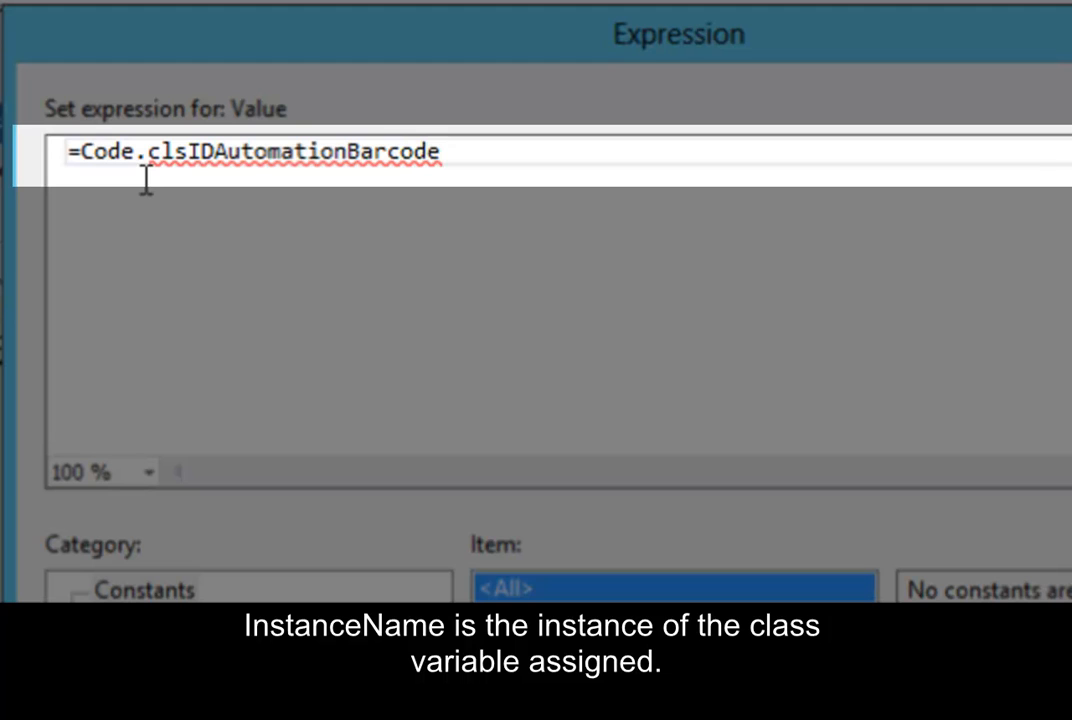
text(.)
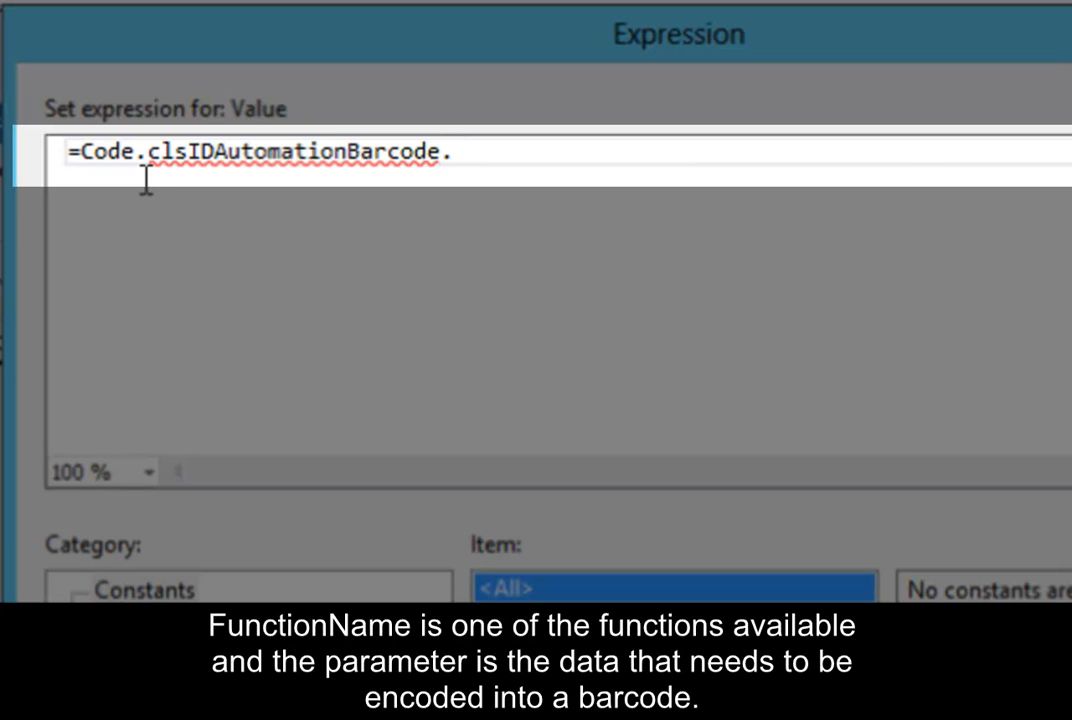
text(Code)
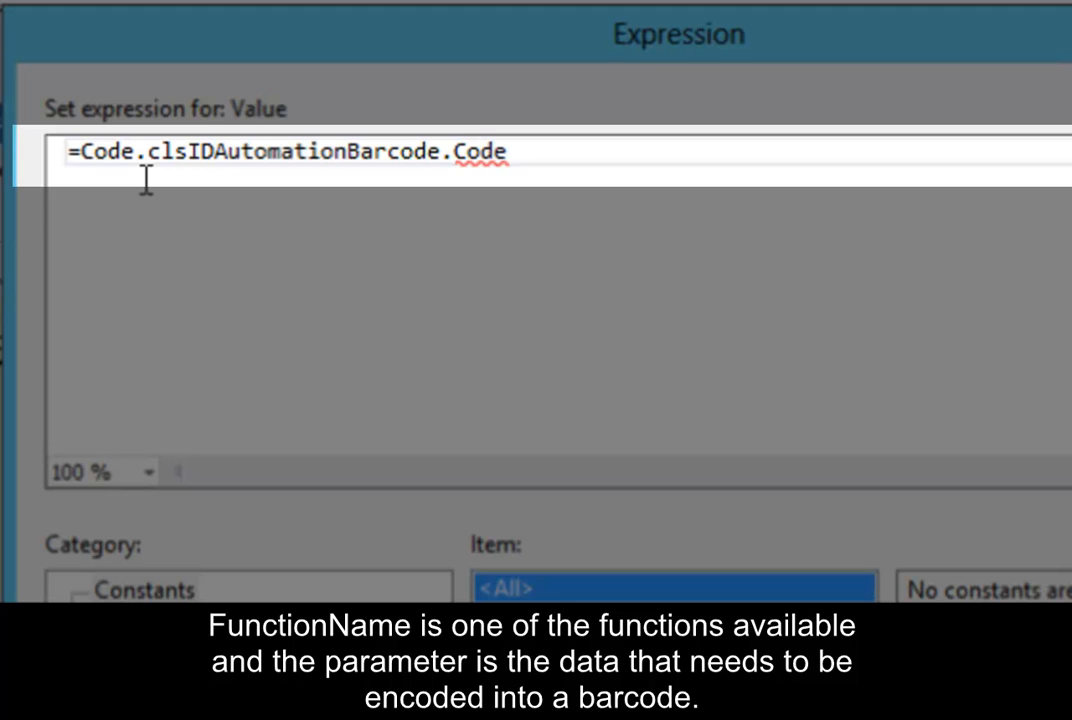
text(128)
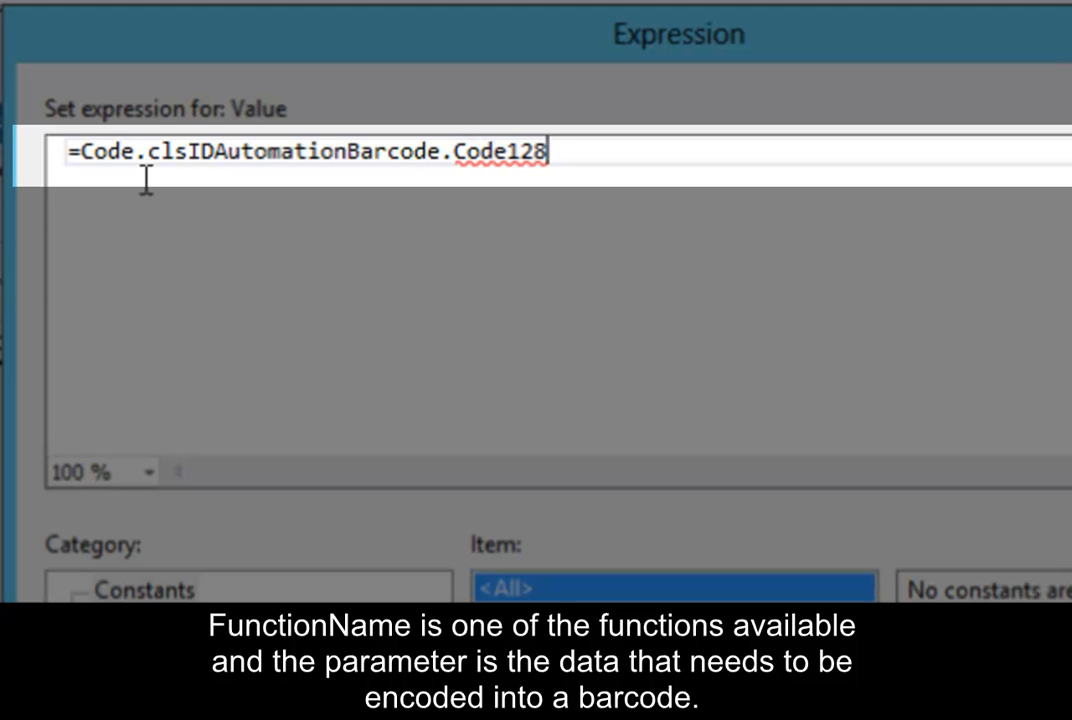
Complete the expression with (Fields!Ice_Cream_ID.Value) and confirm it
text((Fiel)
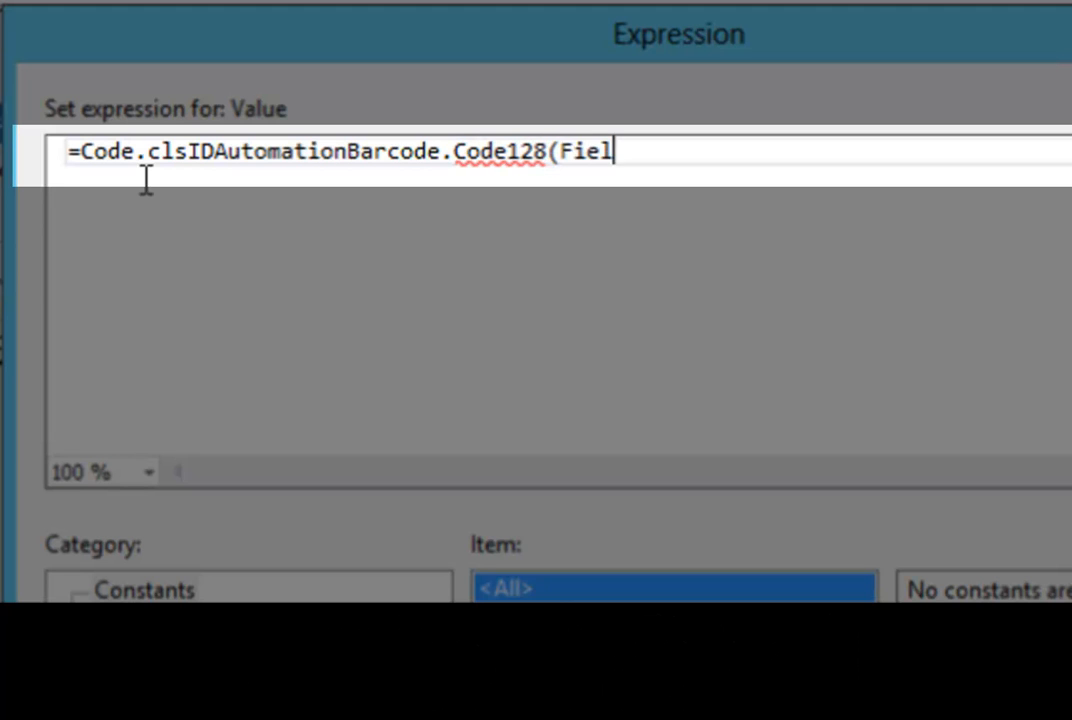
text(ds)
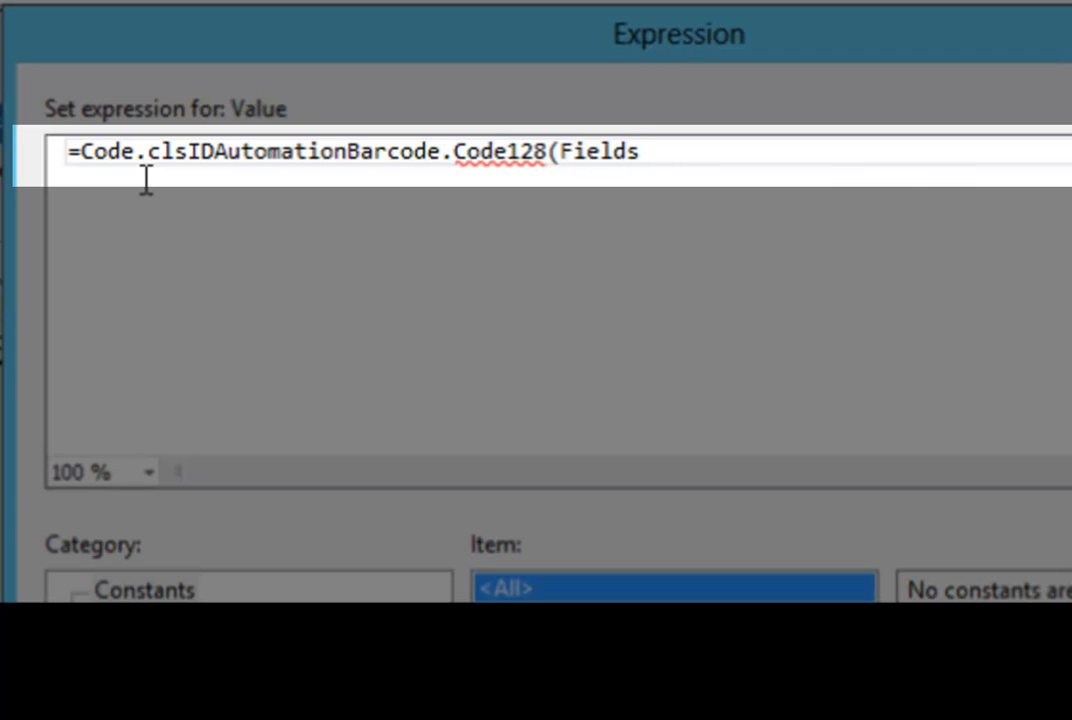
text(!)
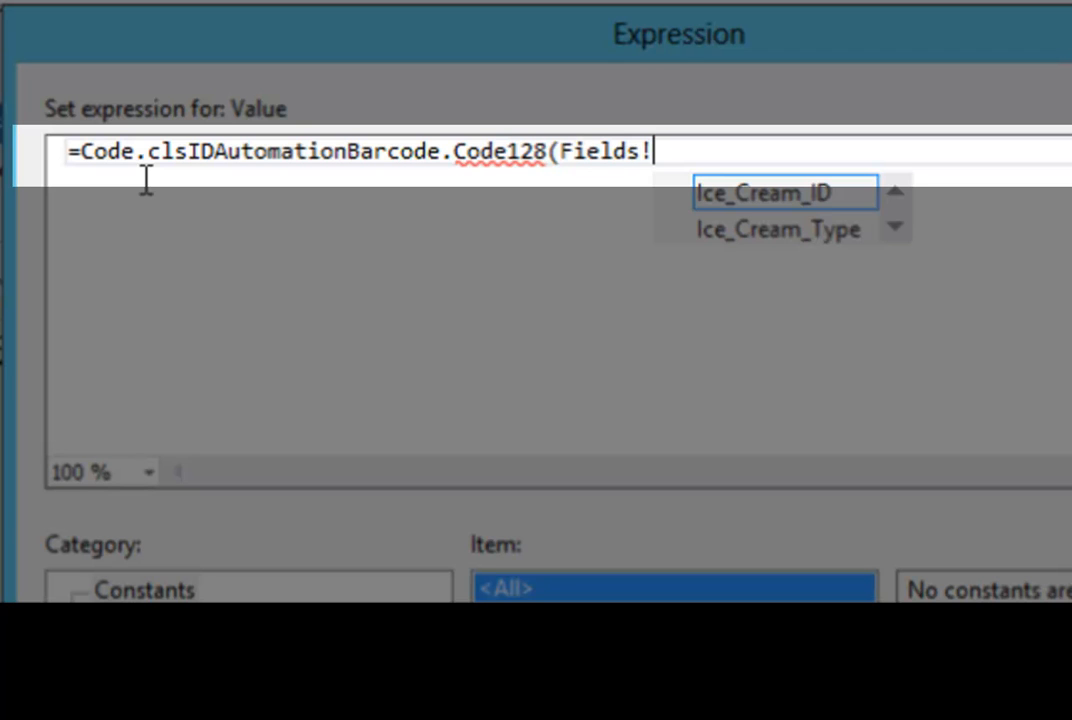
mouse_move(740, 250)
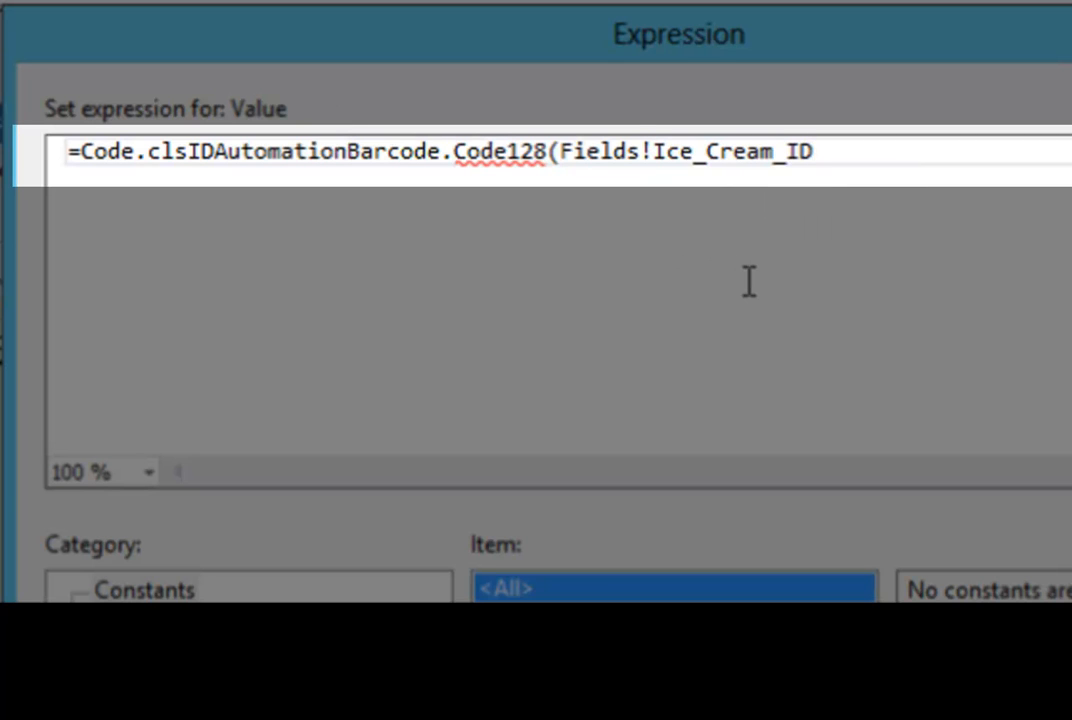
text(.v)
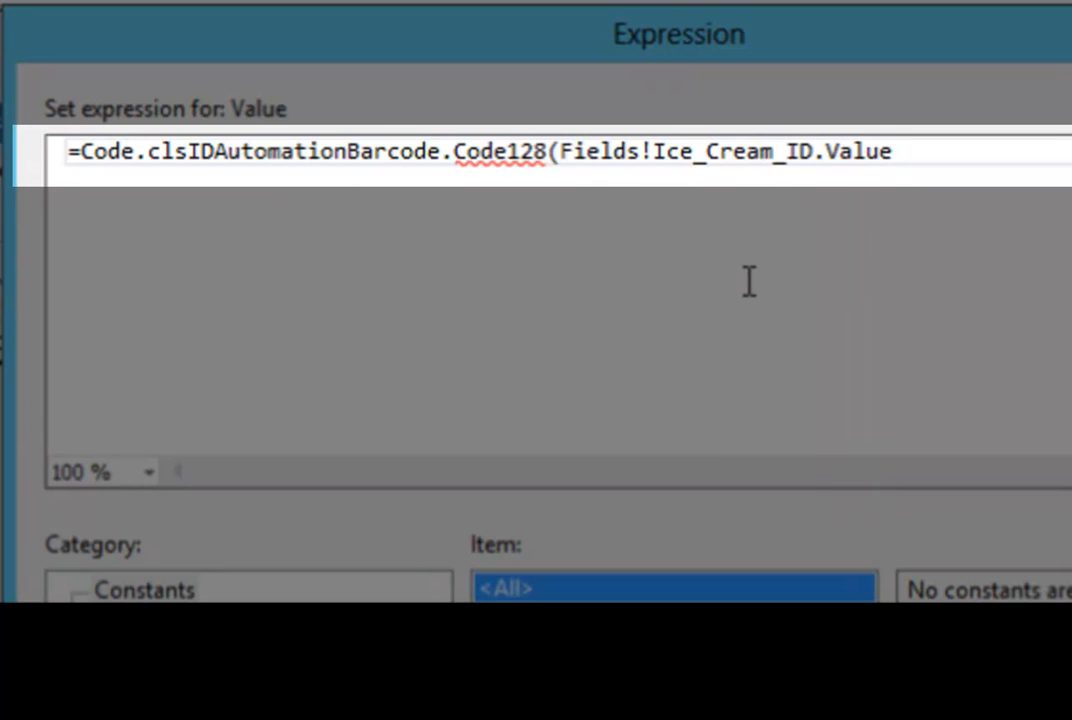
text())
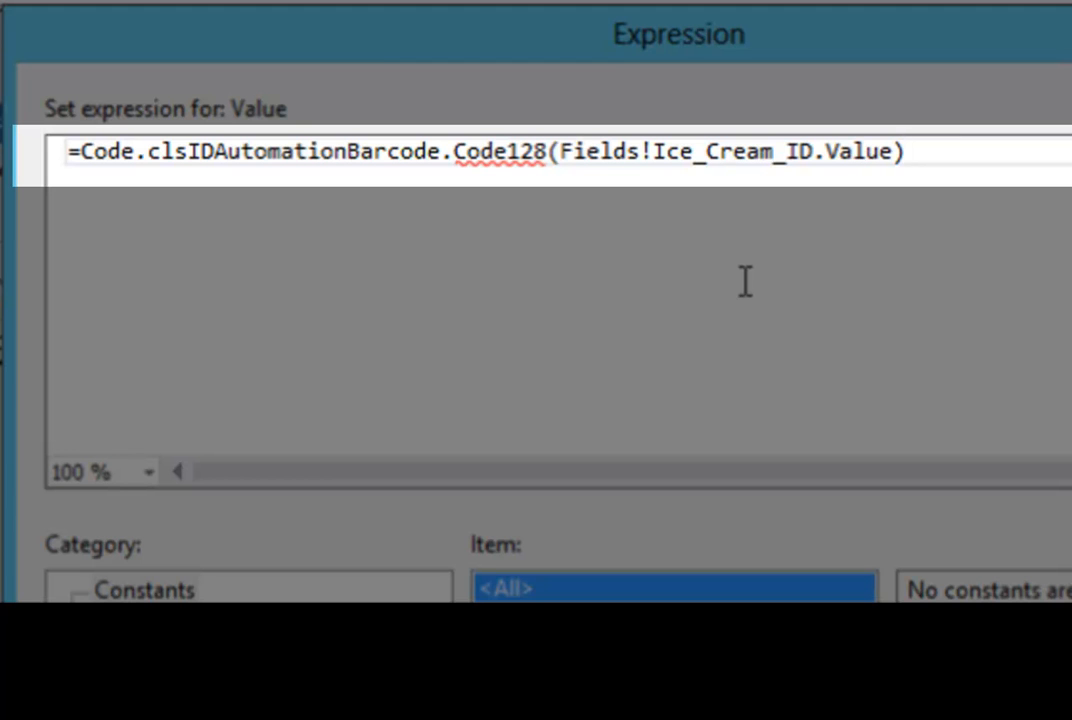
mouse_move(98, 184)
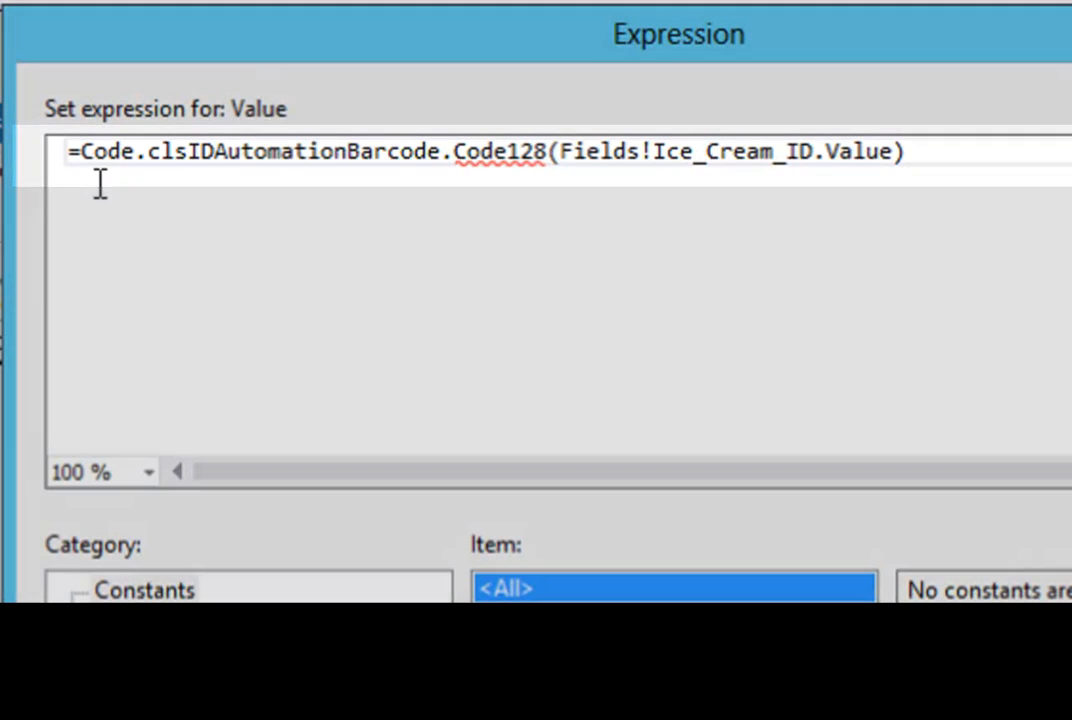
mouse_move(330, 184)
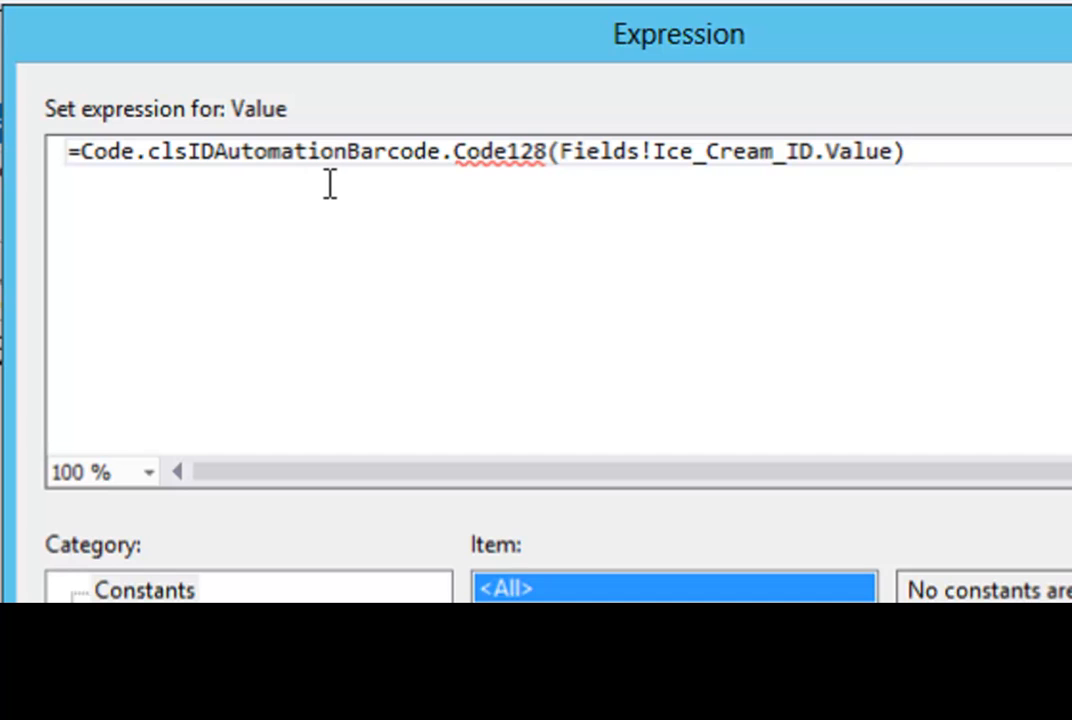
click(904, 152)
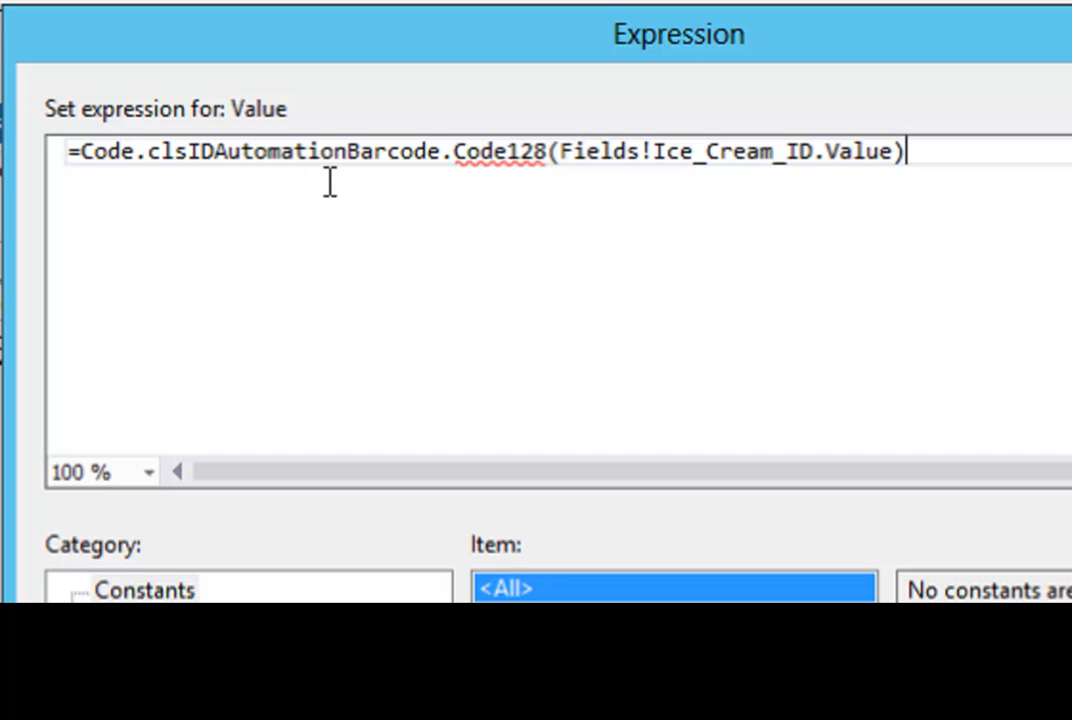
mouse_move(518, 192)
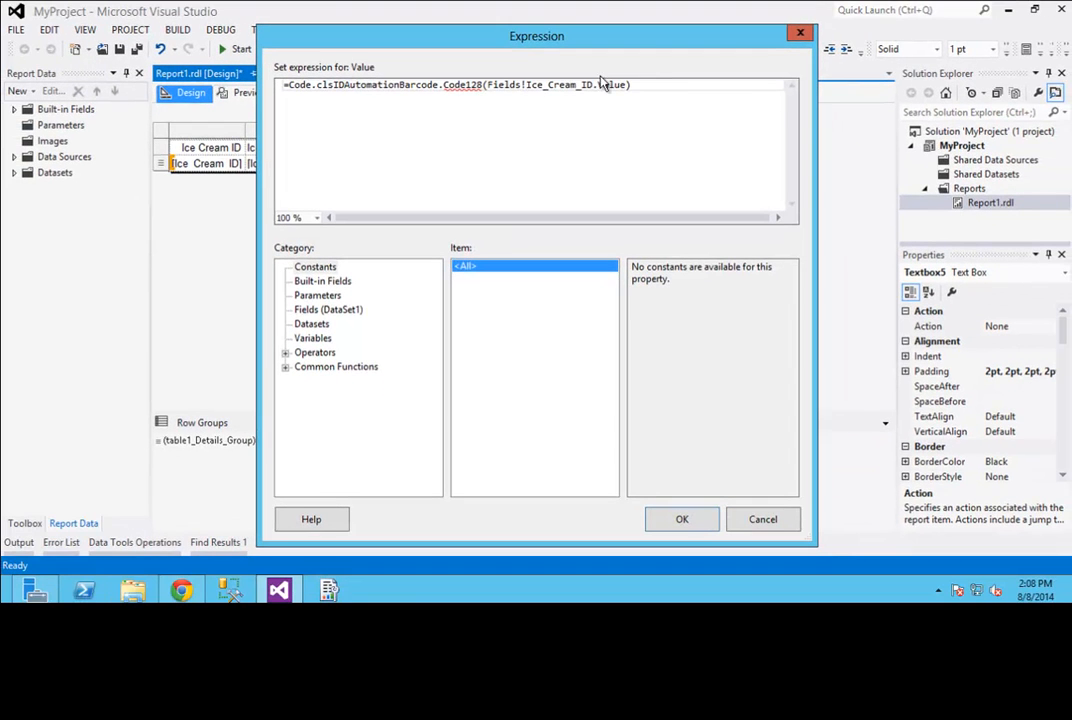
click(682, 520)
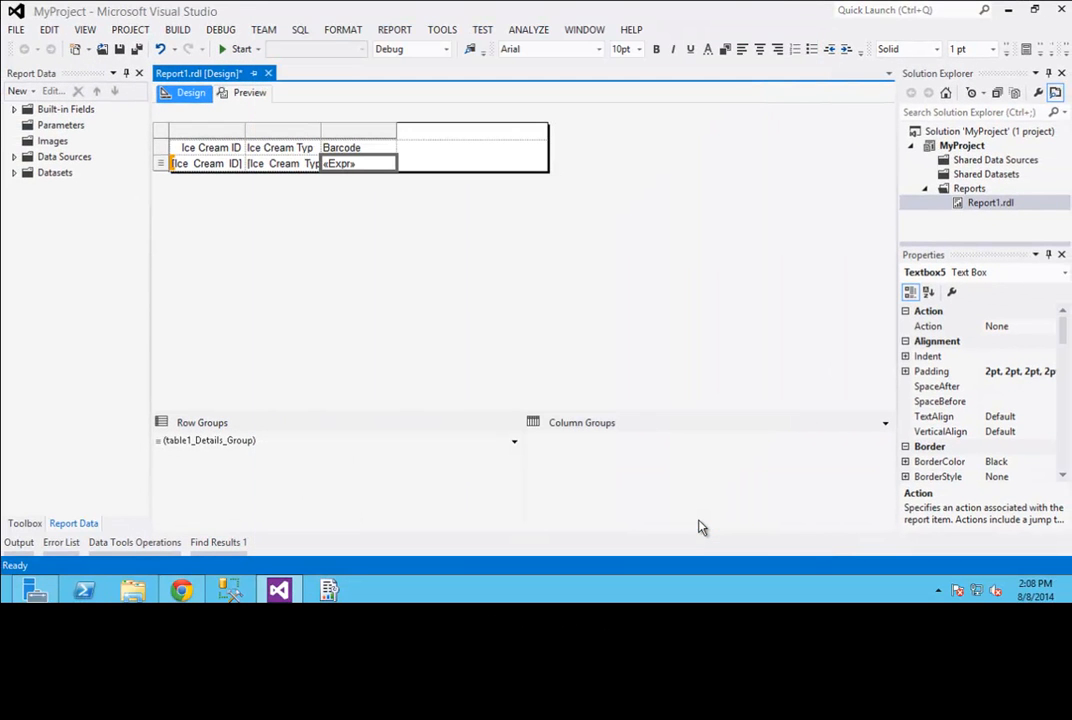
mouse_move(416, 148)
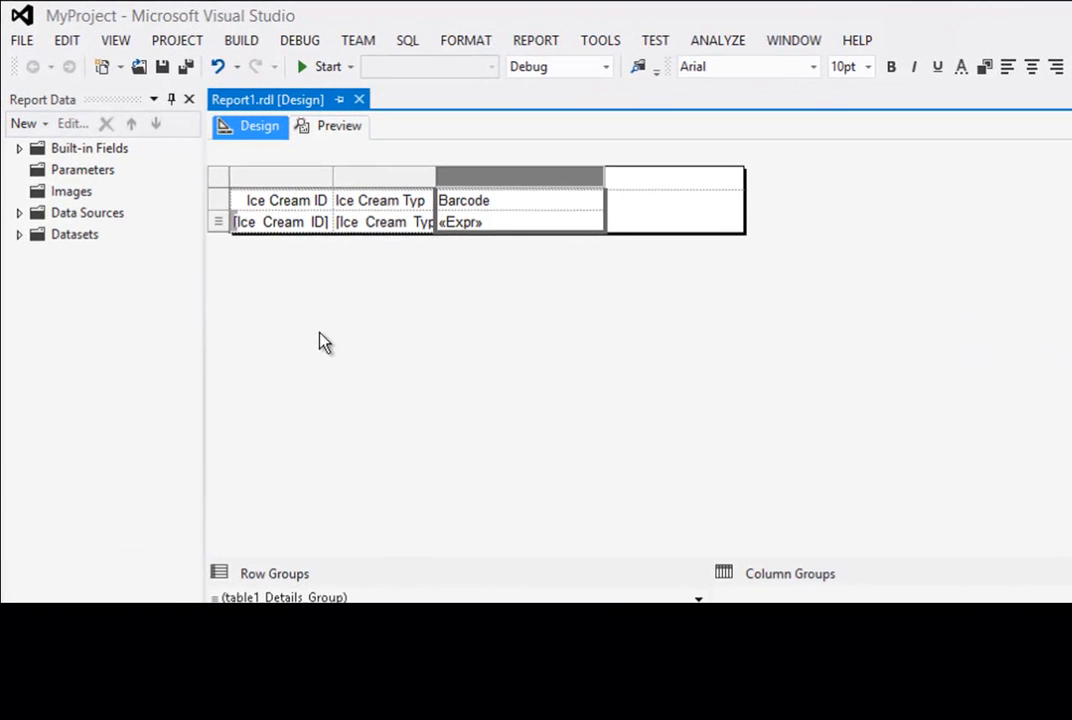
Switch Report1 to the Preview tab so it starts rendering
click(338, 126)
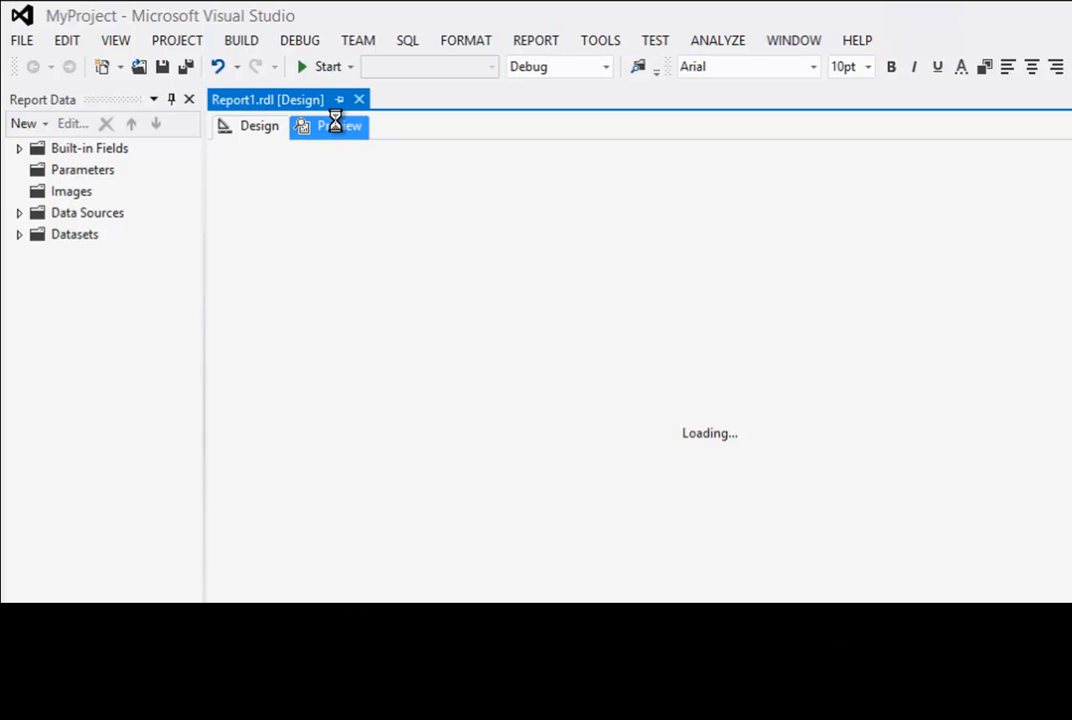
click(338, 126)
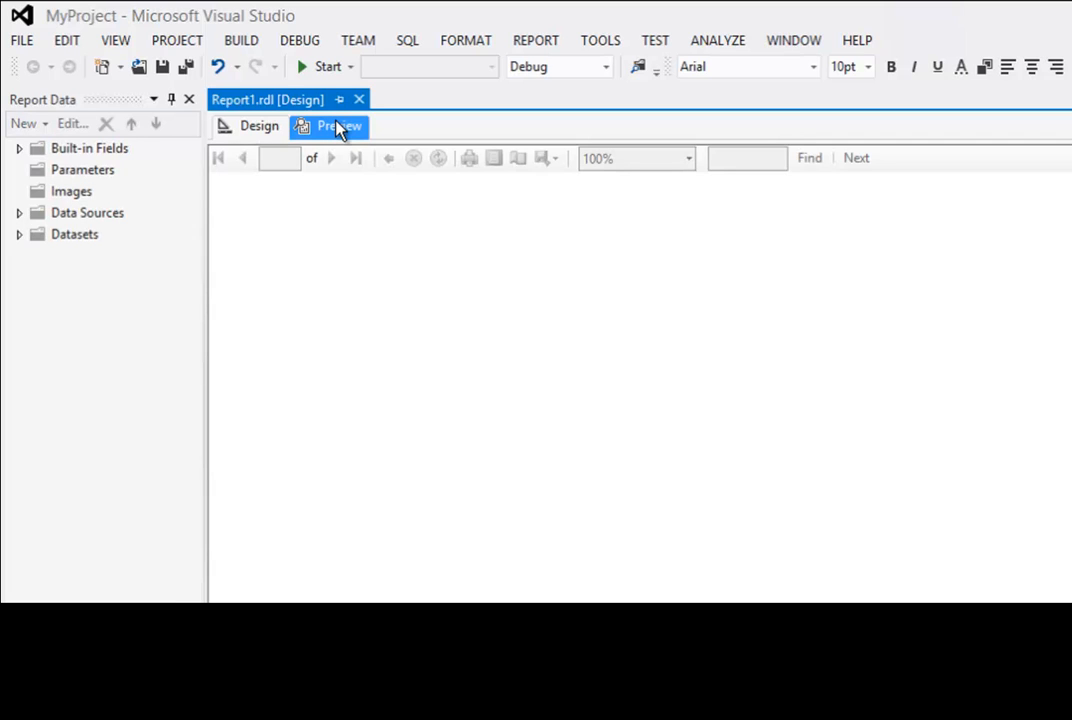
mouse_move(218, 140)
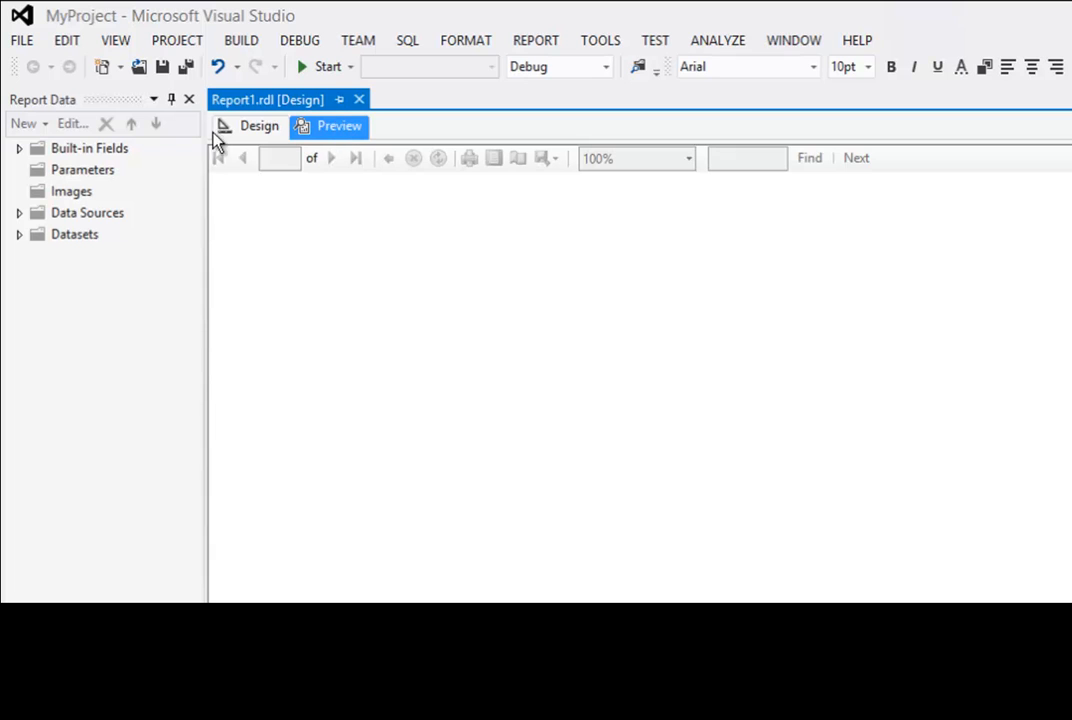
click(338, 126)
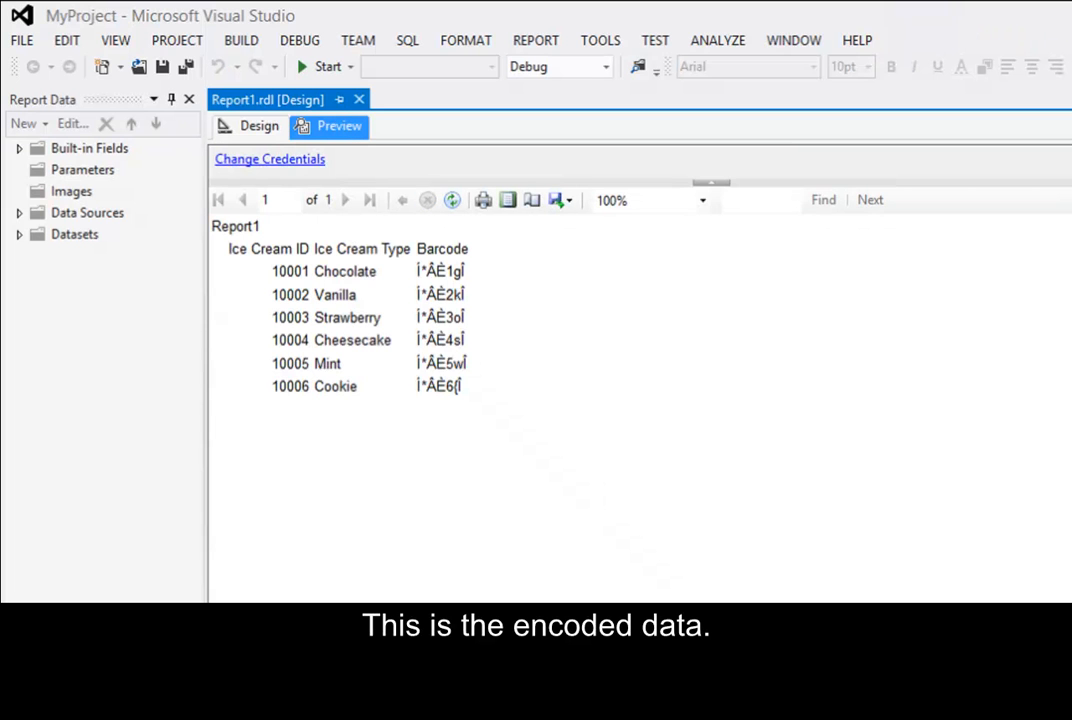
mouse_move(484, 412)
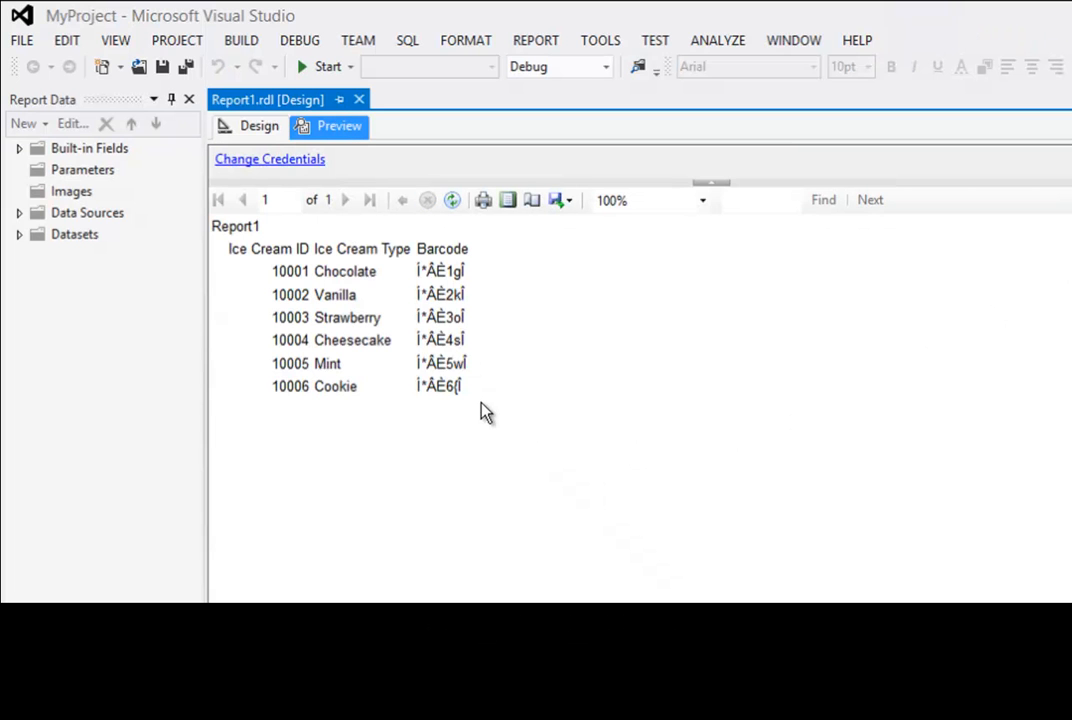
mouse_move(456, 250)
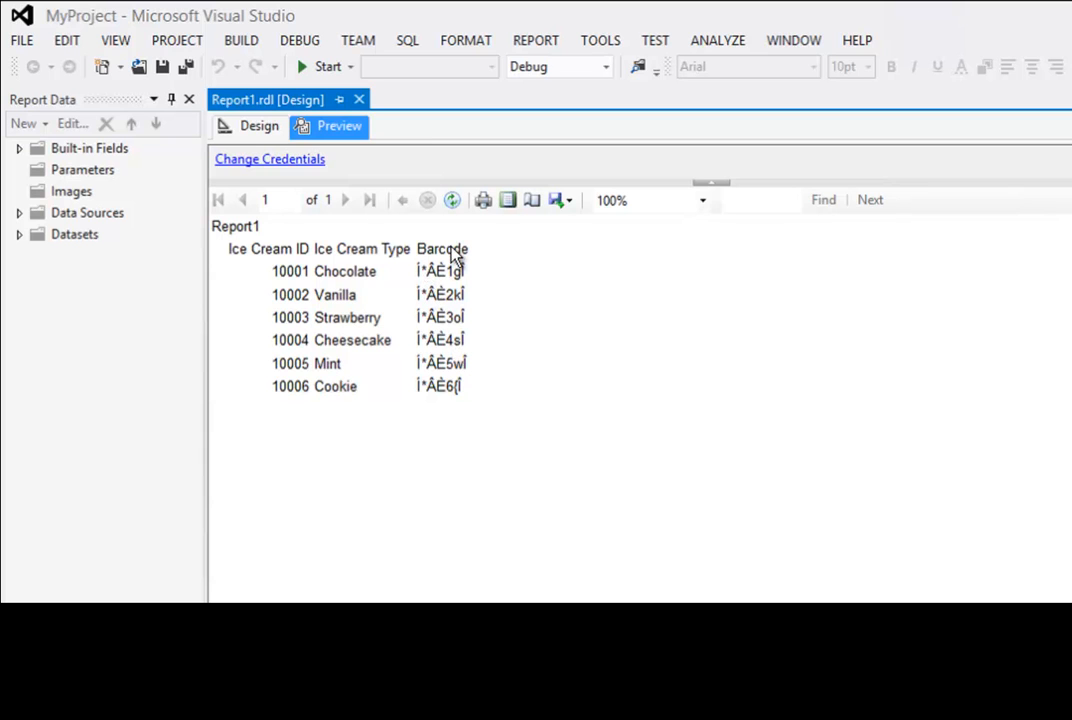
mouse_move(422, 280)
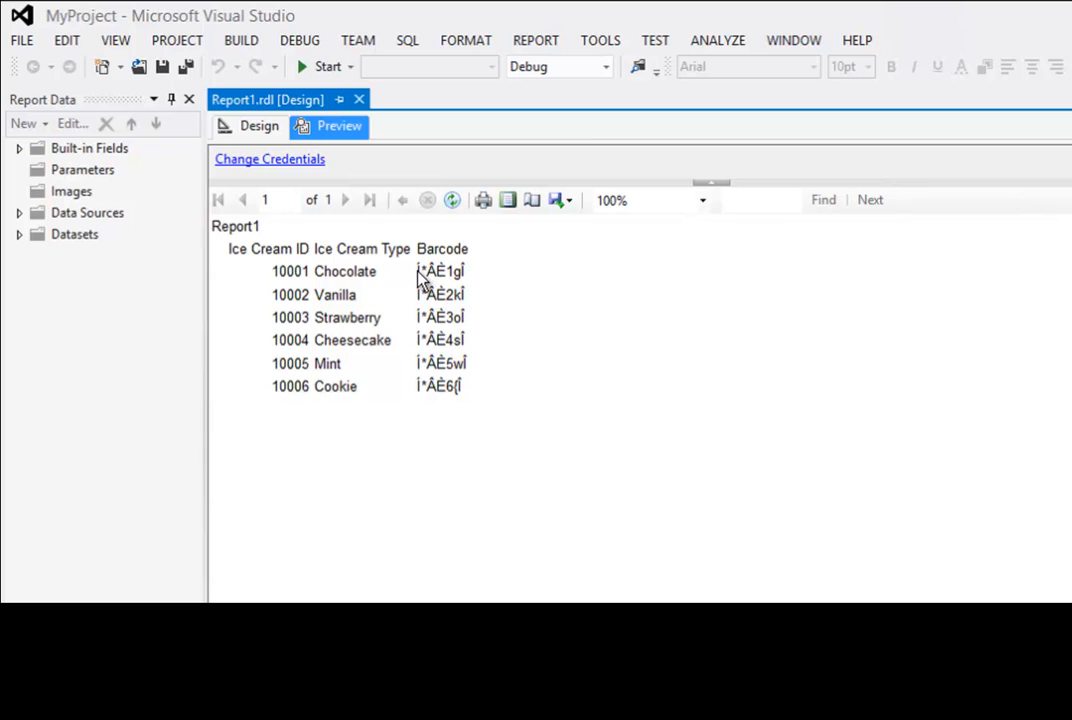
mouse_move(478, 404)
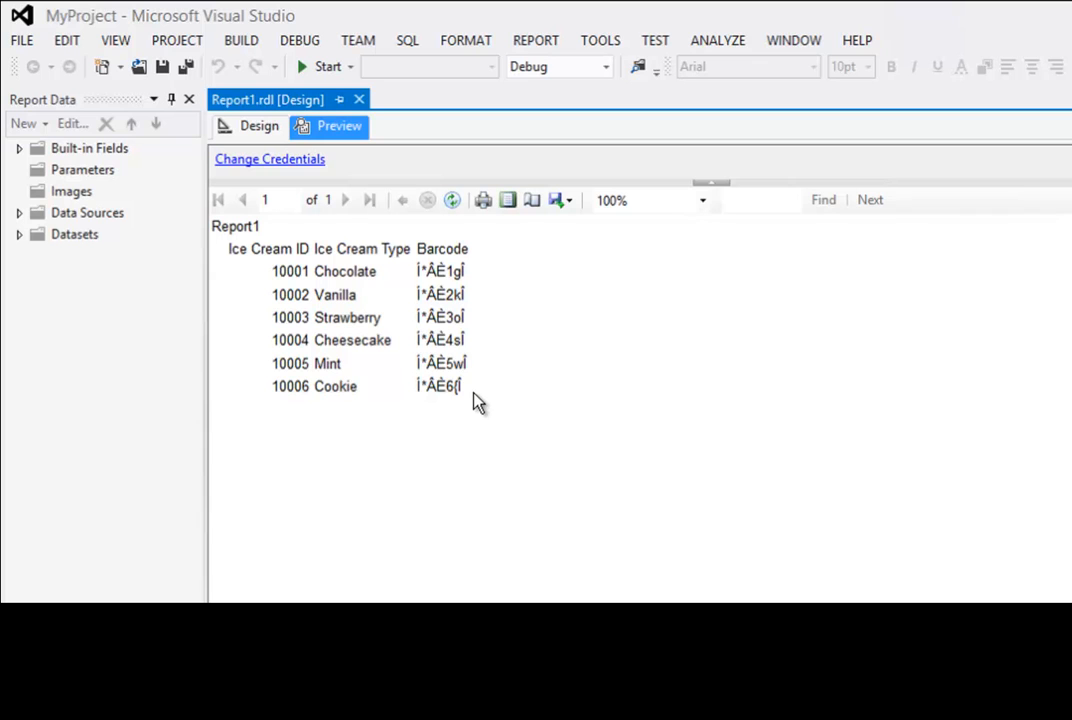
mouse_move(470, 410)
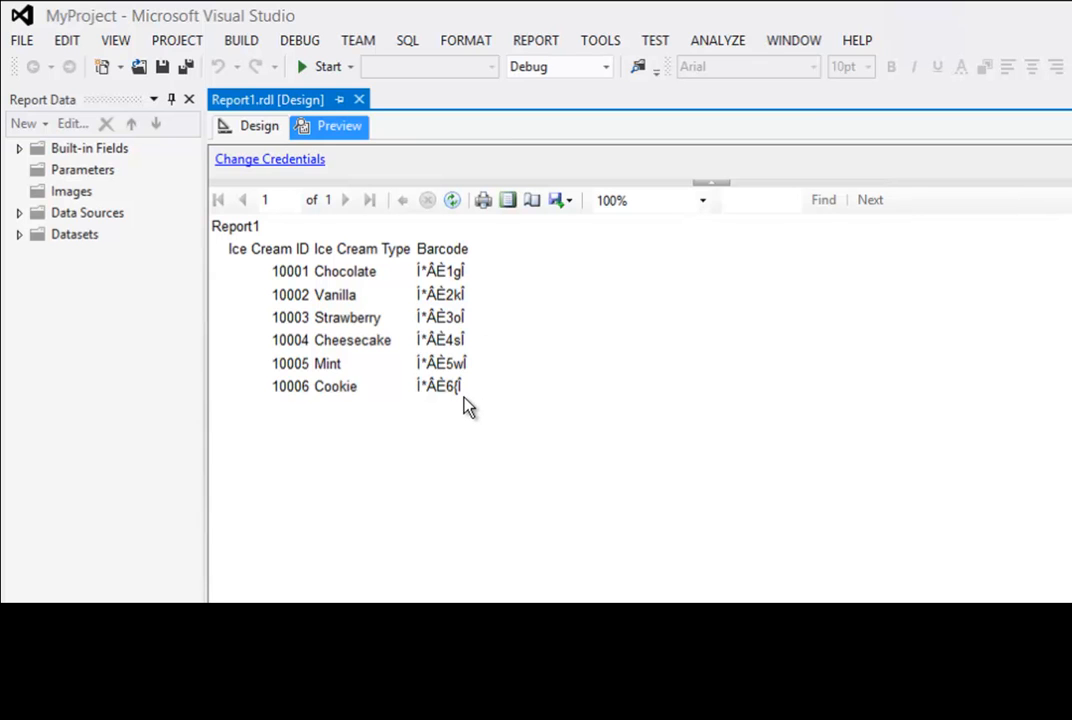
mouse_move(292, 374)
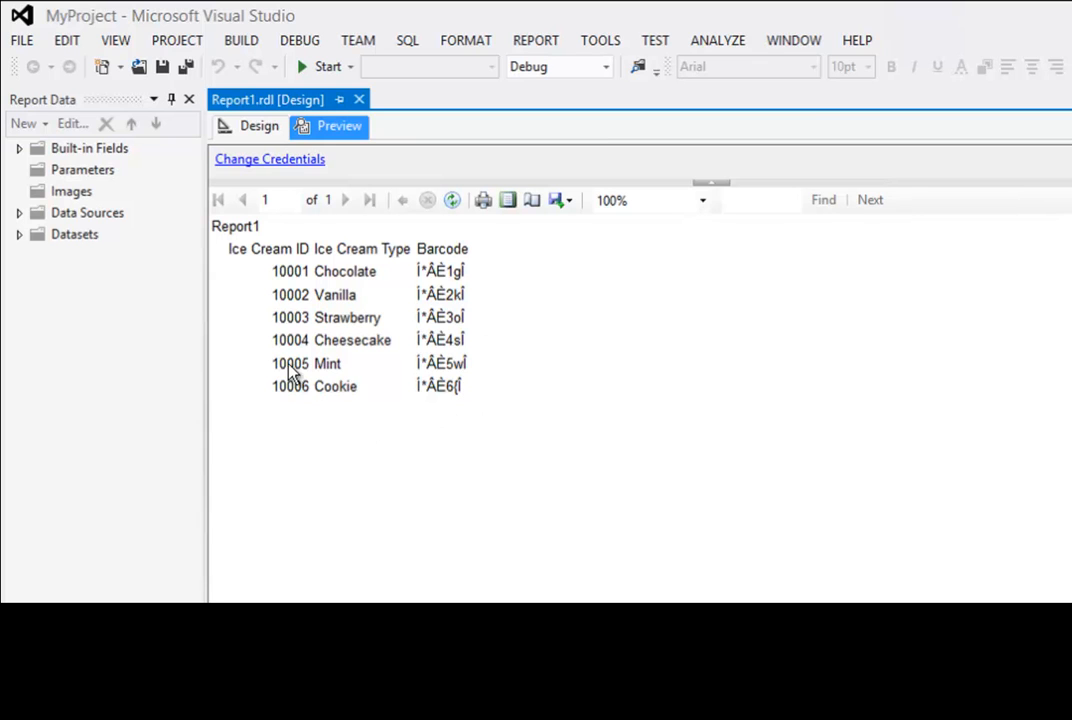
mouse_move(304, 384)
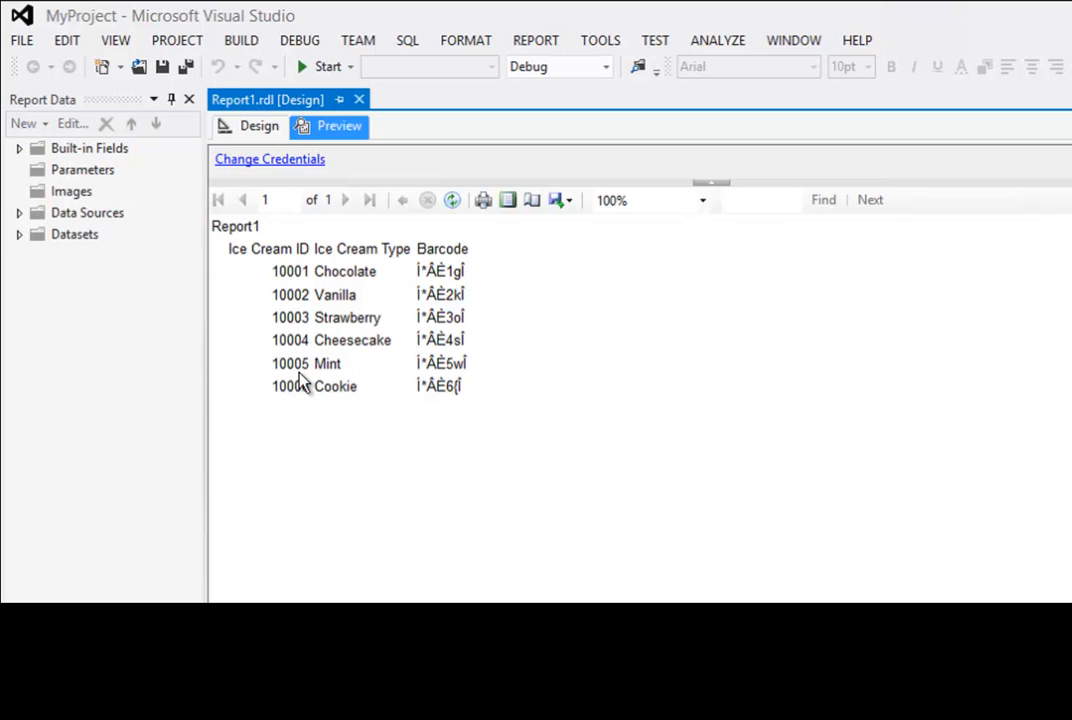
mouse_move(440, 390)
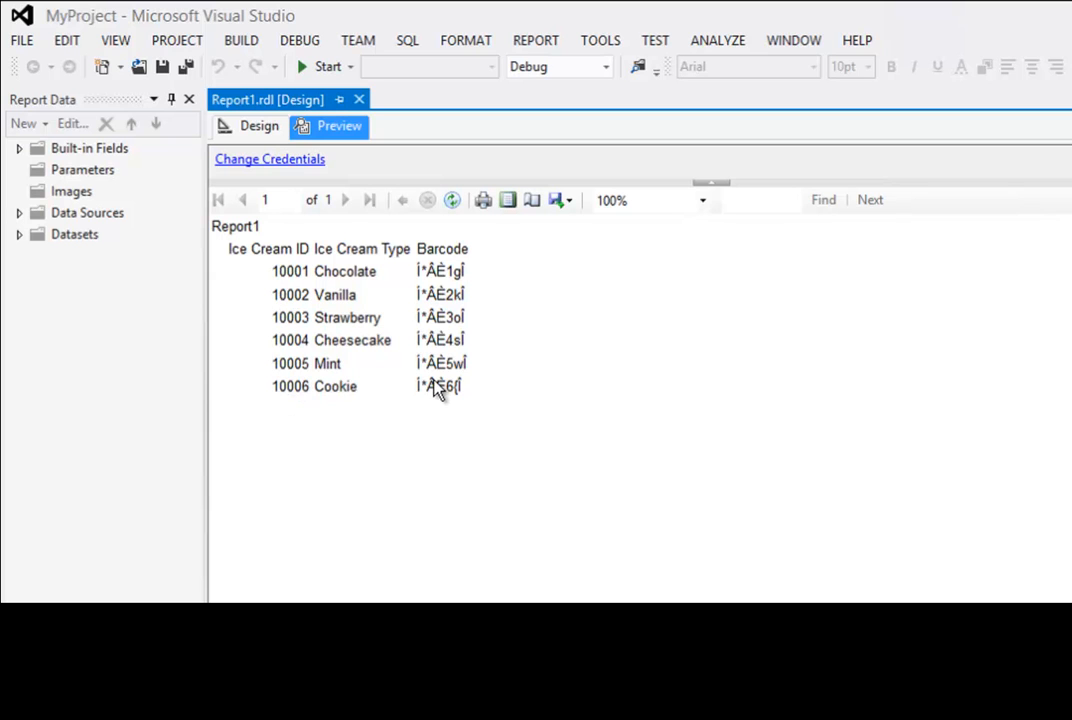
mouse_move(420, 310)
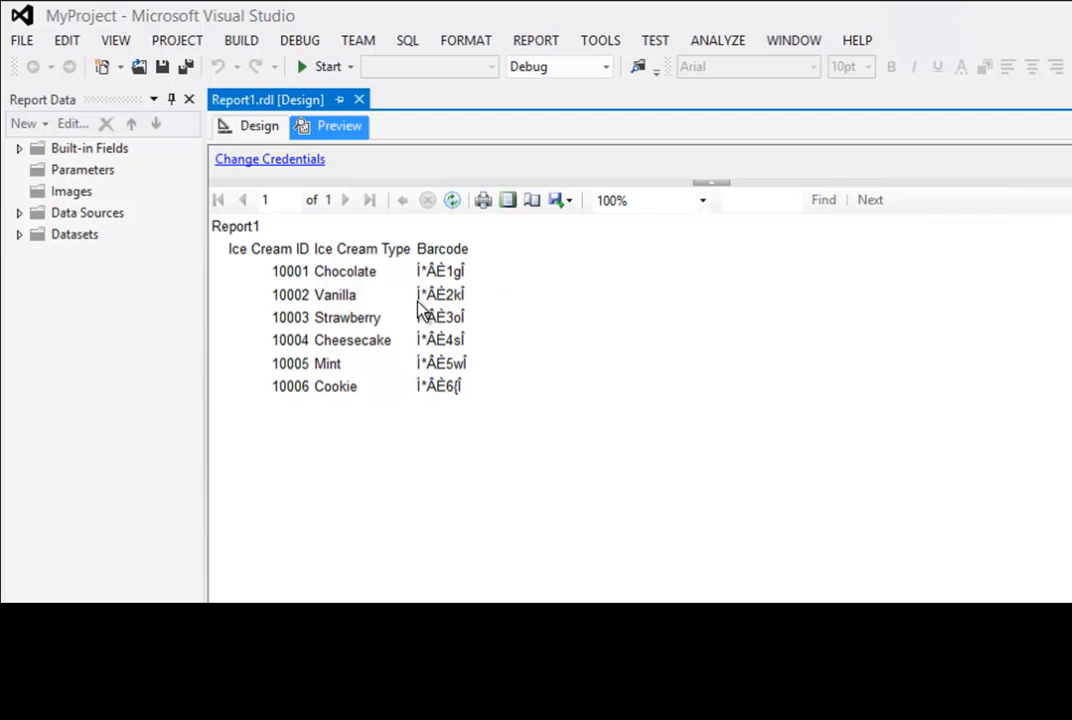
mouse_move(550, 380)
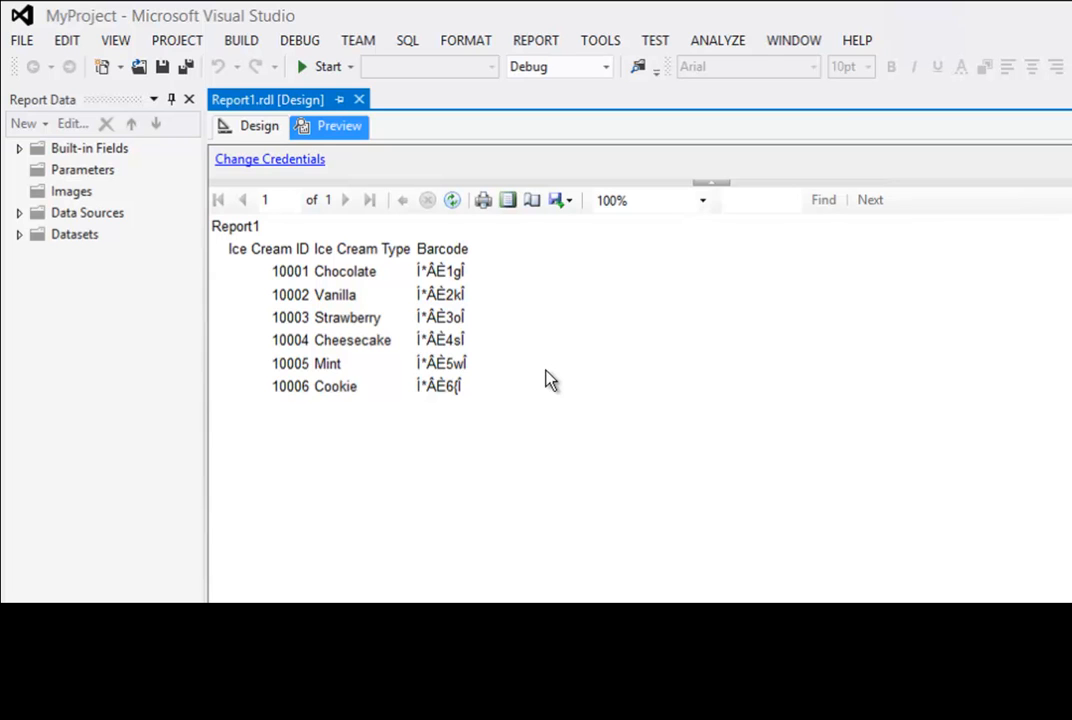
mouse_move(548, 374)
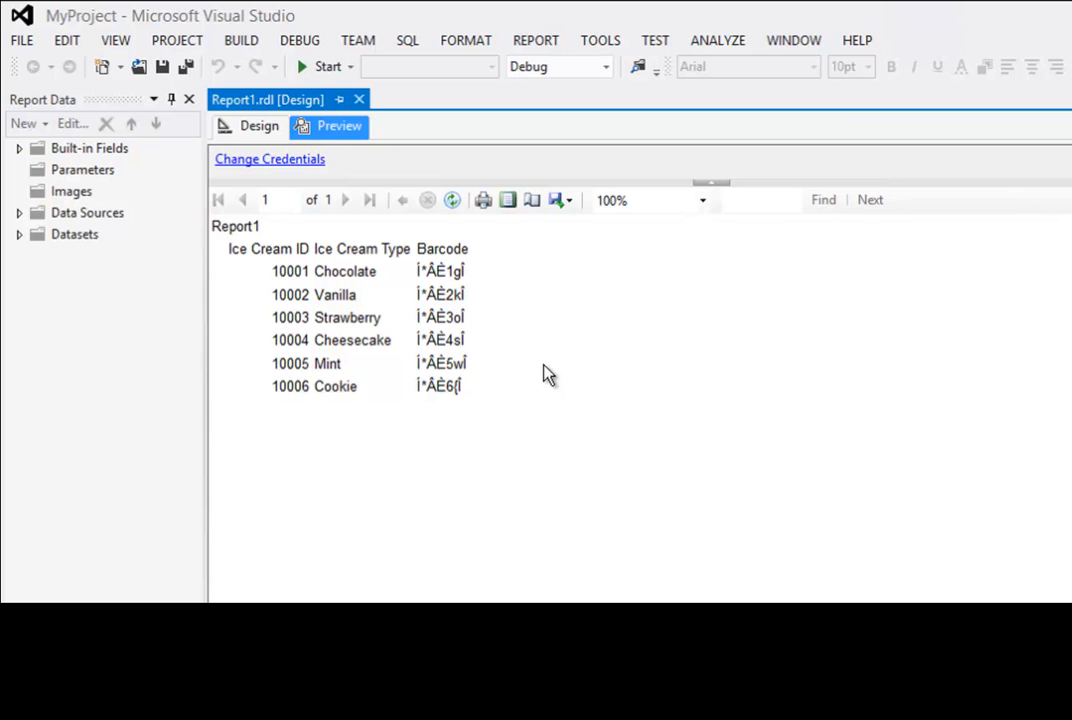
mouse_move(258, 124)
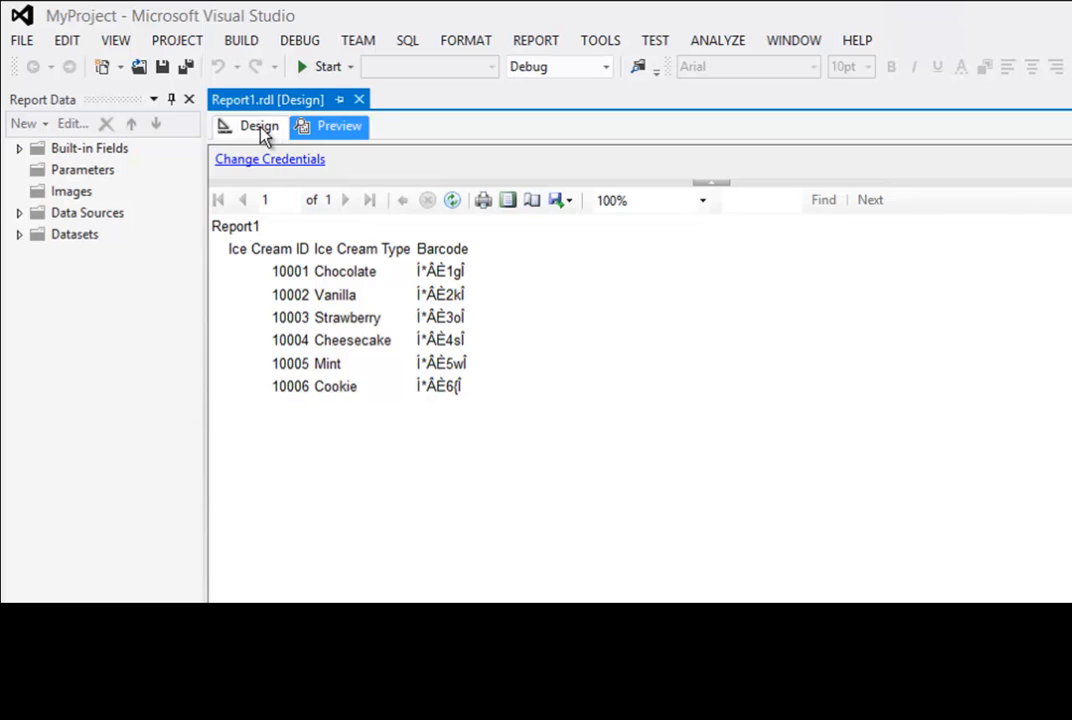
Return to Report1's design layout and select the Barcode detail cell
click(258, 126)
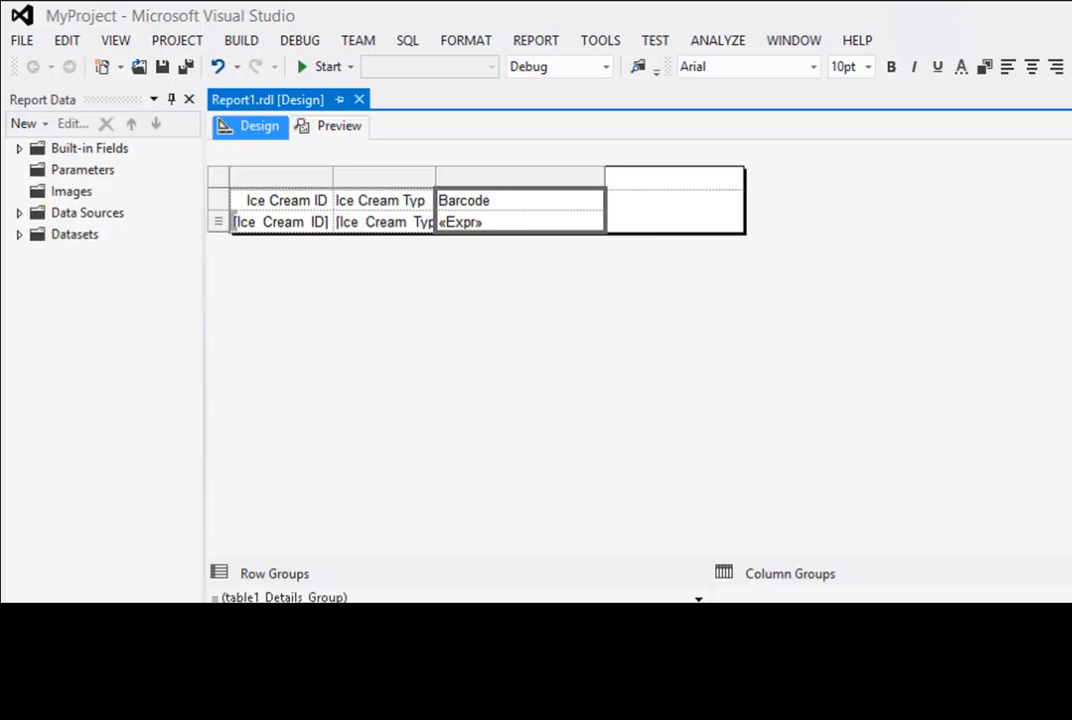
click(518, 220)
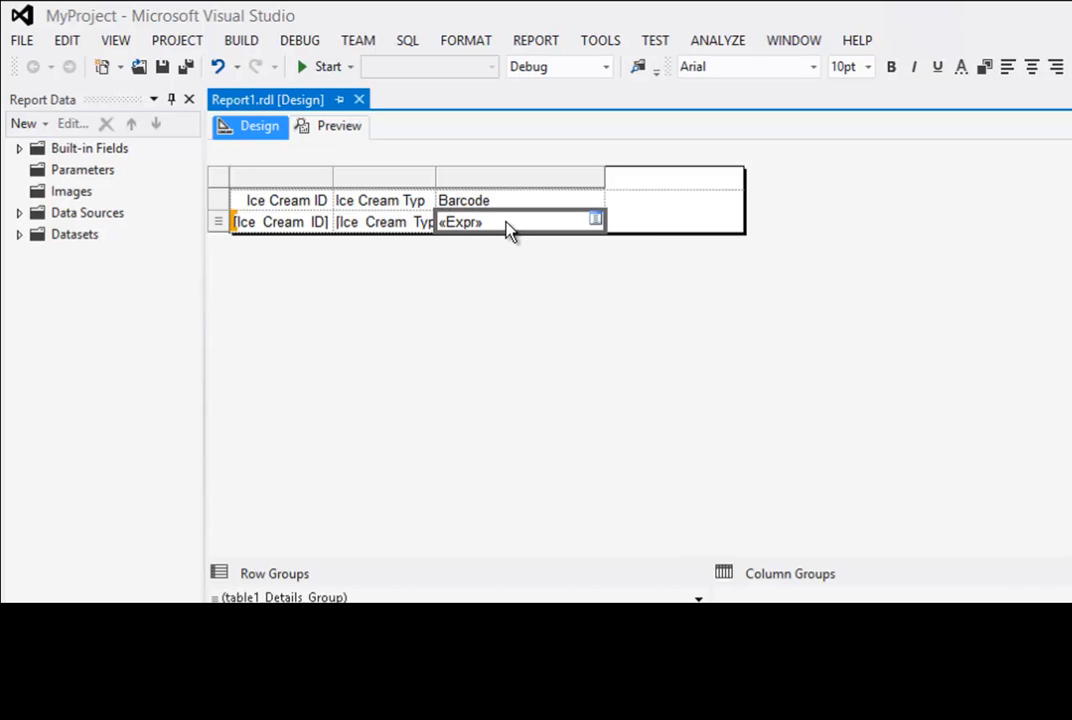
Set the Barcode cell's font to IDAutomationC128M at 18pt via Text Box Properties
right_click(504, 222)
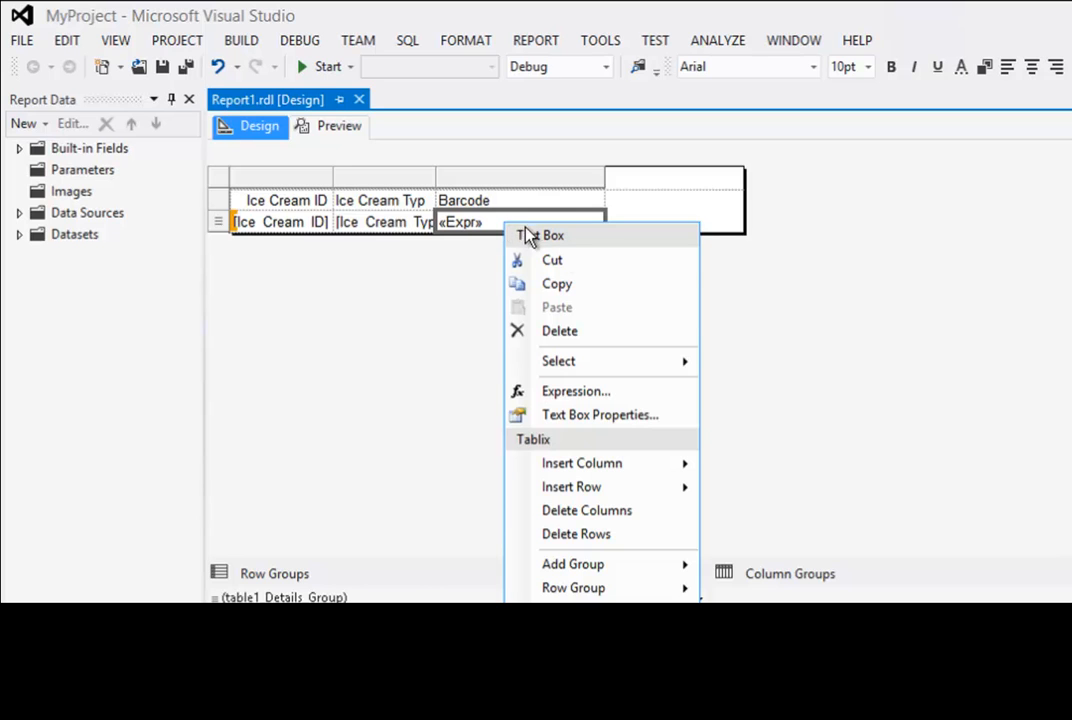
mouse_move(584, 420)
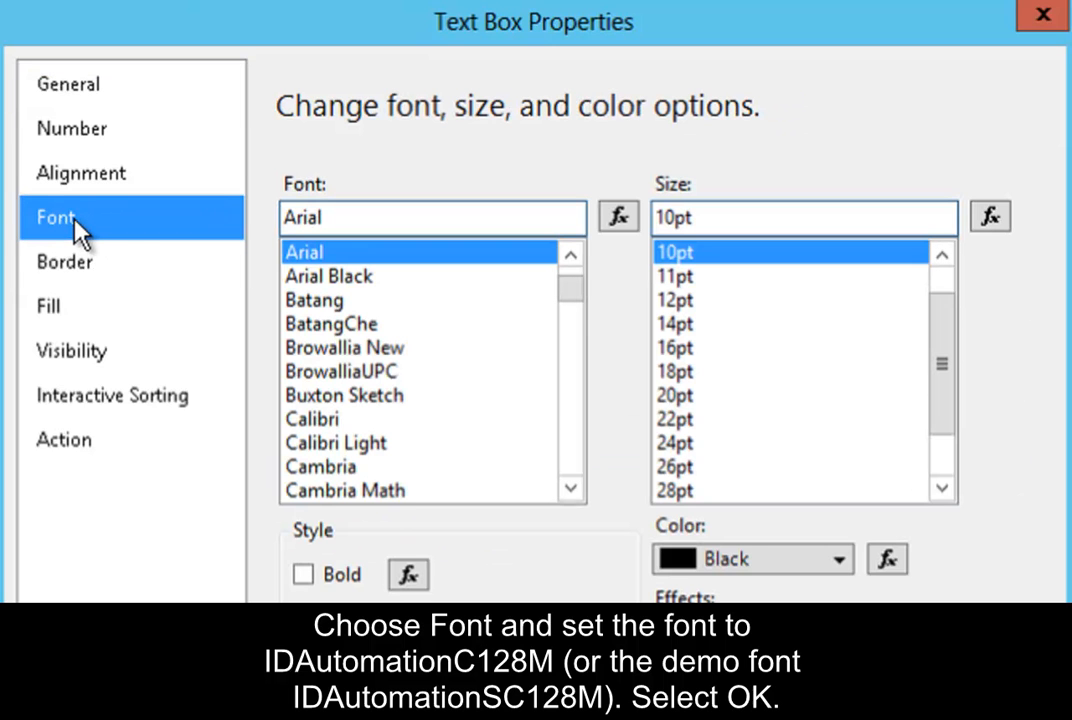
scroll(down, 3)
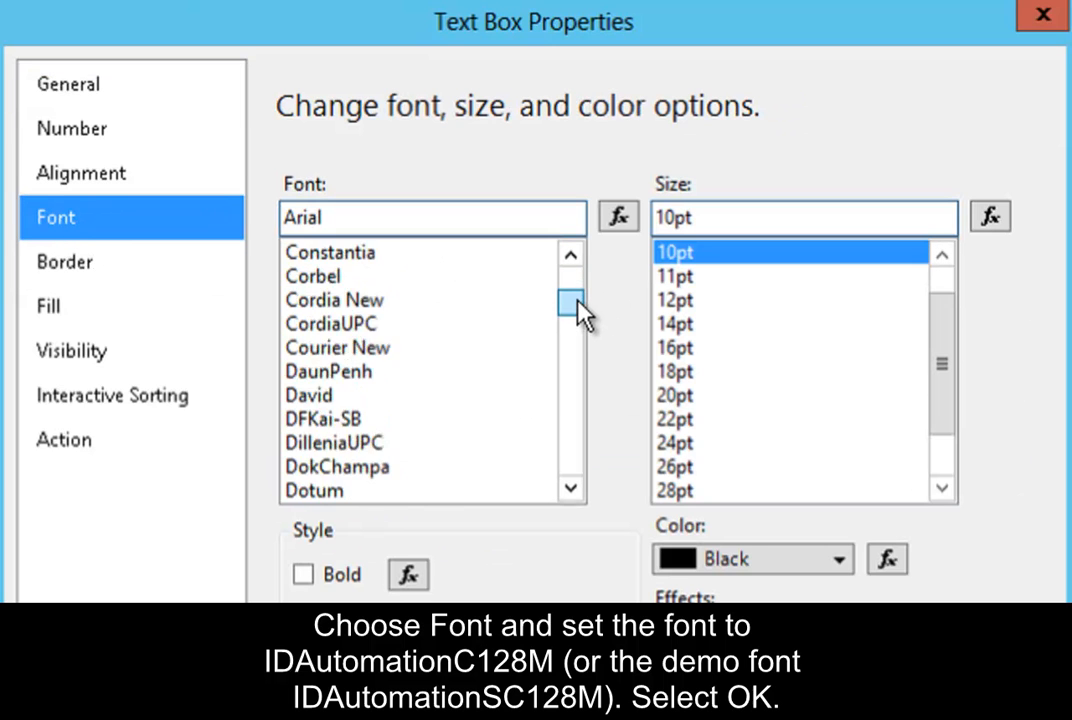
scroll(down, 3)
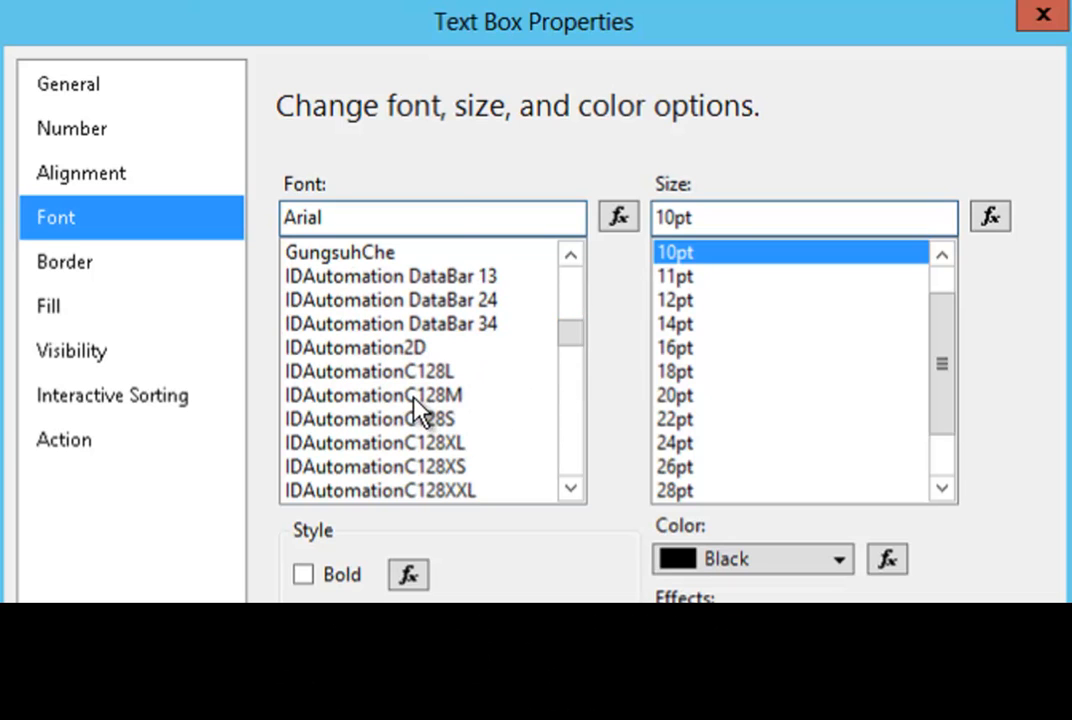
click(372, 394)
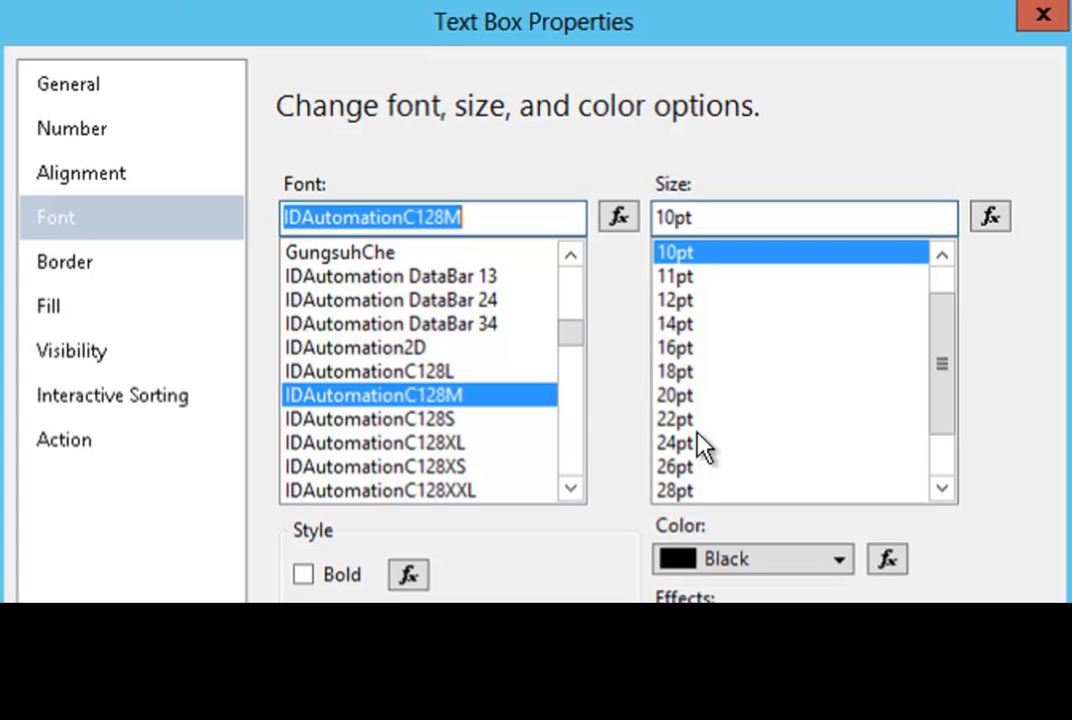
click(674, 370)
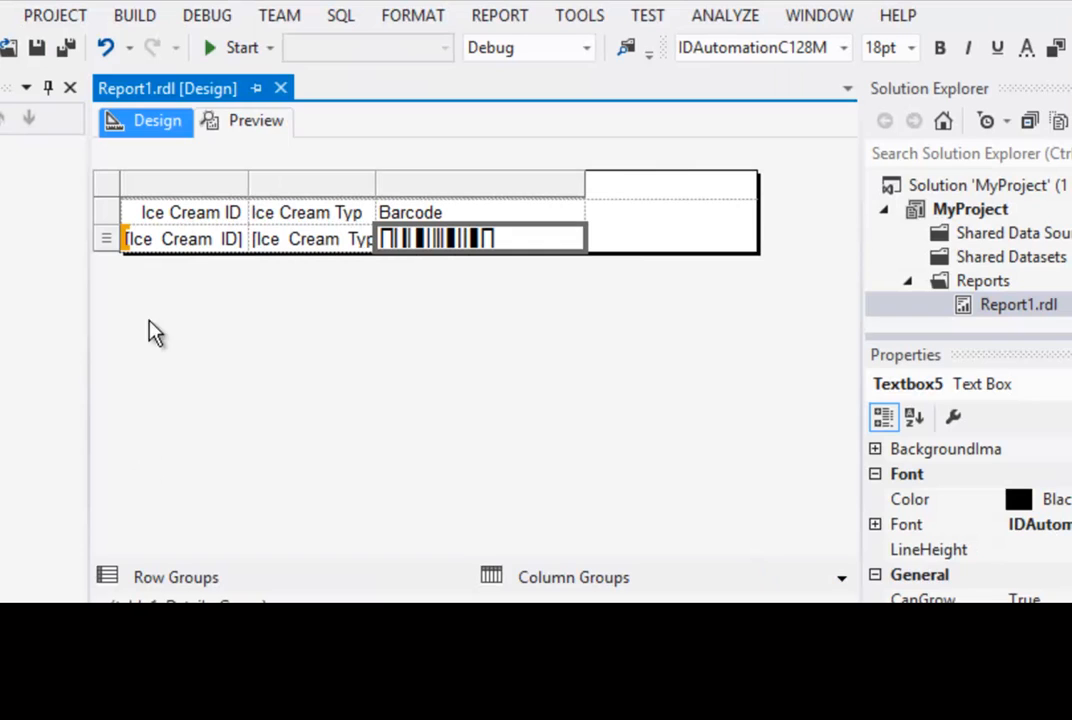
Preview the report, signing in to DataSource1 as 'sa' and running View Report
click(256, 120)
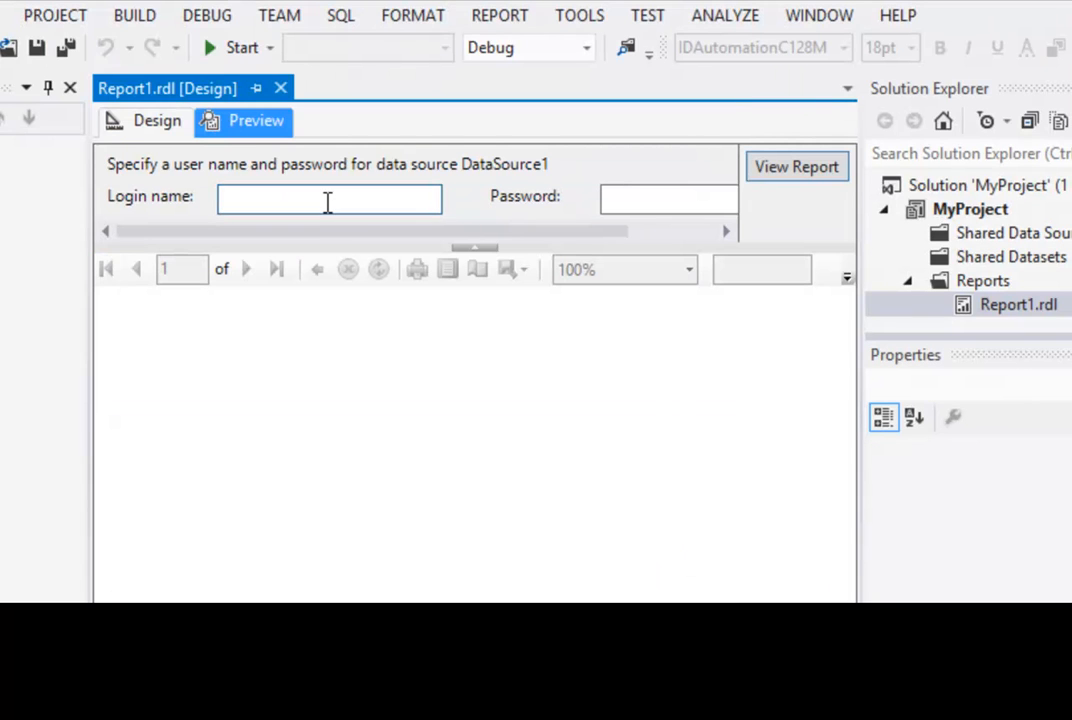
text(sa)
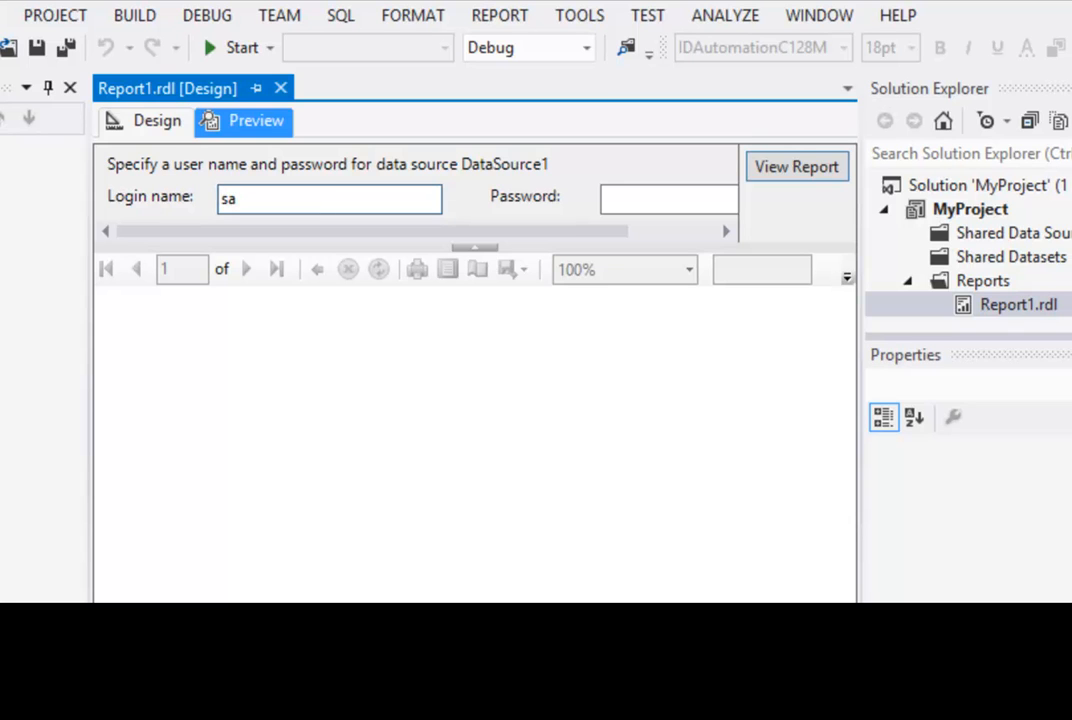
text(***)
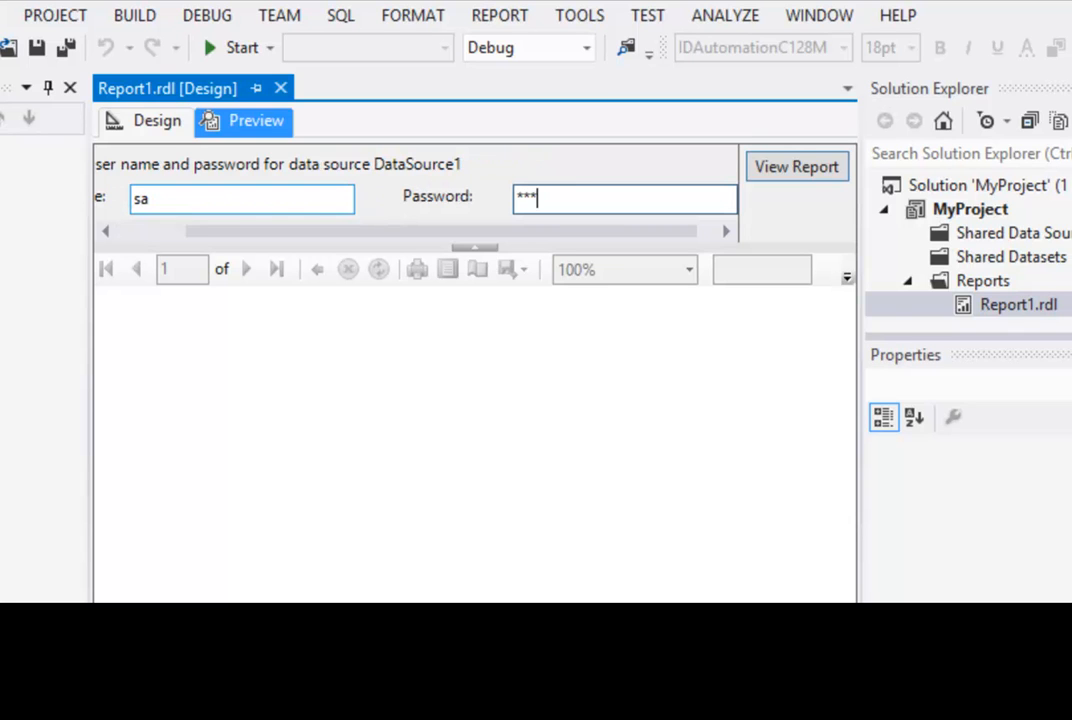
text(********)
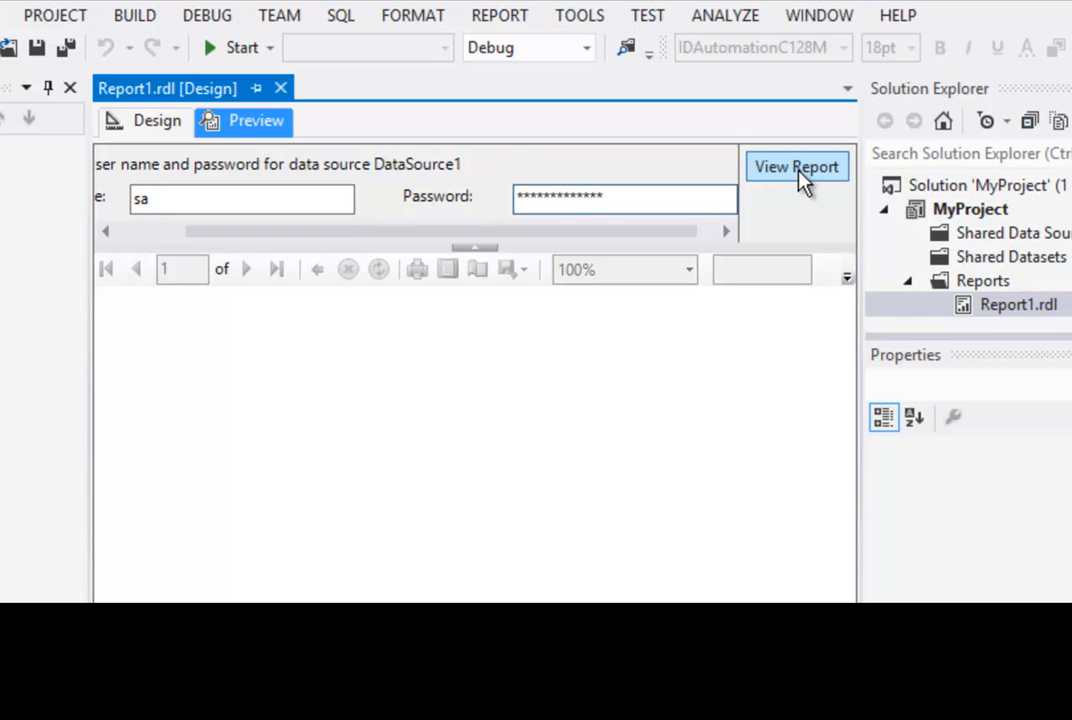
click(796, 166)
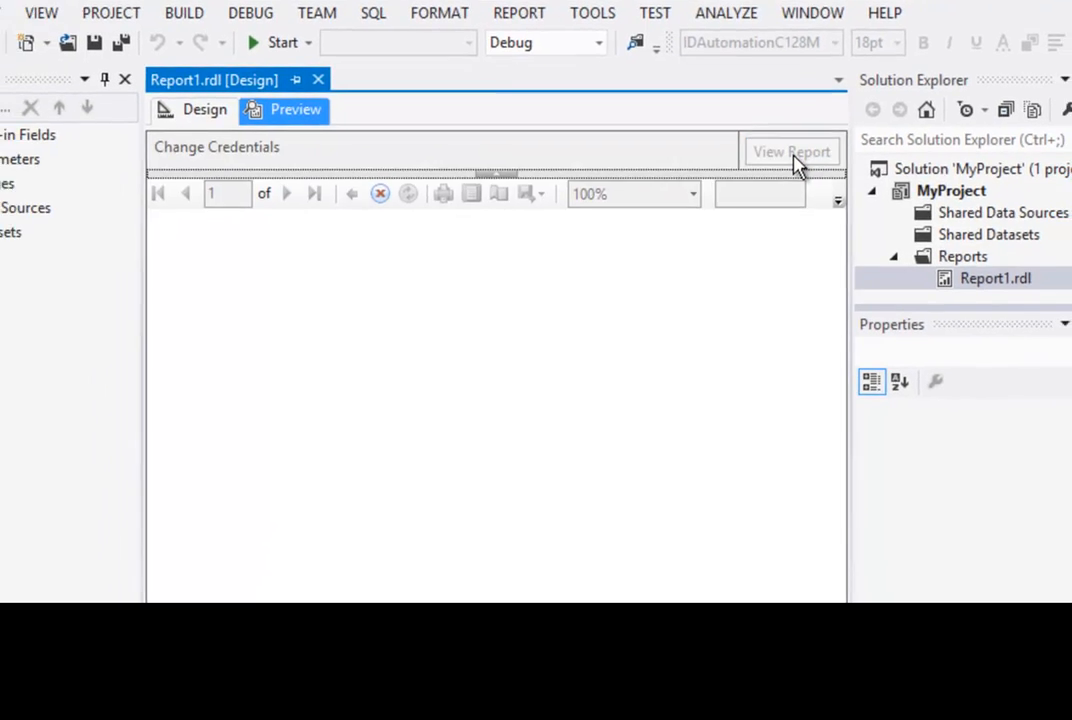
Scroll the rendered preview to check each ice cream's Code128 barcode
click(792, 152)
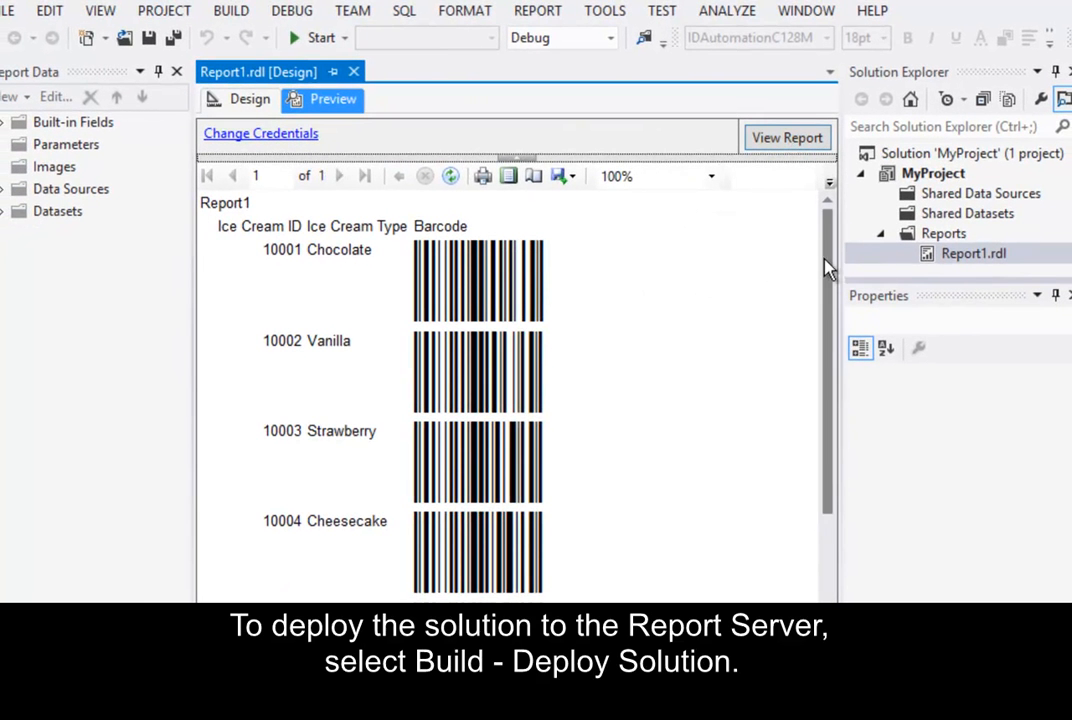
scroll(down, 3)
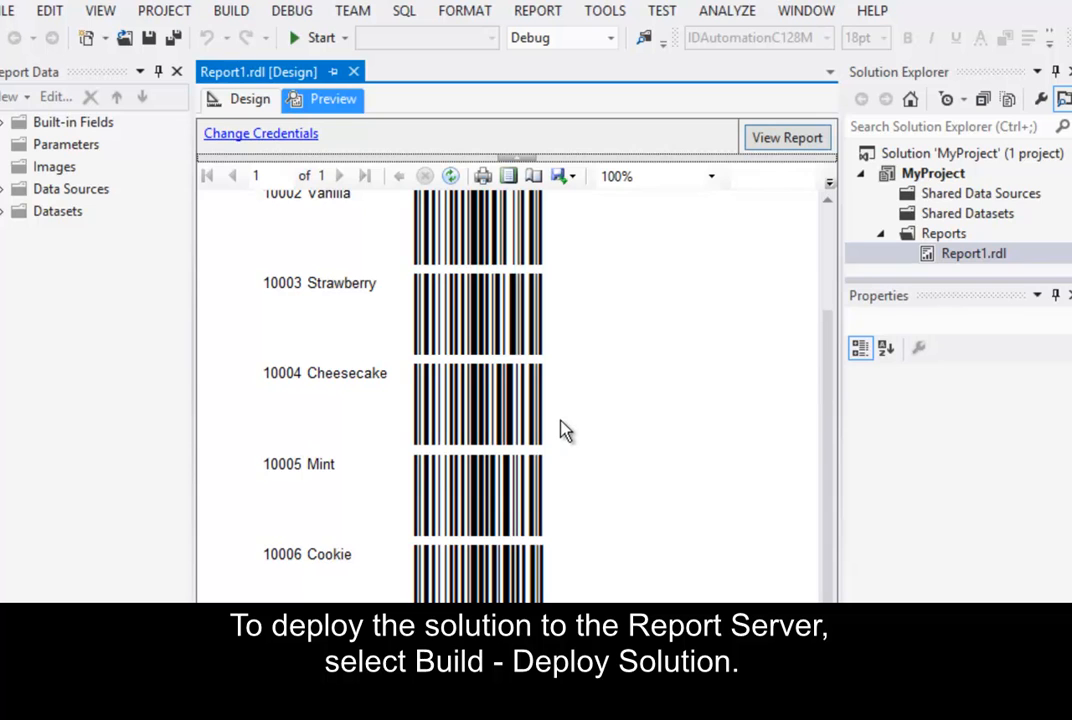